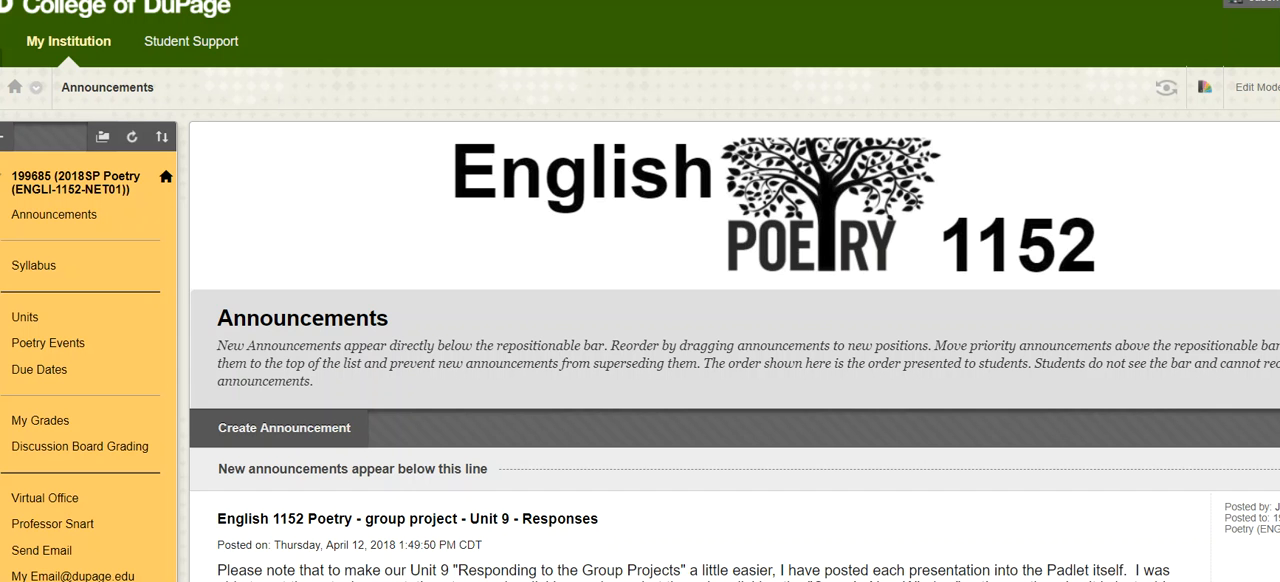
mouse_move(912, 246)
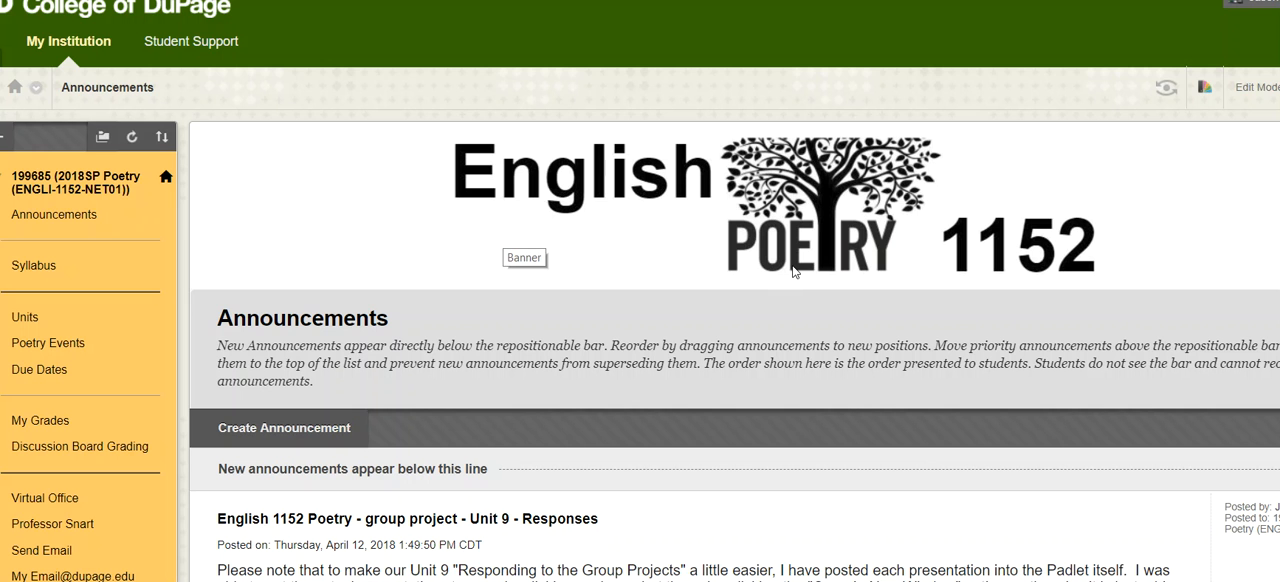
Step: Bring up the Due Dates page from the course menu and scroll through the unit schedule
scroll("down", 3)
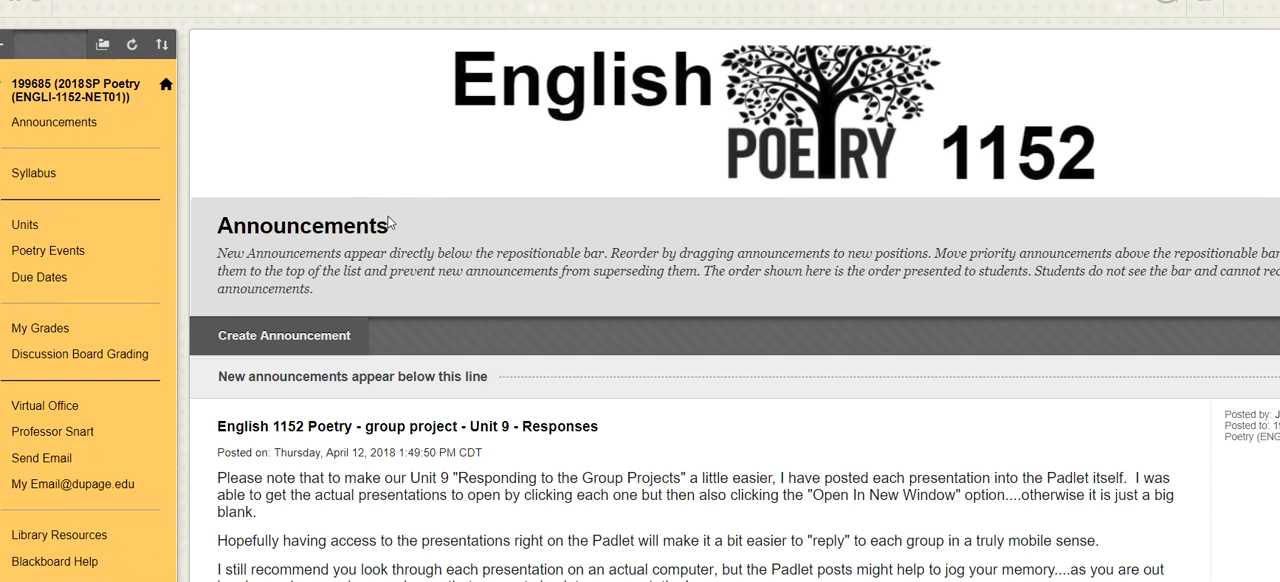
mouse_move(388, 168)
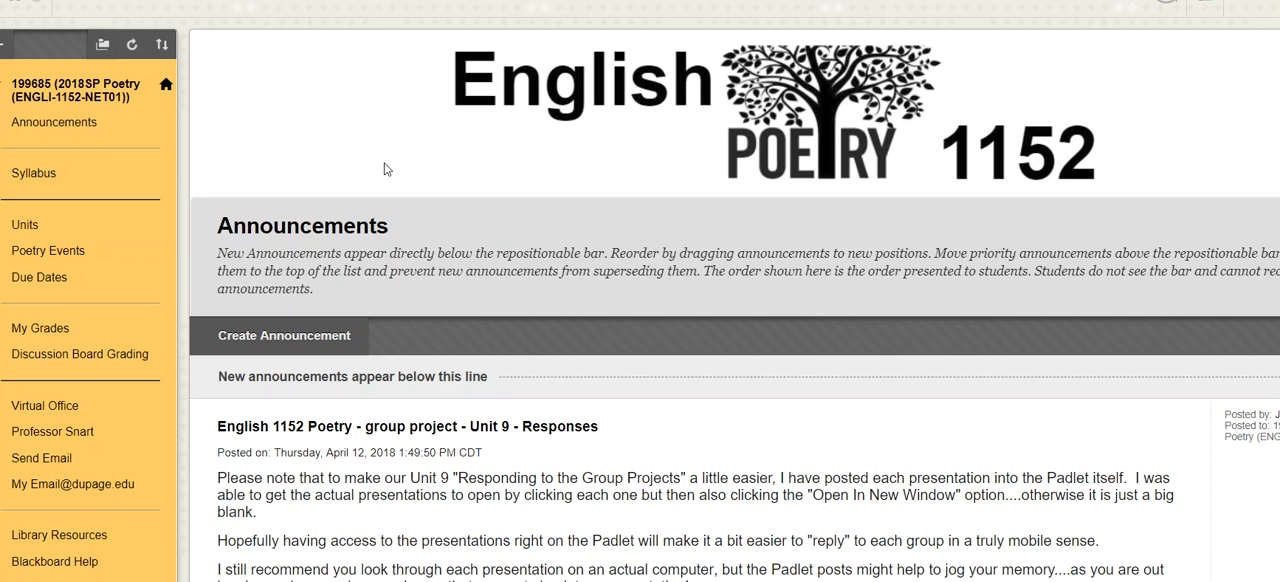
mouse_move(436, 150)
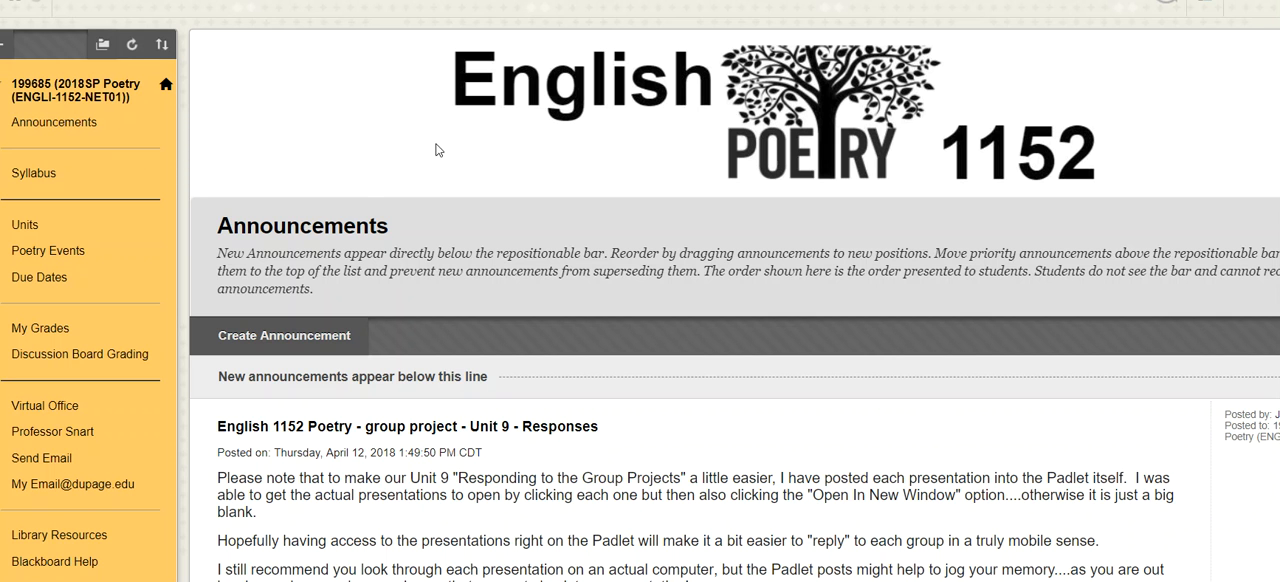
mouse_move(430, 208)
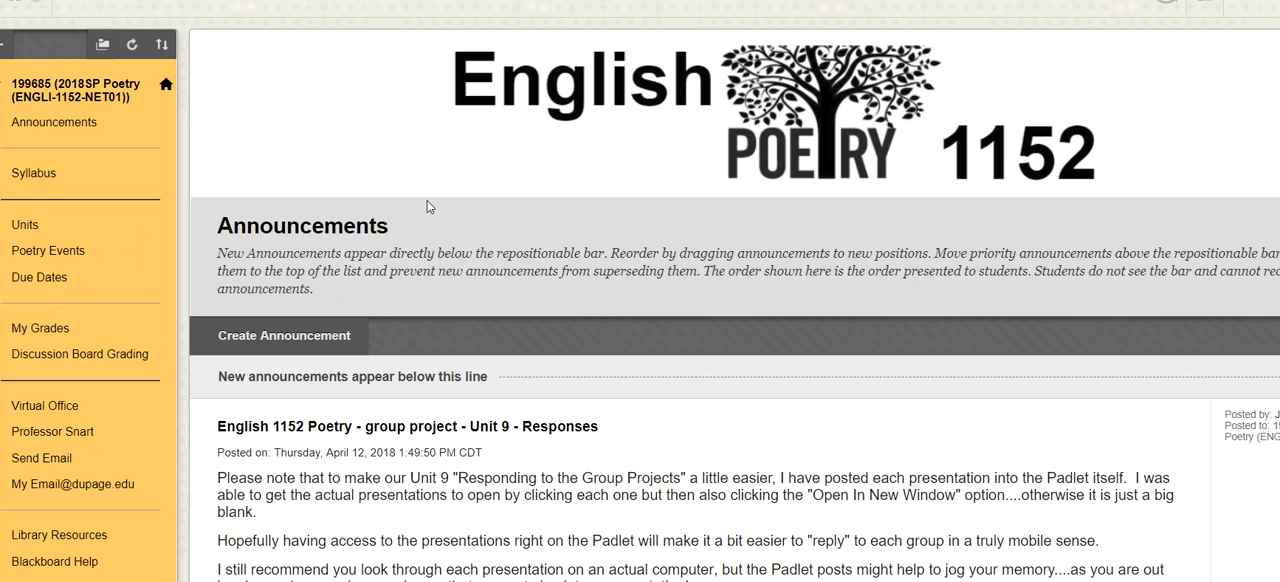
mouse_move(428, 208)
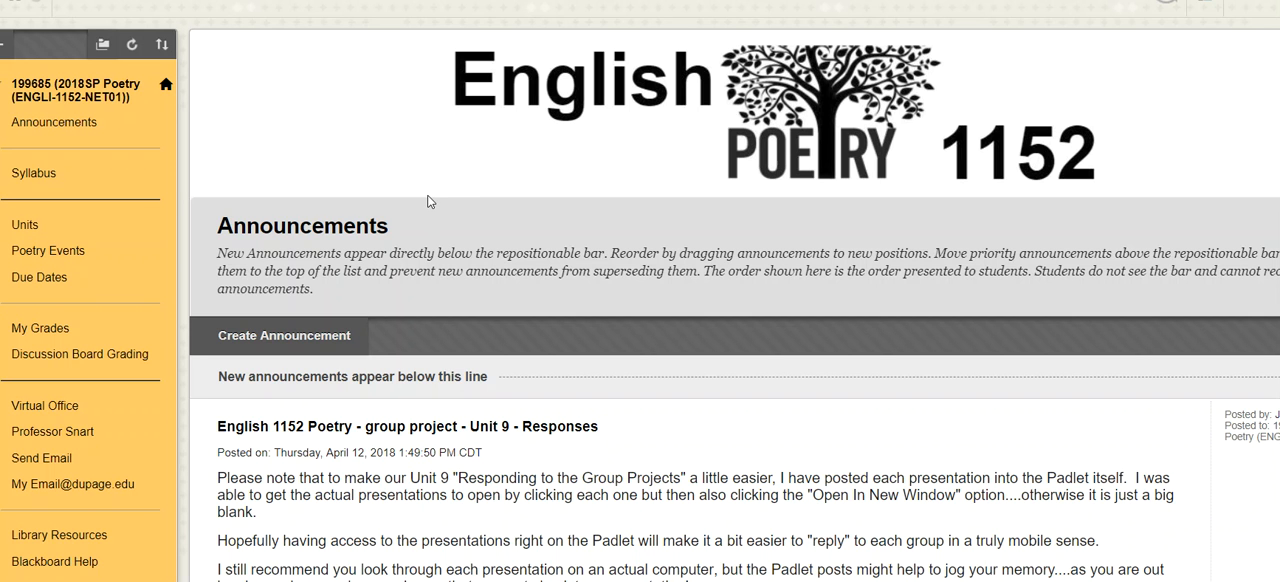
mouse_move(304, 212)
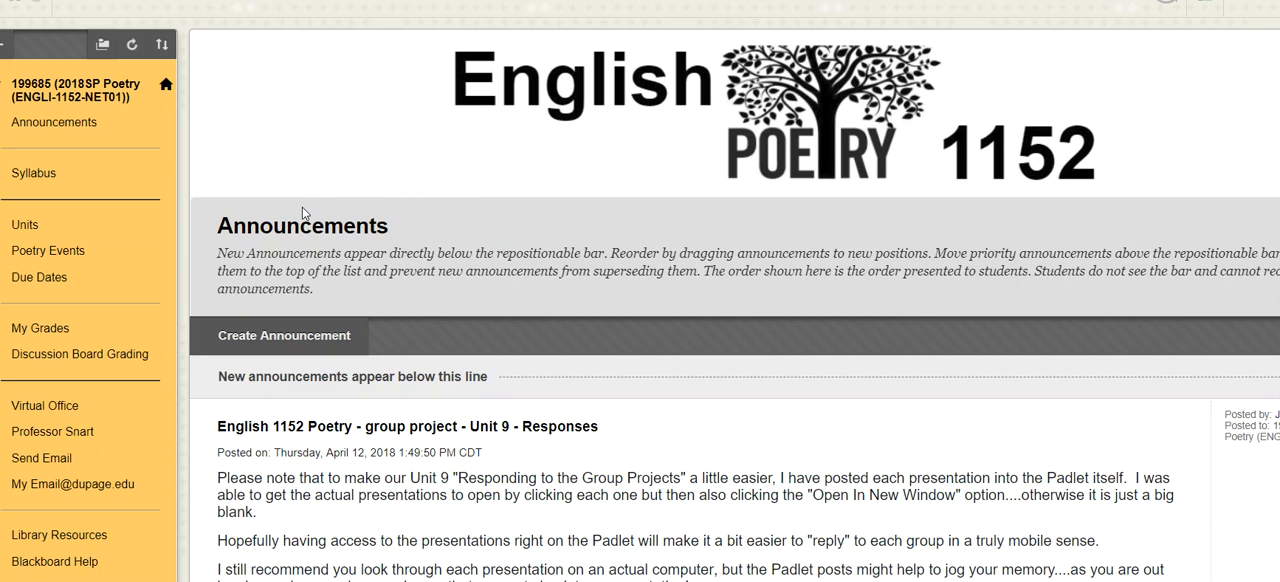
mouse_move(40, 276)
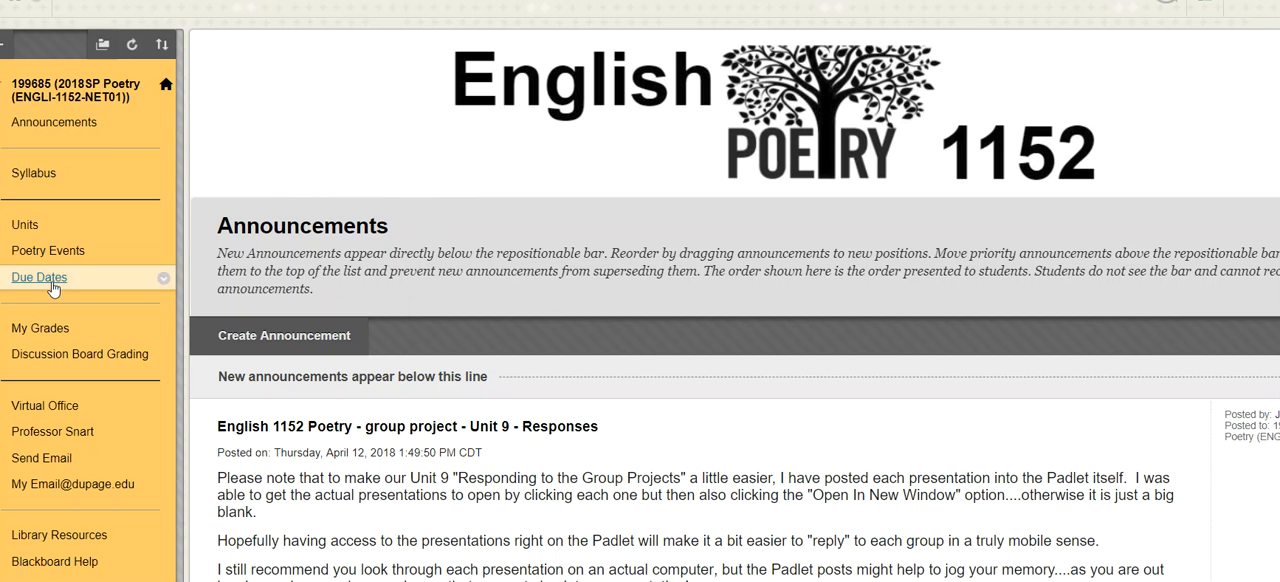
left_click(40, 276)
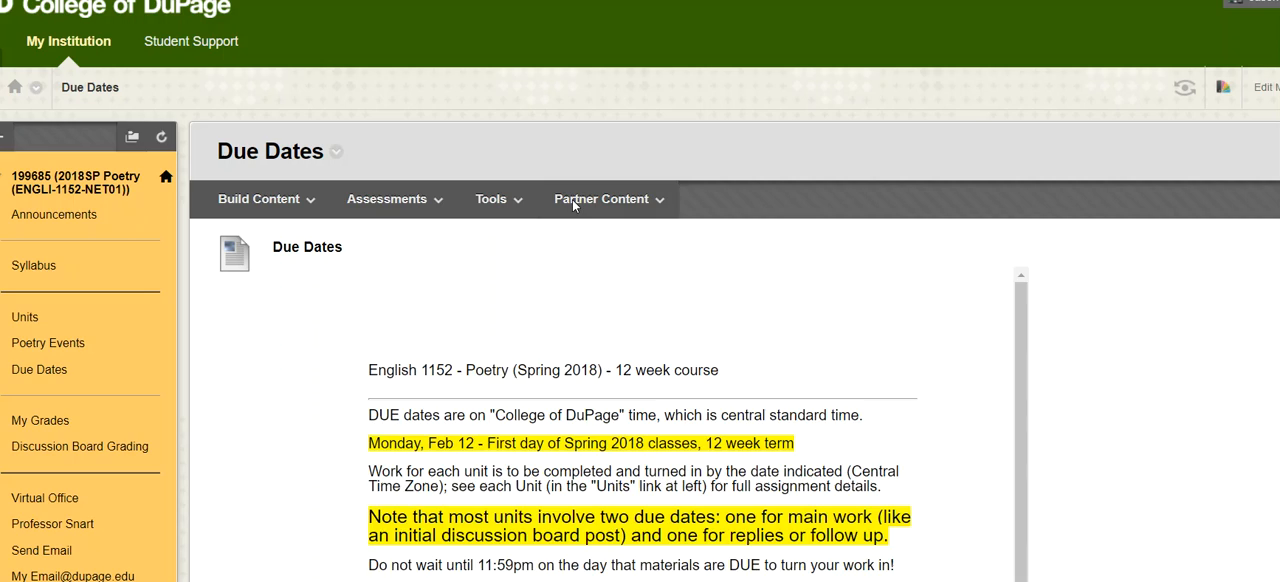
scroll("down", 3)
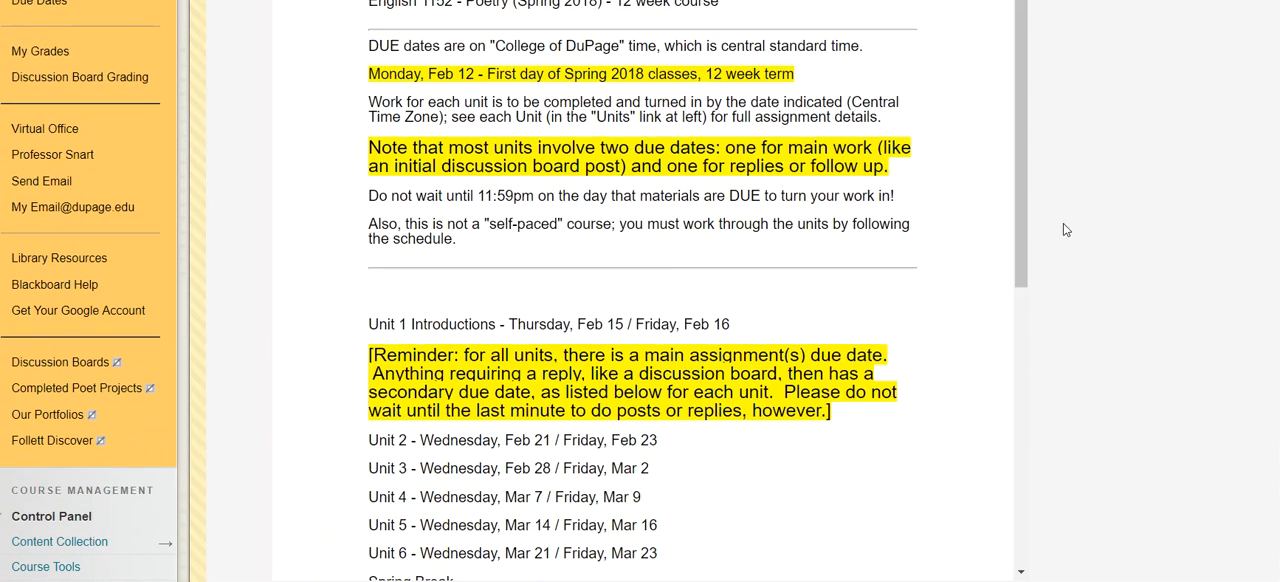
scroll("down", 3)
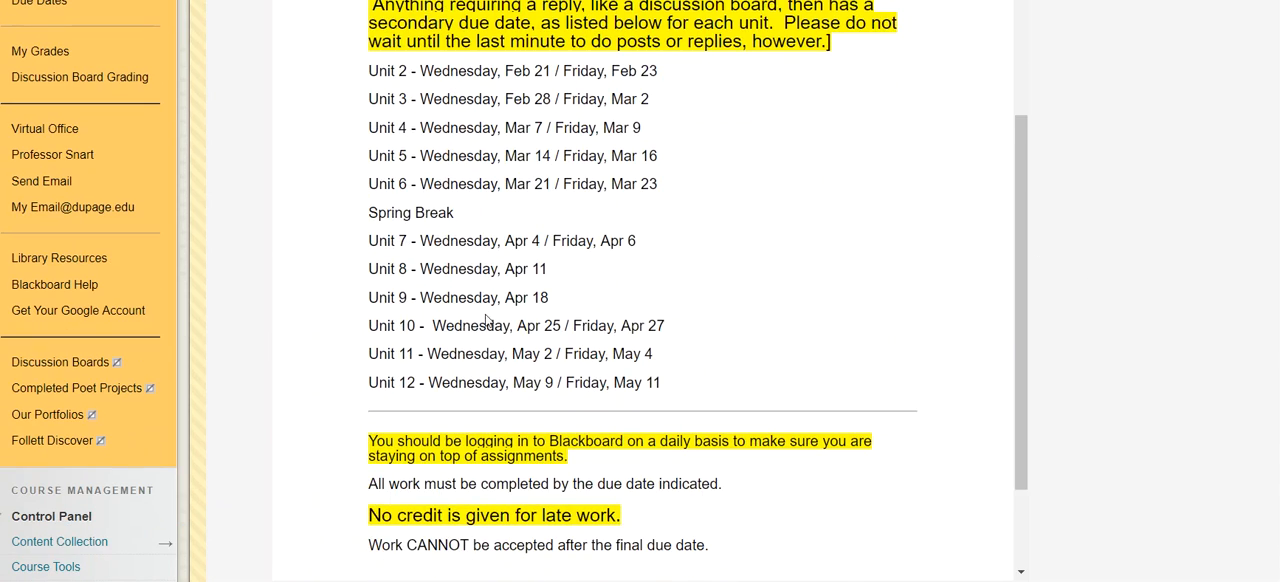
left_click_drag(368, 296, 530, 296)
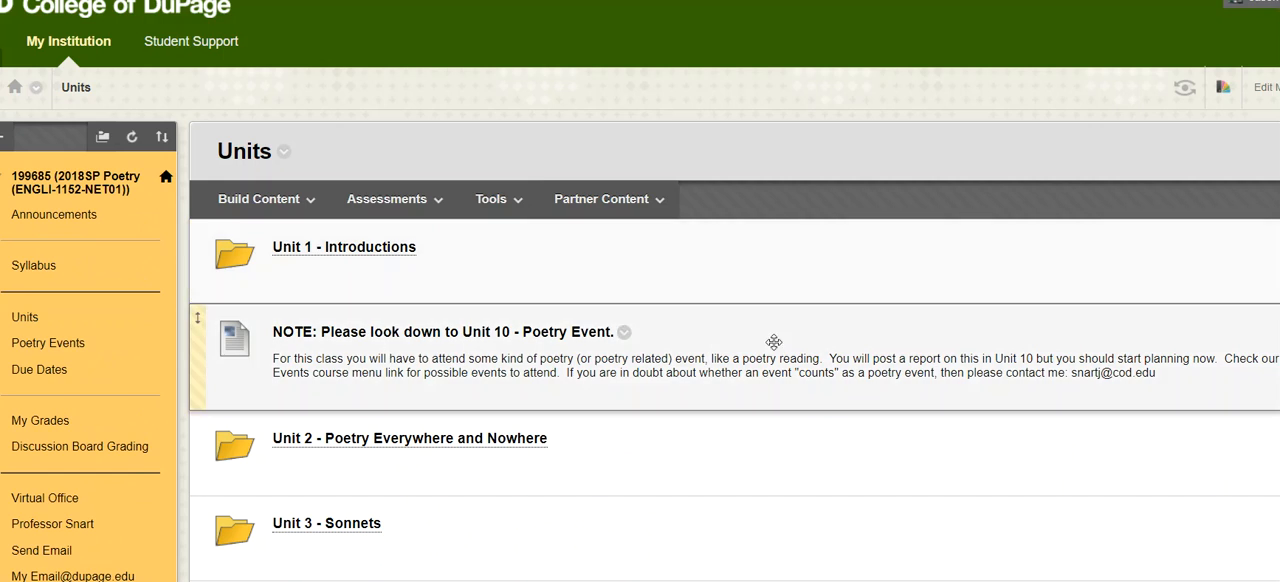
scroll("down", 3)
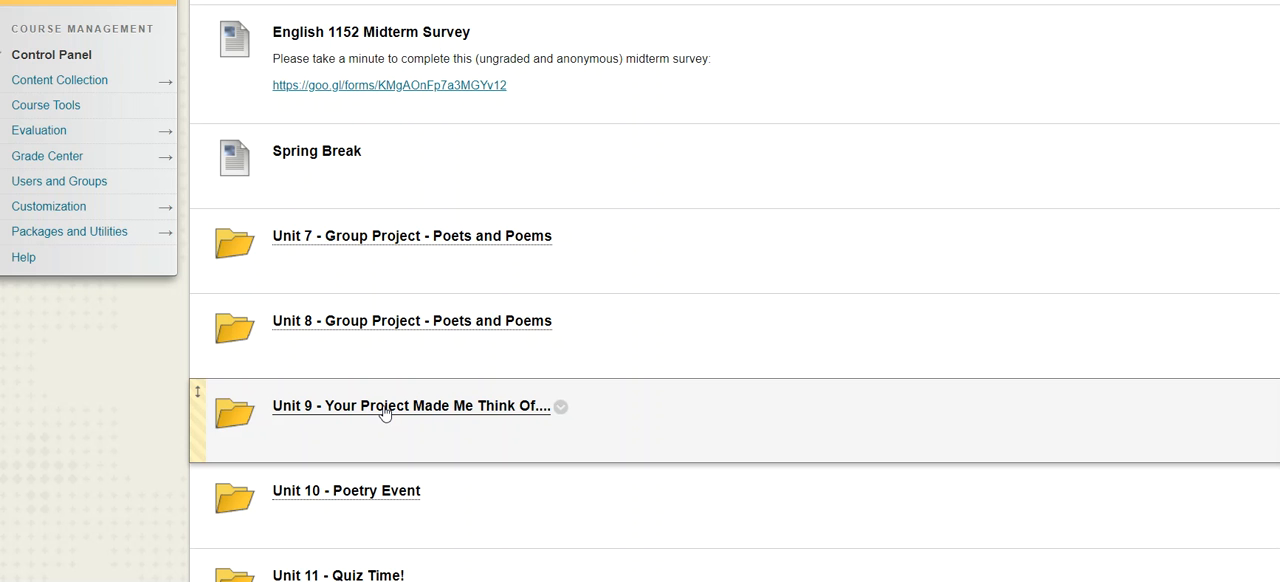
Step: Go into Unit 9 - Your Project Made Me Think Of.... and scroll to its embedded Project Follow Up Padlet
left_click(410, 404)
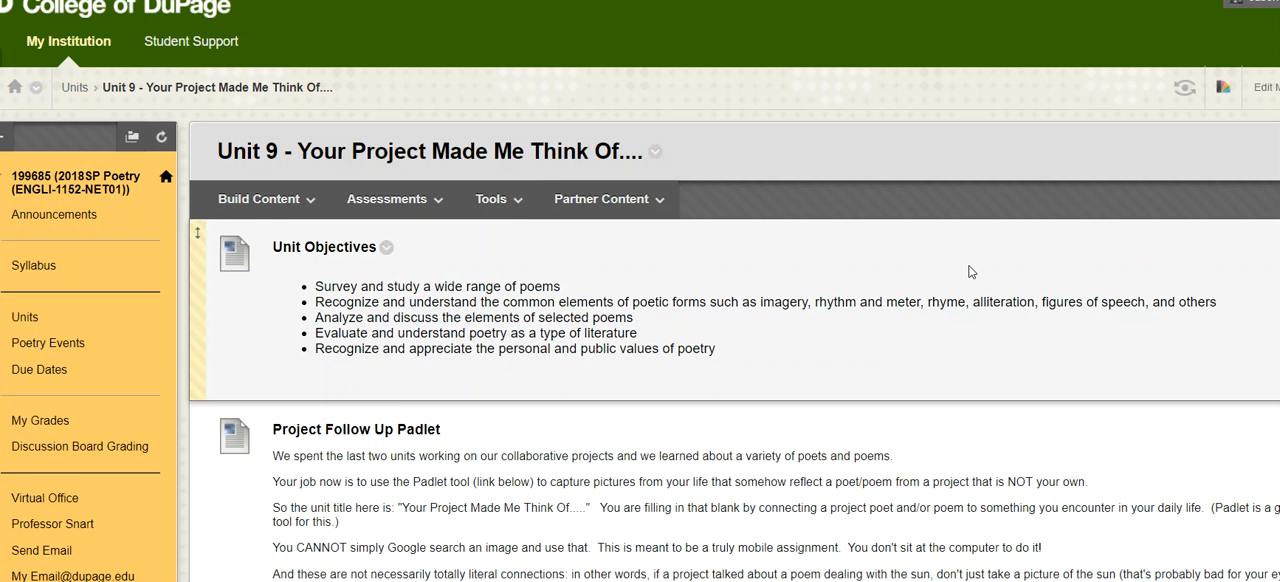
scroll("down", 3)
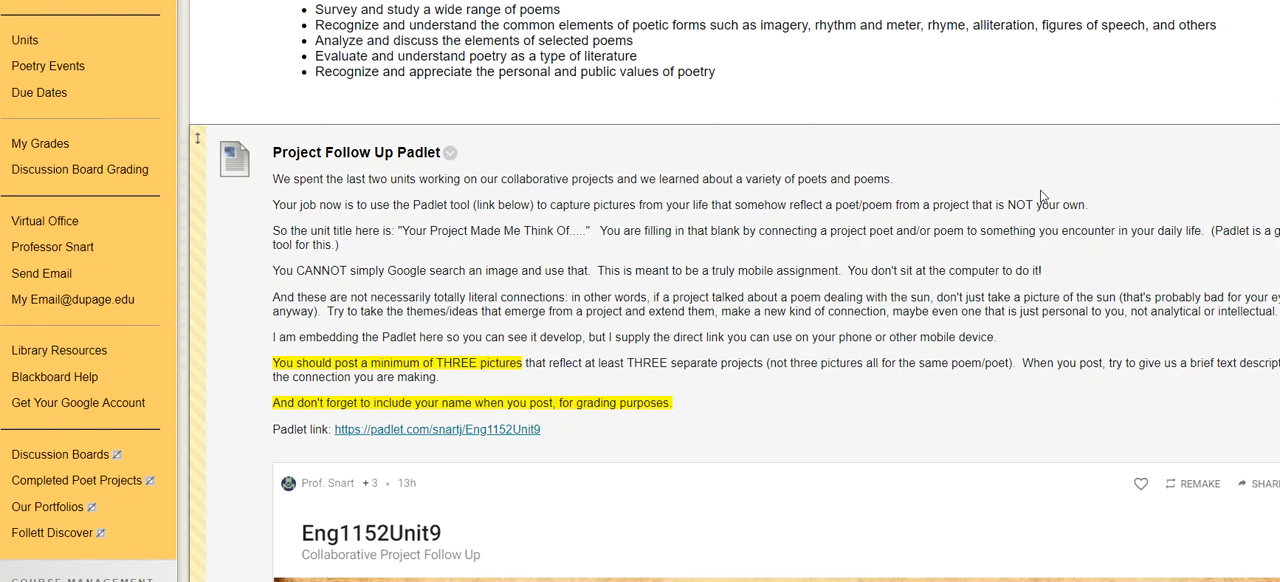
scroll("down", 3)
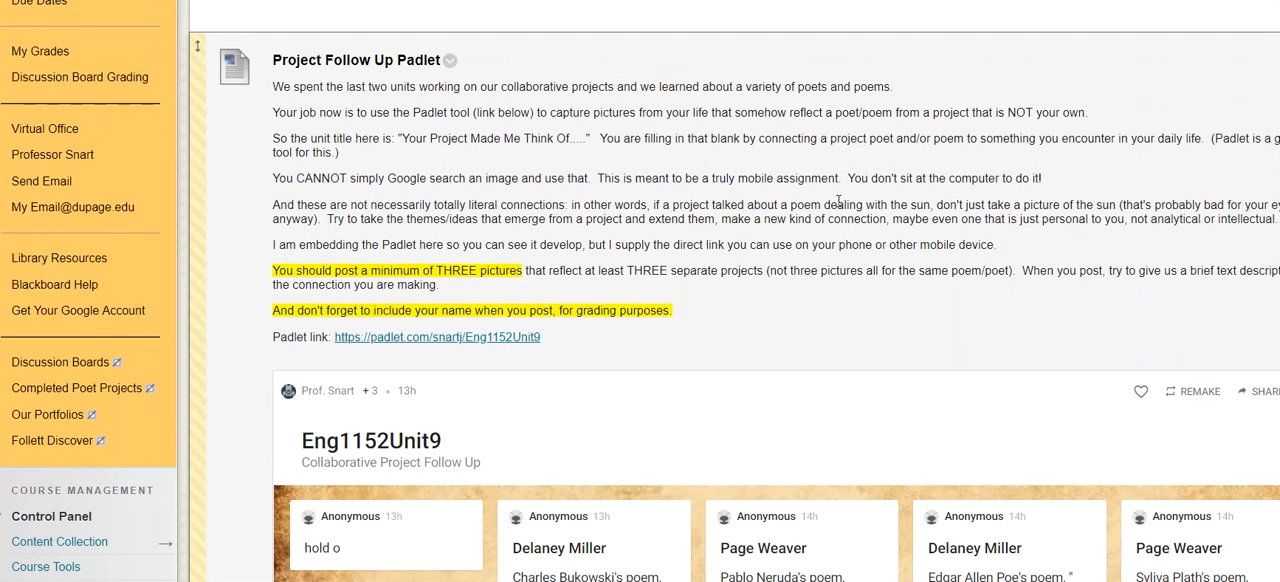
scroll("down", 3)
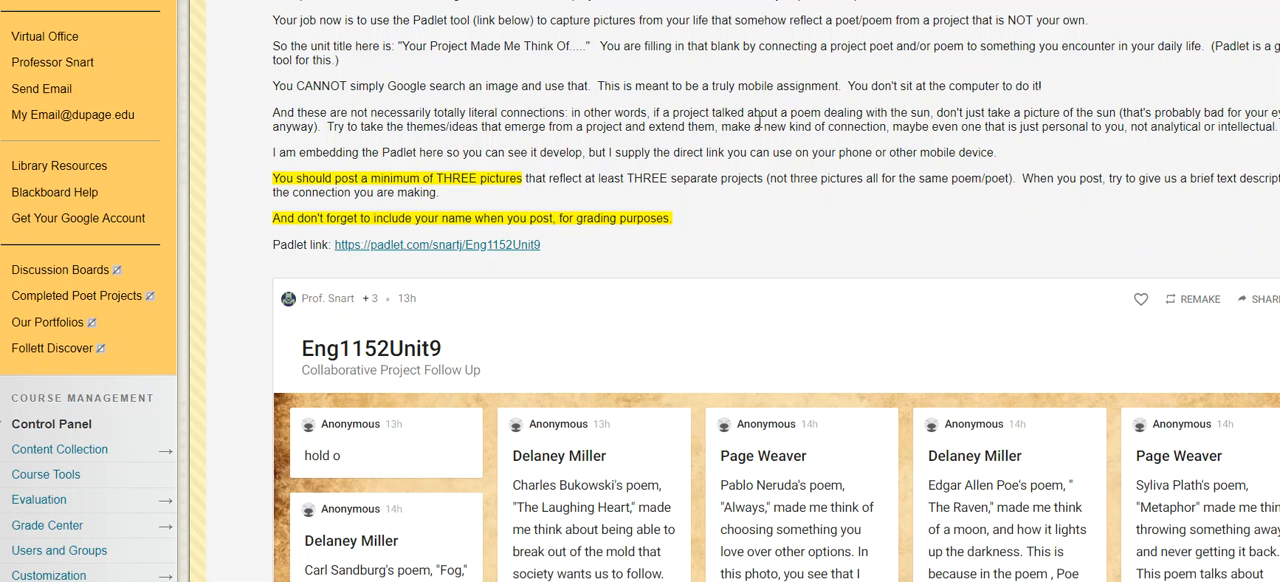
mouse_move(808, 144)
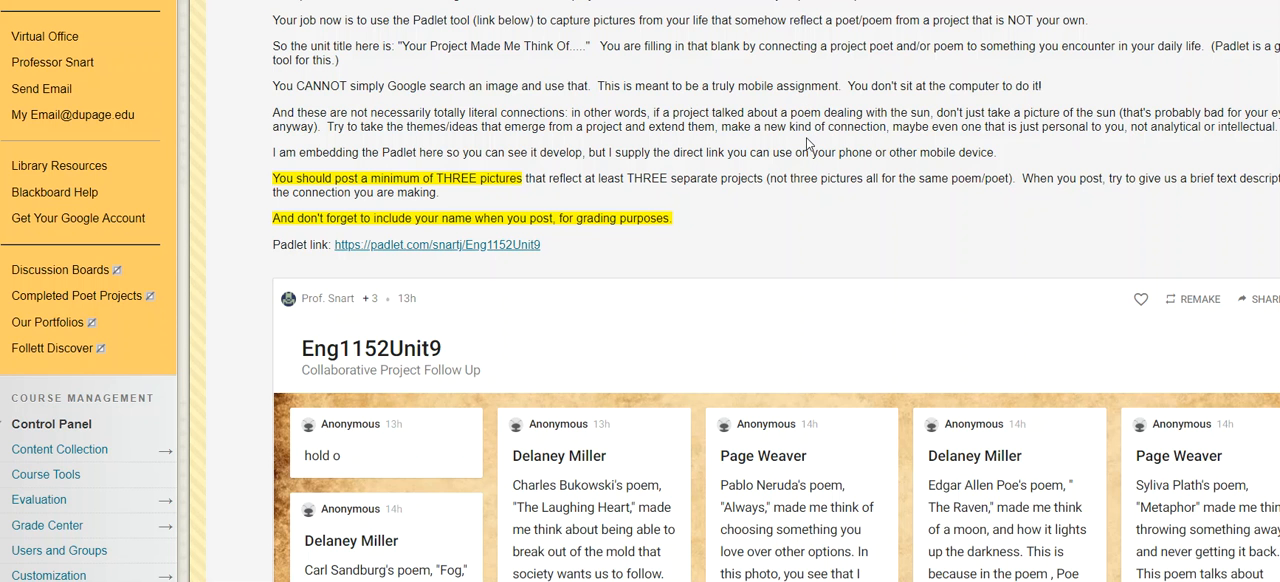
mouse_move(800, 110)
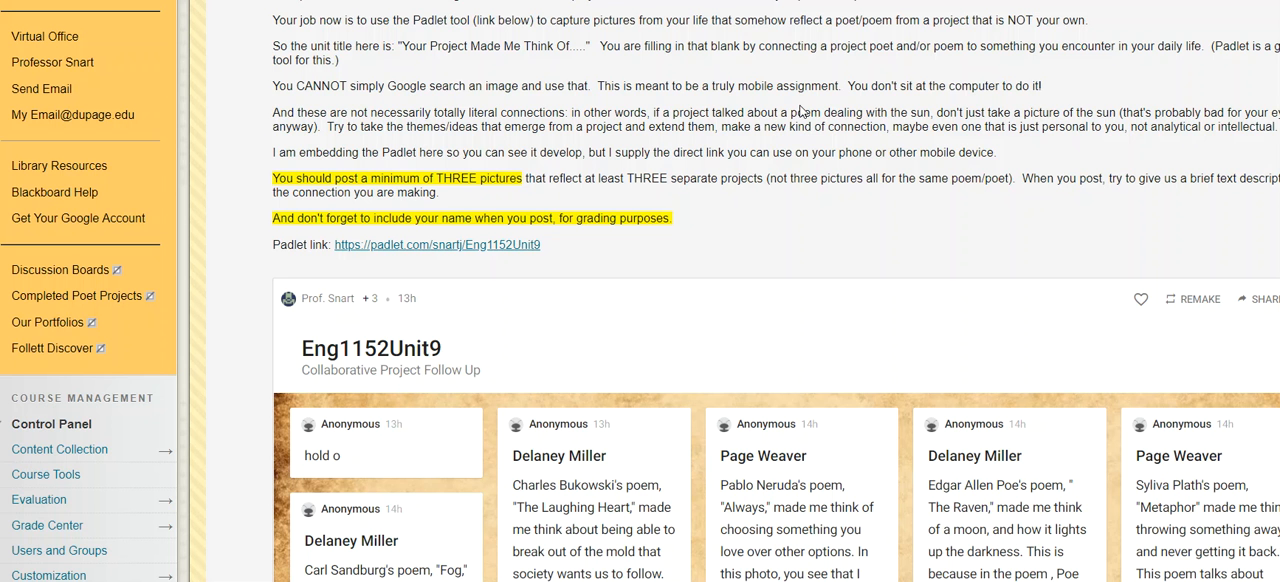
Step: Scroll the embedded Padlet wall to the group poet cards for Pablo Neruda, Carl Sandburg and Sylvia Plath
scroll("down", 3)
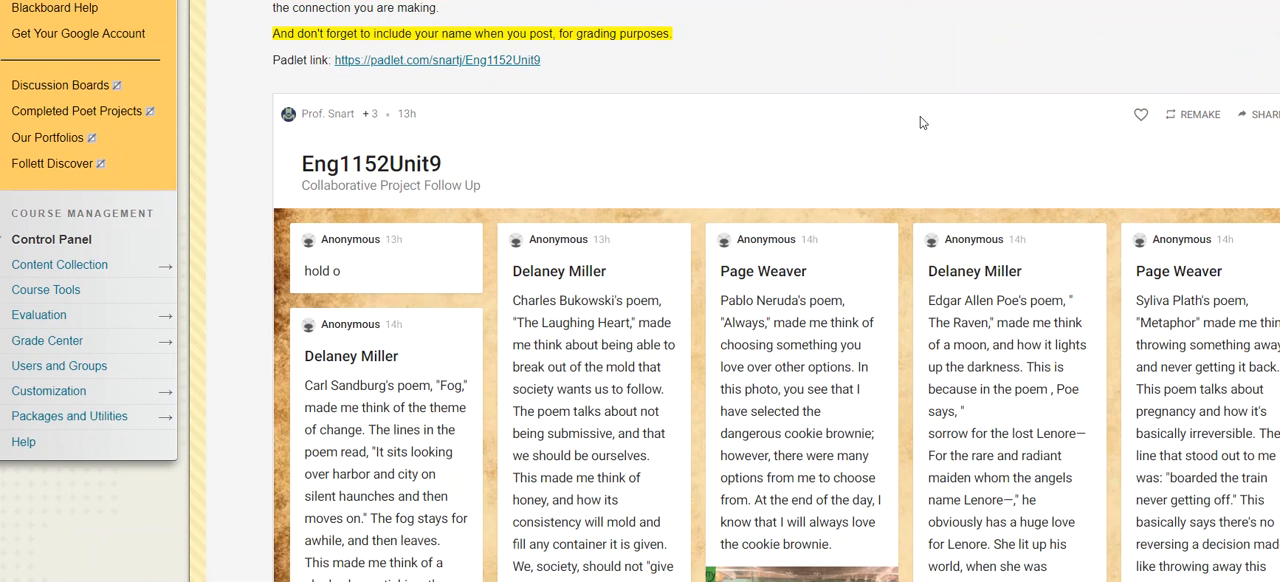
scroll("down", 3)
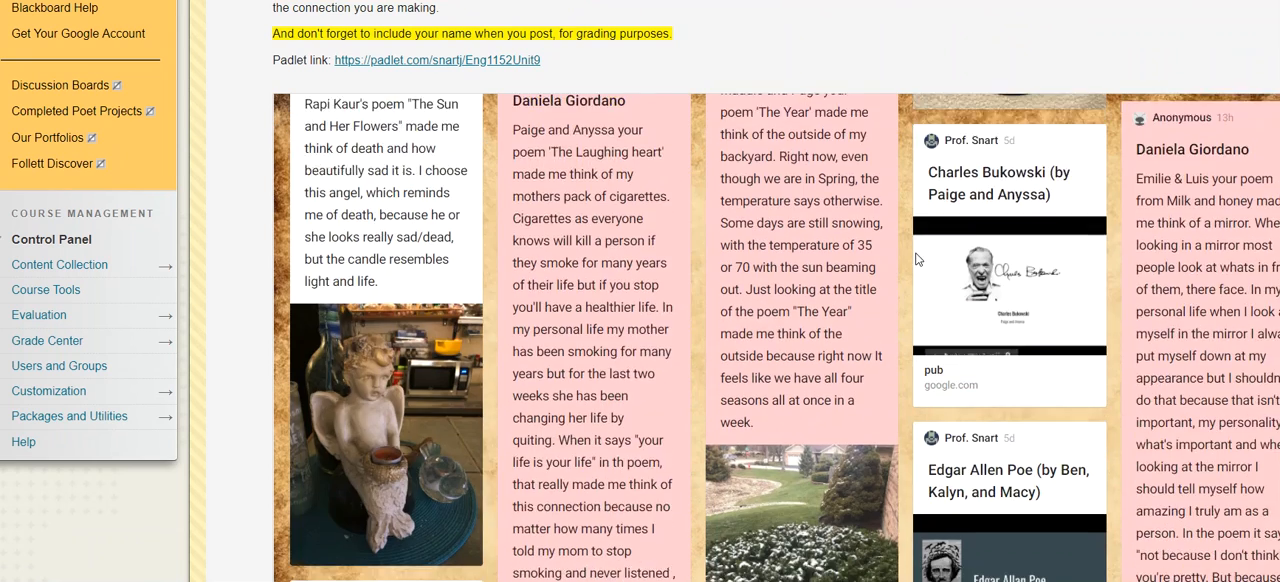
scroll("down", 3)
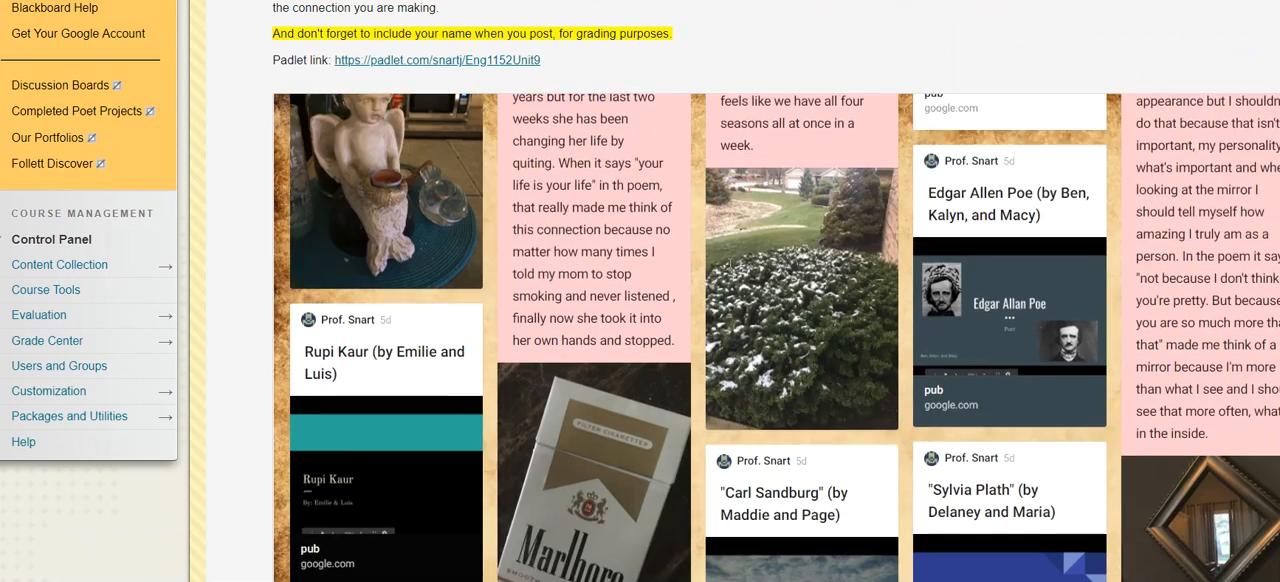
scroll("down", 3)
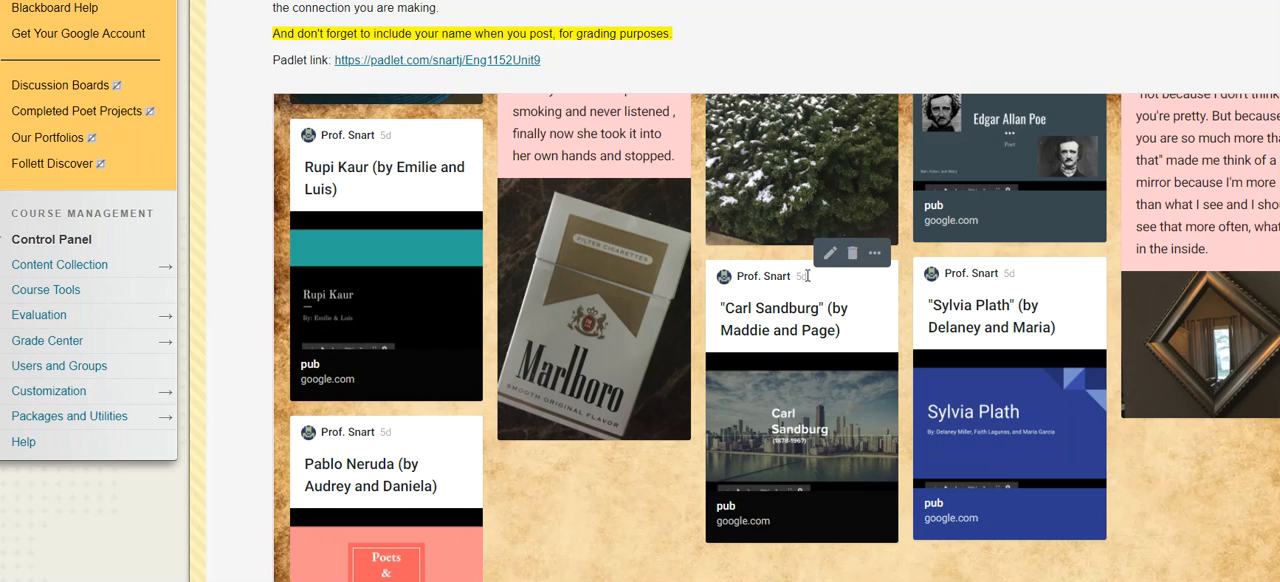
scroll("down", 3)
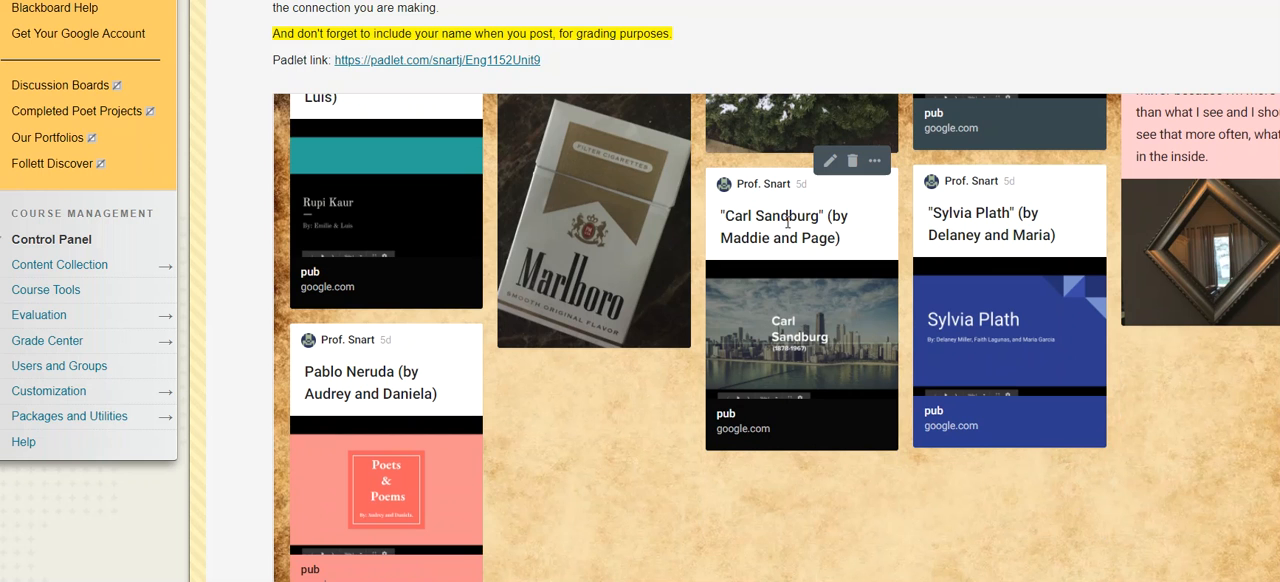
mouse_move(804, 340)
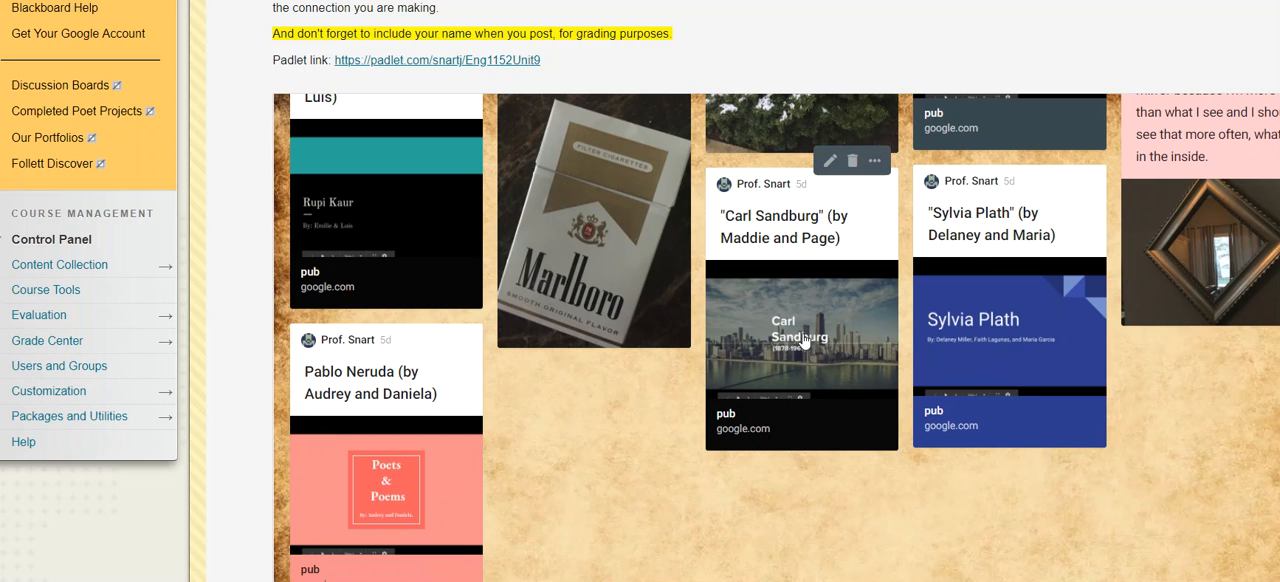
mouse_move(796, 328)
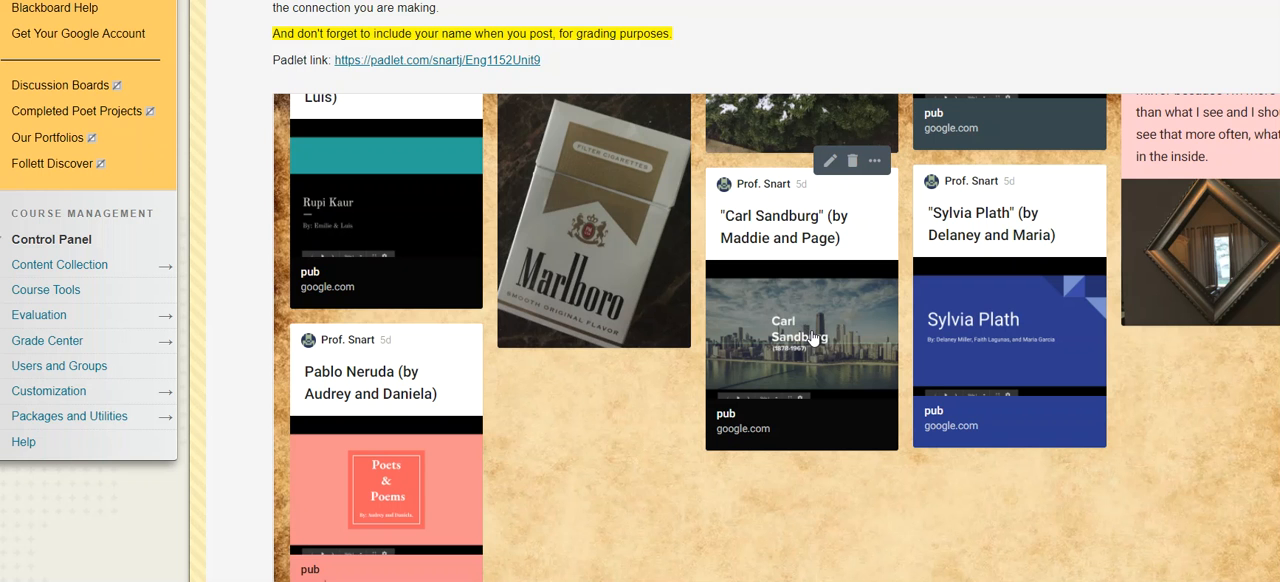
mouse_move(812, 350)
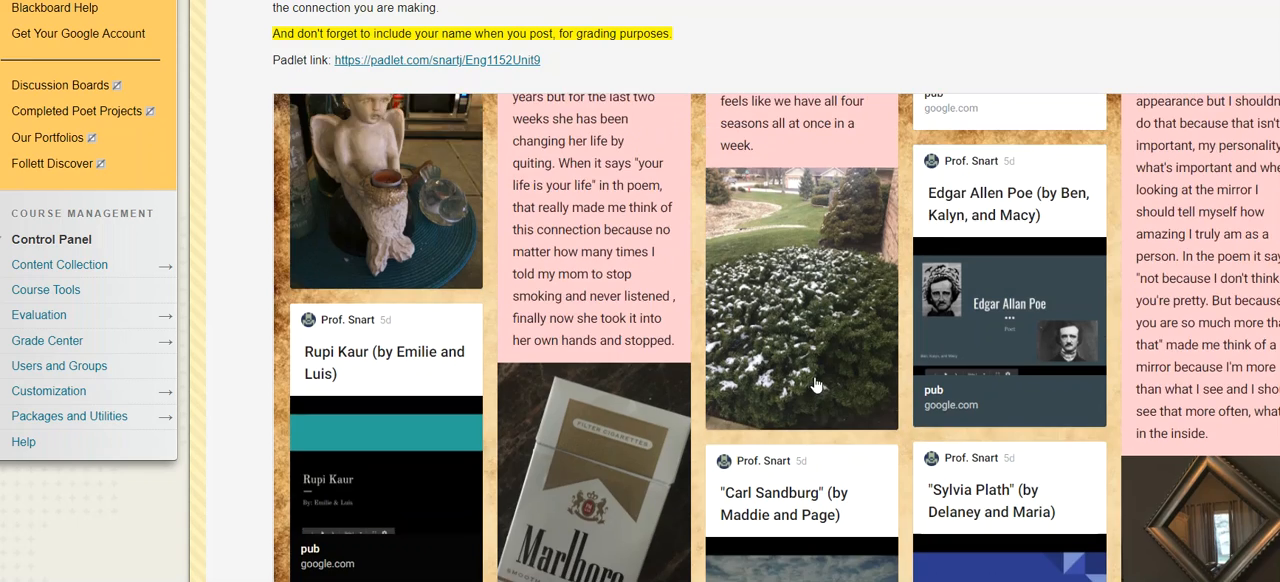
scroll("down", 3)
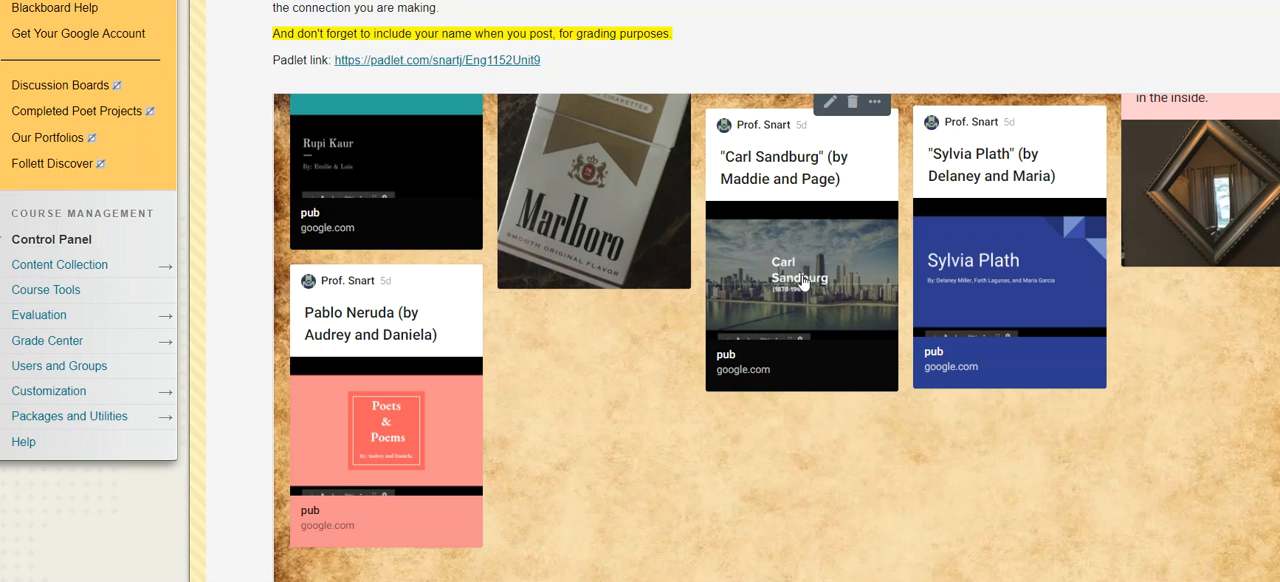
mouse_move(792, 284)
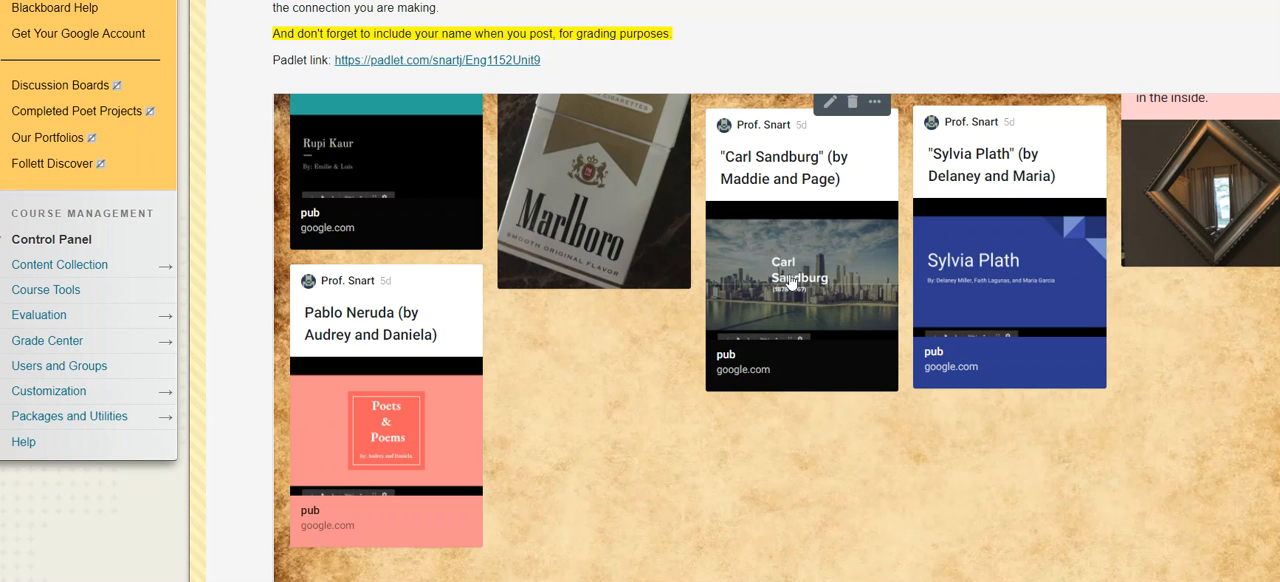
mouse_move(828, 206)
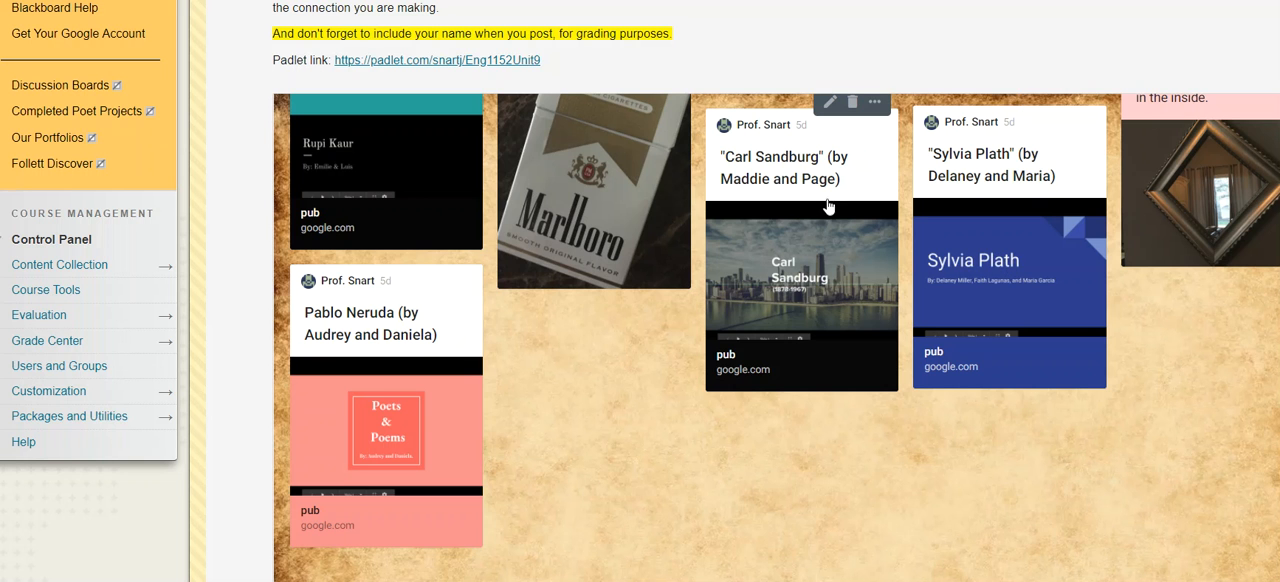
mouse_move(816, 276)
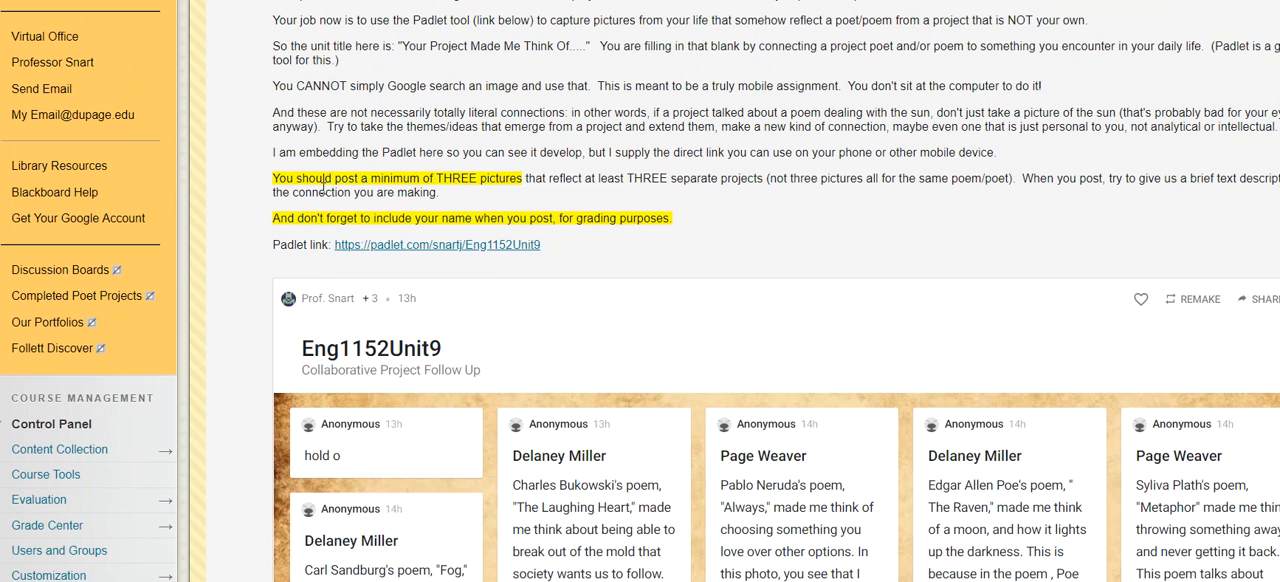
Step: Highlight the minimum-three-pictures requirement, then scroll through the Eng1152Unit9 student posts with photos
left_click_drag(310, 178, 564, 178)
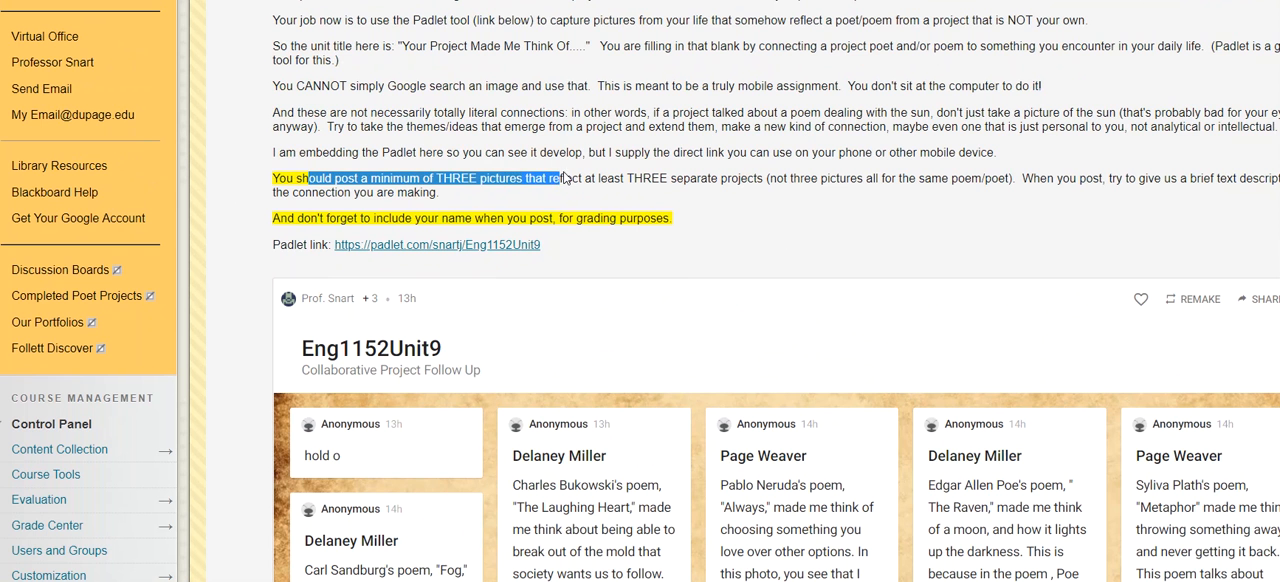
scroll("down", 3)
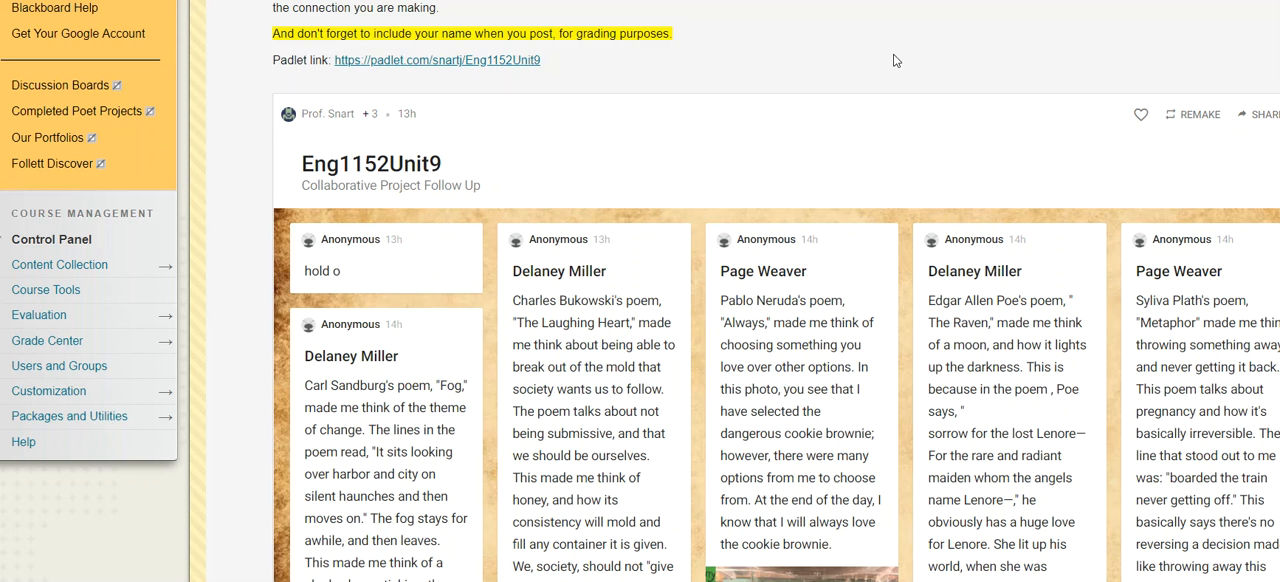
mouse_move(862, 118)
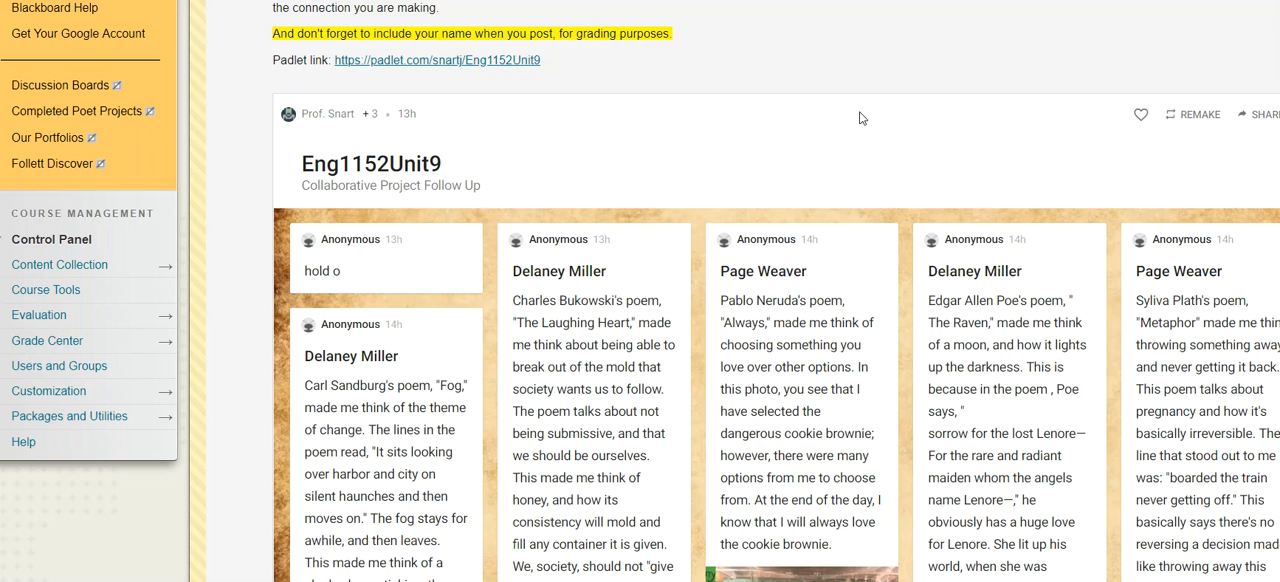
scroll("down", 3)
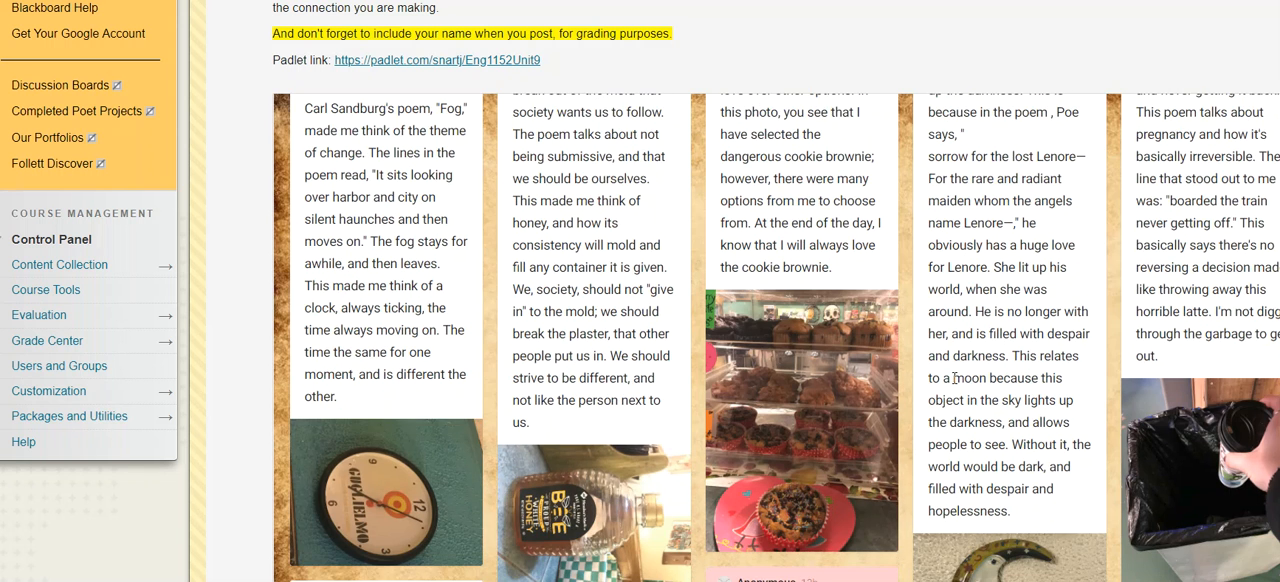
scroll("down", 3)
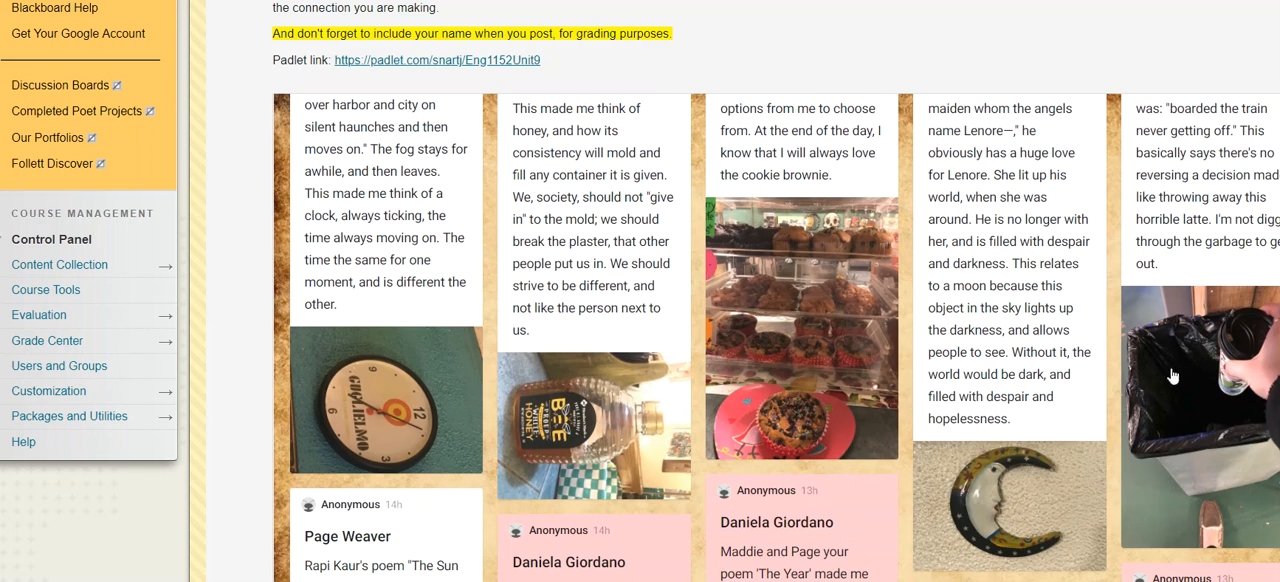
mouse_move(696, 296)
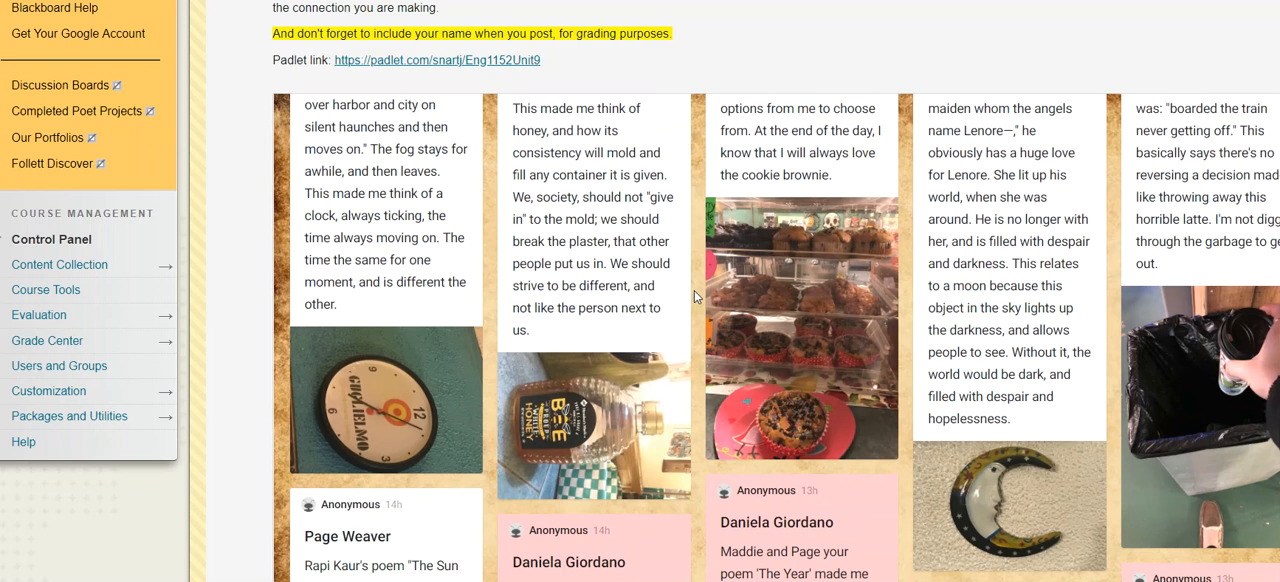
mouse_move(780, 304)
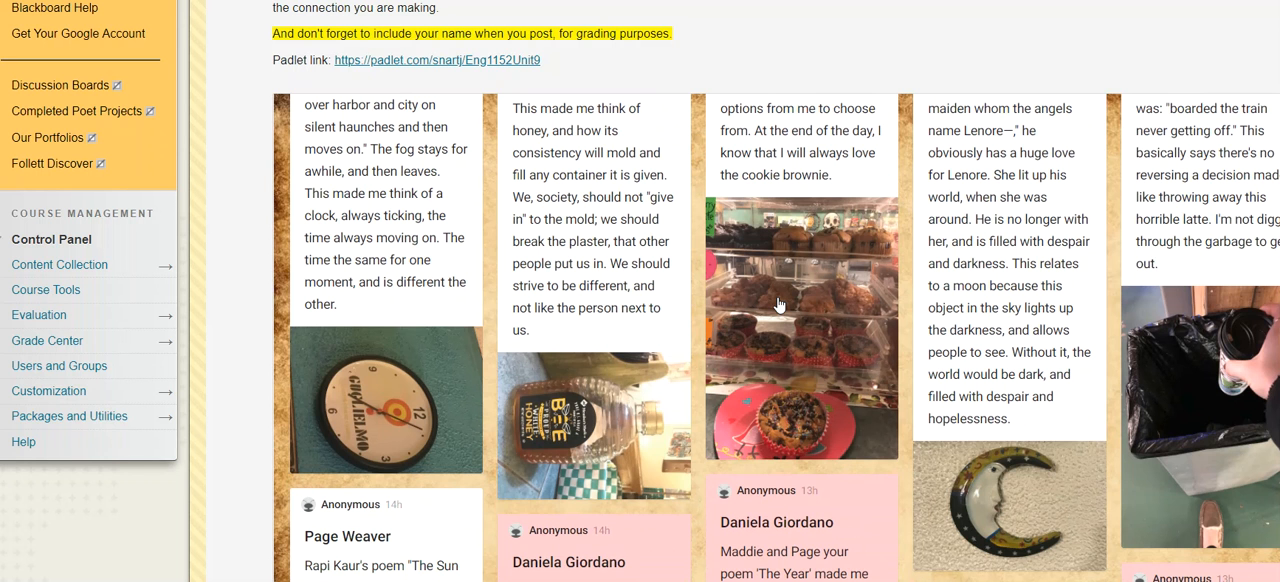
mouse_move(790, 298)
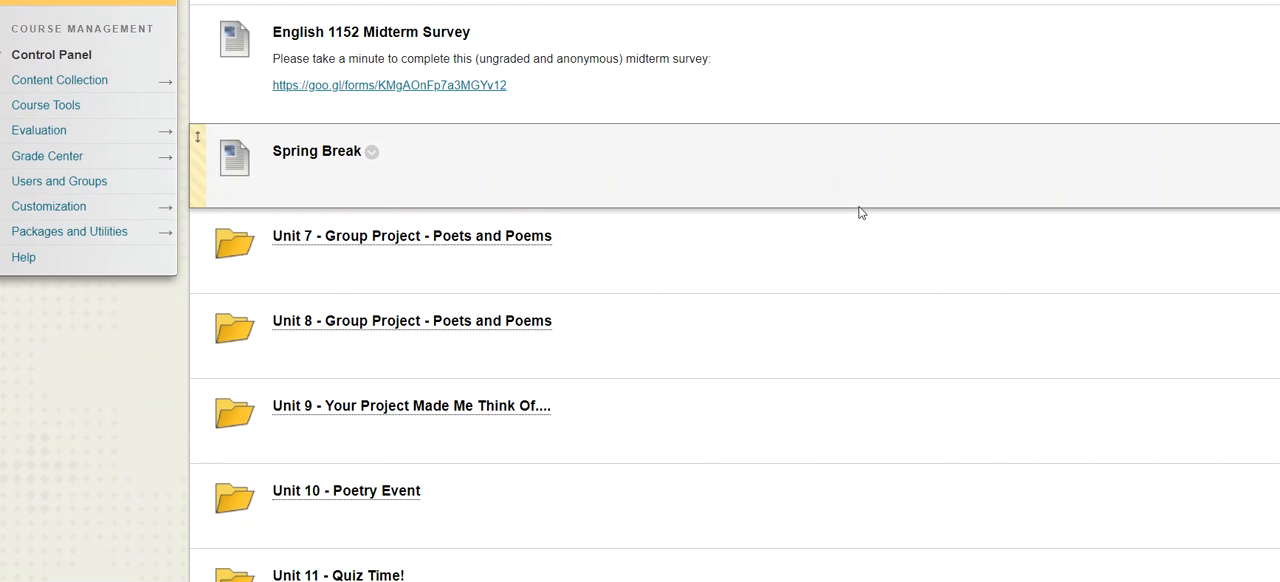
Step: Go into Unit 10 - Poetry Event and scroll its objectives and Poetry Event Report instructions
scroll("down", 3)
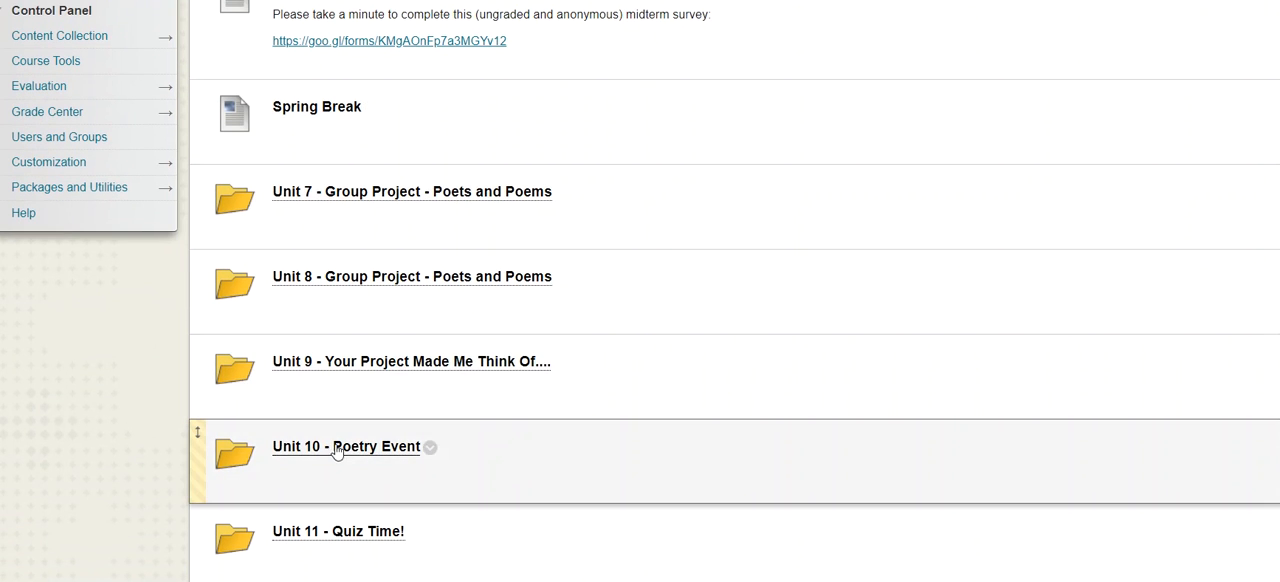
left_click(344, 446)
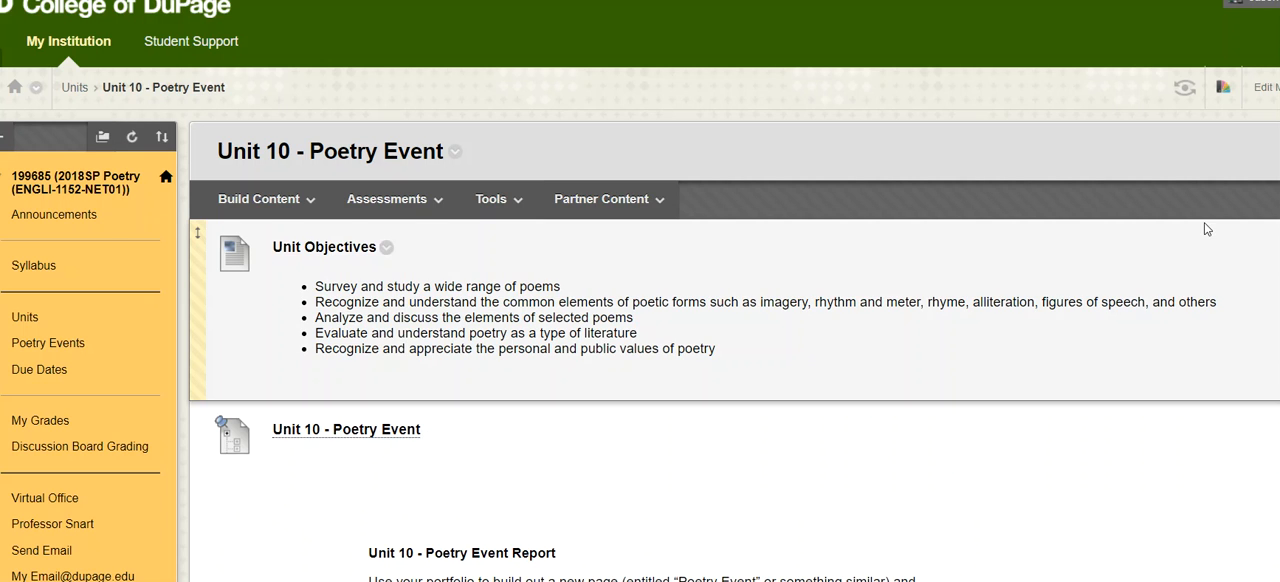
scroll("down", 3)
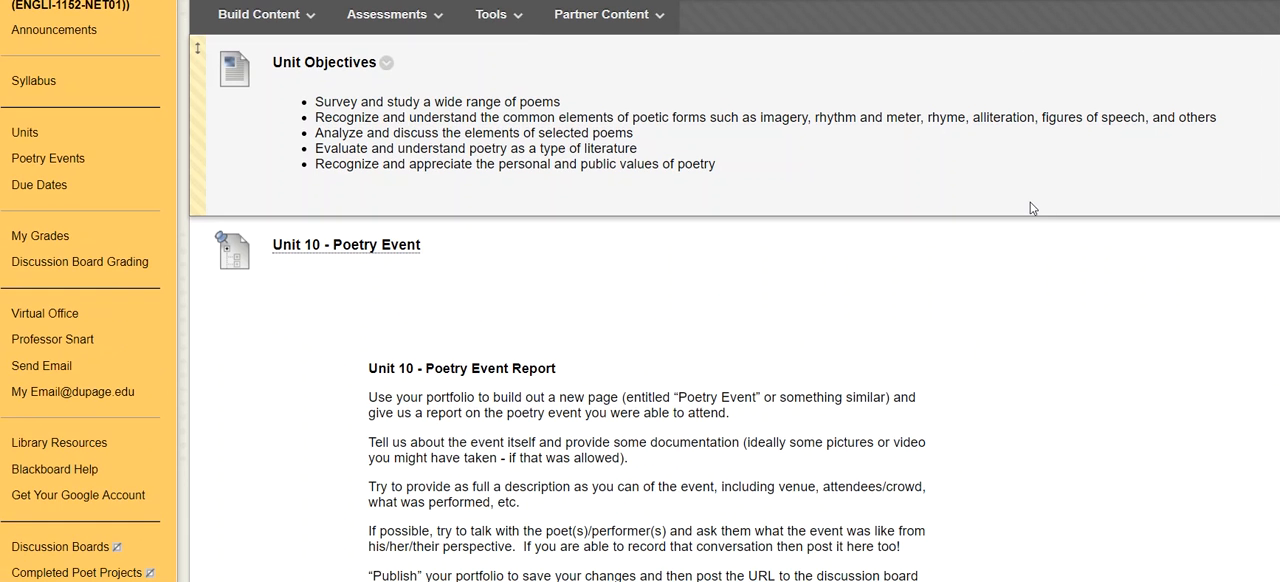
mouse_move(548, 180)
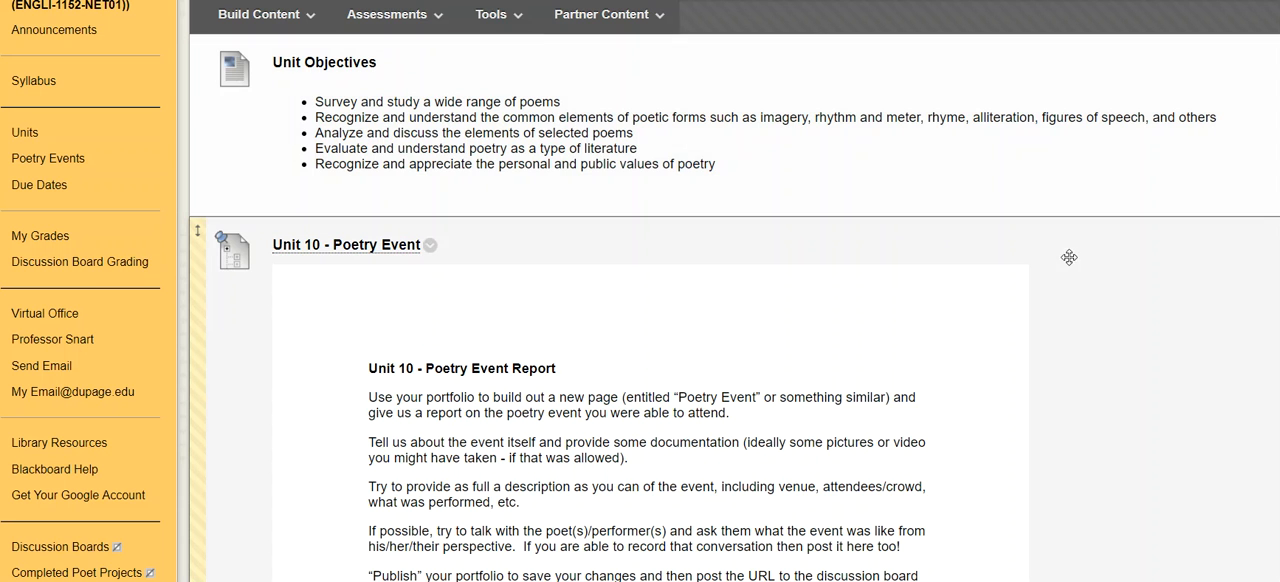
mouse_move(780, 390)
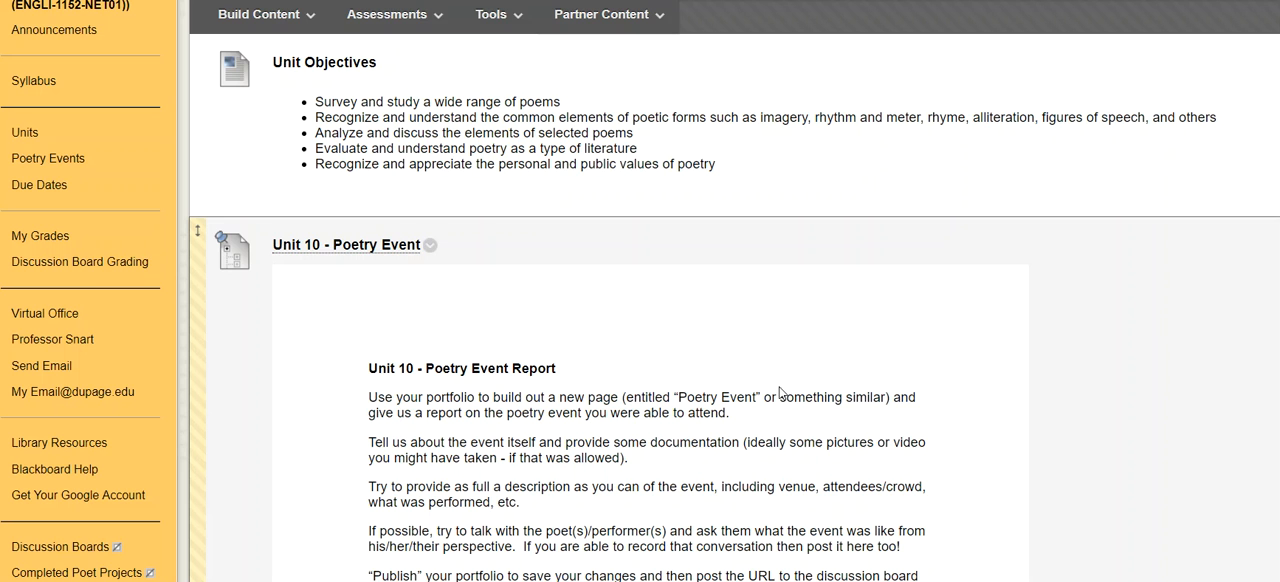
mouse_move(1136, 374)
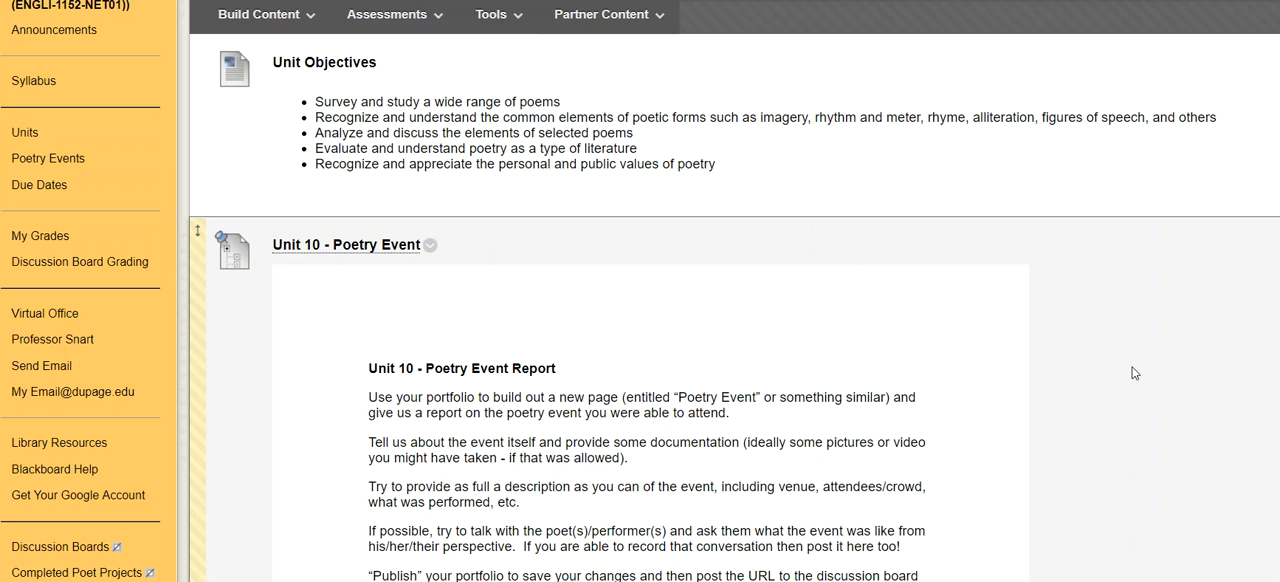
mouse_move(1144, 376)
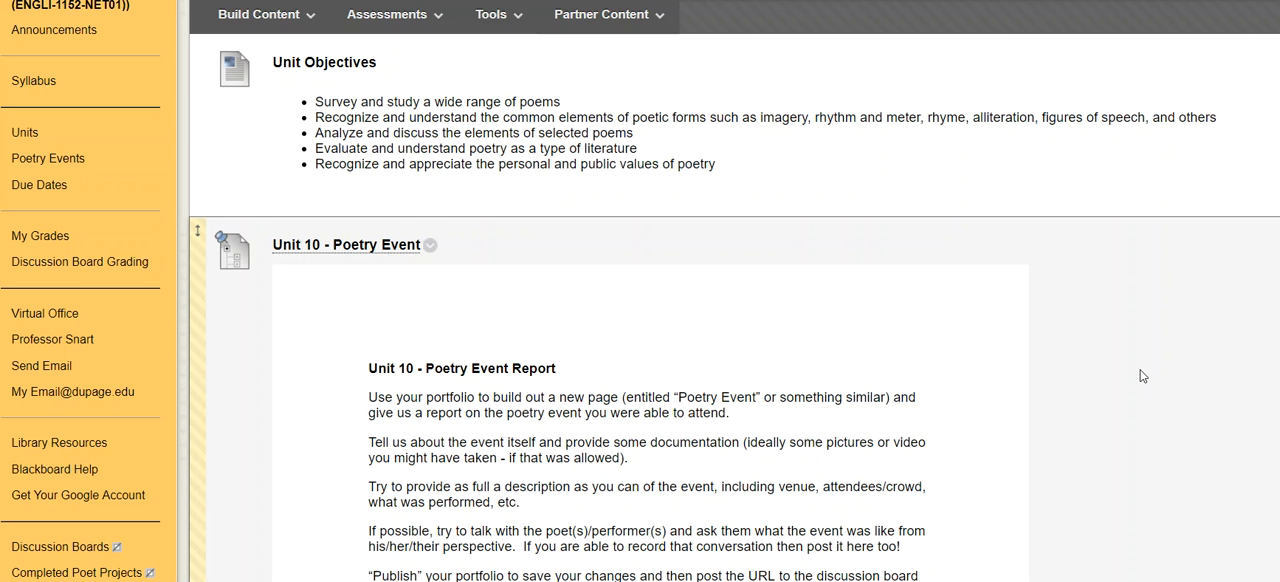
mouse_move(1148, 352)
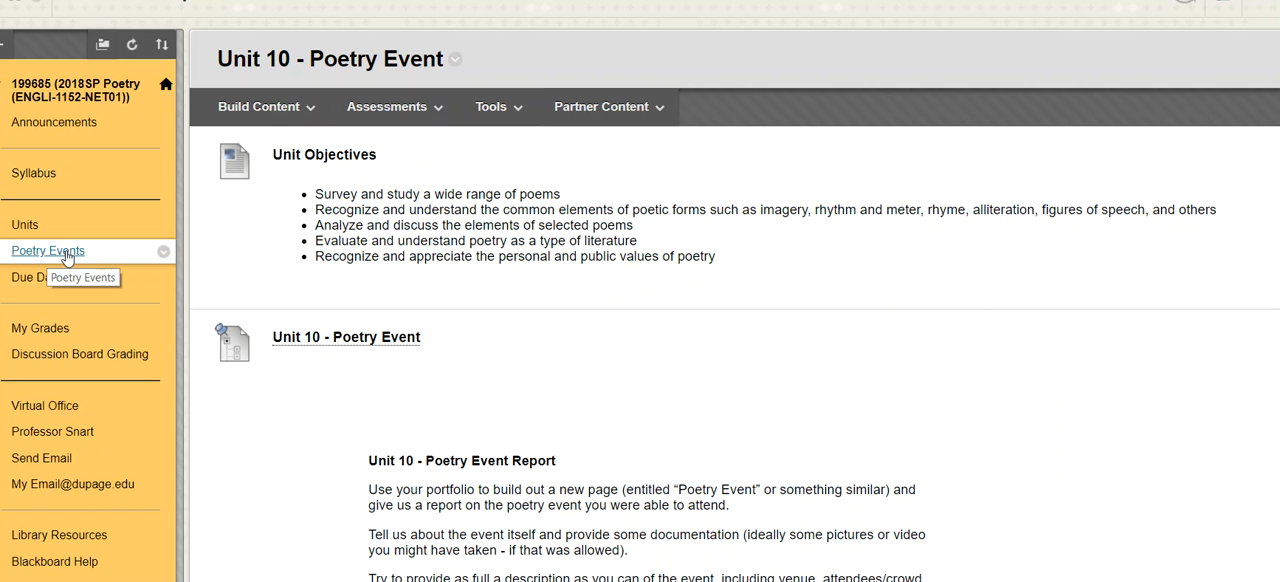
left_click(48, 252)
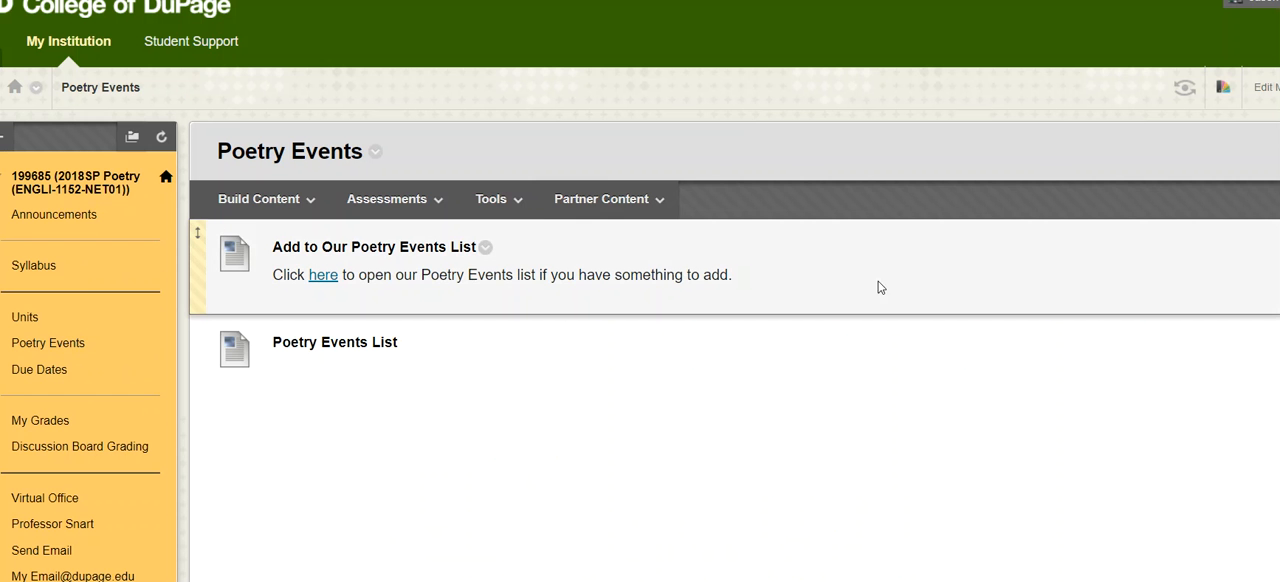
left_click(324, 276)
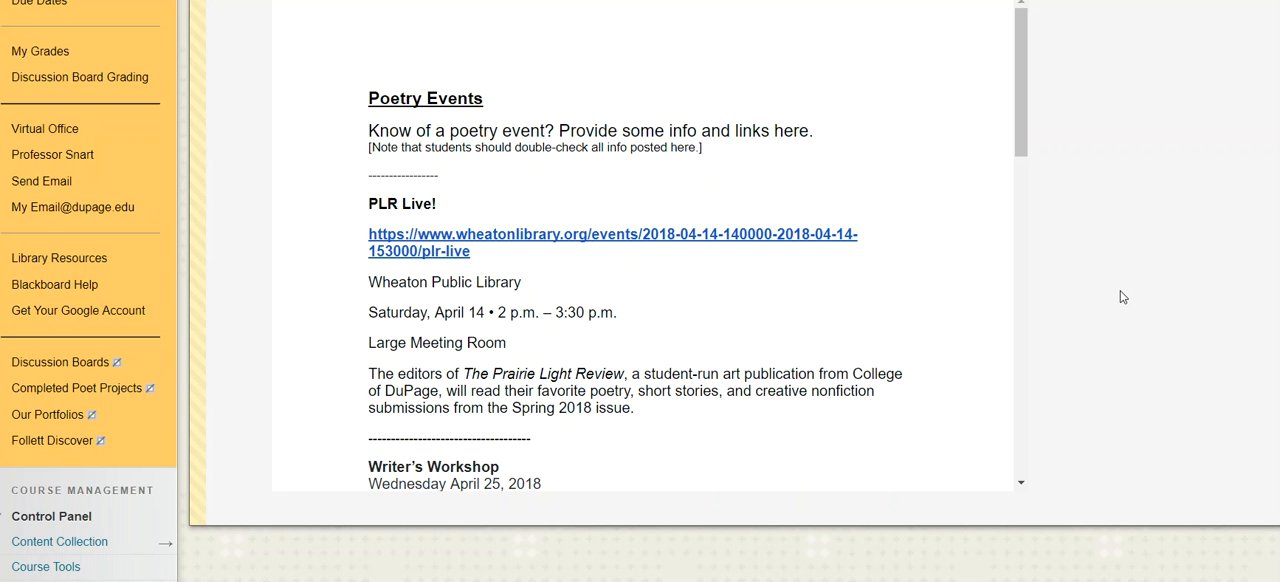
mouse_move(1138, 268)
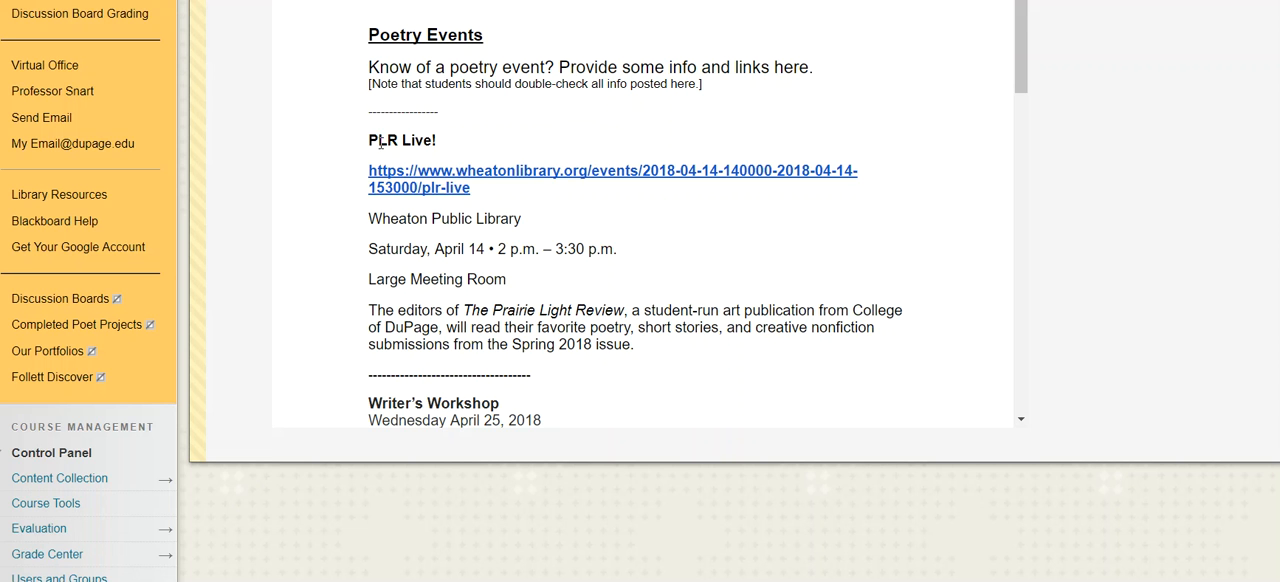
mouse_move(724, 278)
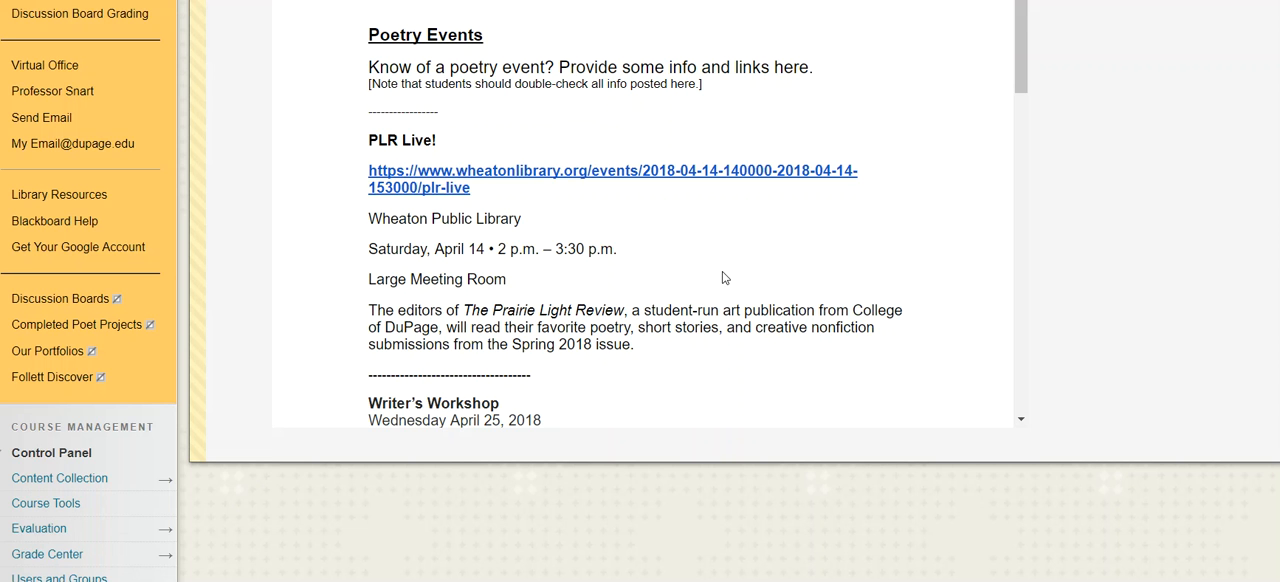
mouse_move(712, 268)
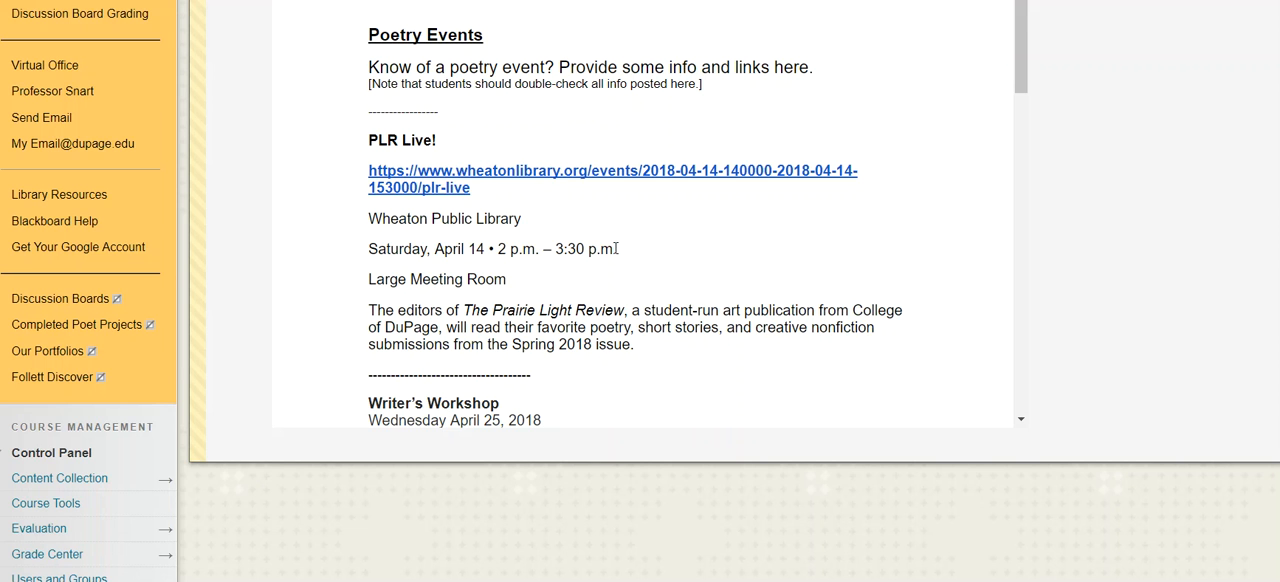
scroll("down", 3)
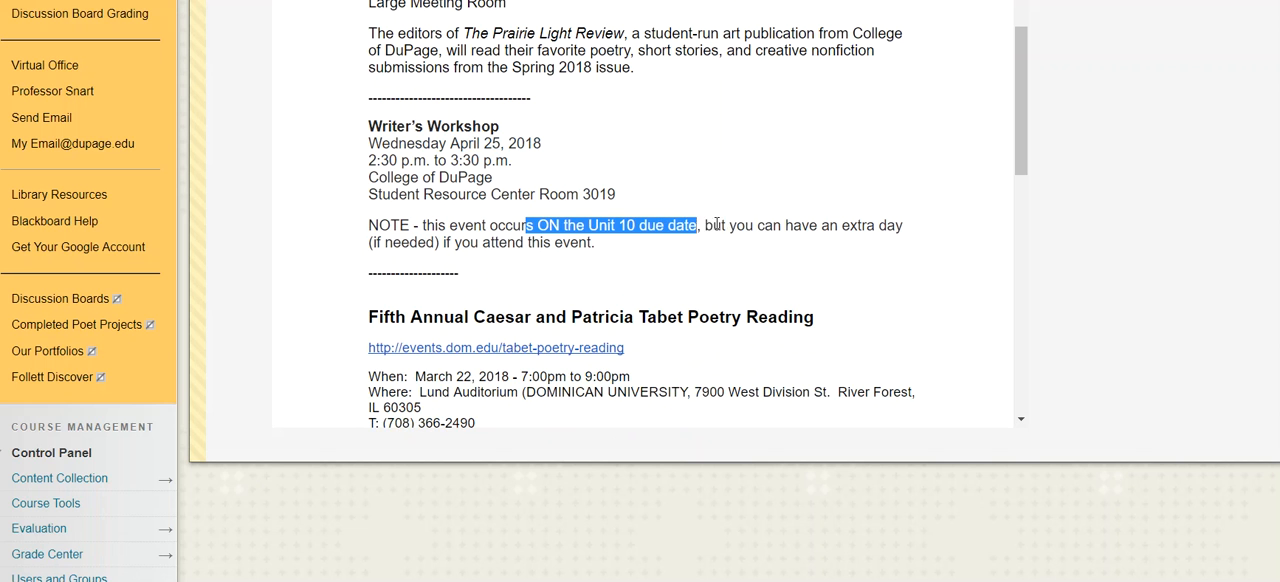
left_click(640, 224)
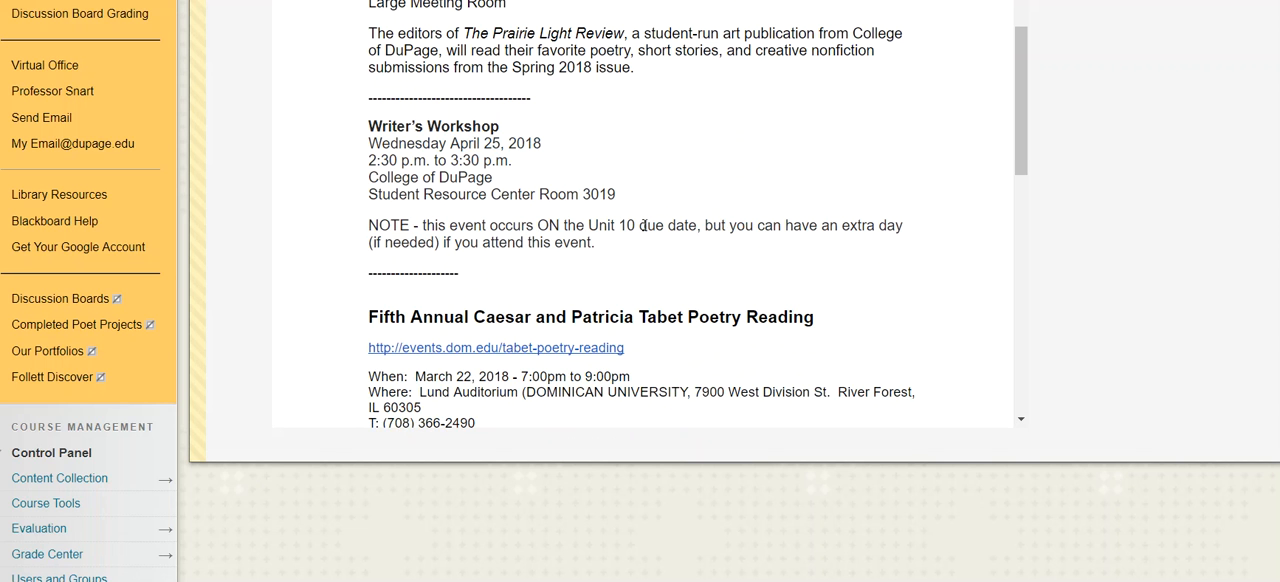
left_click_drag(368, 126, 616, 194)
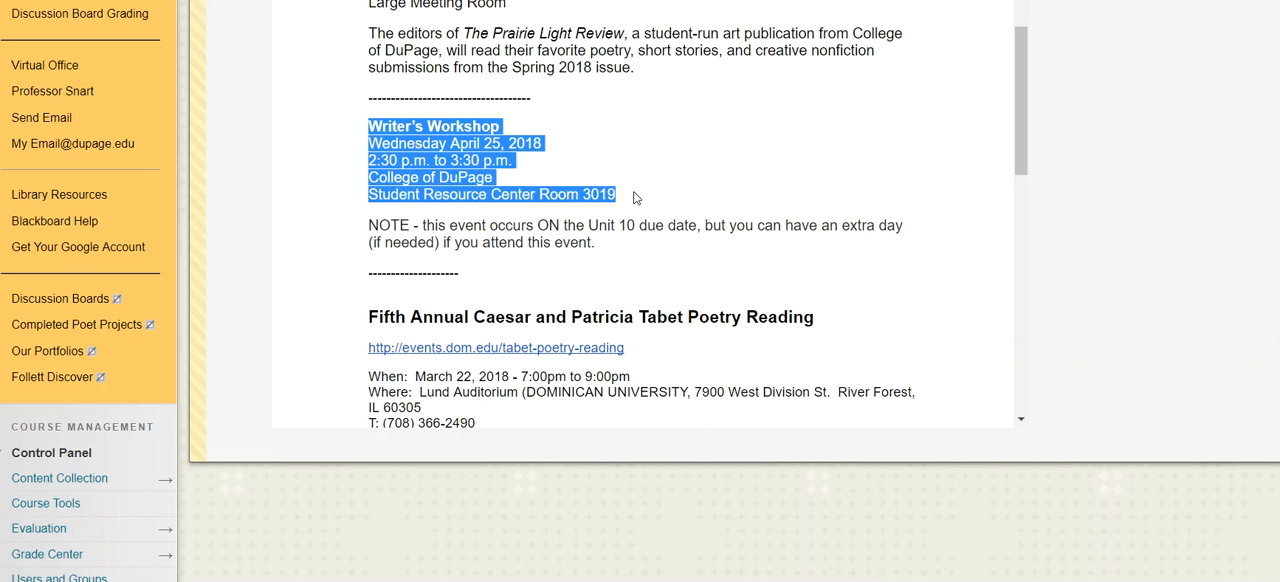
mouse_move(534, 184)
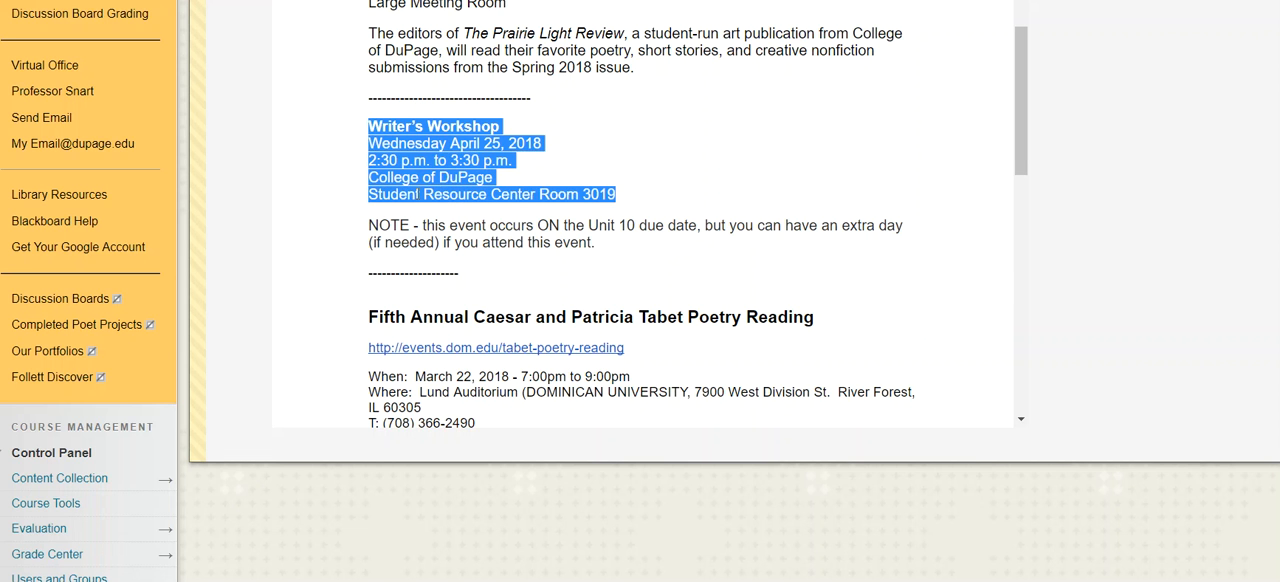
left_click(626, 224)
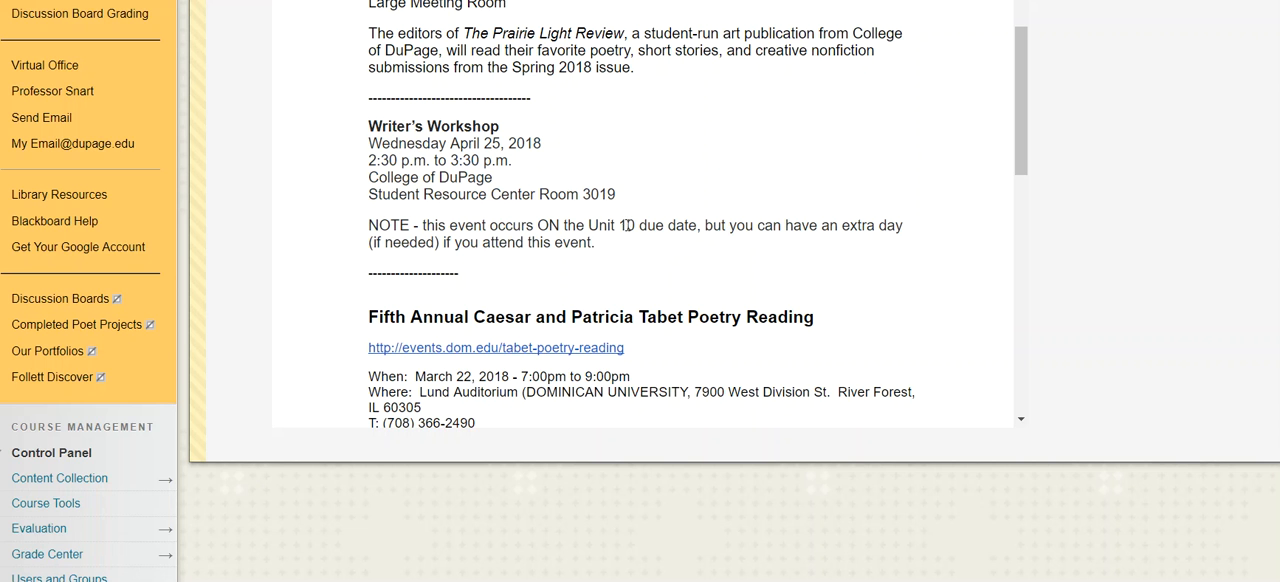
mouse_move(648, 224)
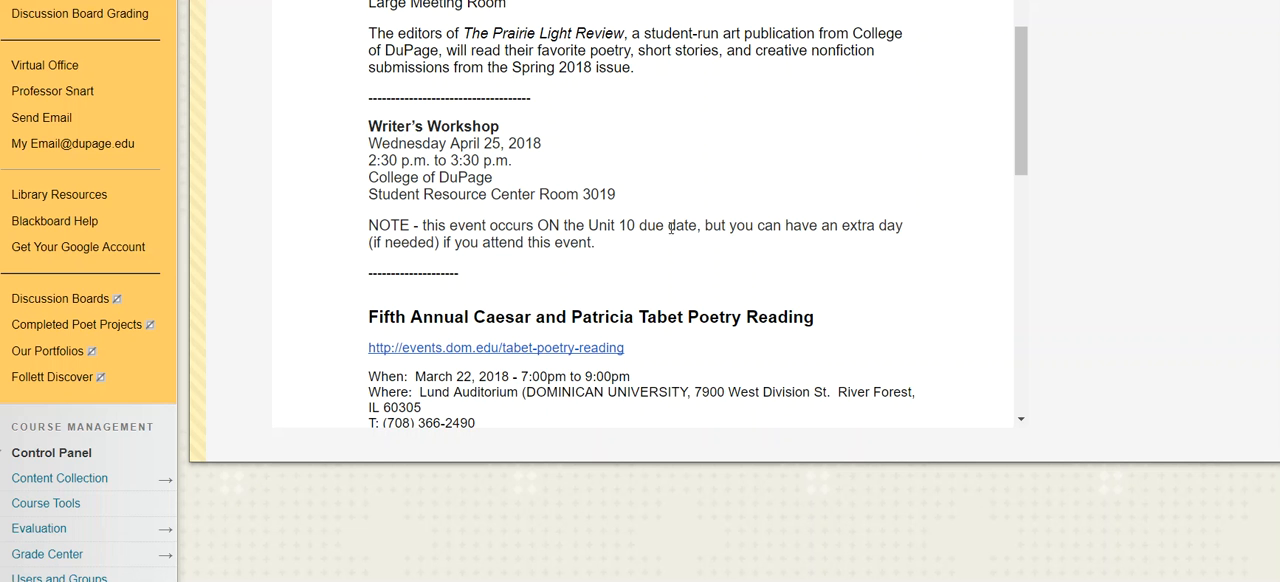
mouse_move(832, 262)
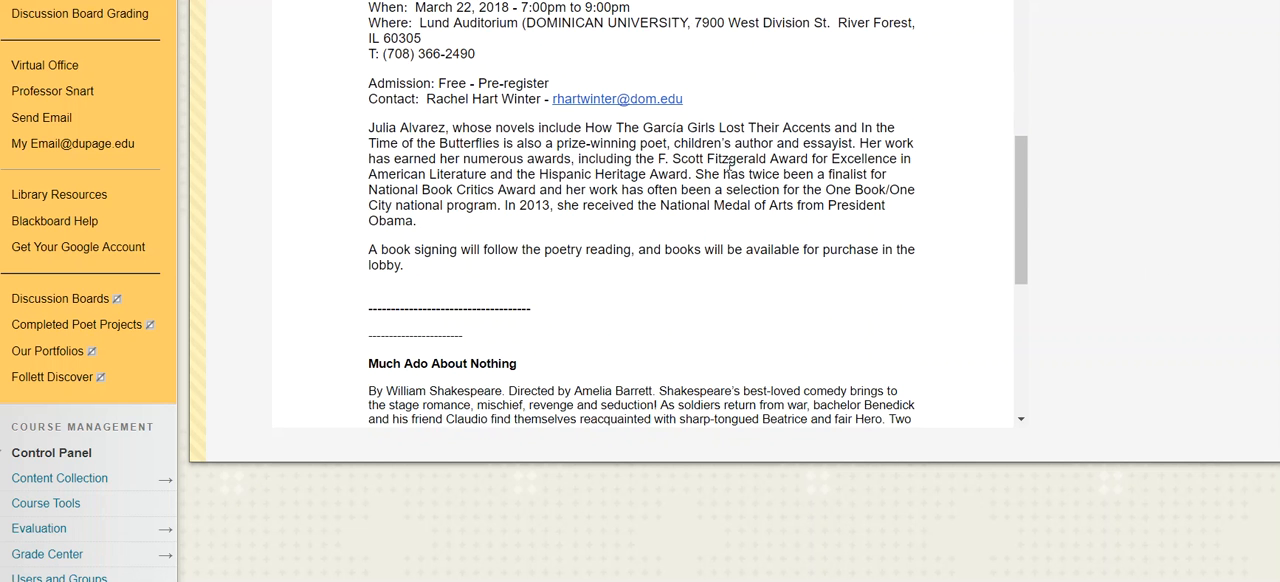
scroll("down", 3)
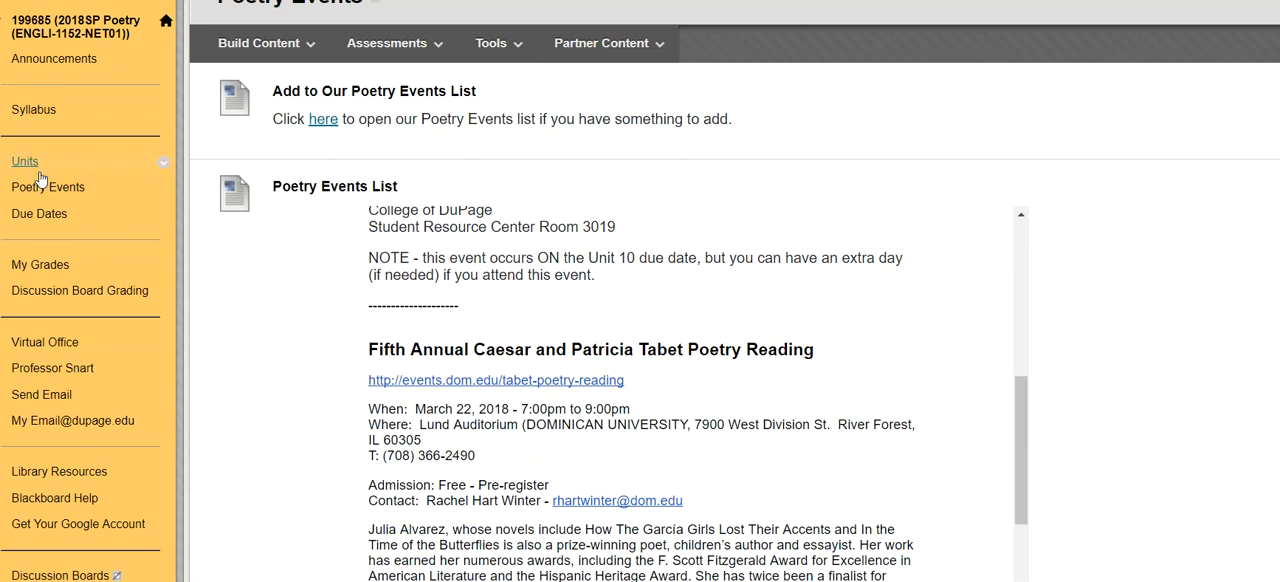
mouse_move(24, 160)
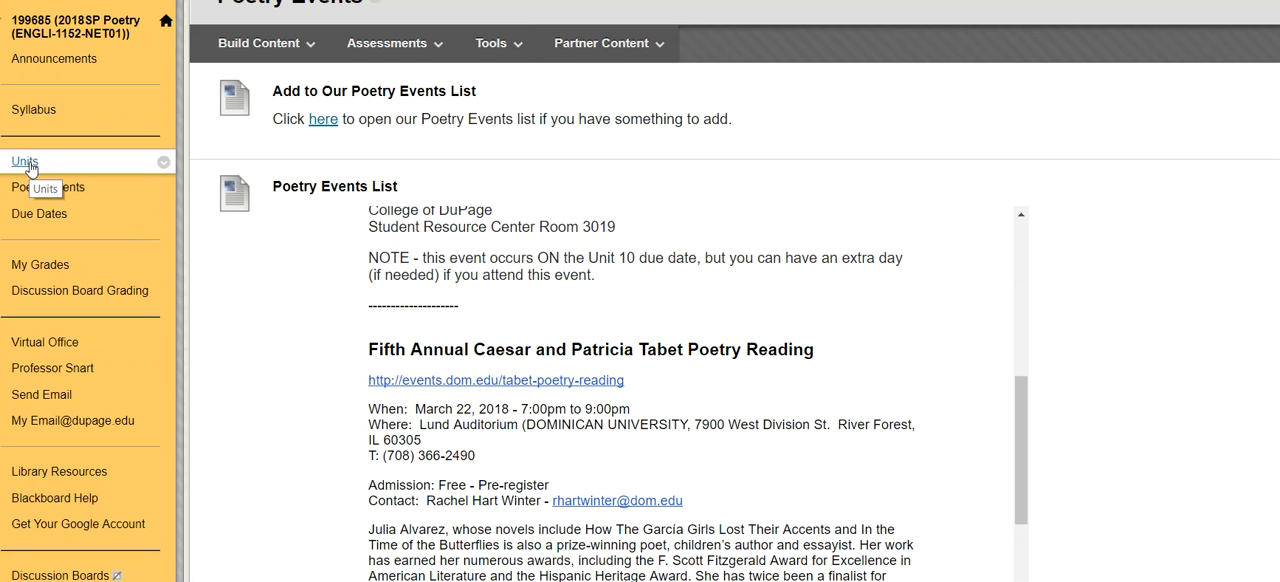
Step: Return to the Units list and go back into the Unit 10 - Poetry Event folder
left_click(24, 162)
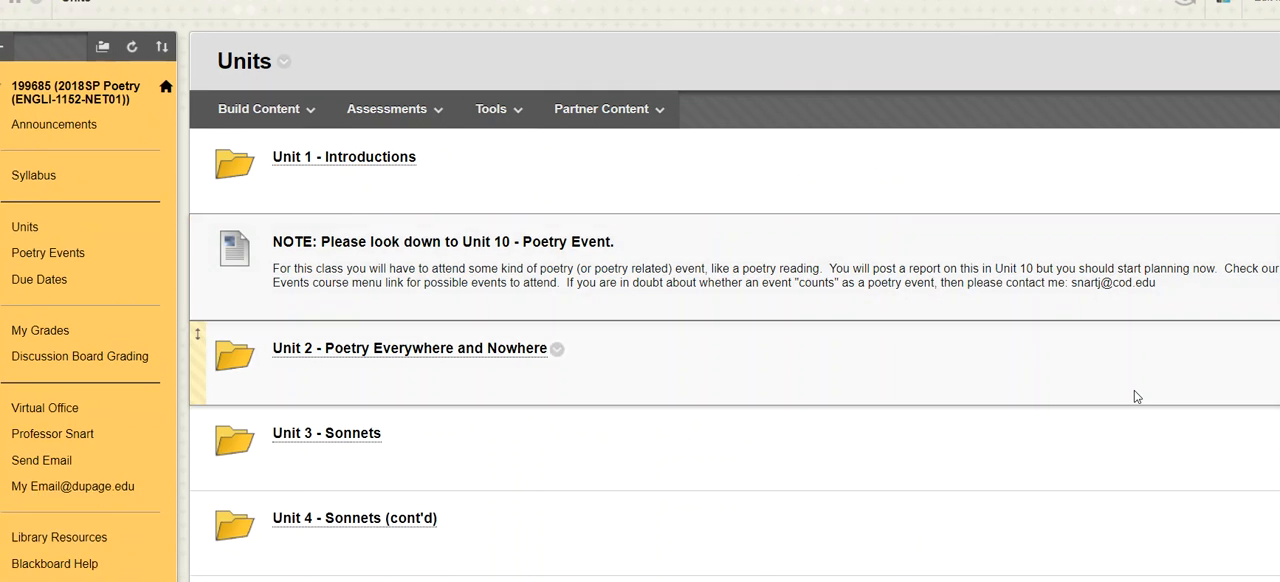
scroll("down", 3)
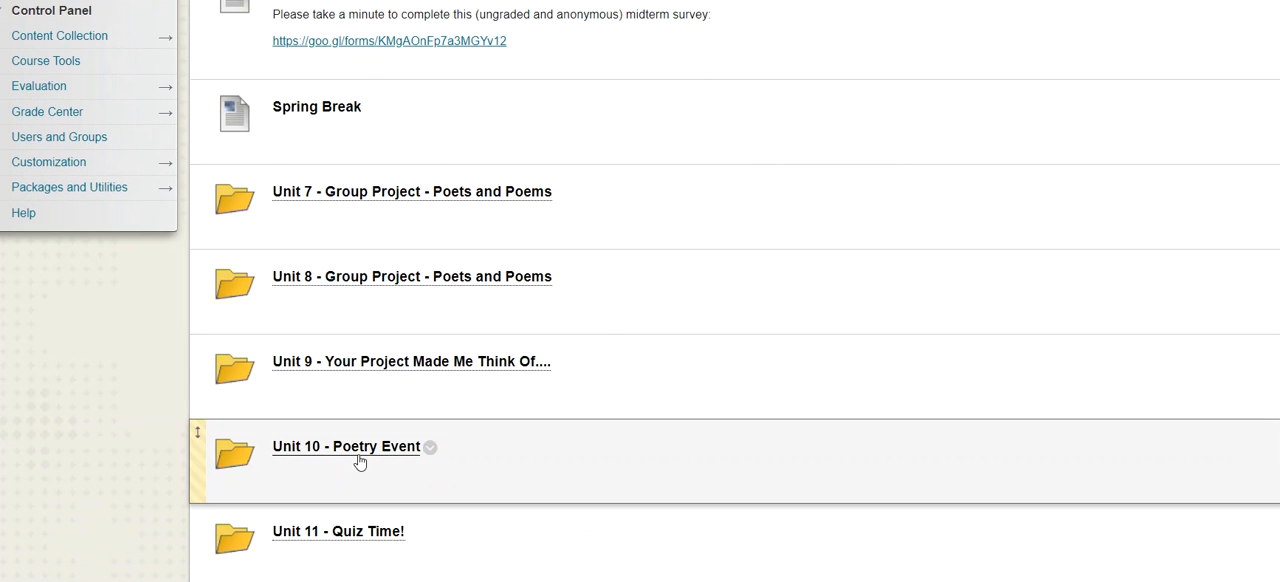
left_click(344, 446)
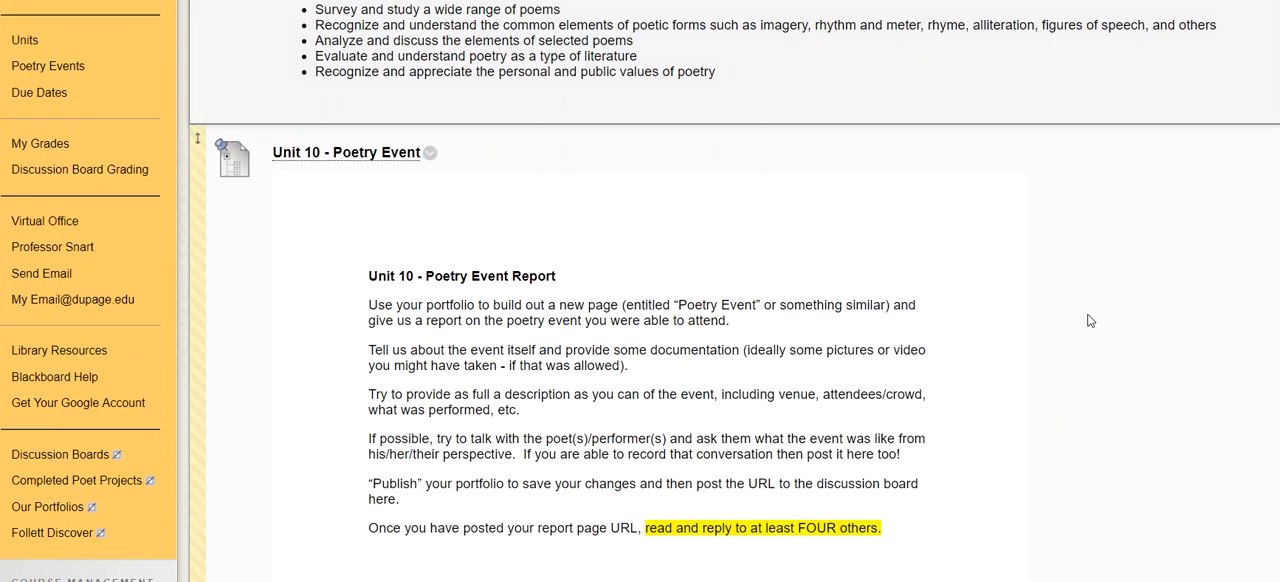
Step: Scroll through the Poetry Event Report instructions and unit objectives
scroll("down", 3)
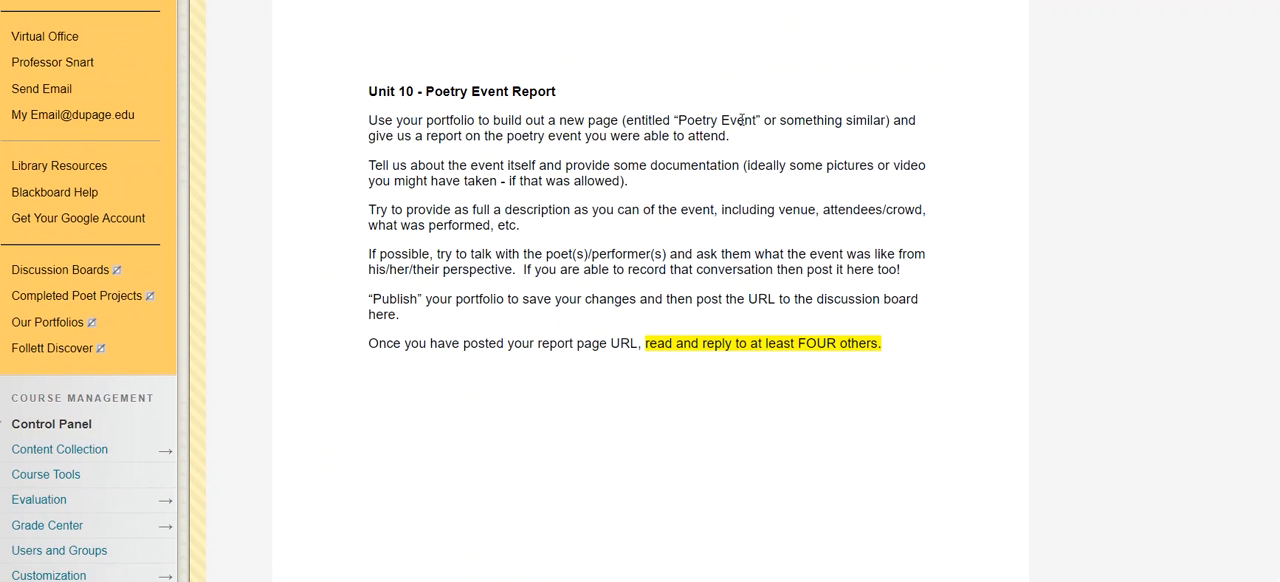
scroll("down", 3)
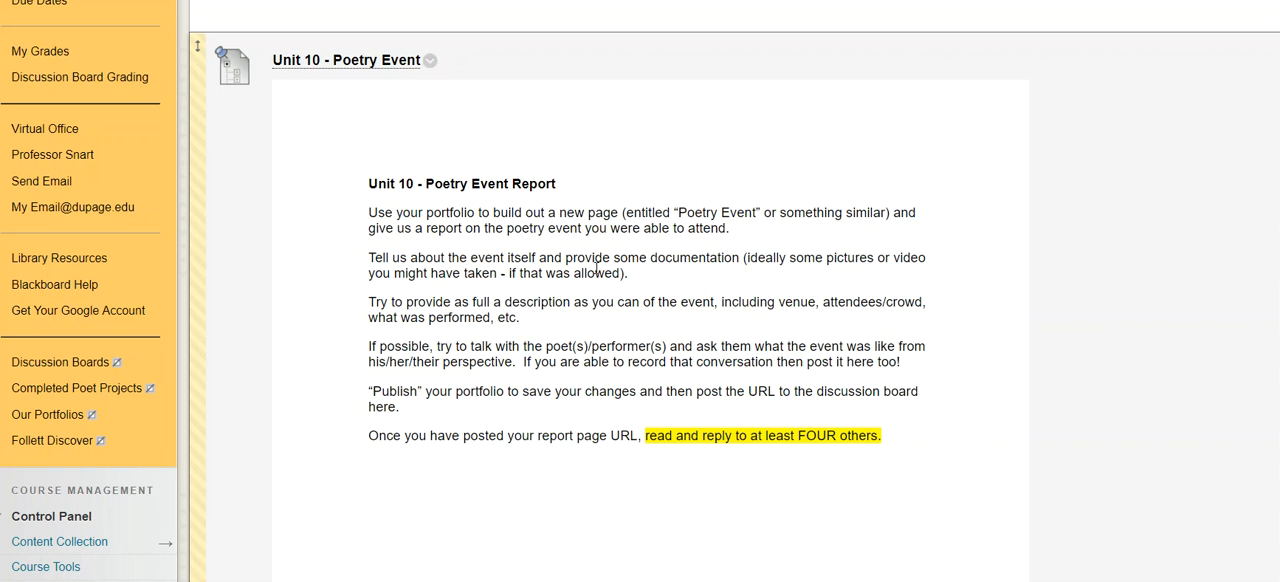
mouse_move(596, 268)
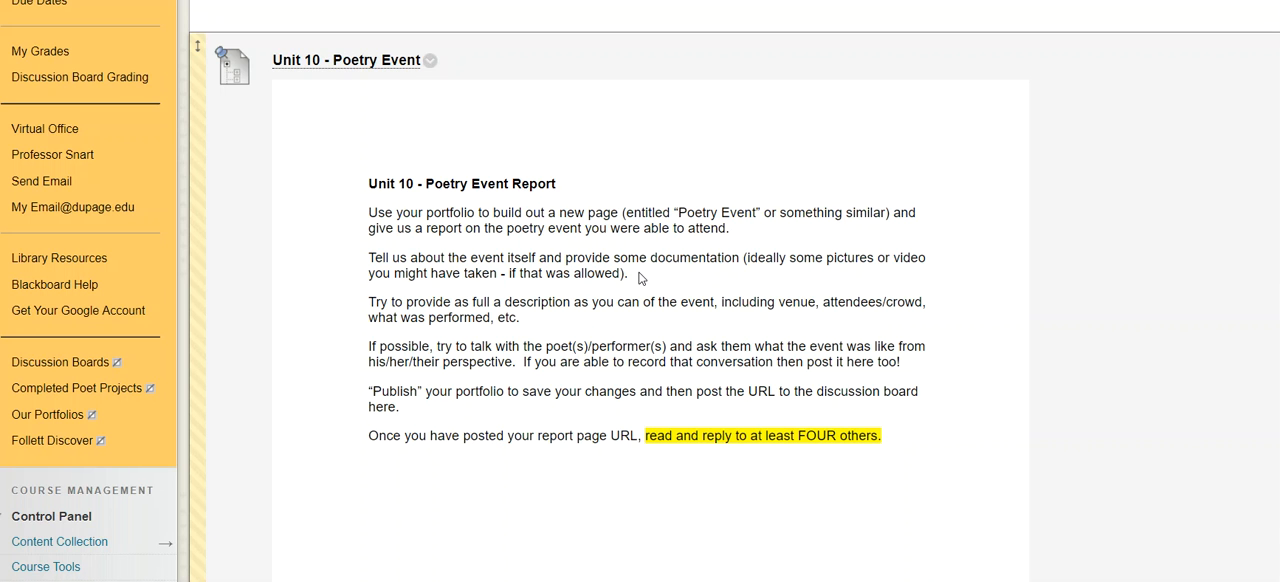
mouse_move(580, 250)
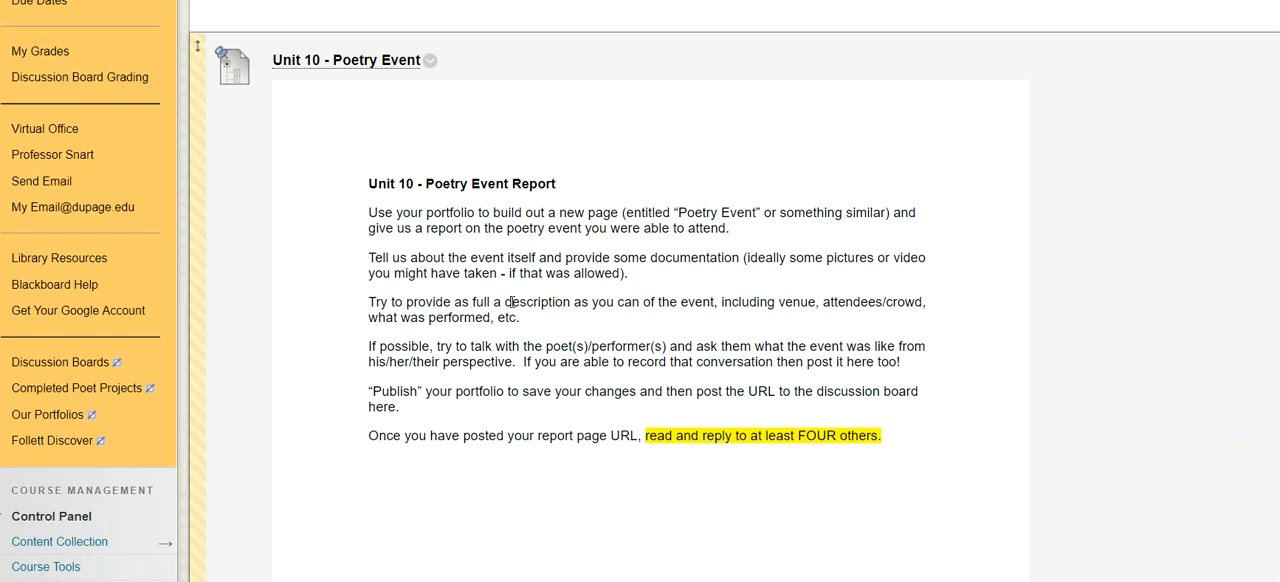
mouse_move(544, 274)
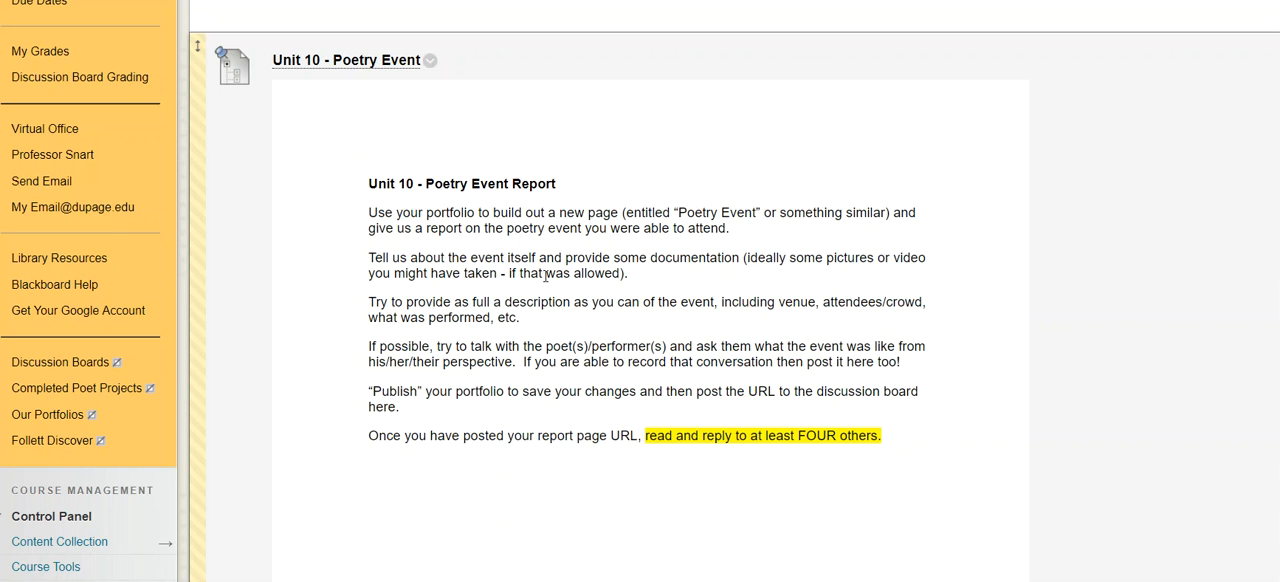
mouse_move(540, 320)
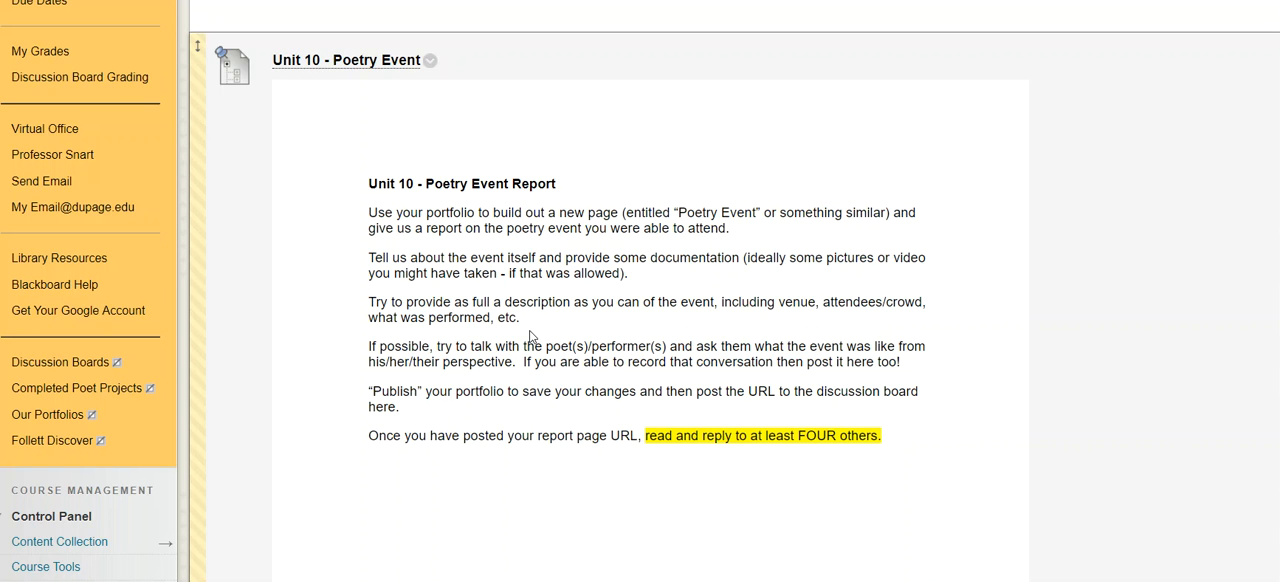
mouse_move(524, 340)
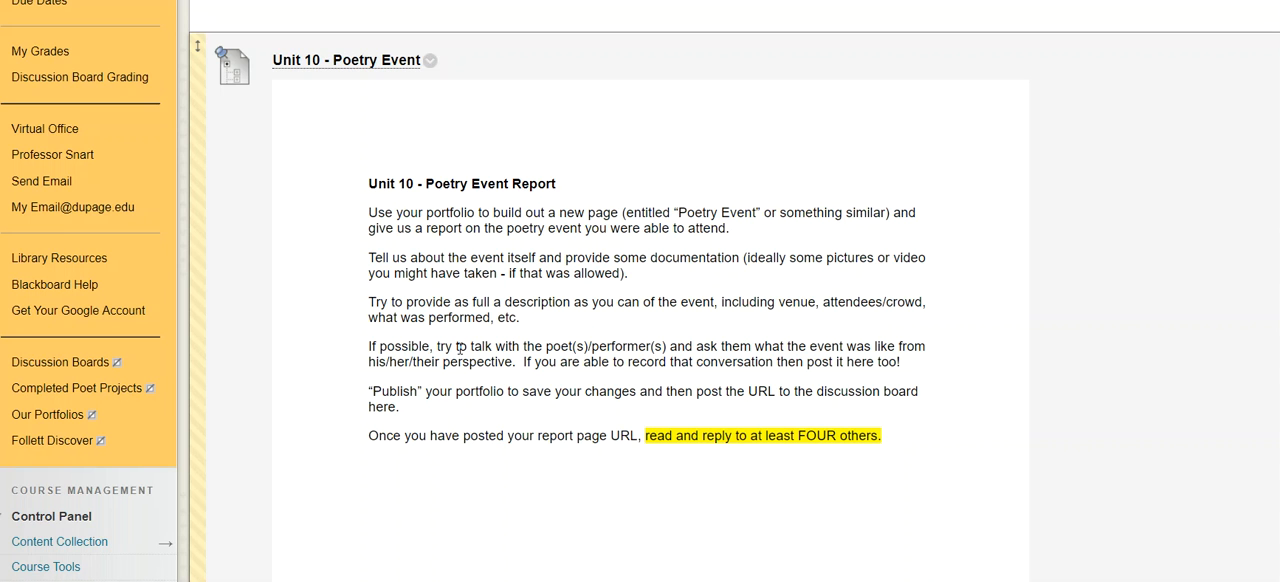
mouse_move(672, 356)
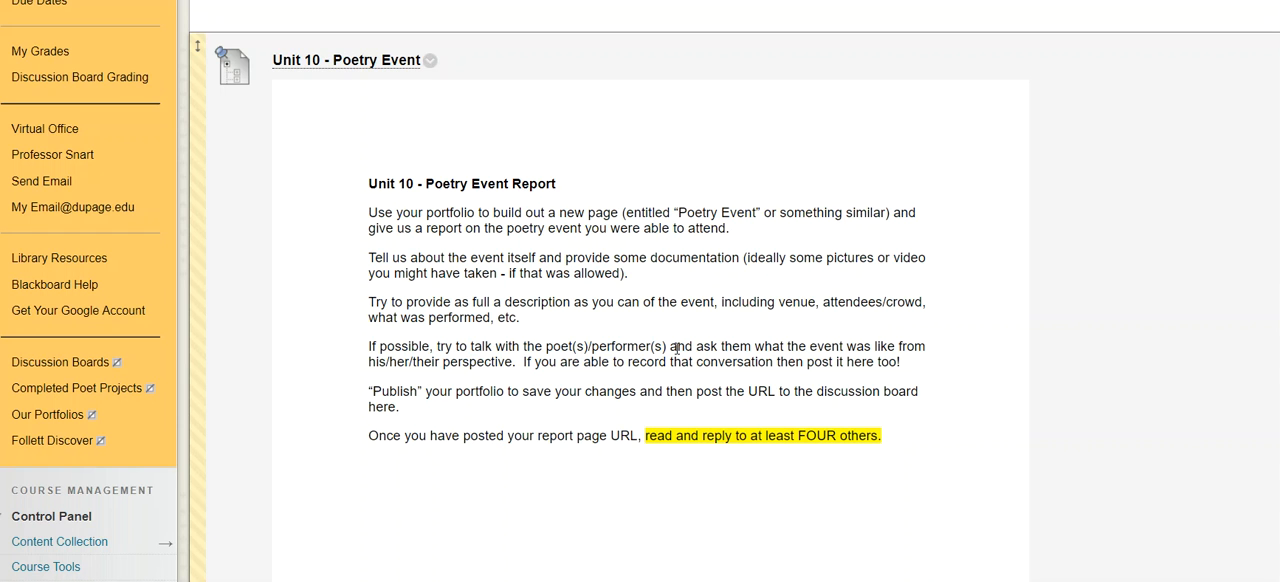
mouse_move(652, 292)
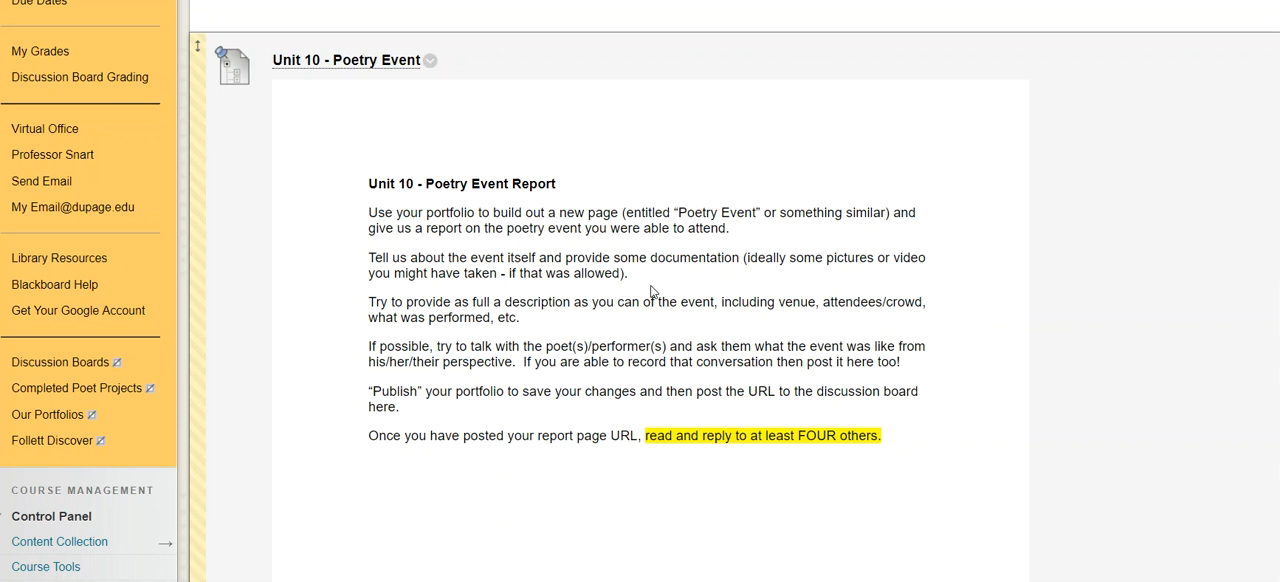
mouse_move(480, 318)
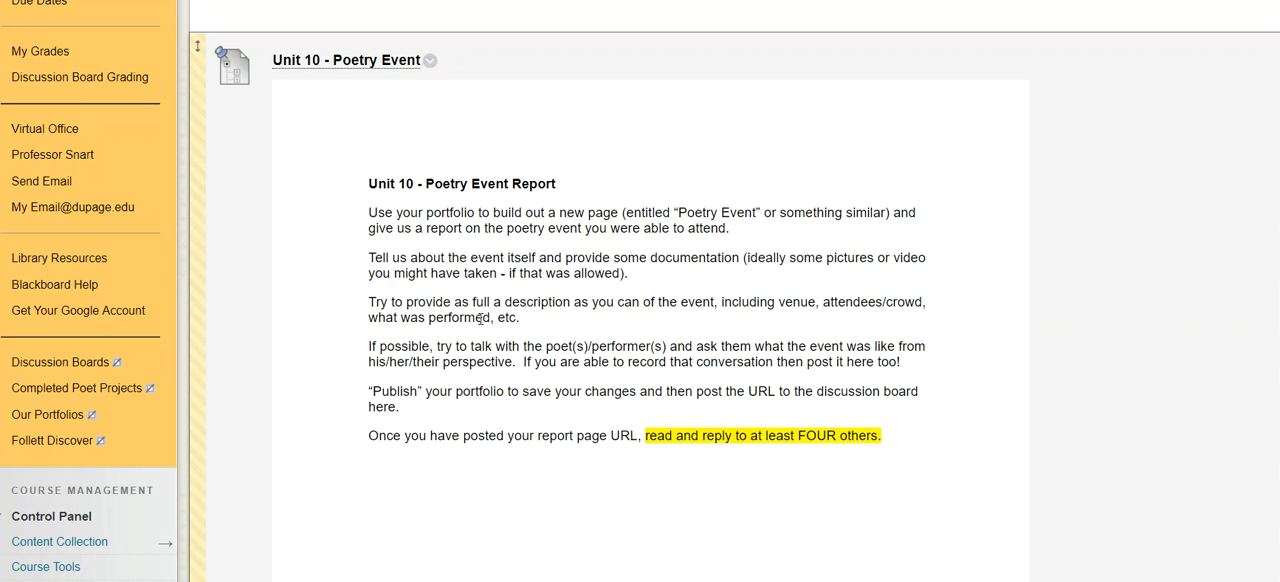
mouse_move(548, 238)
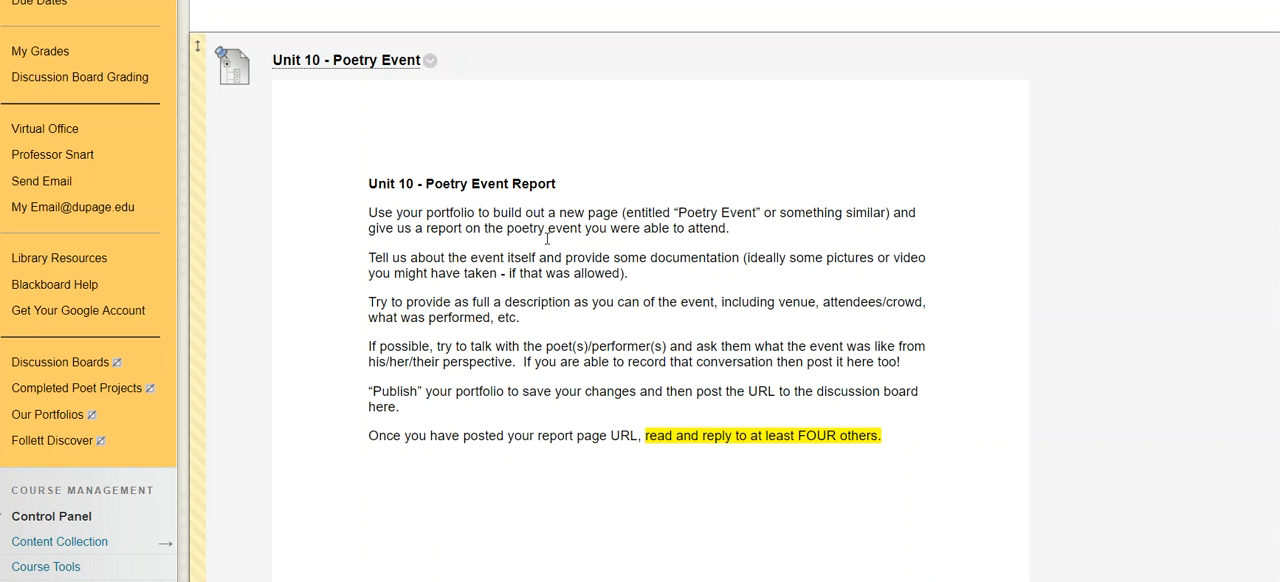
mouse_move(390, 396)
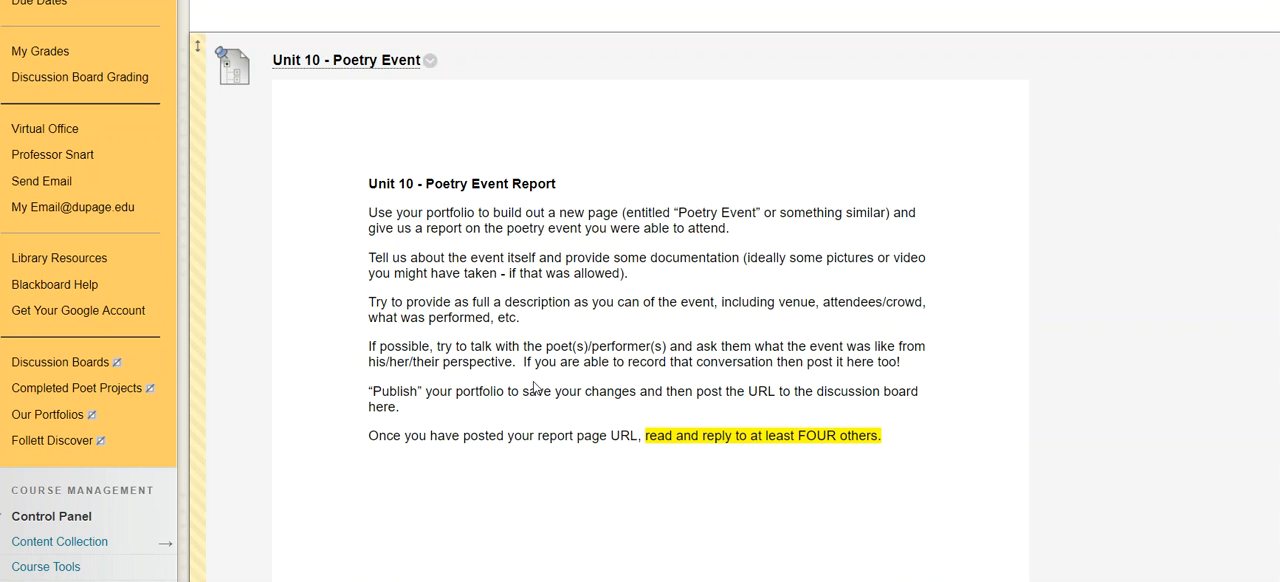
double_click(584, 436)
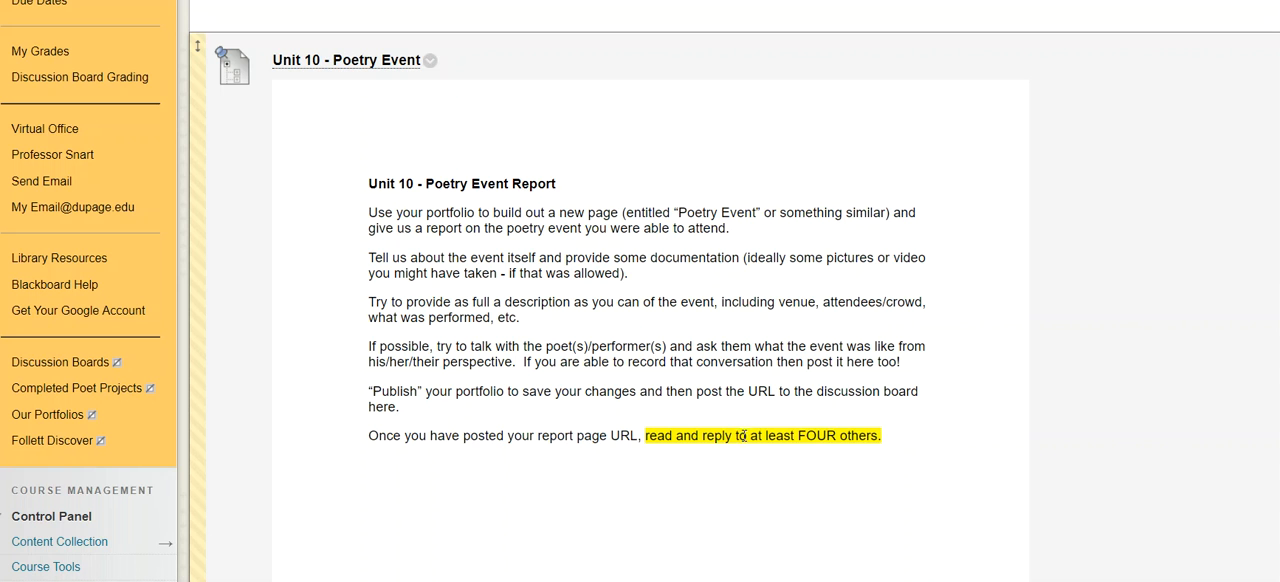
mouse_move(612, 340)
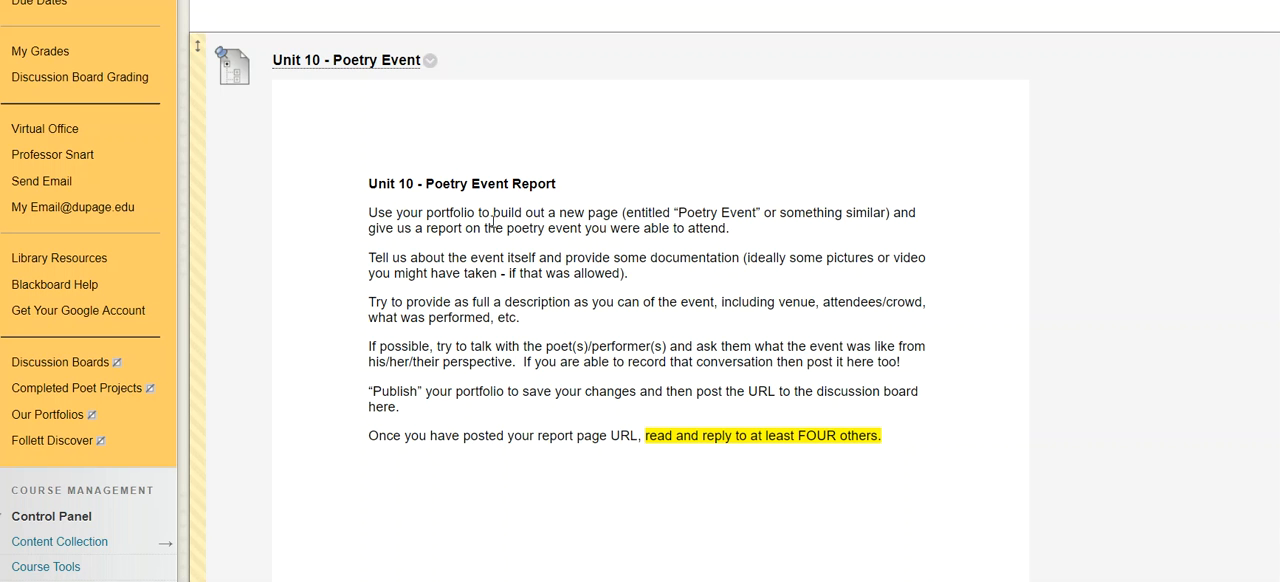
mouse_move(1150, 288)
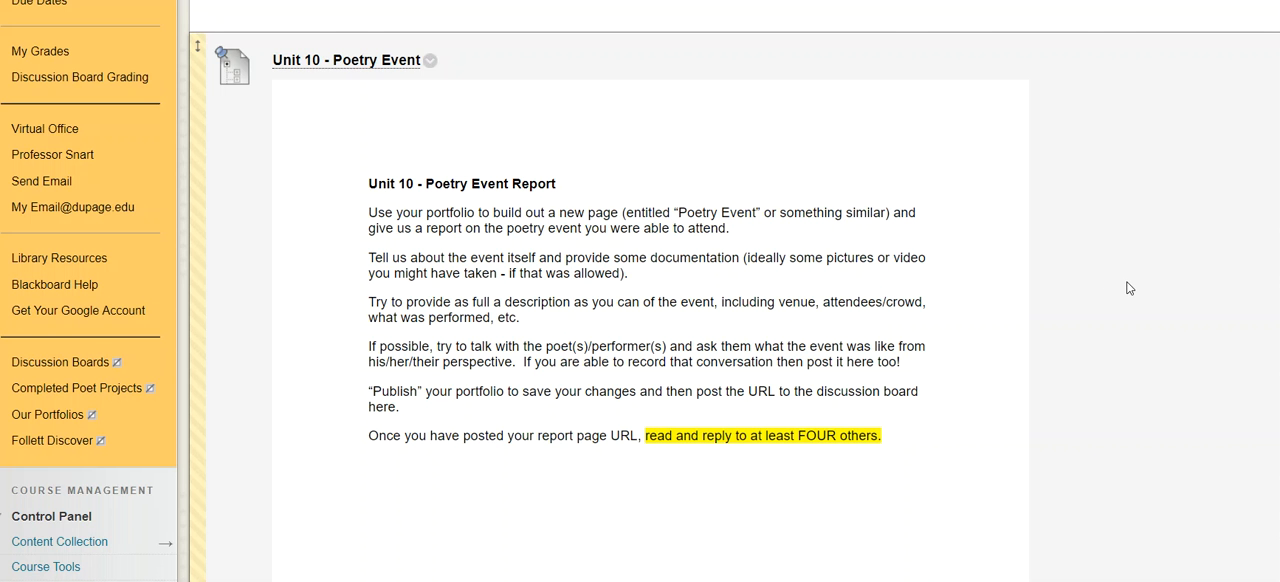
scroll("down", 3)
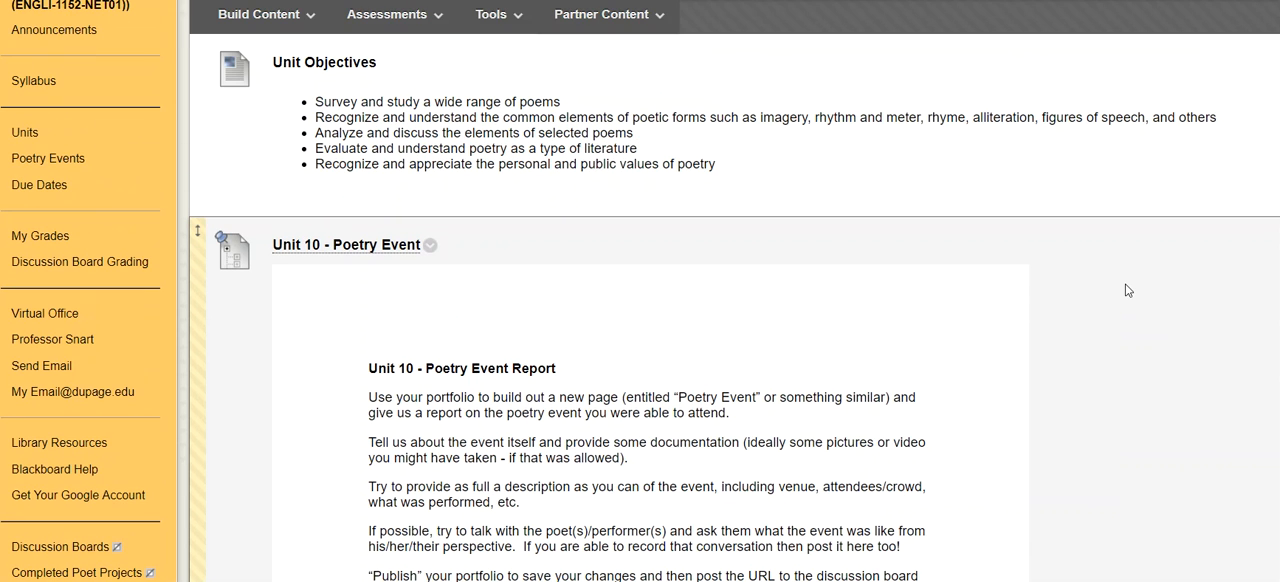
mouse_move(1132, 322)
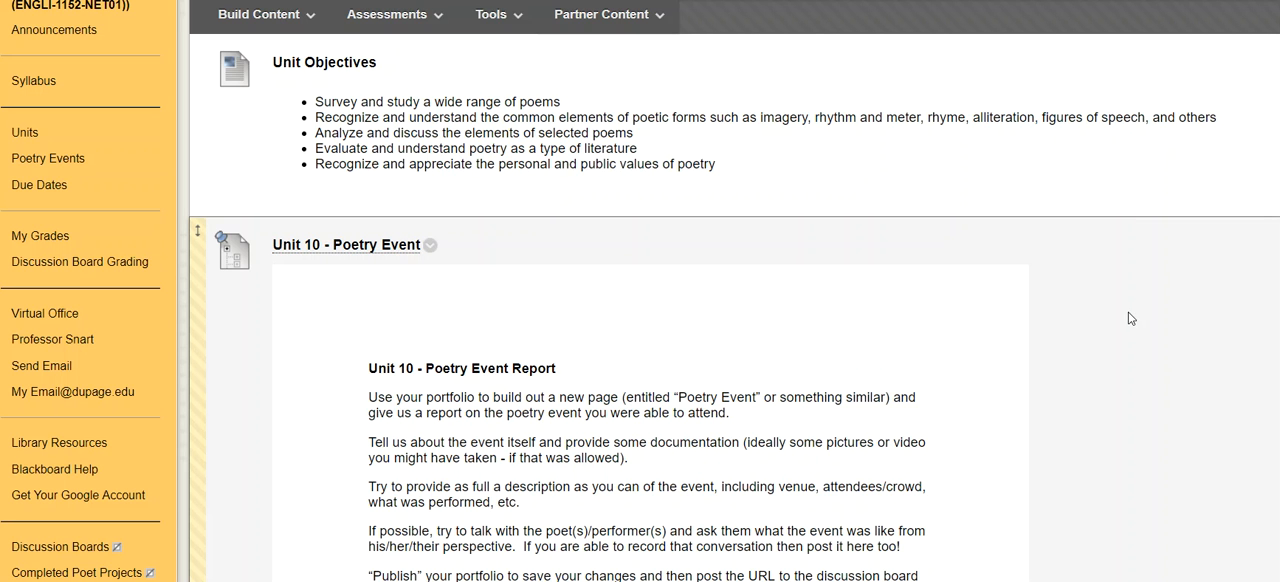
mouse_move(910, 230)
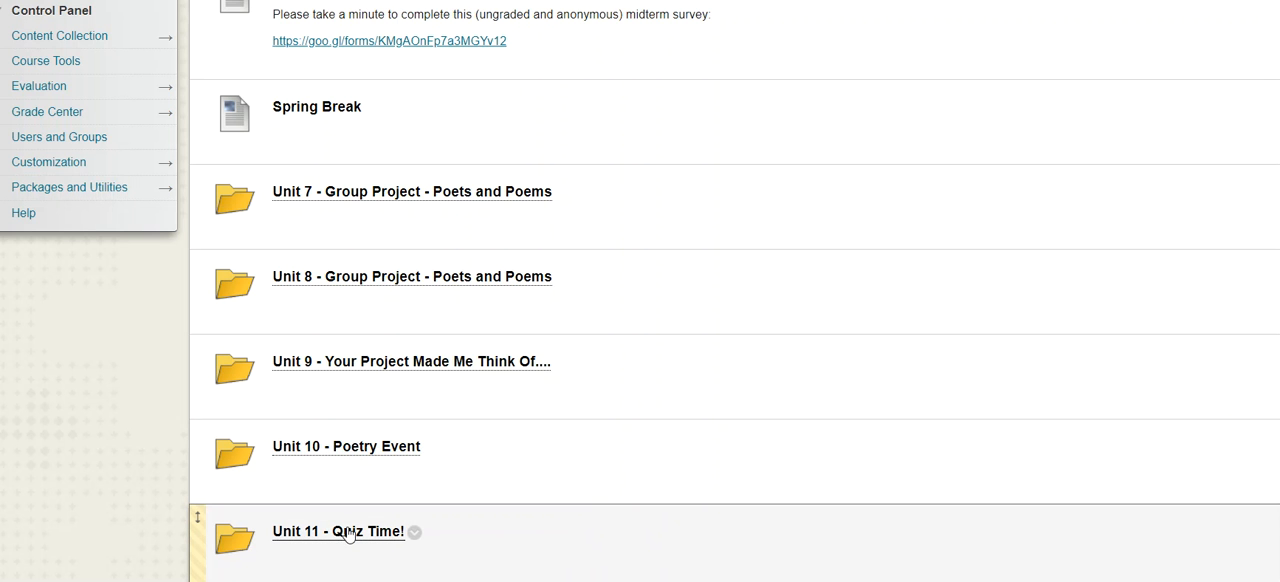
mouse_move(356, 540)
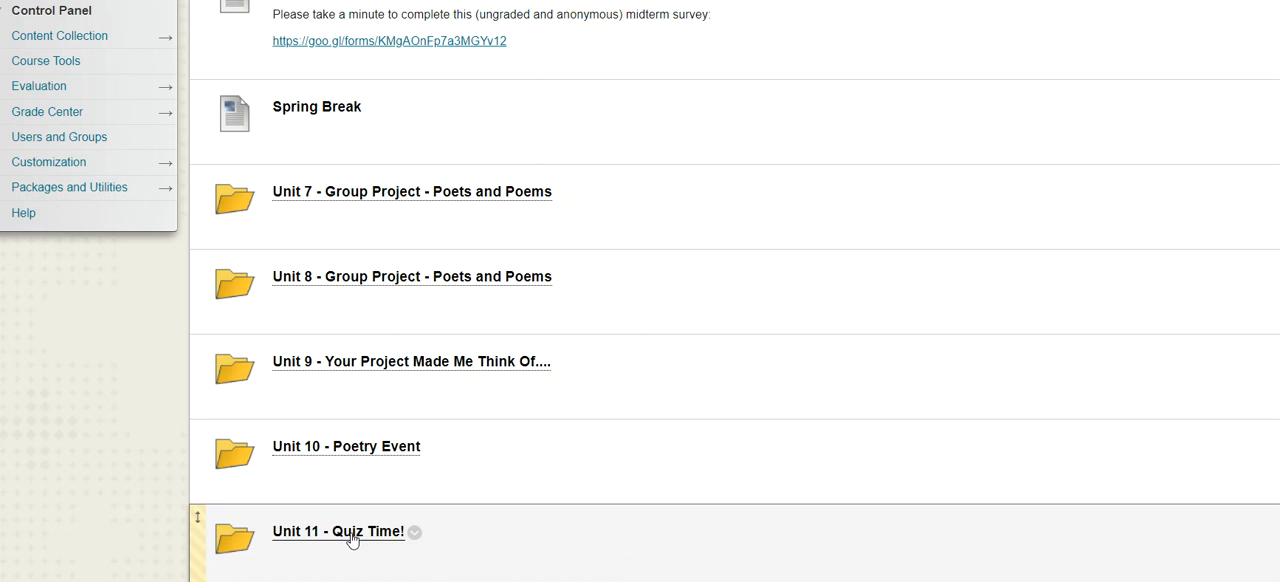
Step: Go into Unit 11 - Quiz Time! and scroll to the Building a Quiz in Google Forms - Tutorial item
left_click(338, 532)
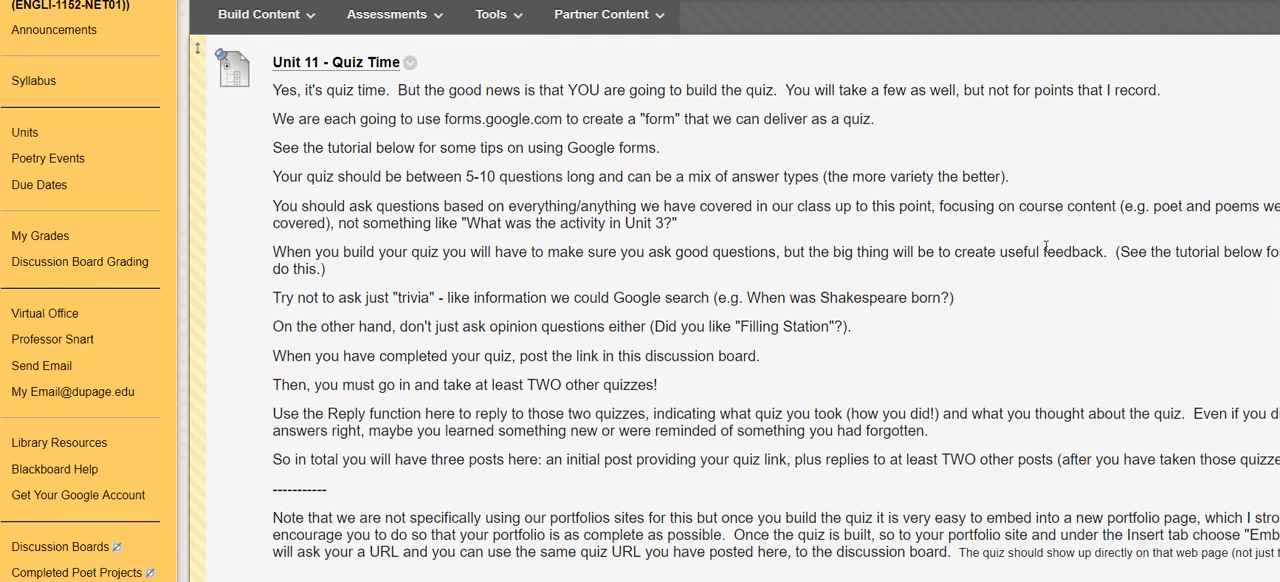
mouse_move(644, 244)
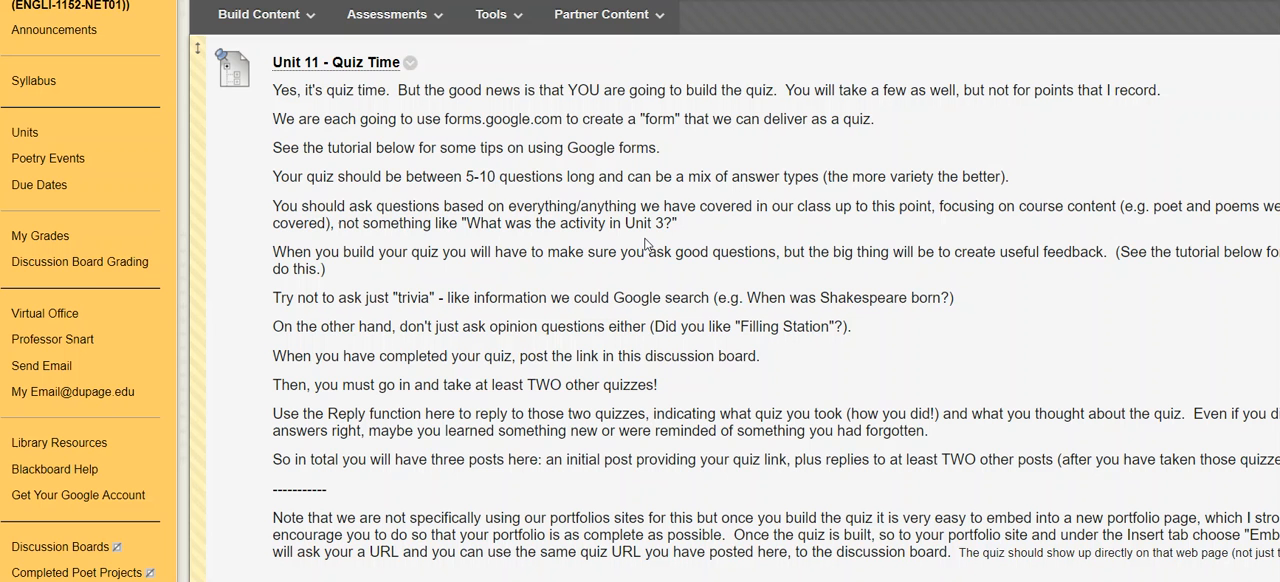
mouse_move(708, 302)
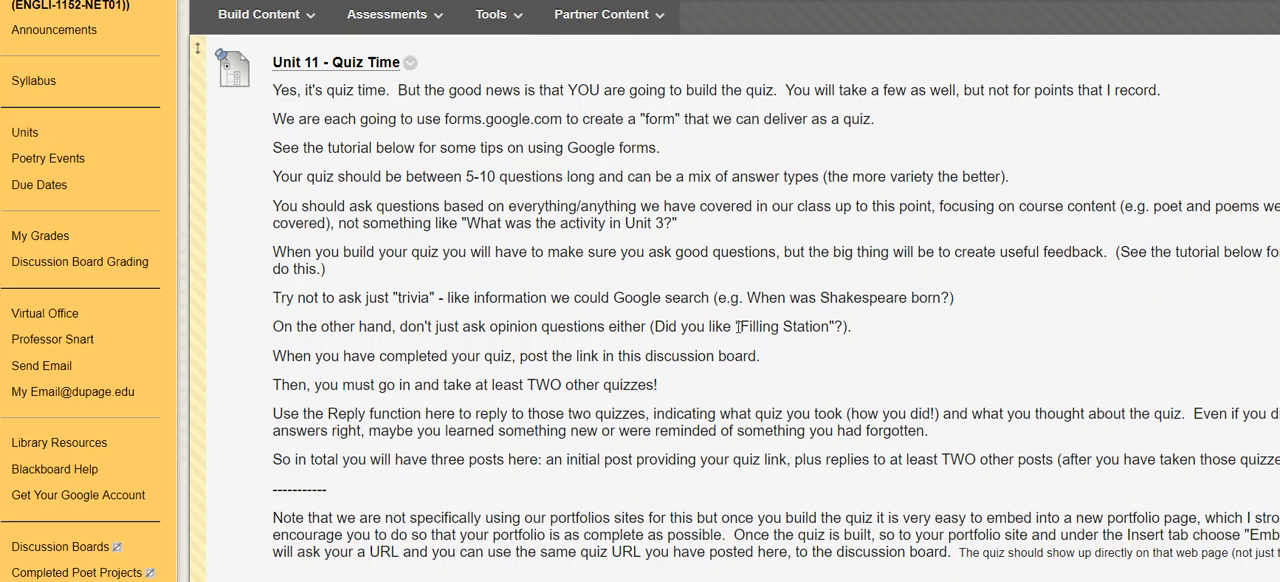
mouse_move(652, 296)
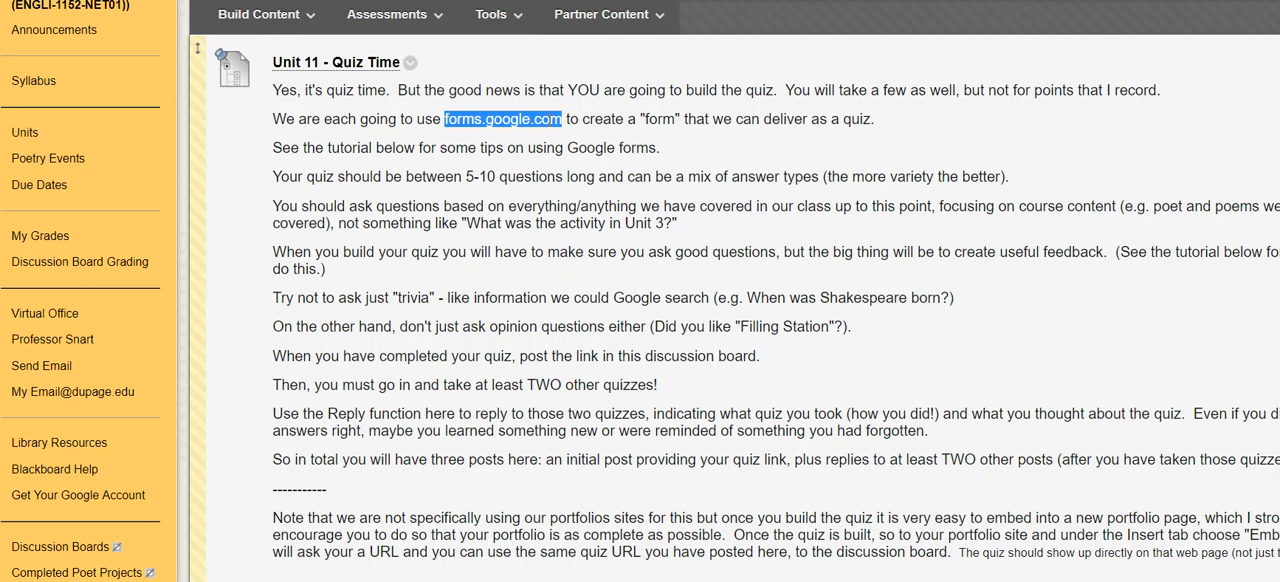
scroll("down", 3)
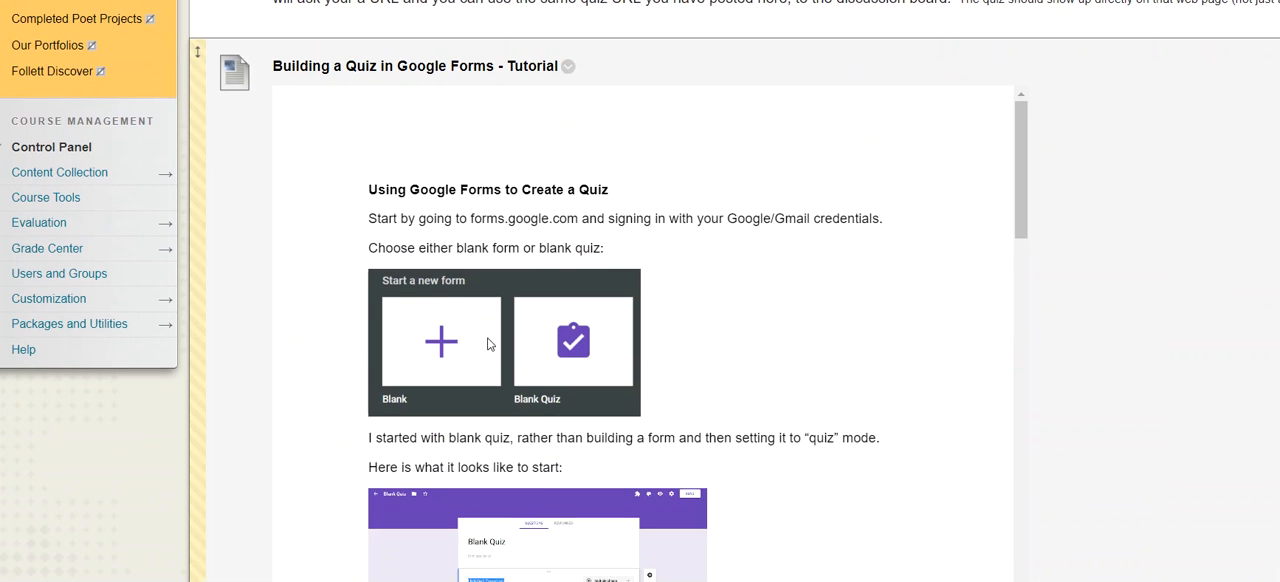
scroll("down", 3)
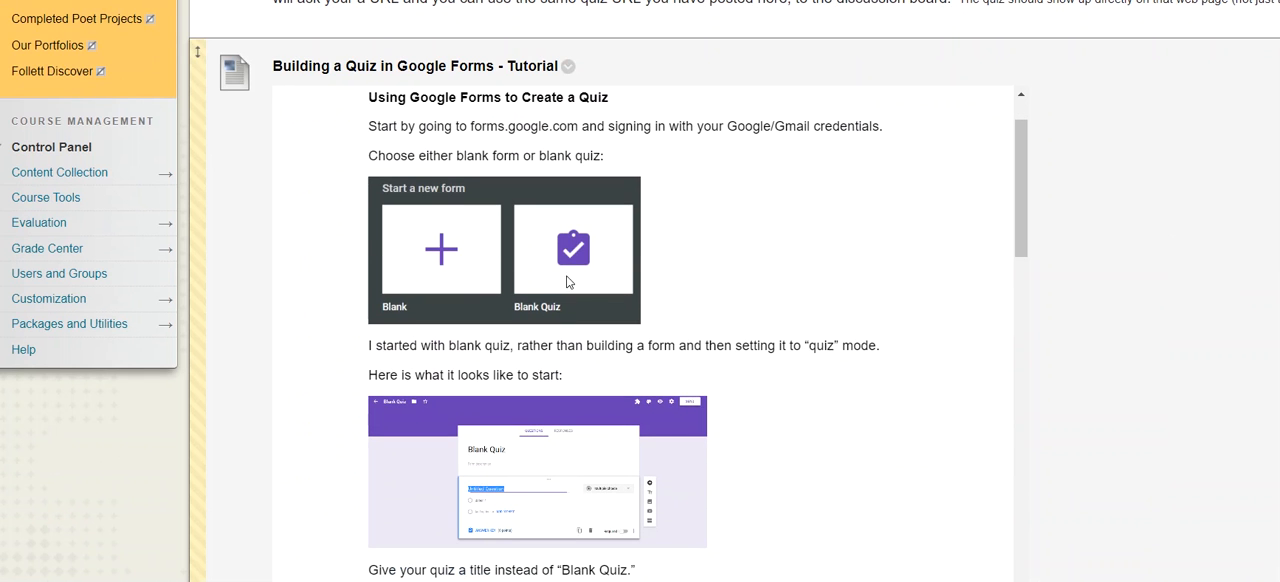
scroll("down", 3)
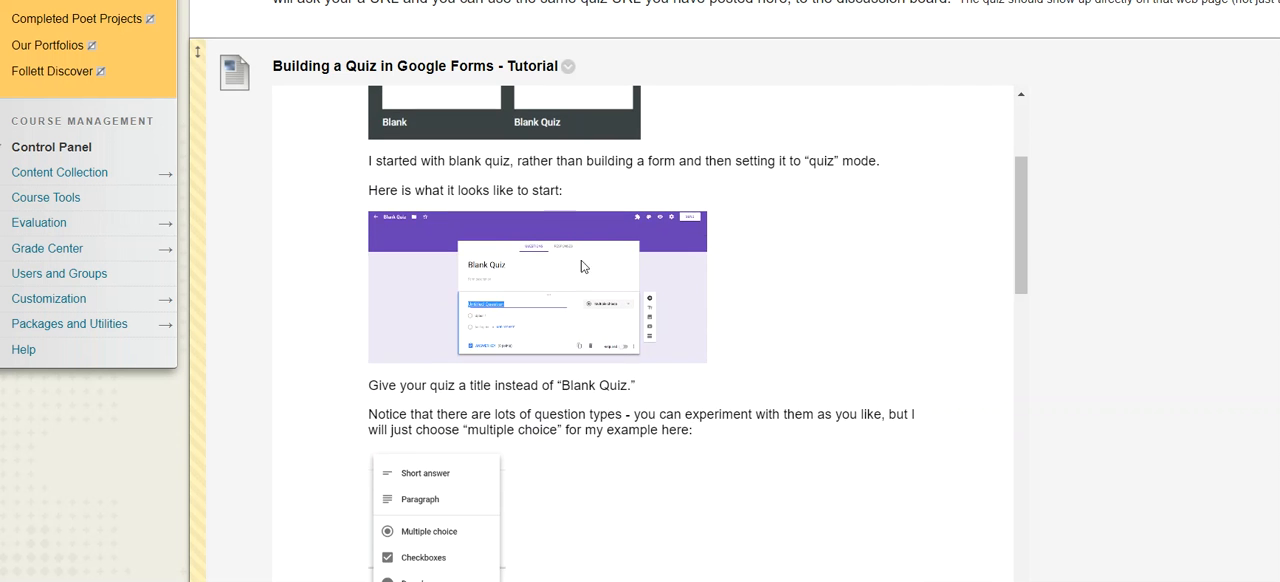
scroll("down", 3)
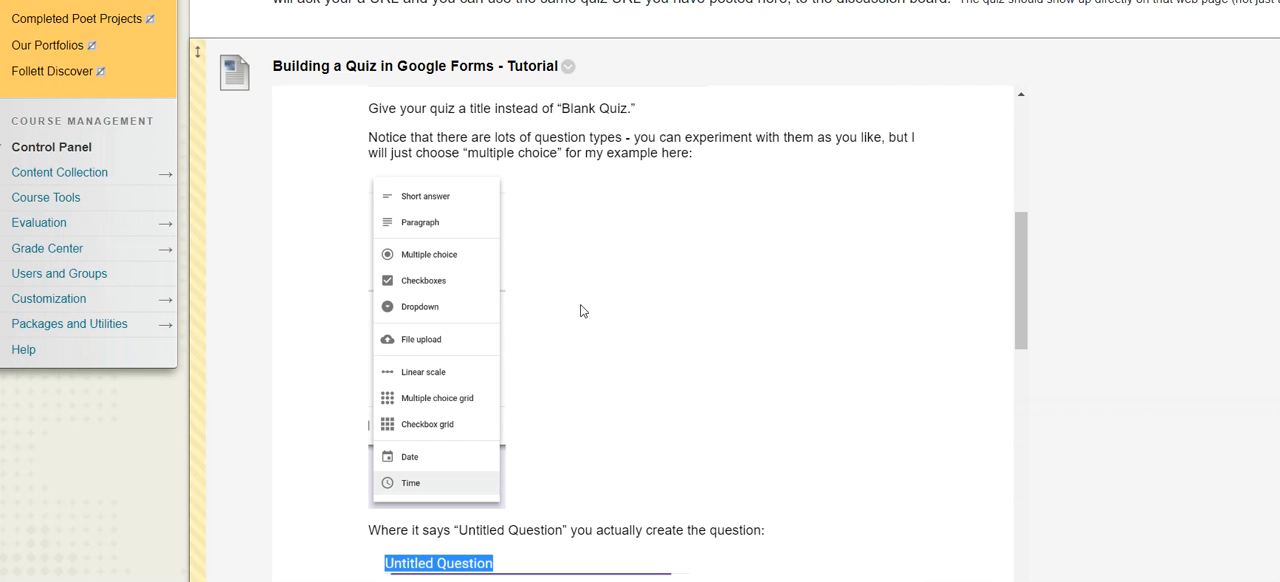
scroll("up", 3)
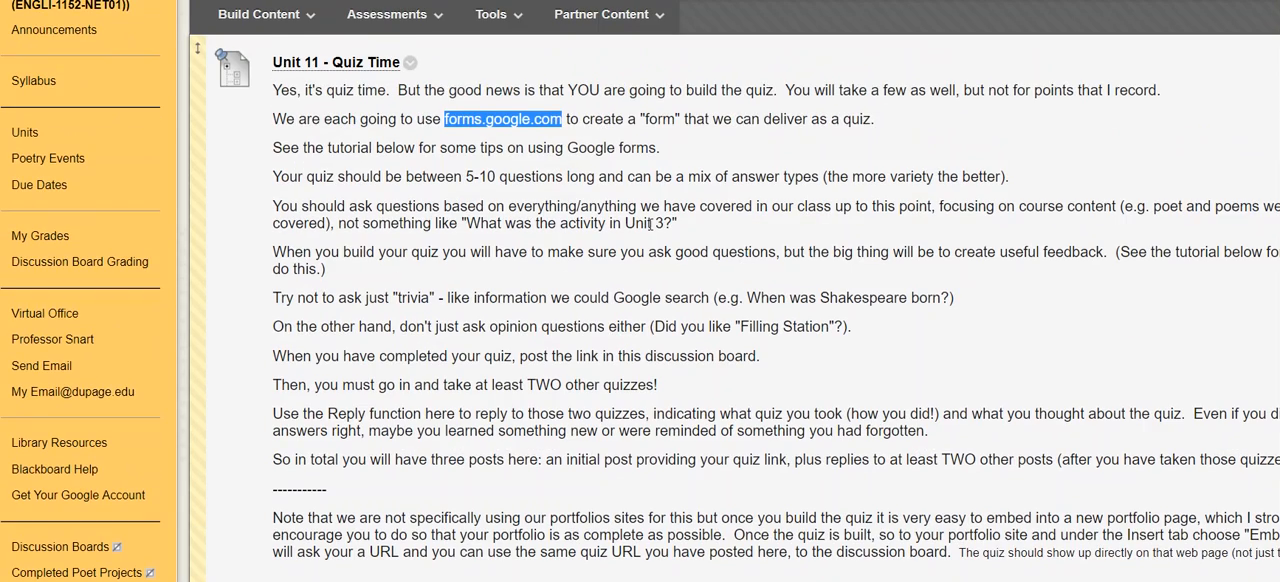
mouse_move(662, 200)
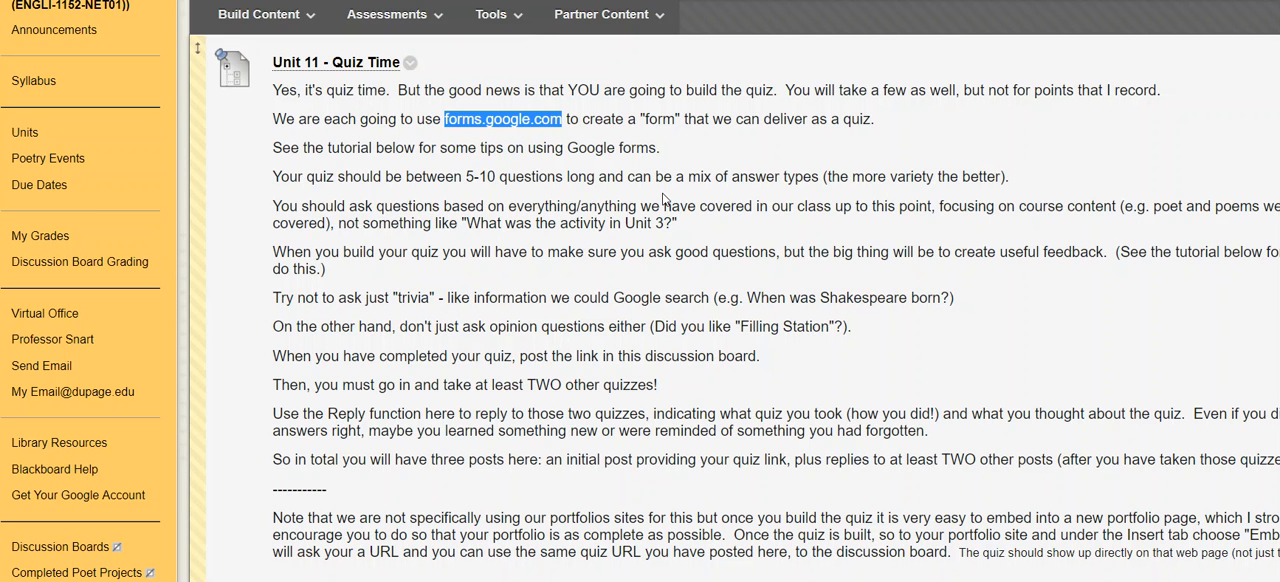
mouse_move(658, 210)
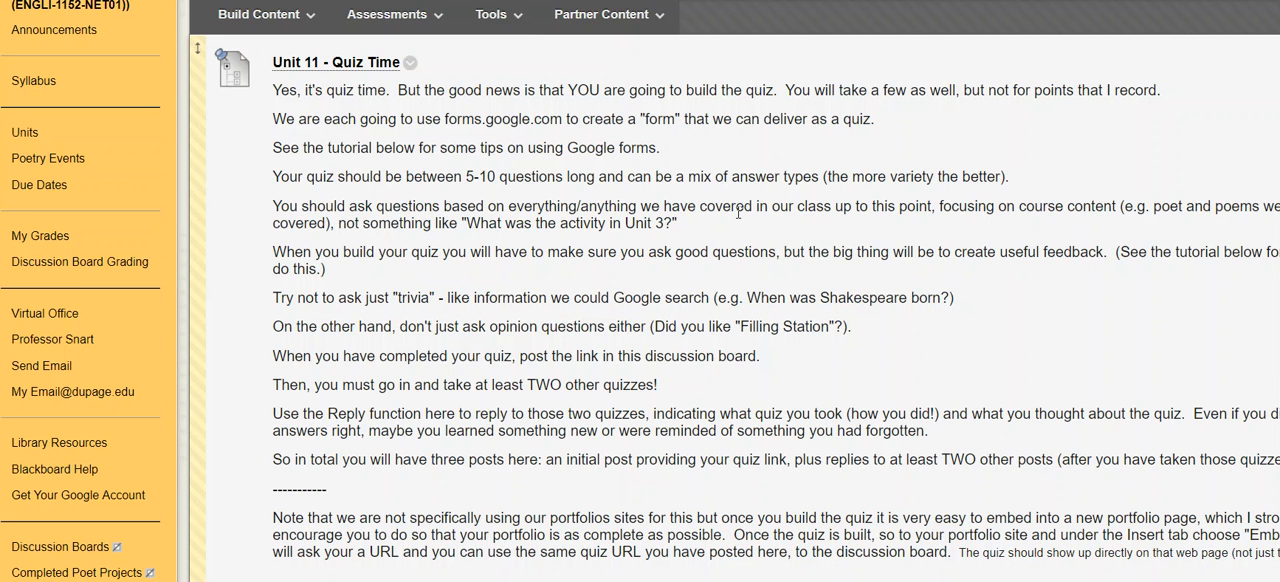
mouse_move(736, 190)
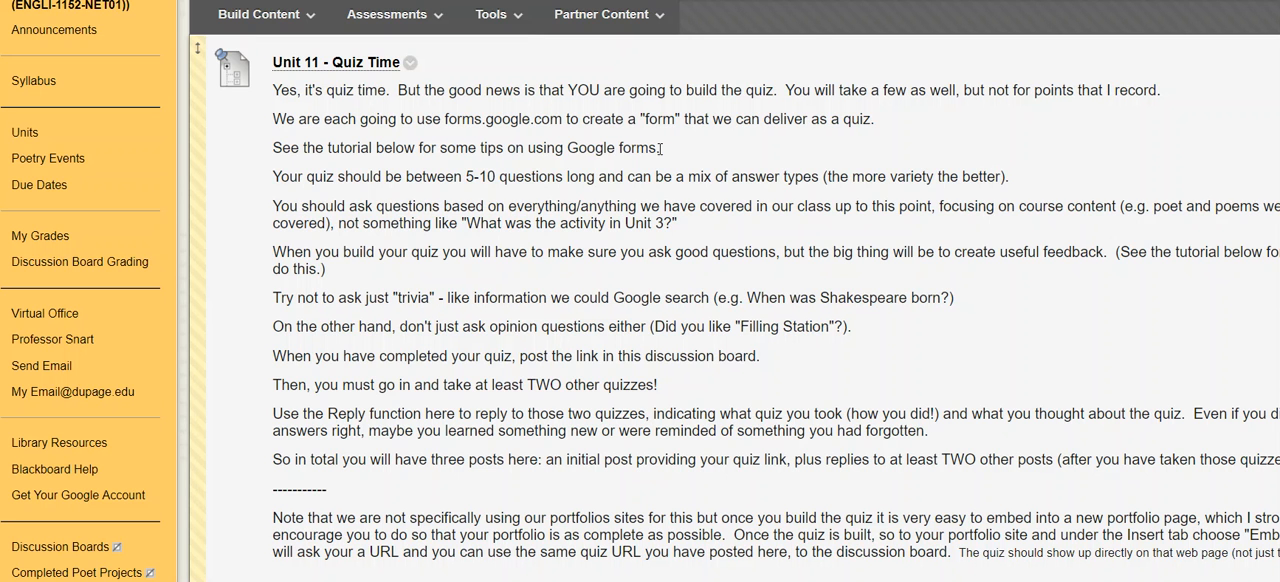
mouse_move(616, 320)
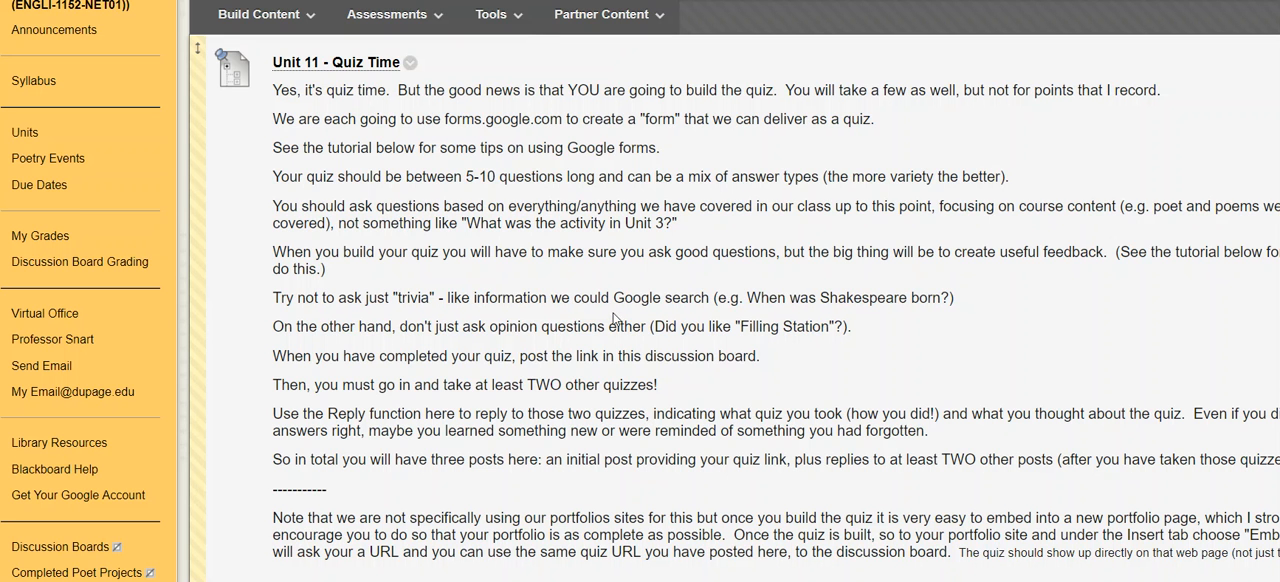
mouse_move(688, 232)
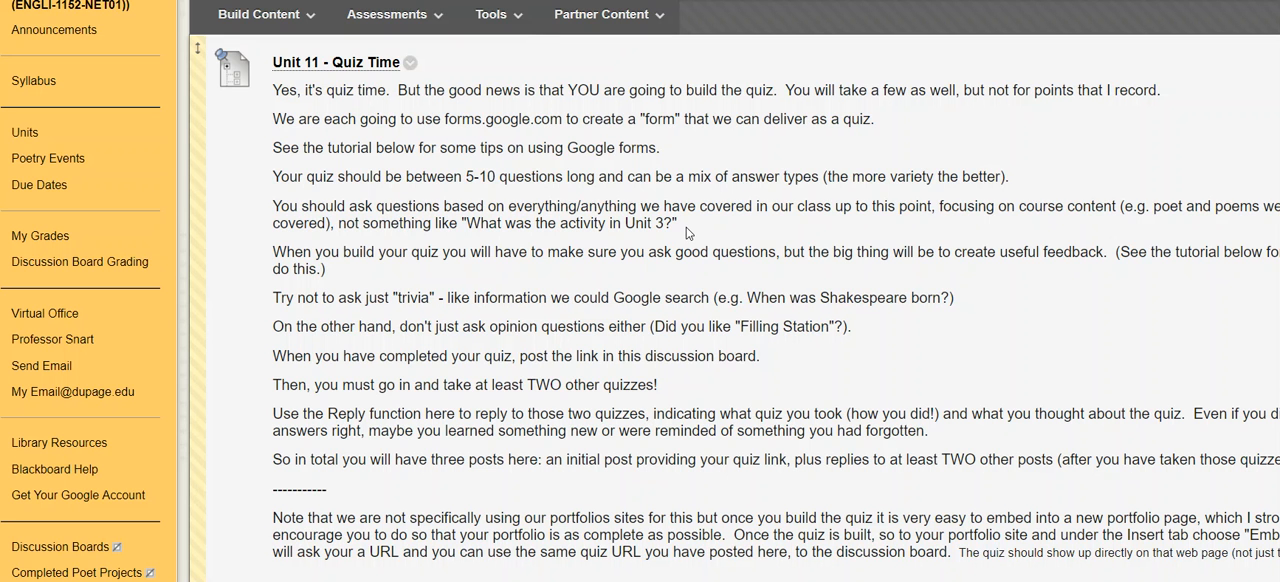
mouse_move(596, 120)
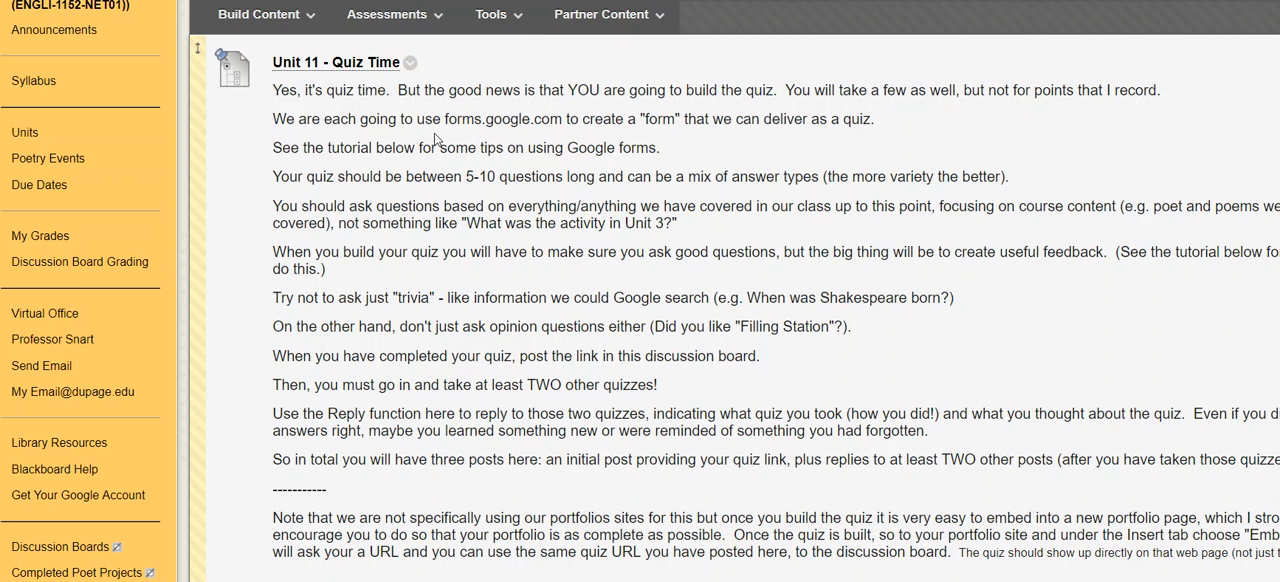
mouse_move(536, 142)
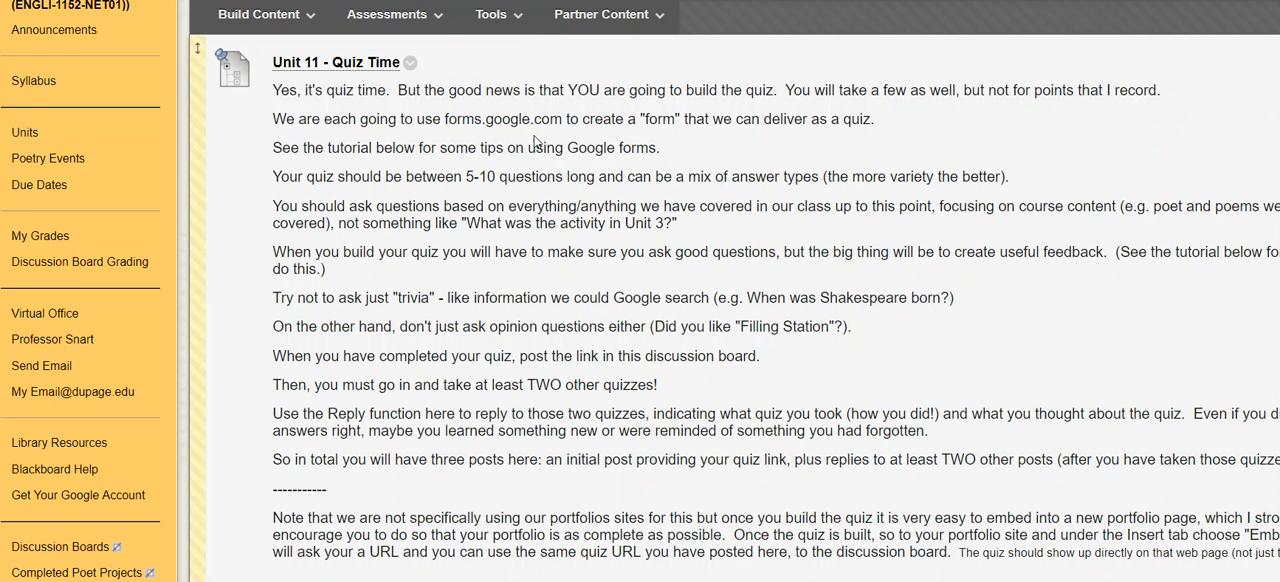
mouse_move(556, 164)
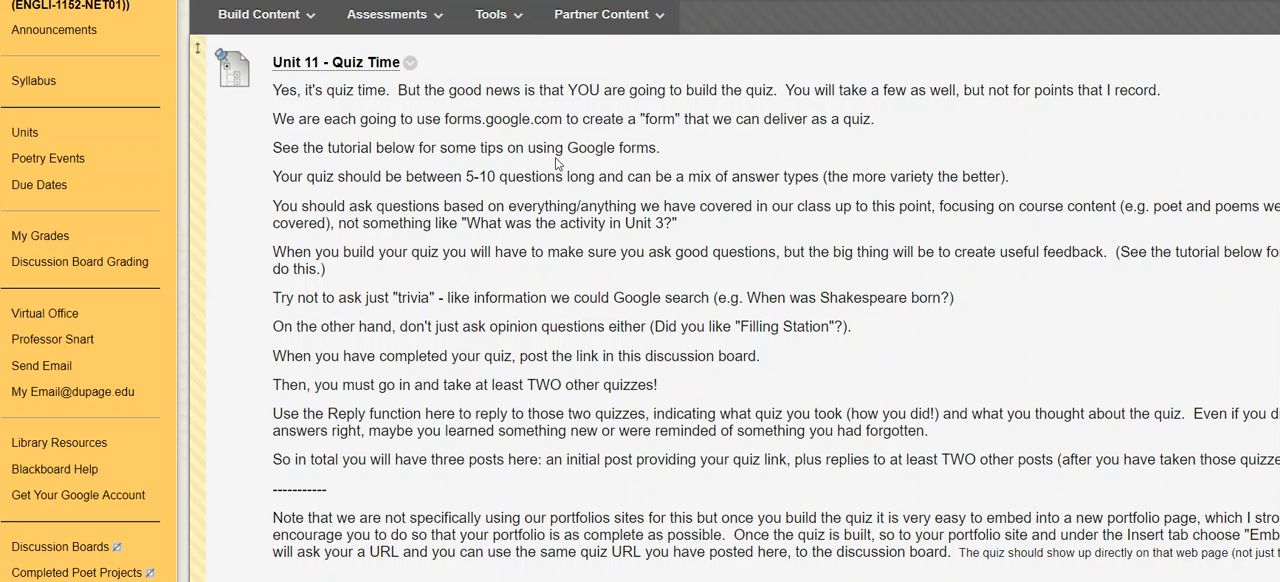
mouse_move(590, 178)
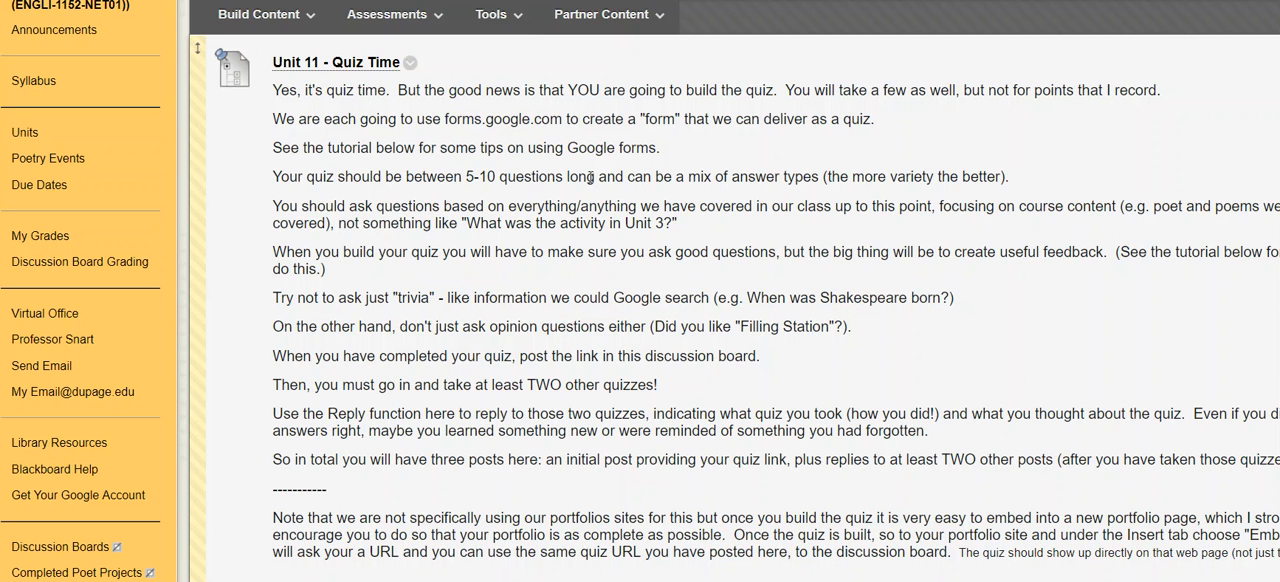
mouse_move(638, 194)
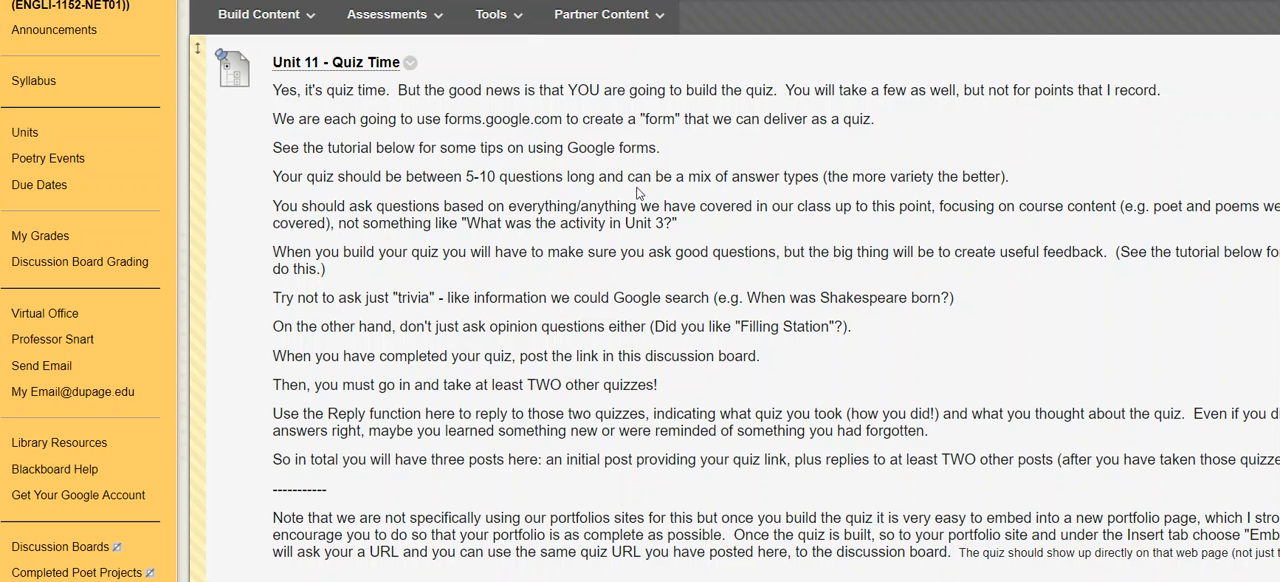
mouse_move(450, 206)
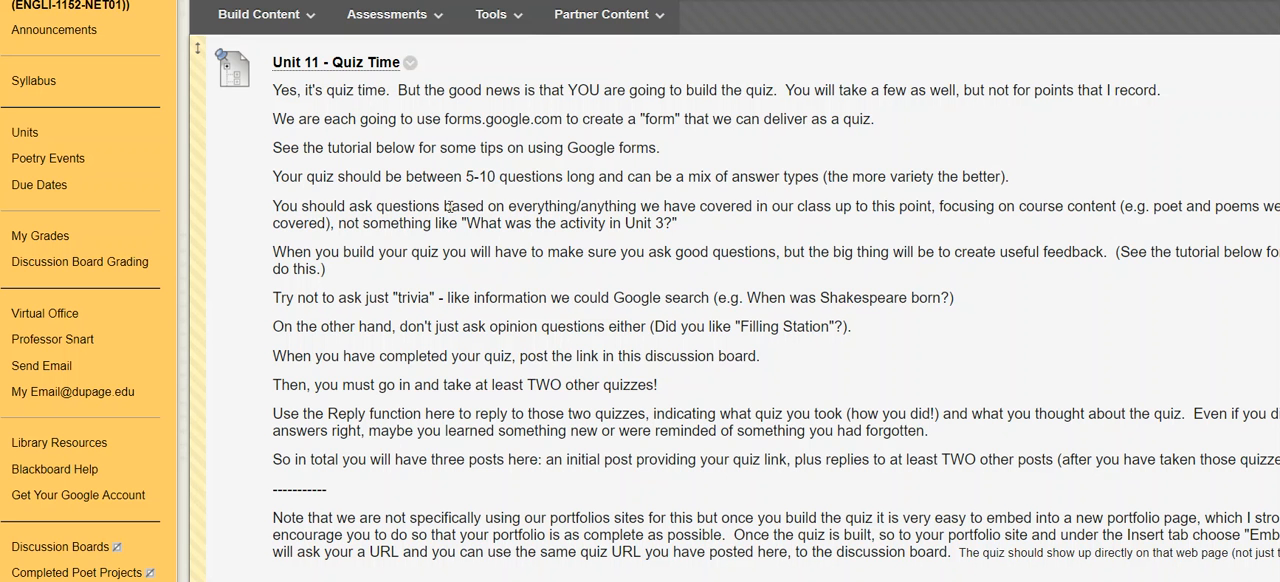
mouse_move(668, 210)
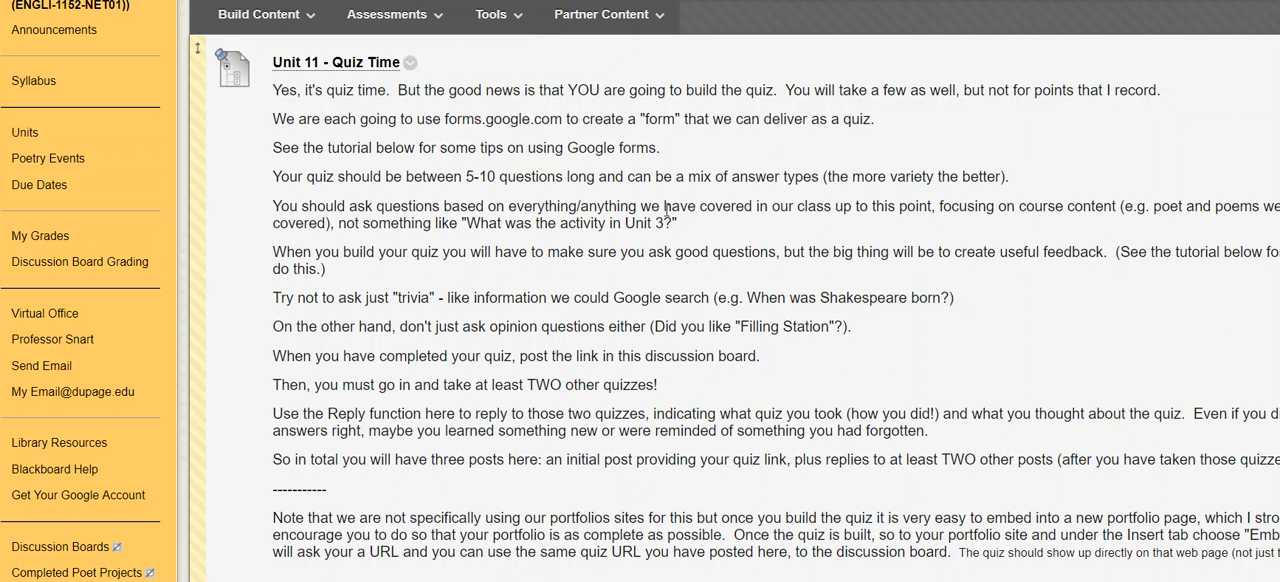
mouse_move(696, 224)
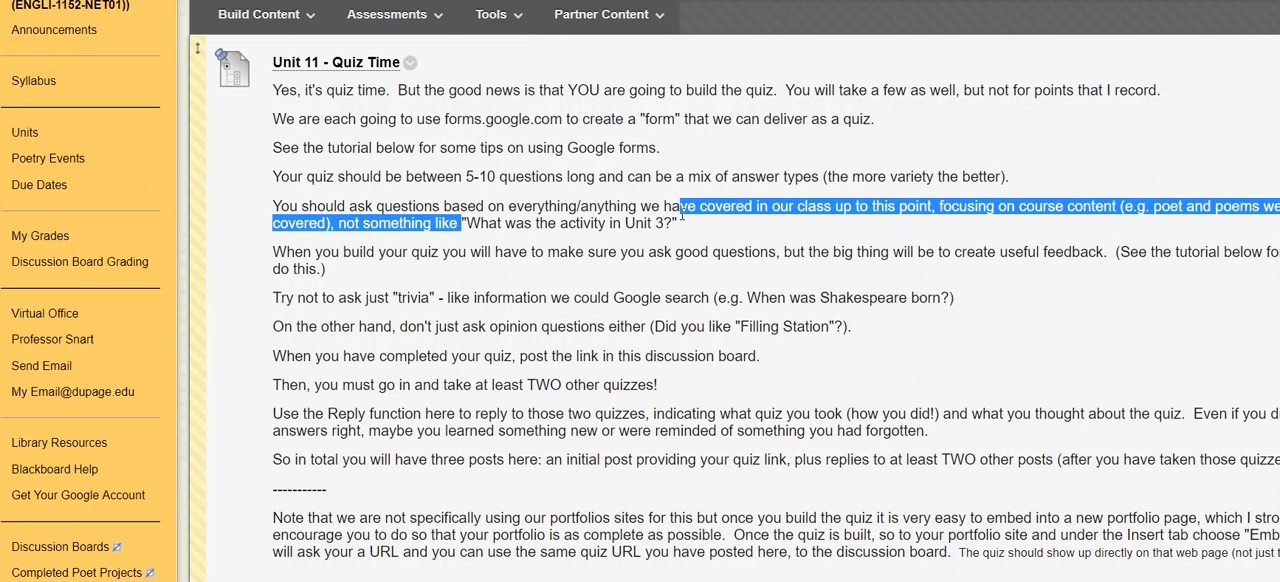
left_click(708, 224)
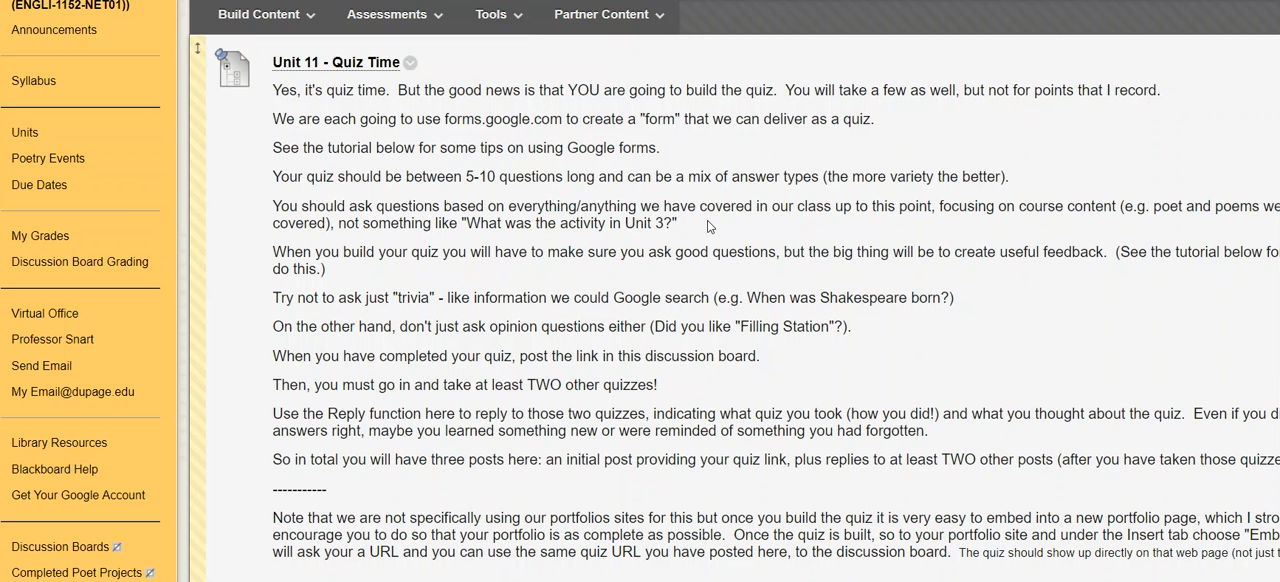
scroll("down", 3)
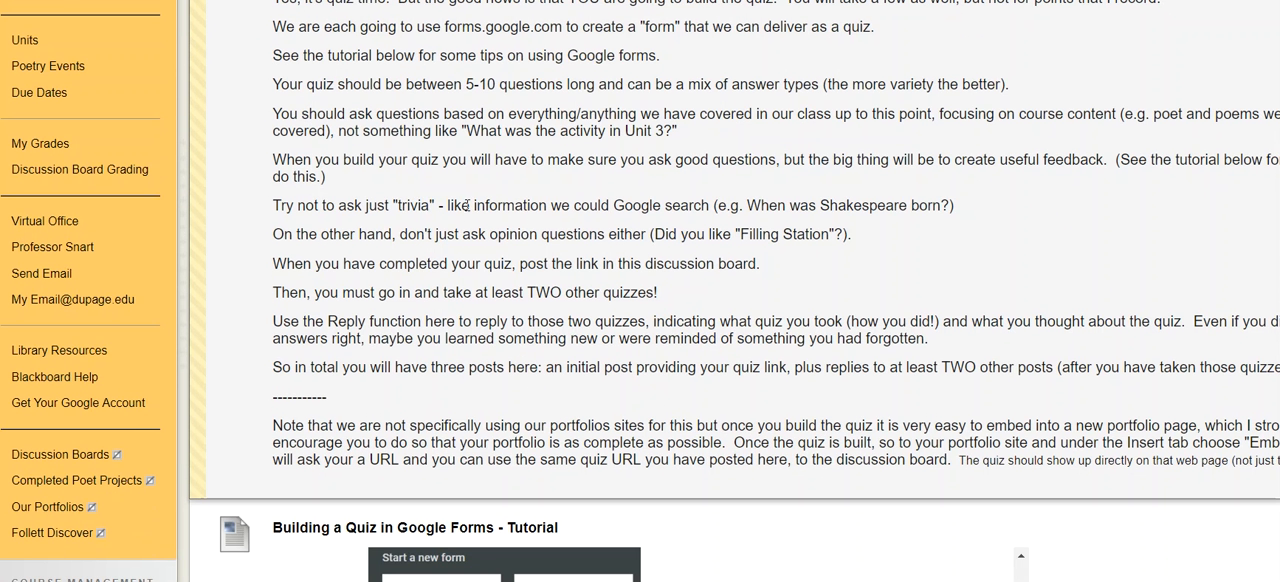
double_click(412, 206)
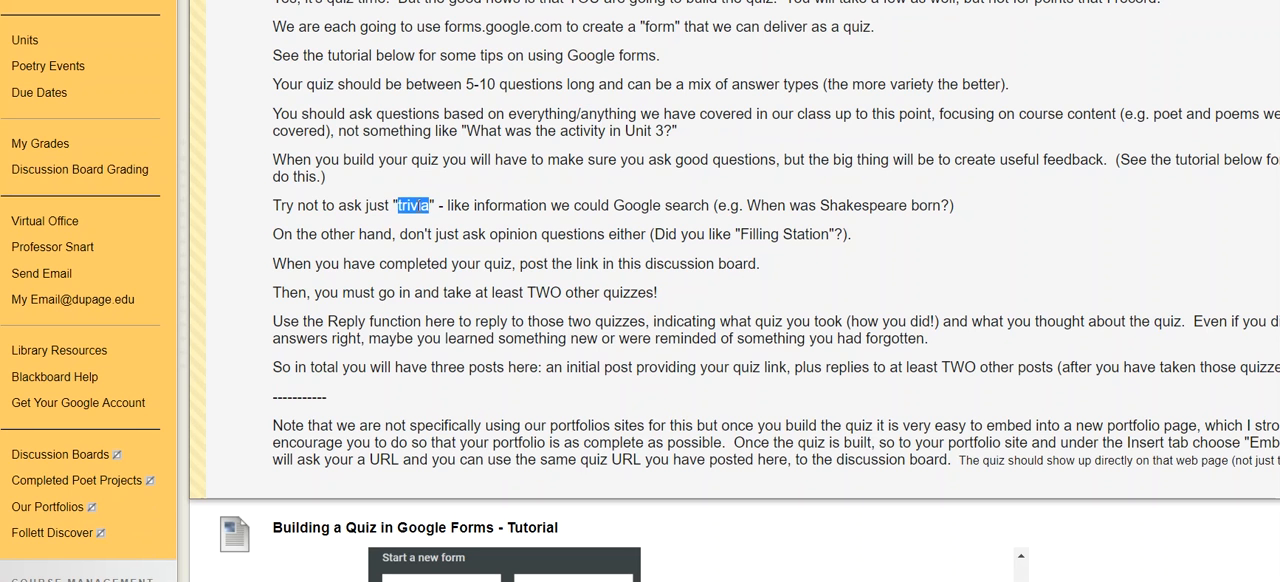
mouse_move(886, 208)
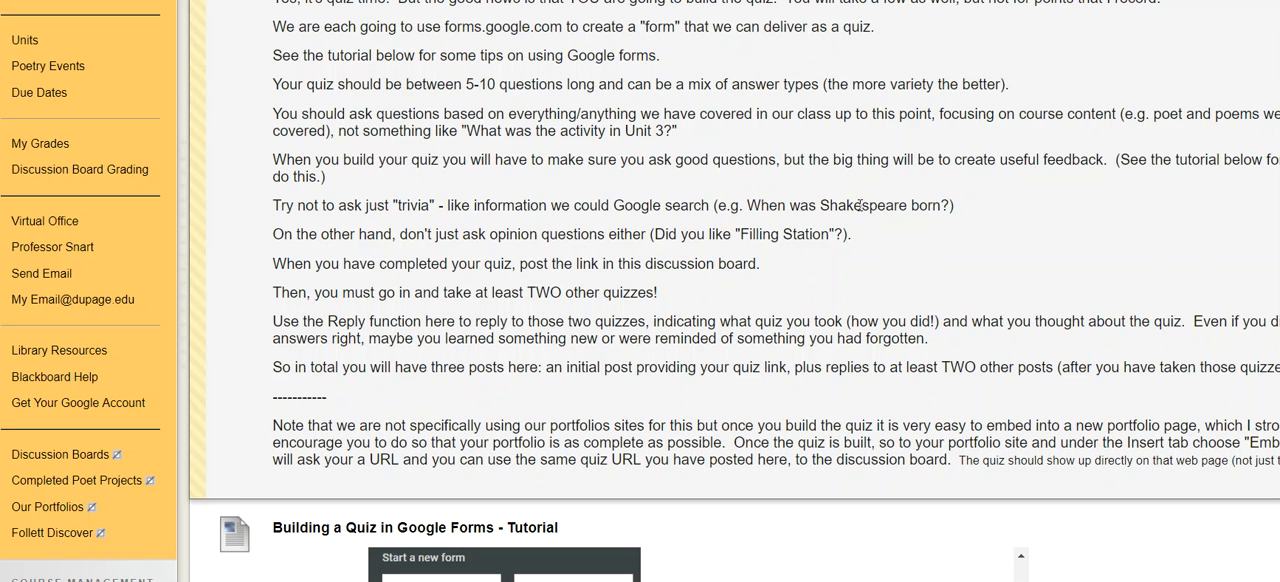
mouse_move(798, 206)
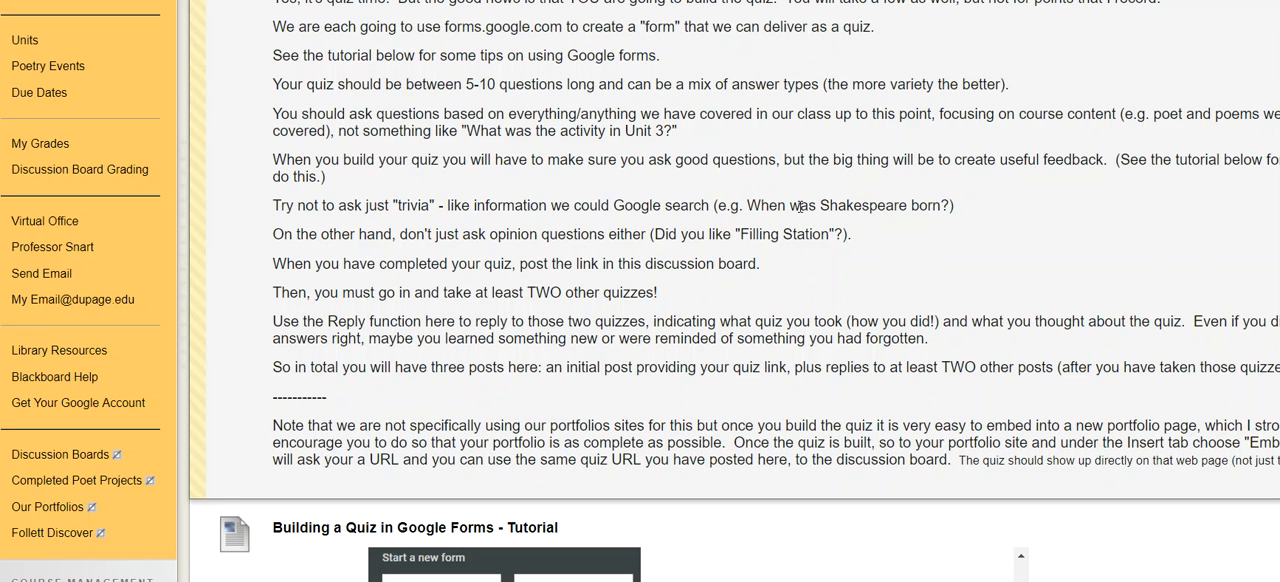
mouse_move(676, 200)
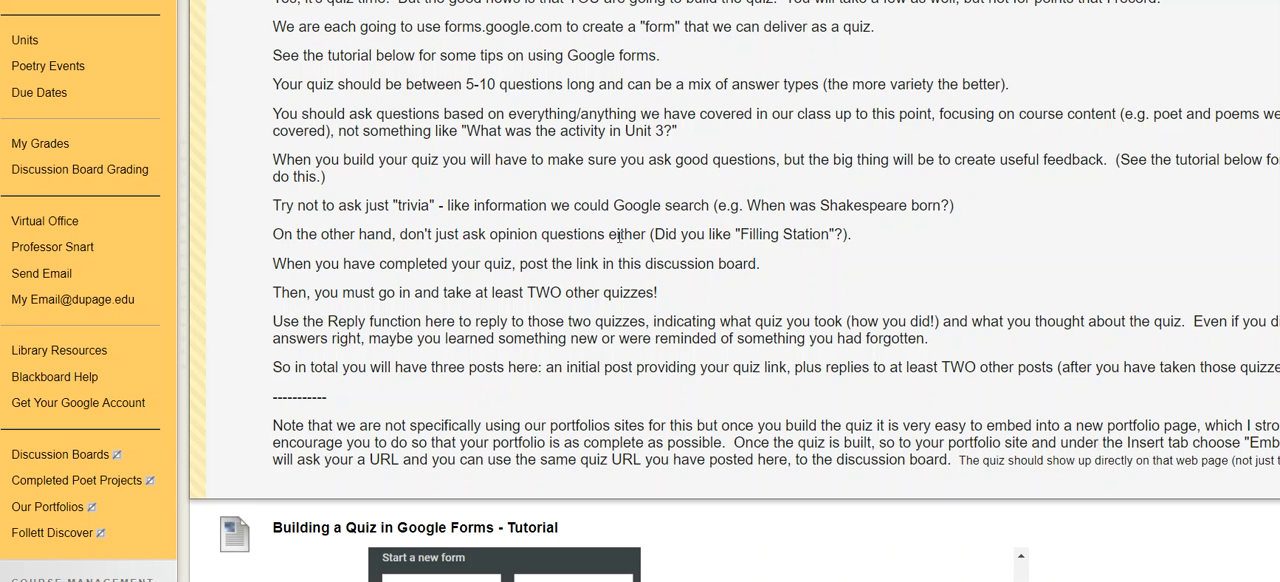
mouse_move(868, 240)
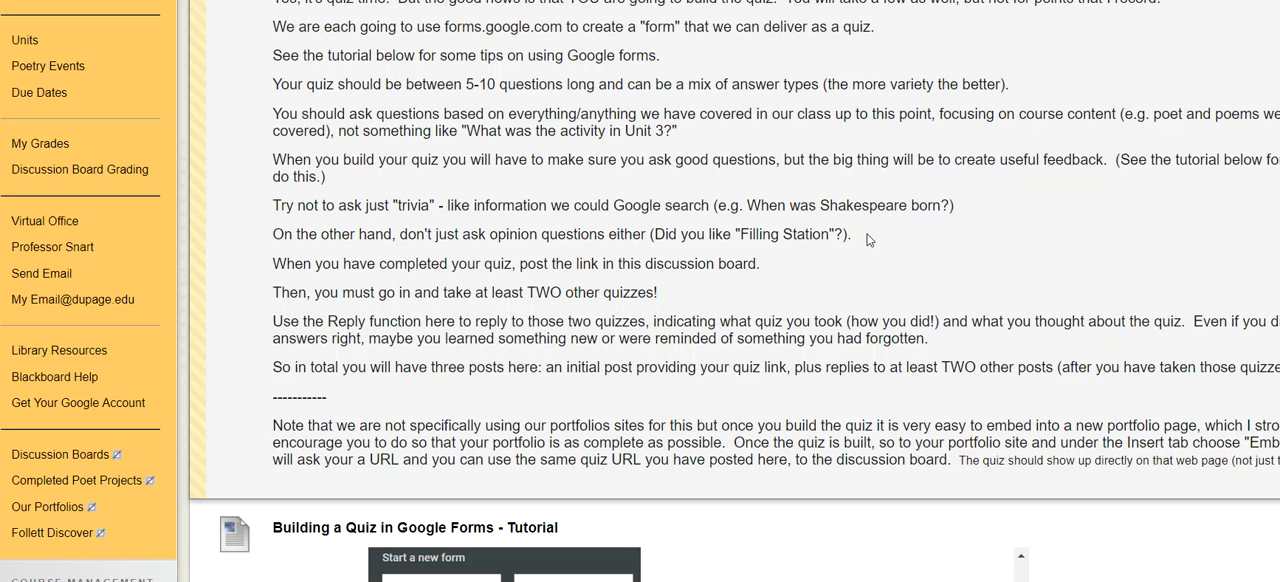
mouse_move(800, 230)
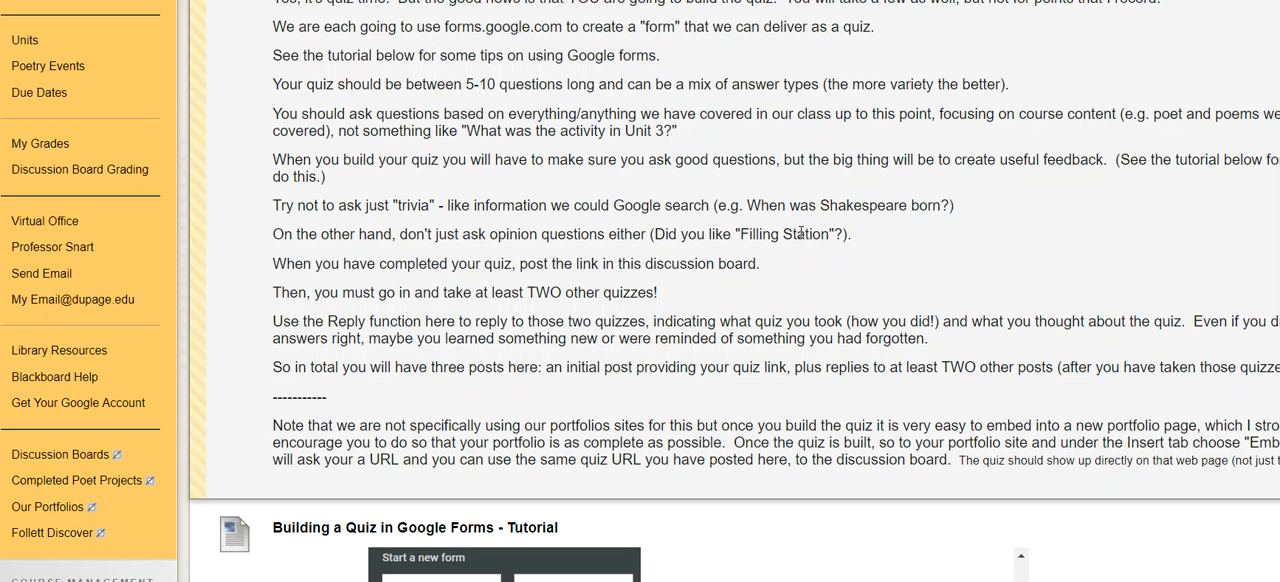
mouse_move(750, 258)
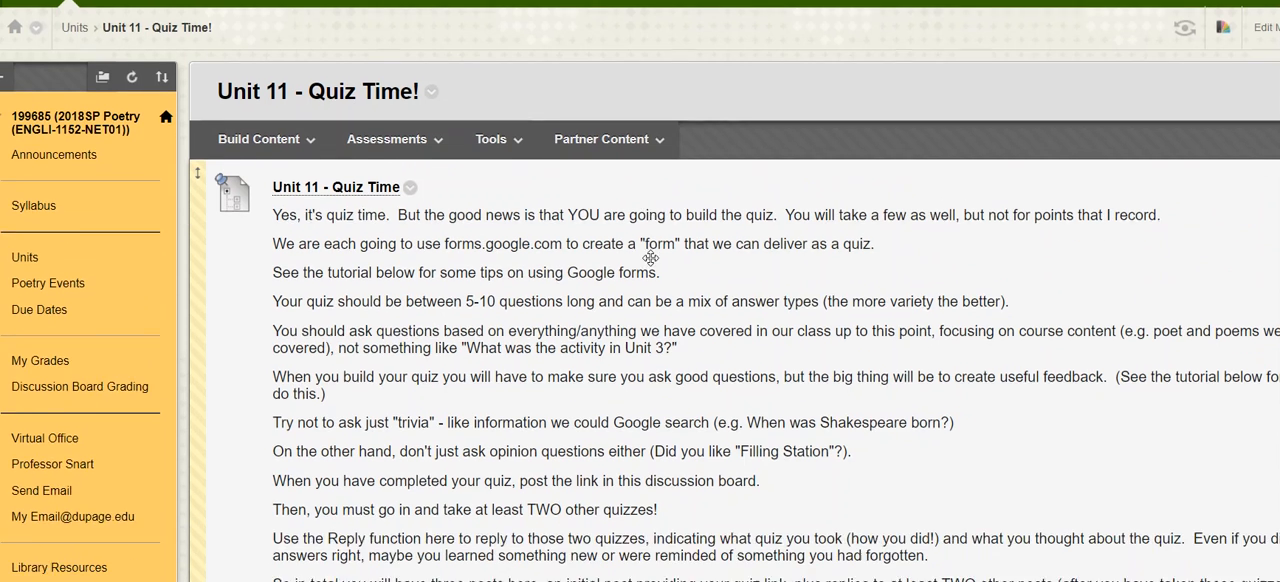
Step: Scroll further down the Google Forms tutorial to the steps for sending the quiz and copying its URL
scroll("down", 3)
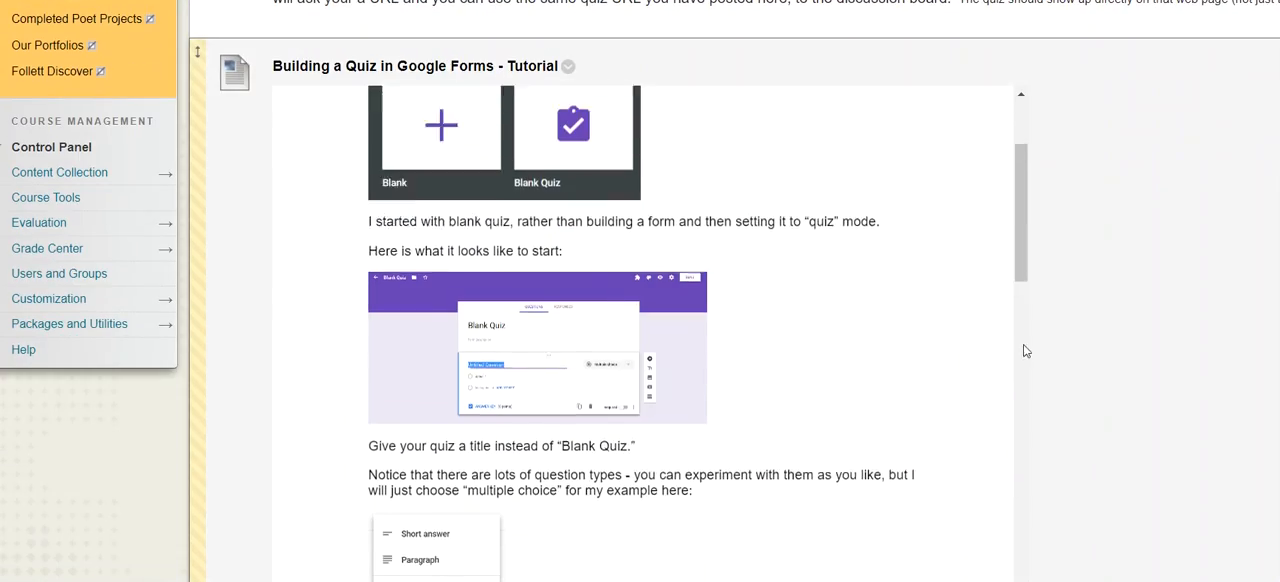
scroll("down", 3)
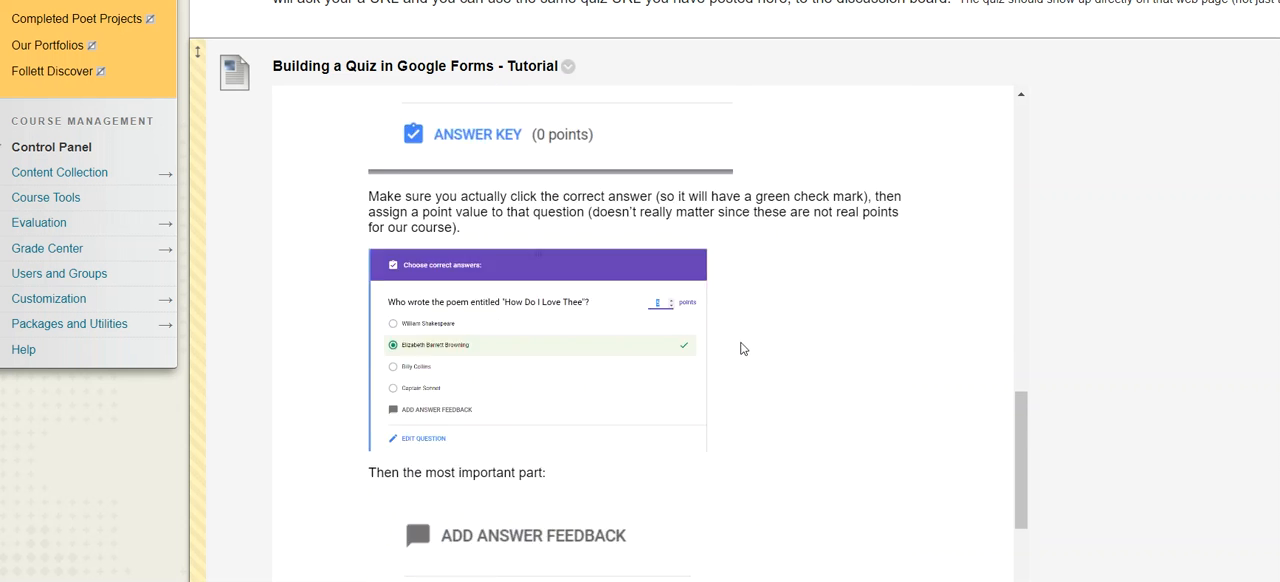
scroll("down", 3)
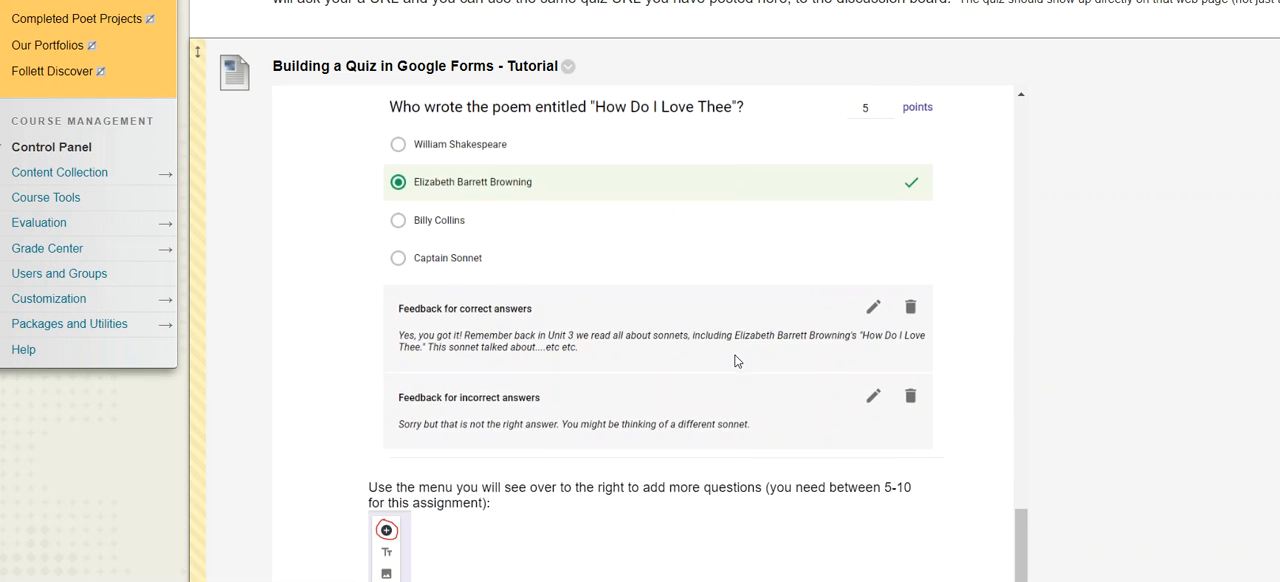
scroll("down", 3)
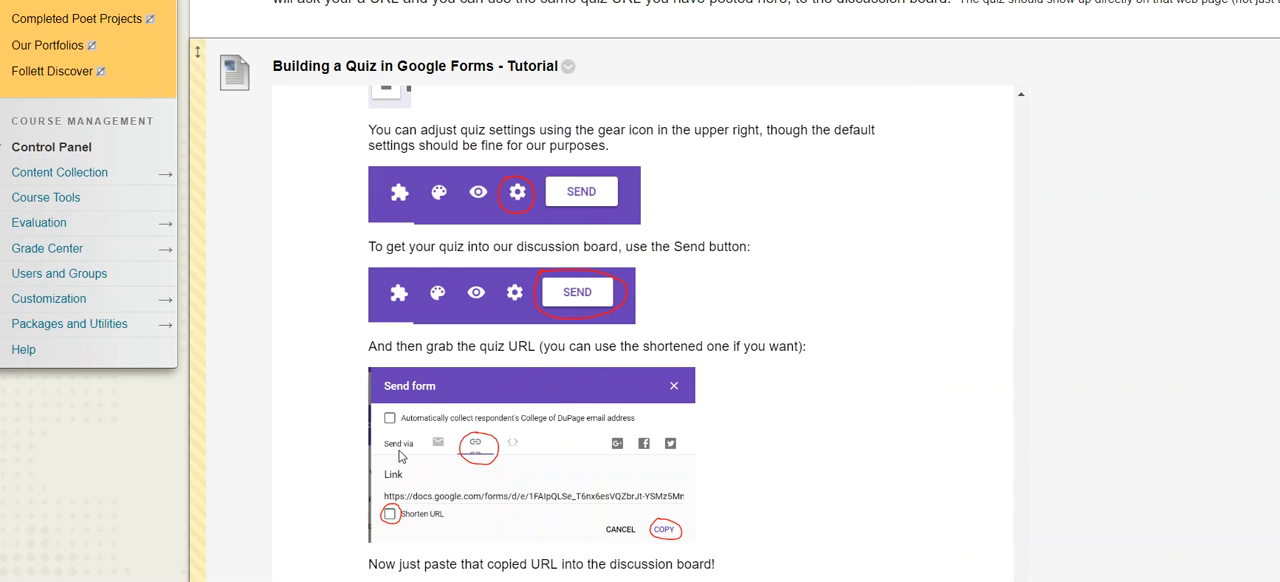
mouse_move(480, 504)
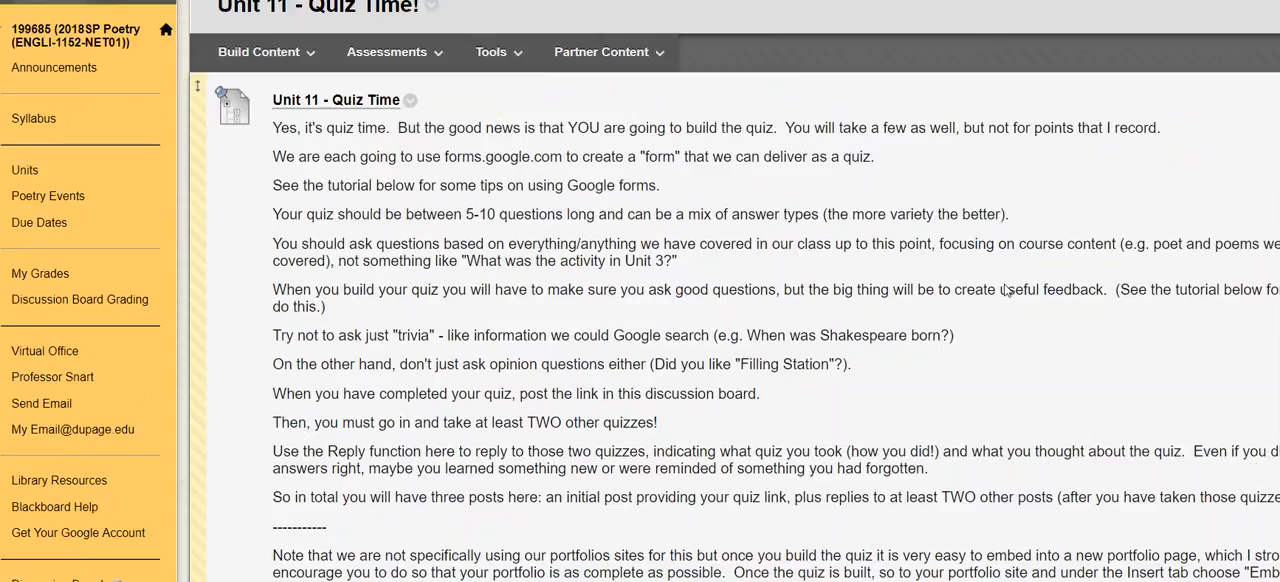
scroll("down", 3)
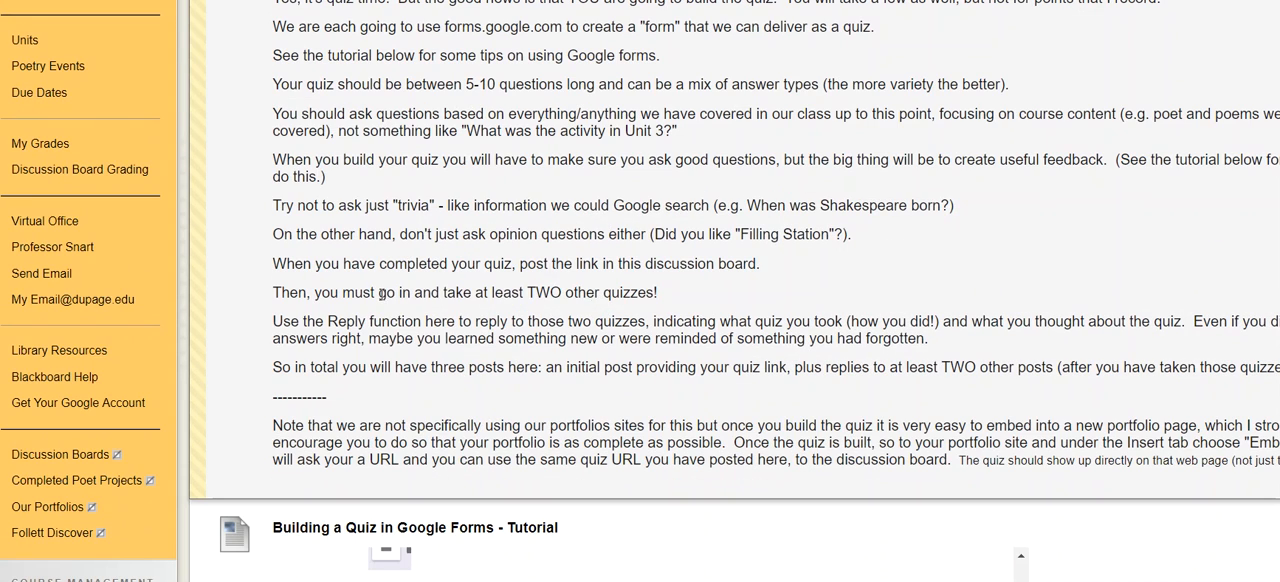
left_click_drag(378, 292, 656, 292)
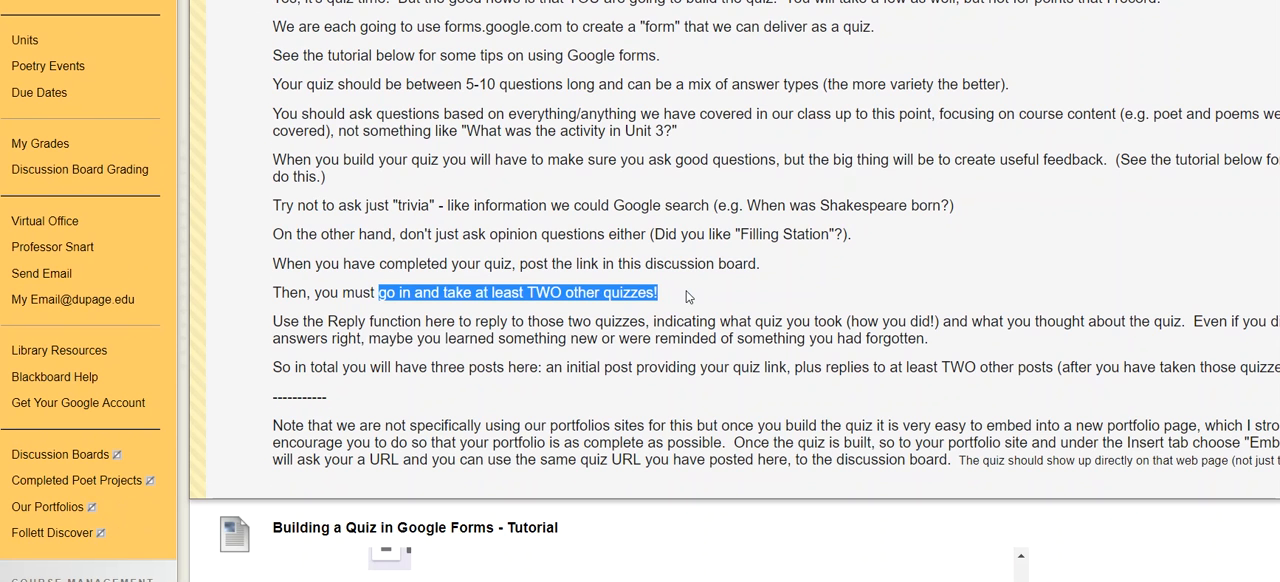
mouse_move(520, 324)
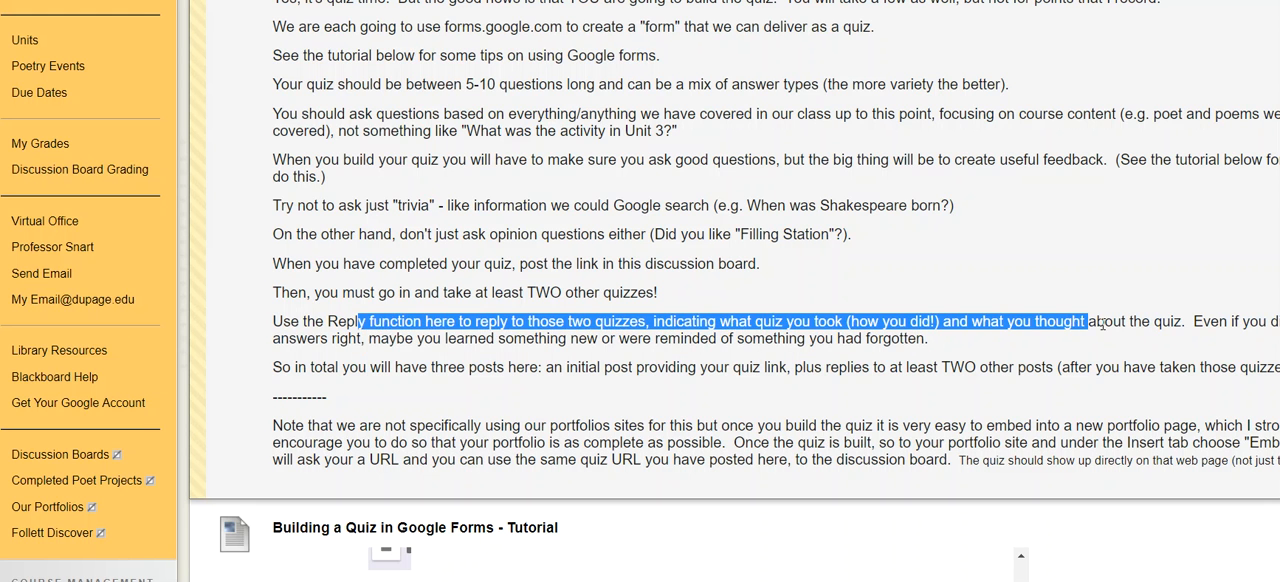
left_click(950, 320)
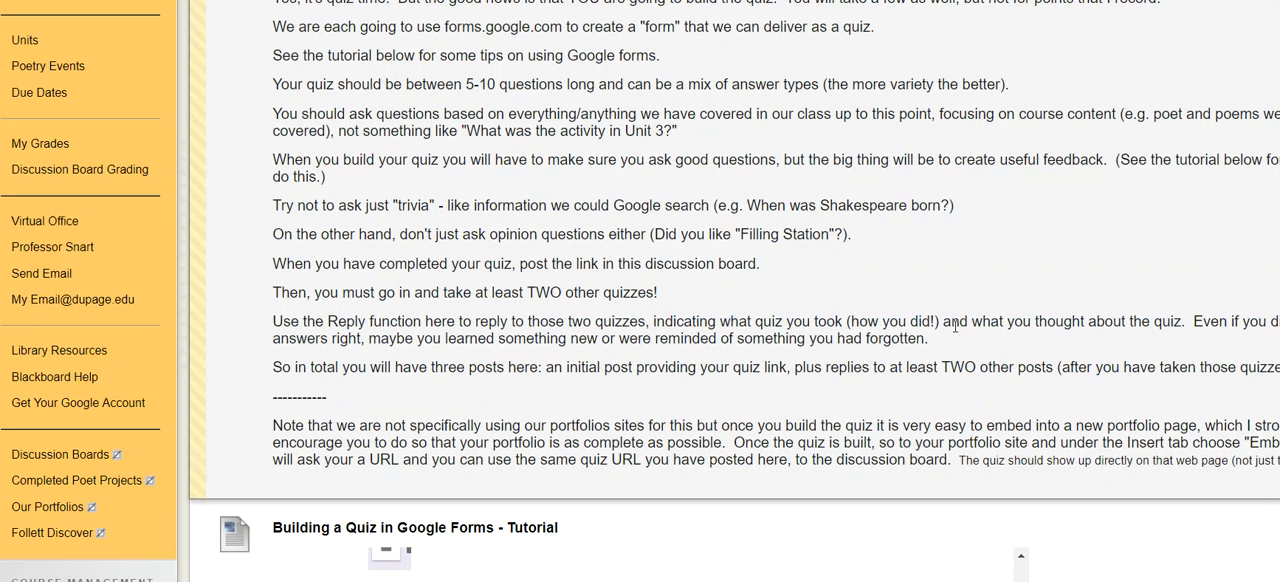
mouse_move(878, 290)
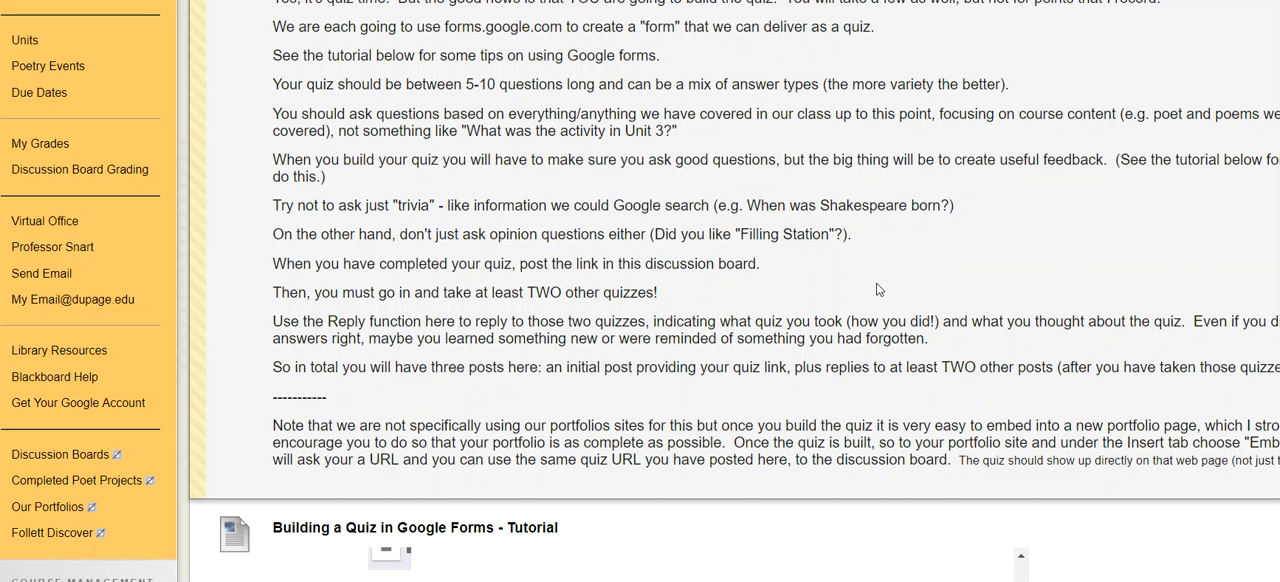
mouse_move(852, 278)
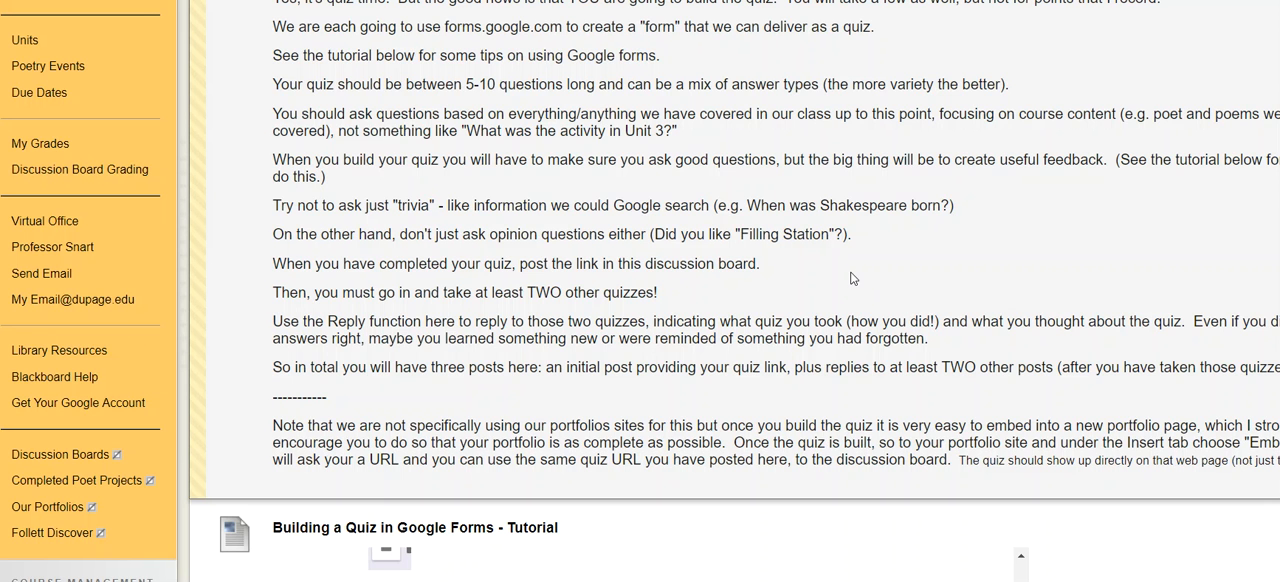
mouse_move(788, 280)
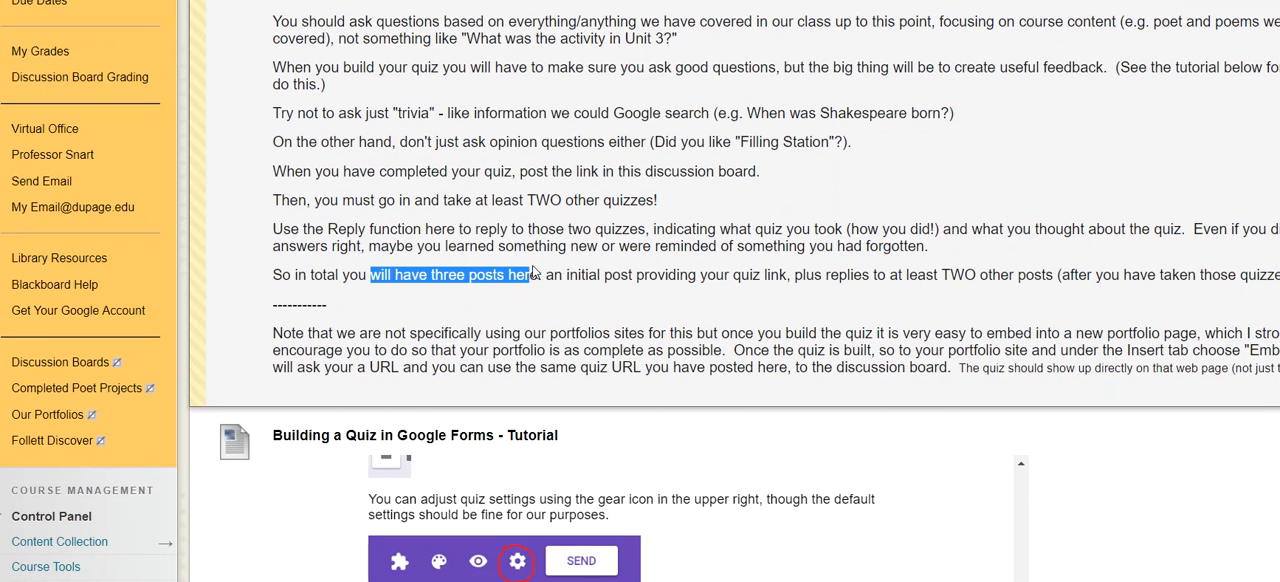
left_click_drag(564, 274, 790, 274)
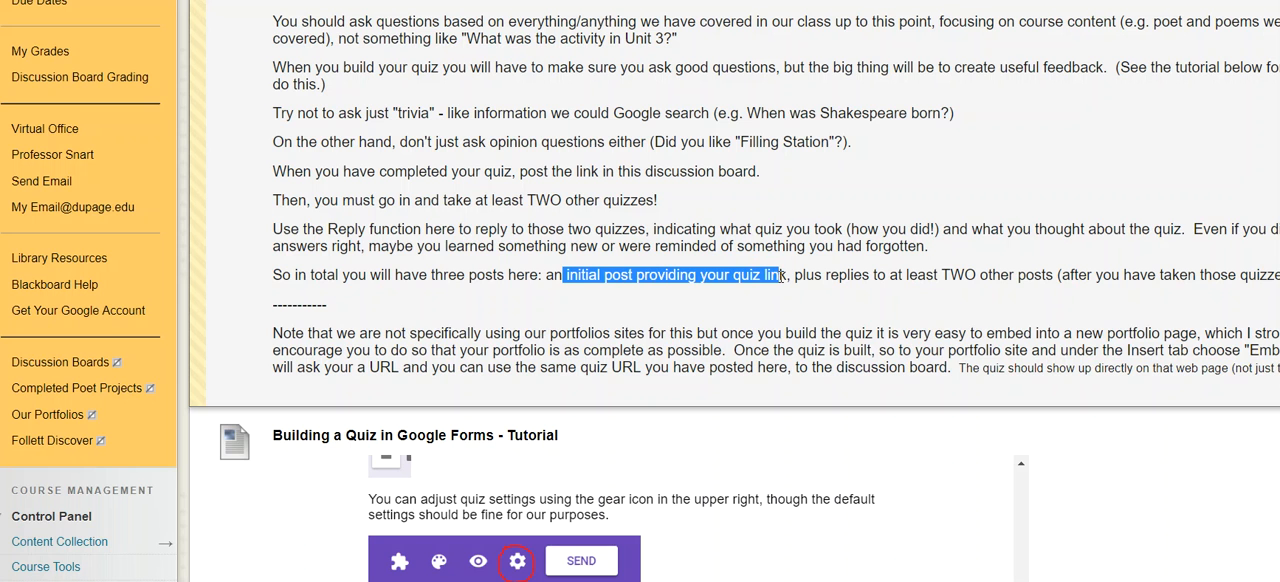
mouse_move(896, 274)
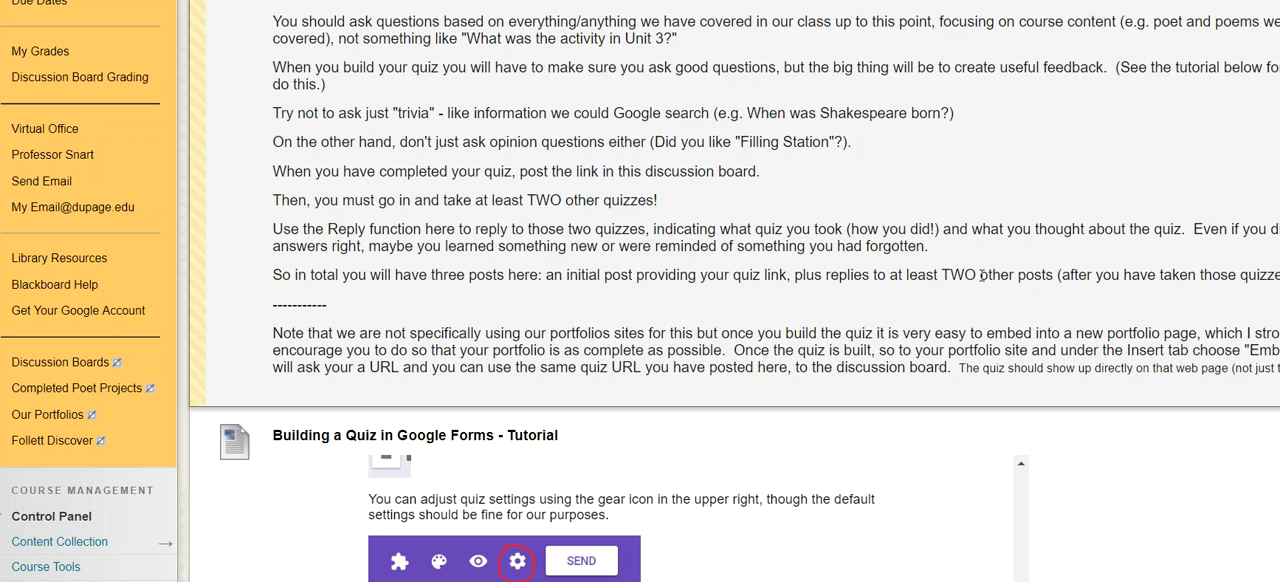
mouse_move(980, 272)
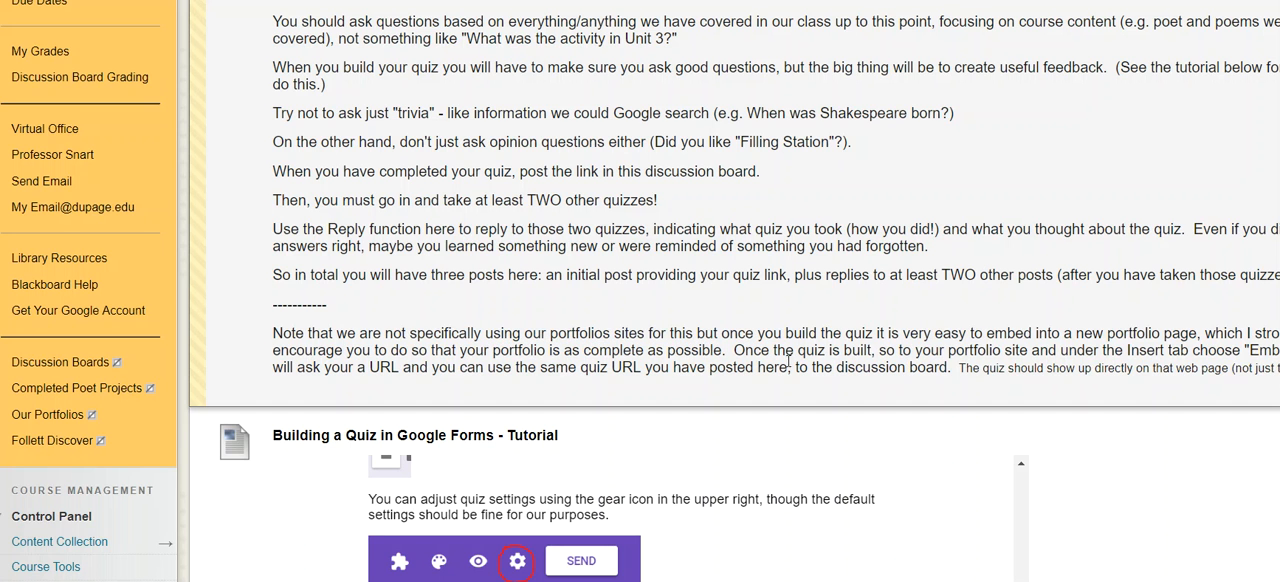
scroll("down", 3)
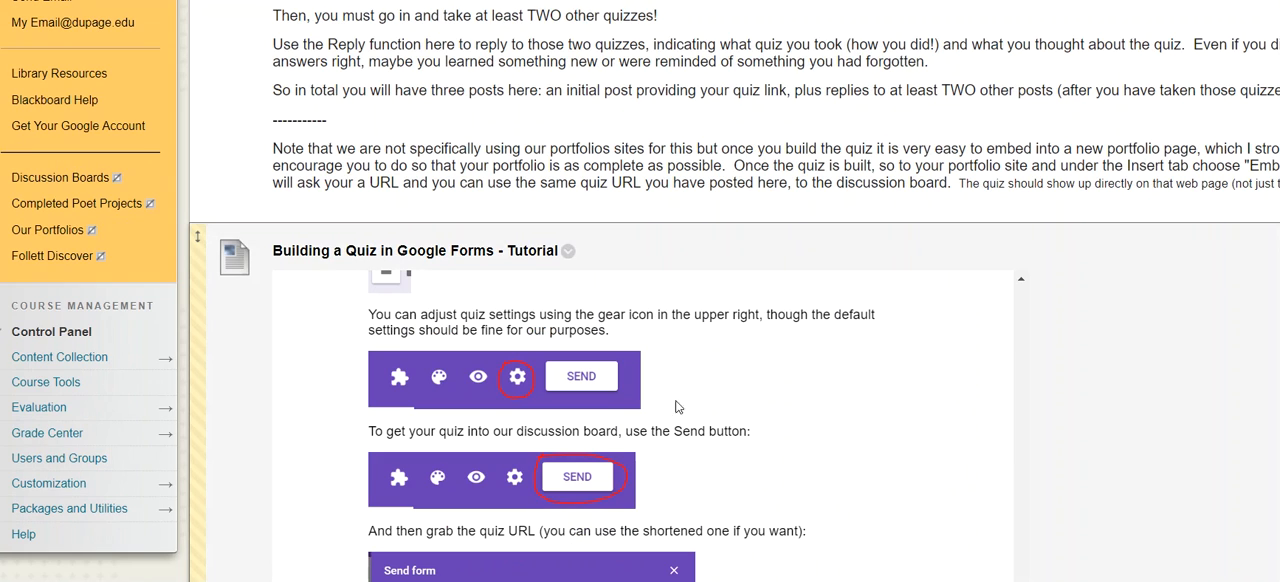
mouse_move(612, 430)
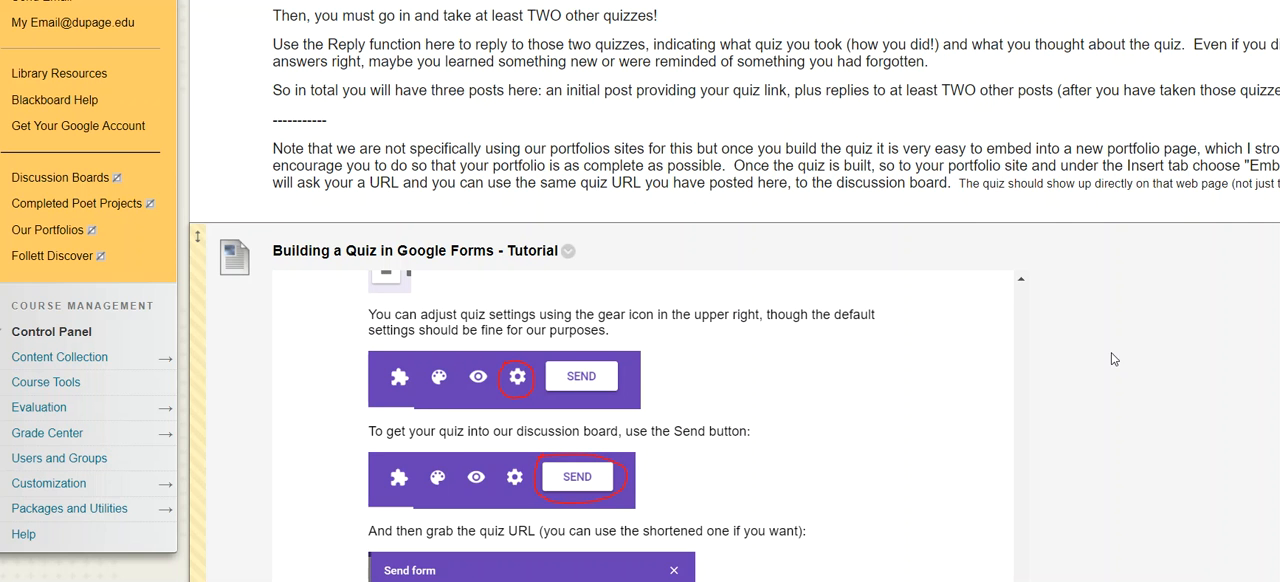
scroll("down", 3)
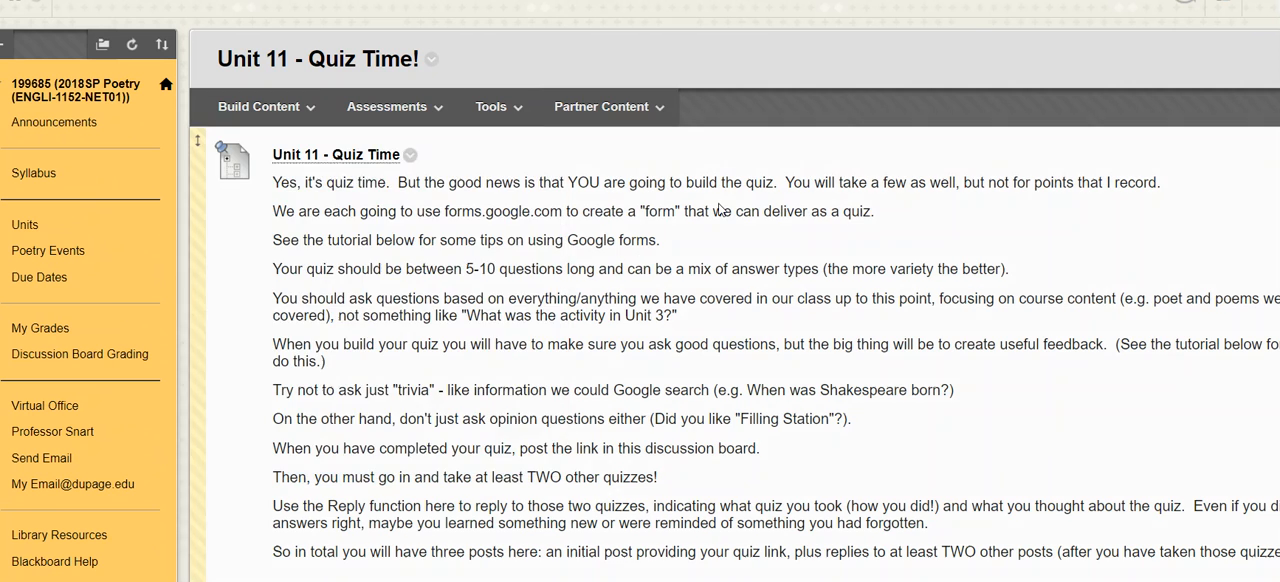
scroll("down", 3)
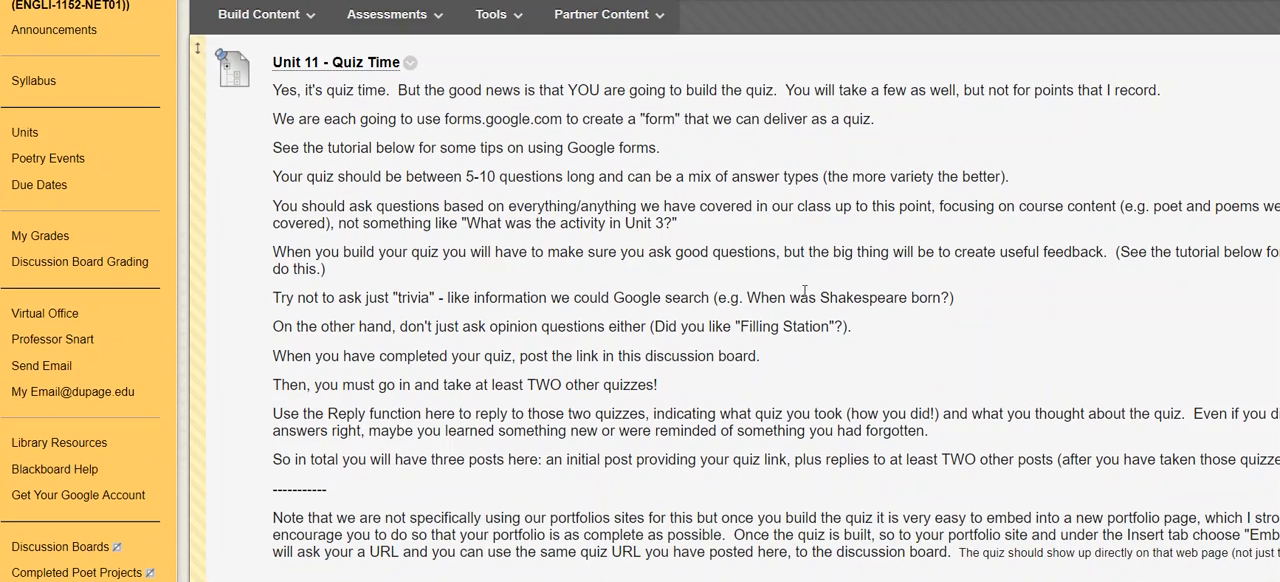
scroll("down", 3)
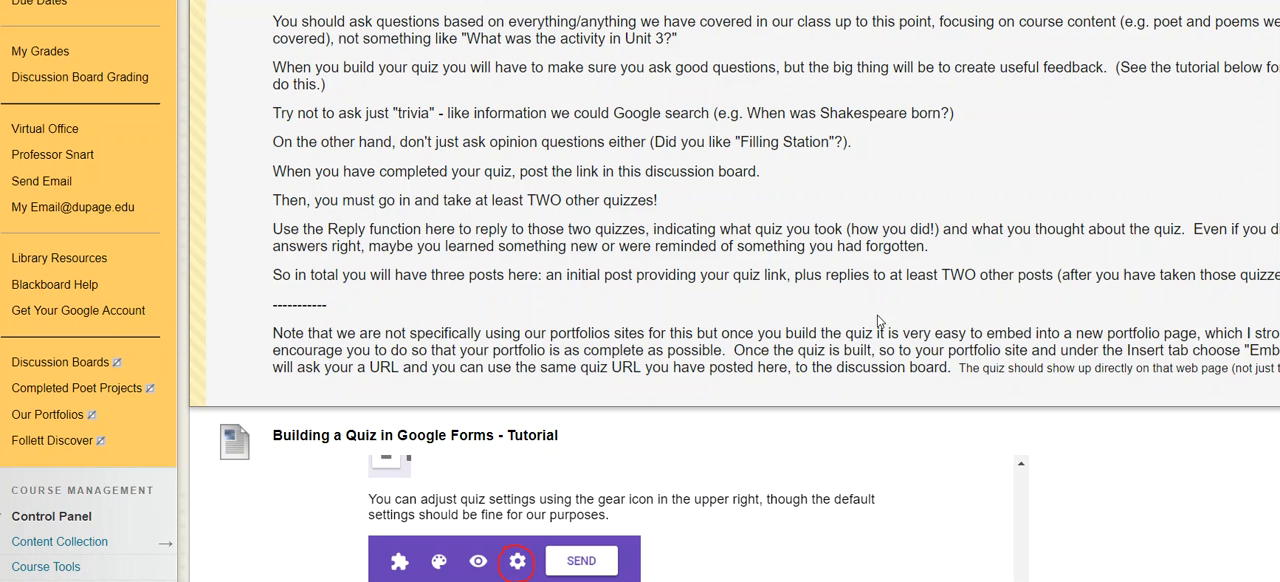
mouse_move(876, 328)
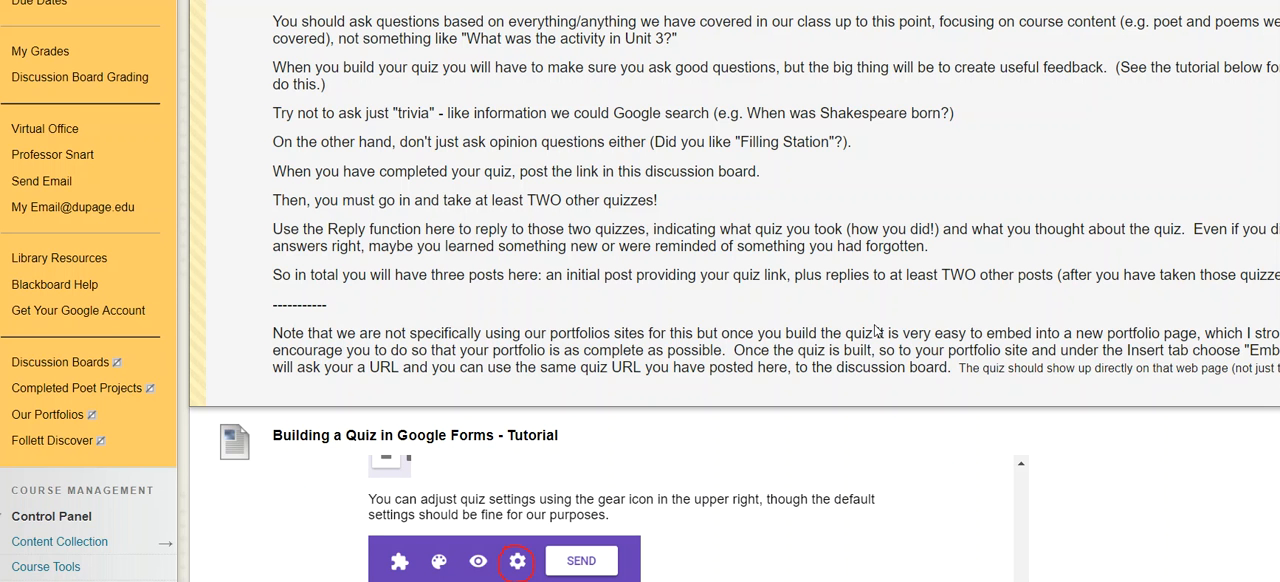
scroll("down", 3)
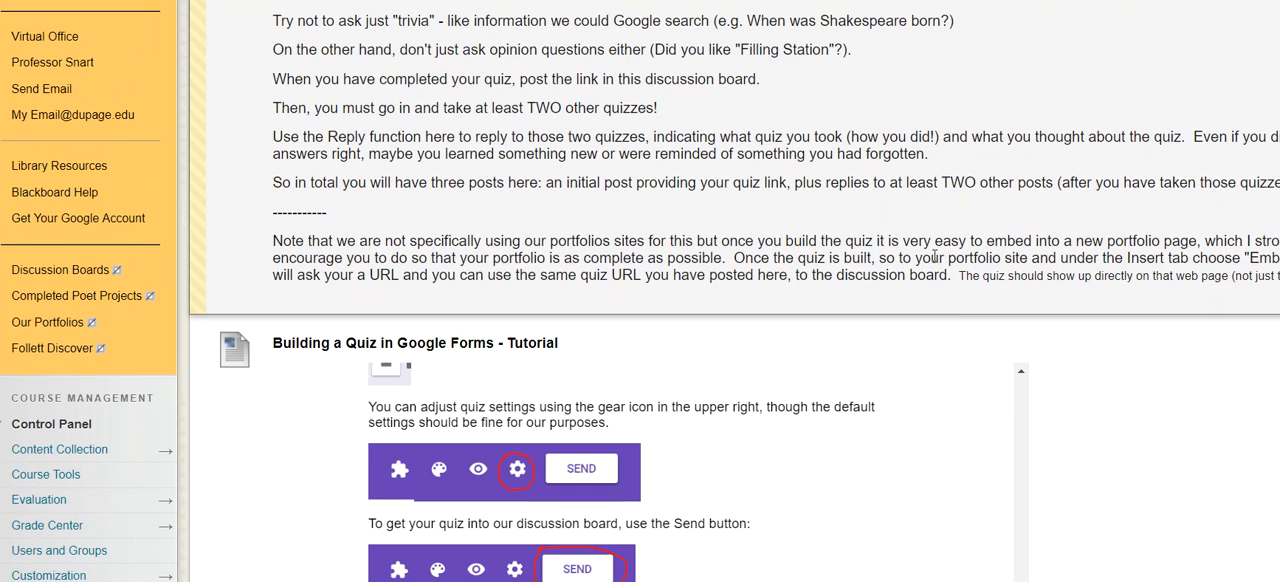
mouse_move(858, 212)
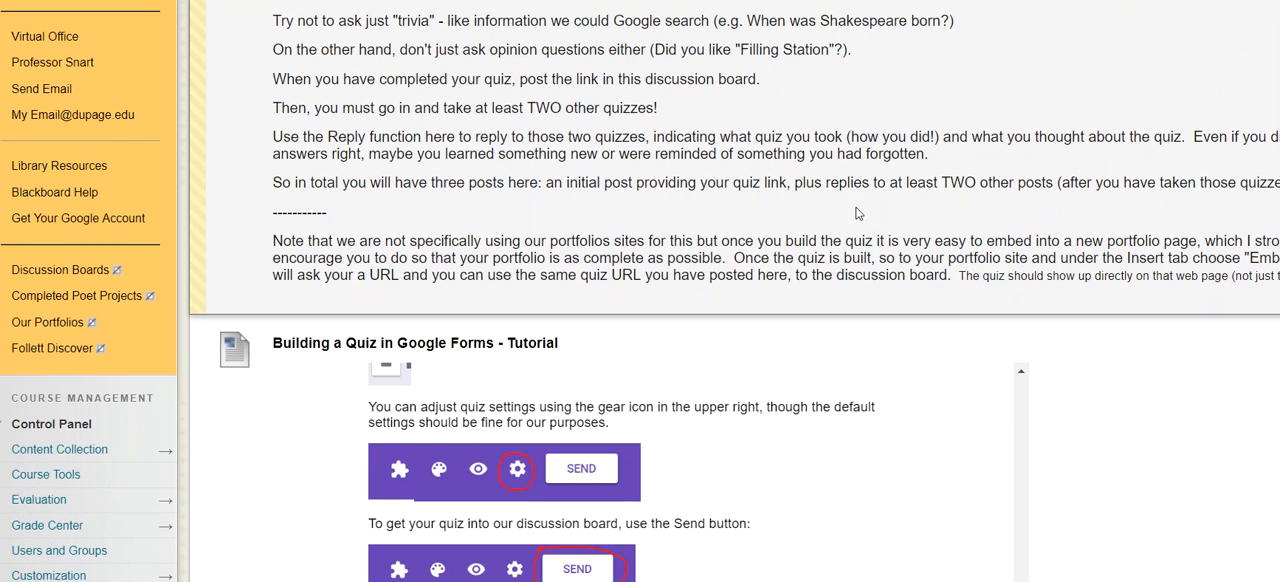
mouse_move(864, 244)
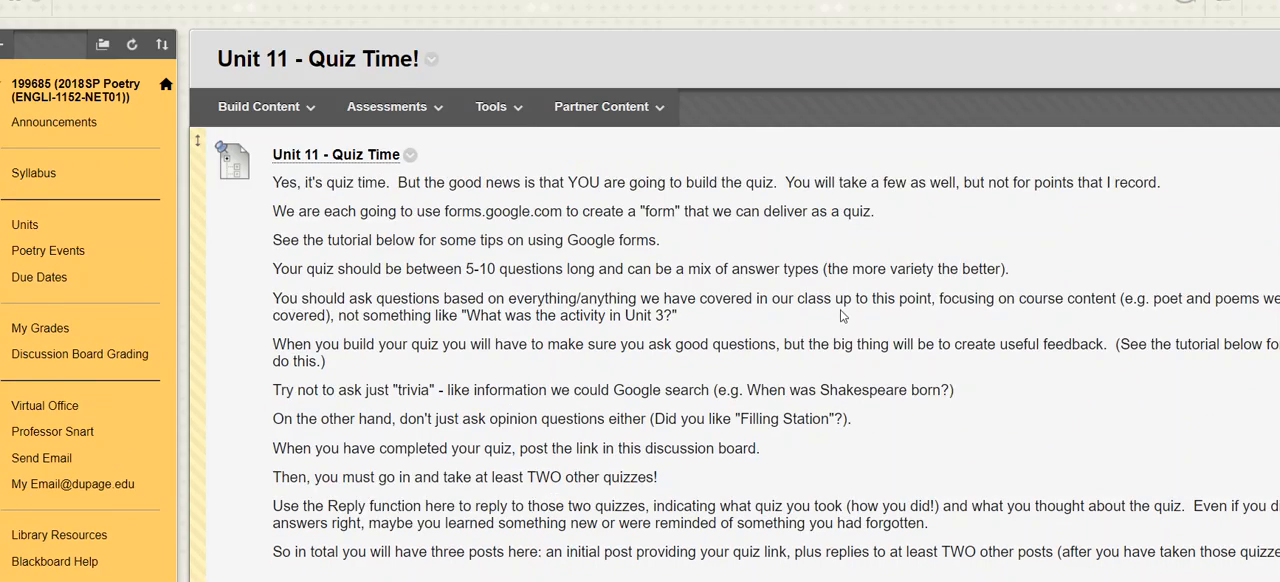
scroll("down", 3)
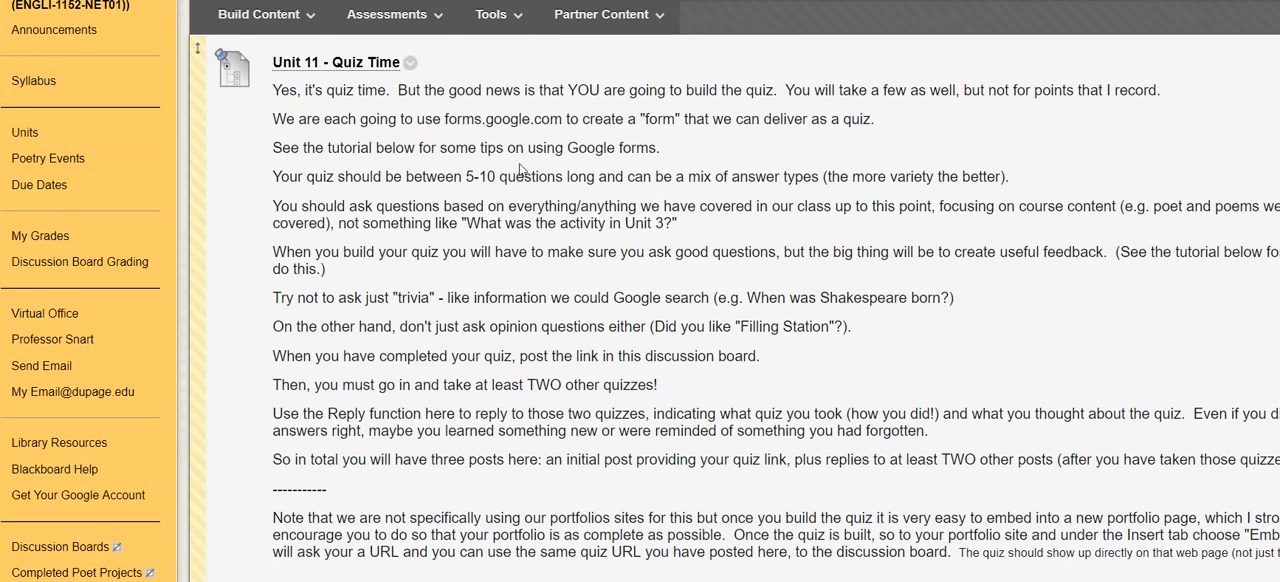
mouse_move(644, 172)
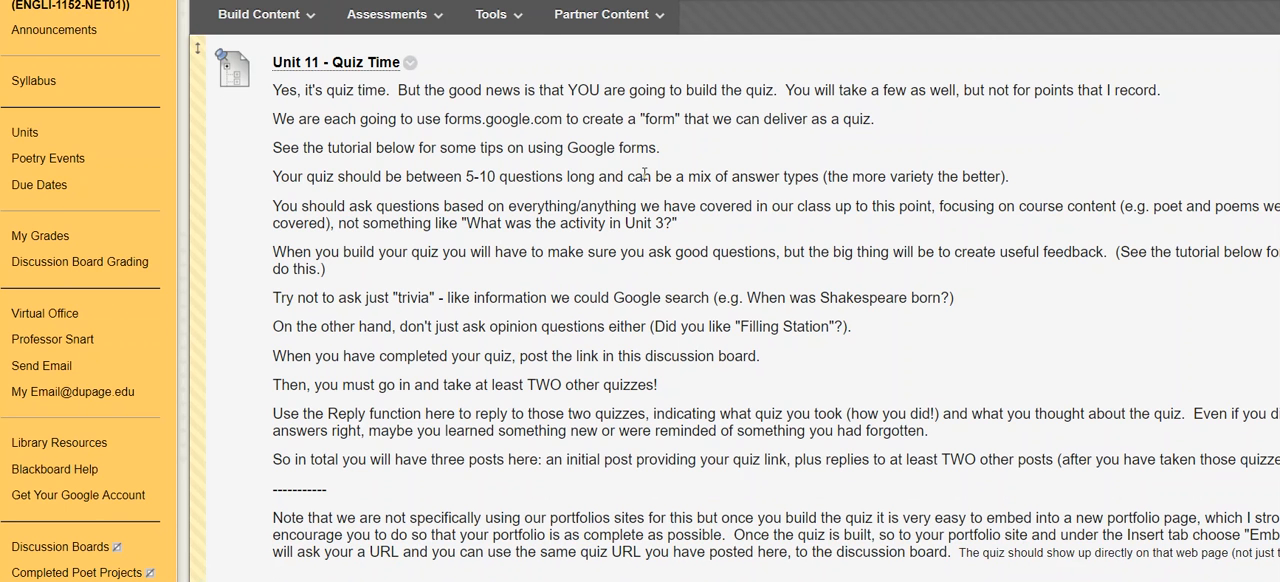
mouse_move(716, 224)
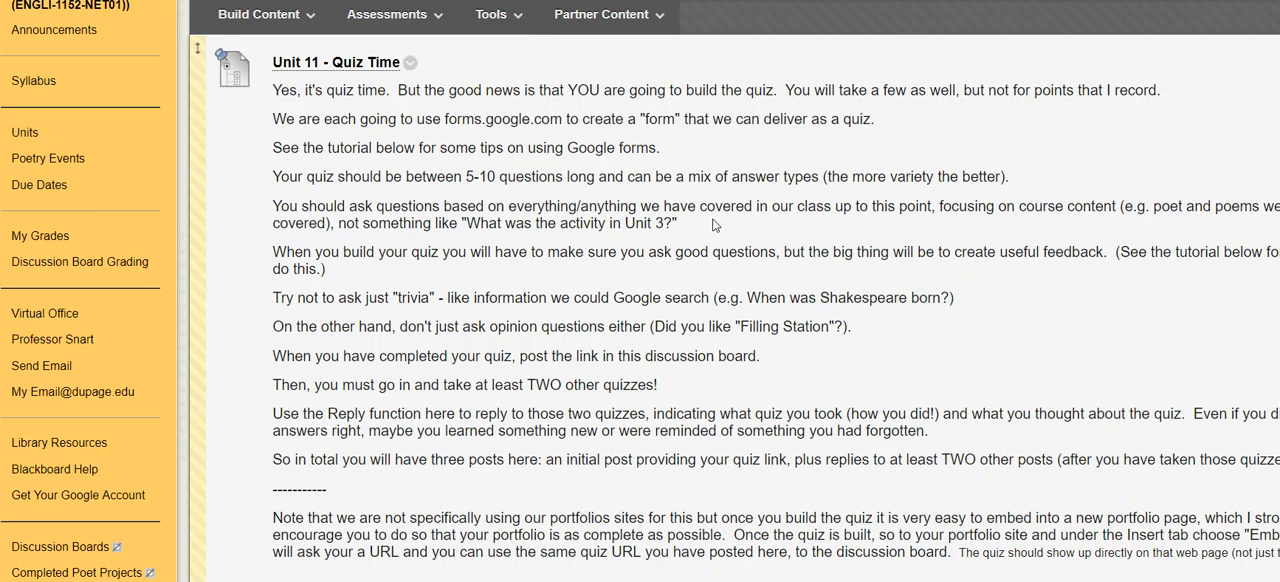
mouse_move(672, 160)
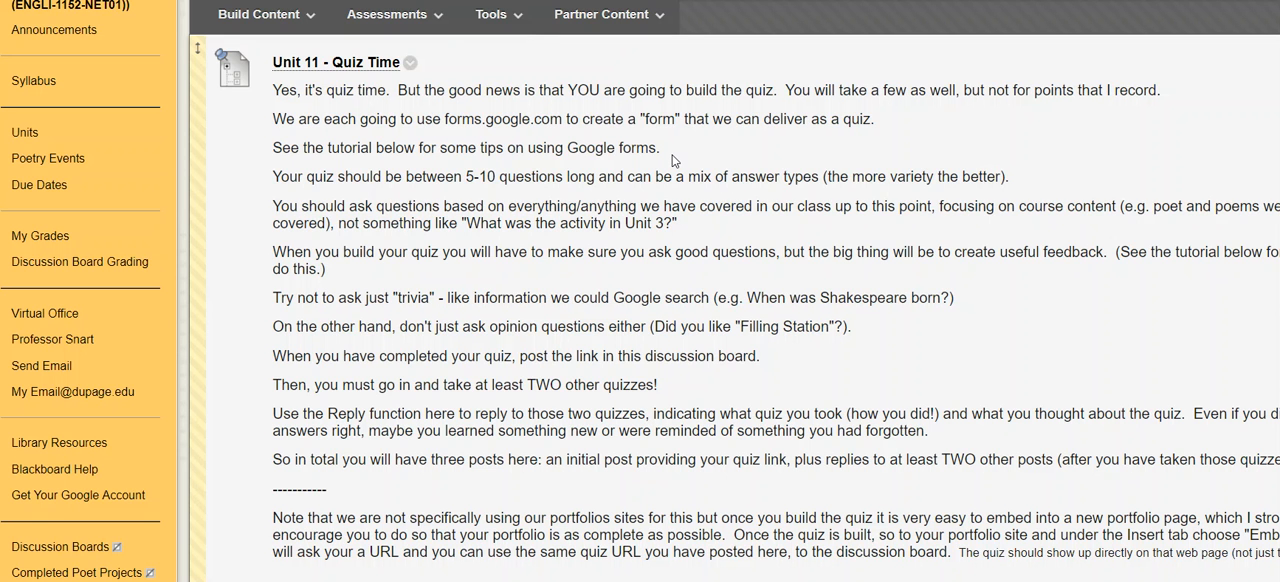
mouse_move(684, 194)
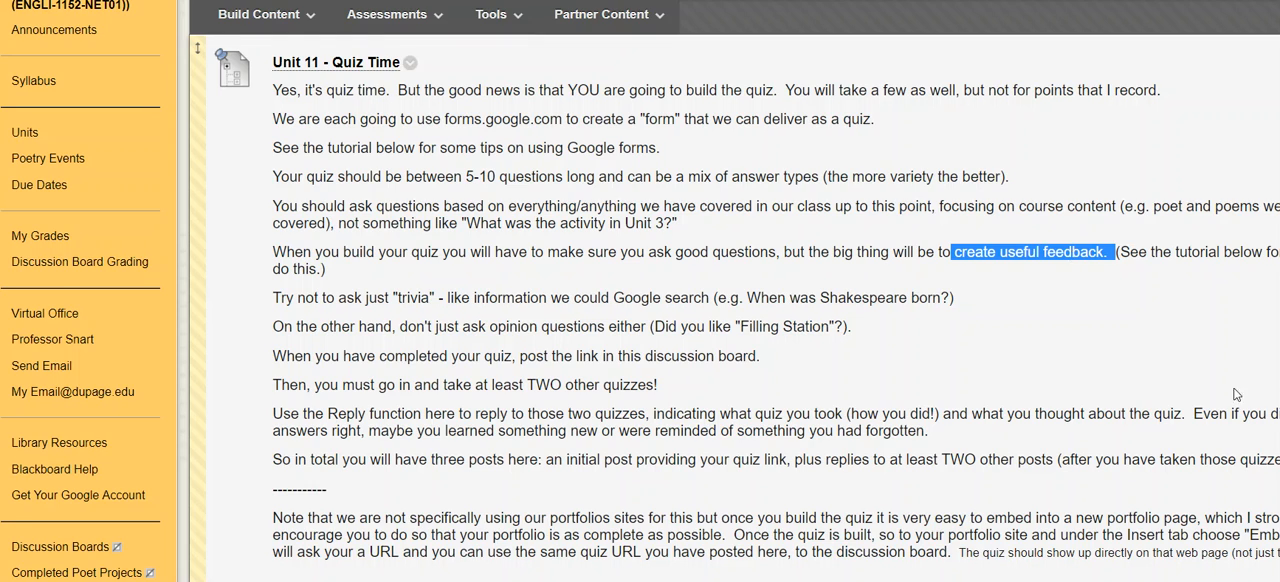
Step: Scroll around the Google Forms tutorial's sample question with correct and incorrect answer feedback
scroll("down", 3)
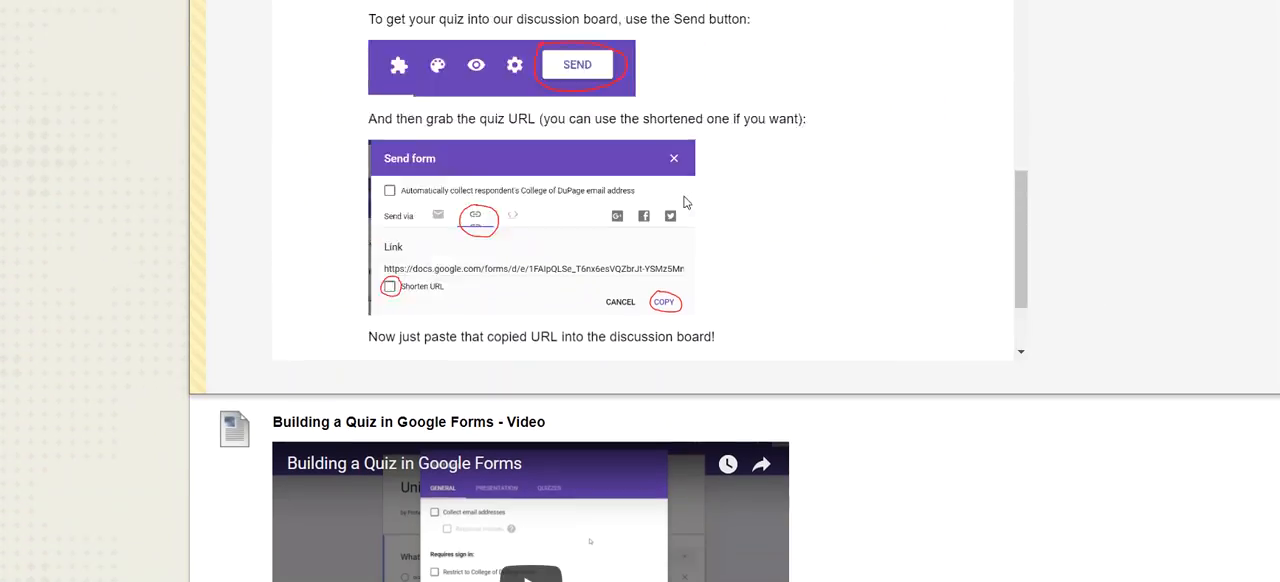
scroll("up", 3)
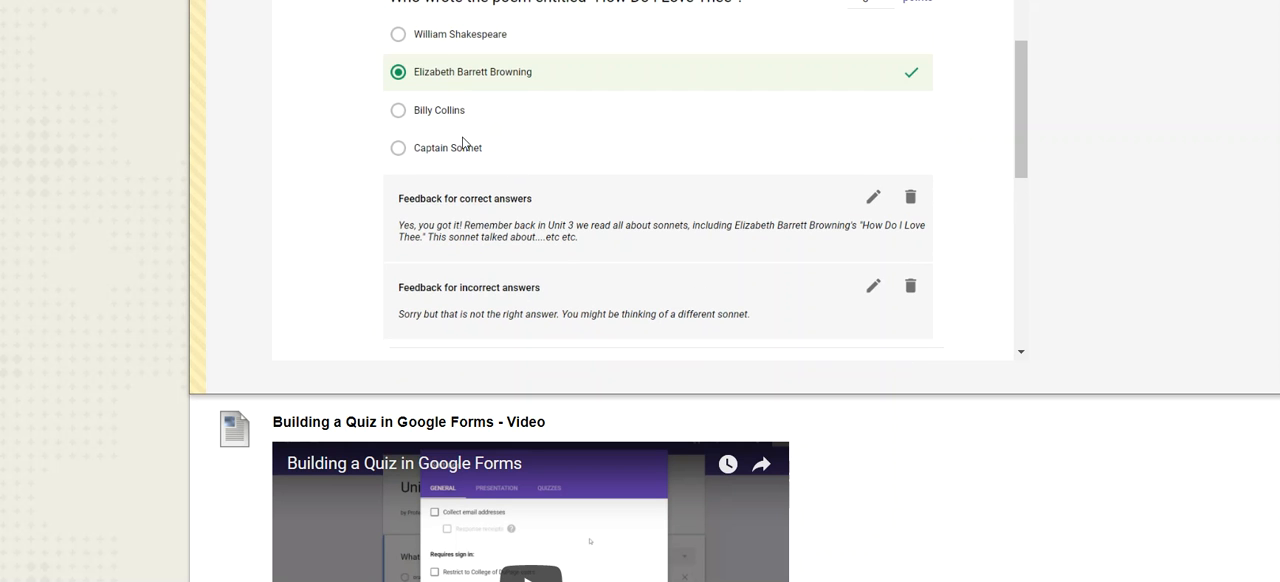
scroll("down", 3)
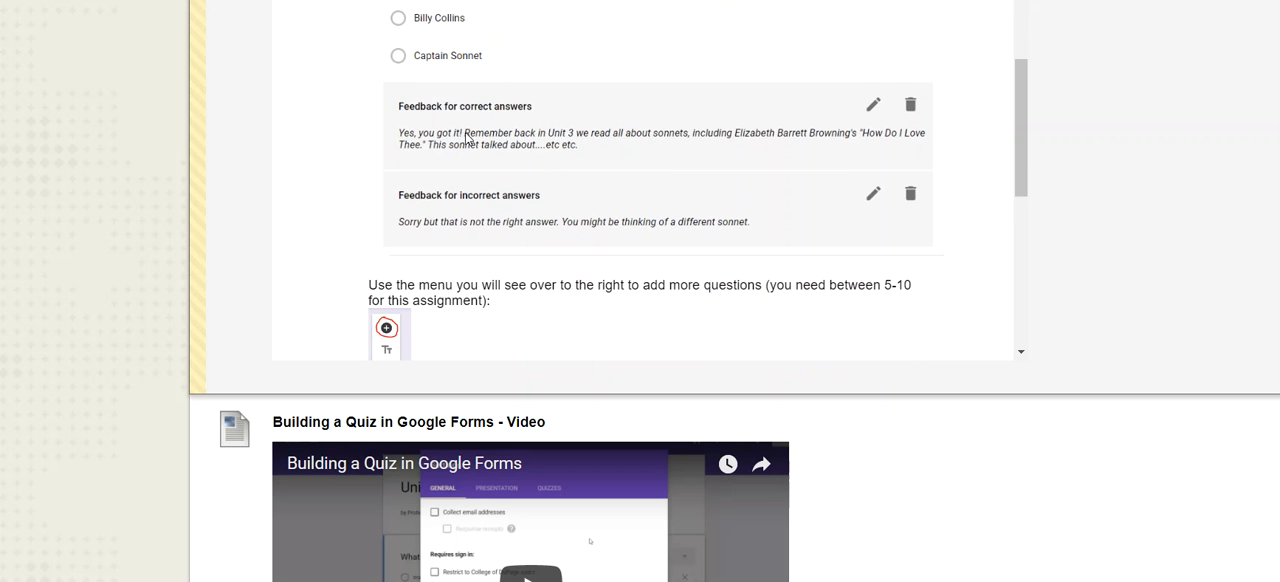
mouse_move(568, 150)
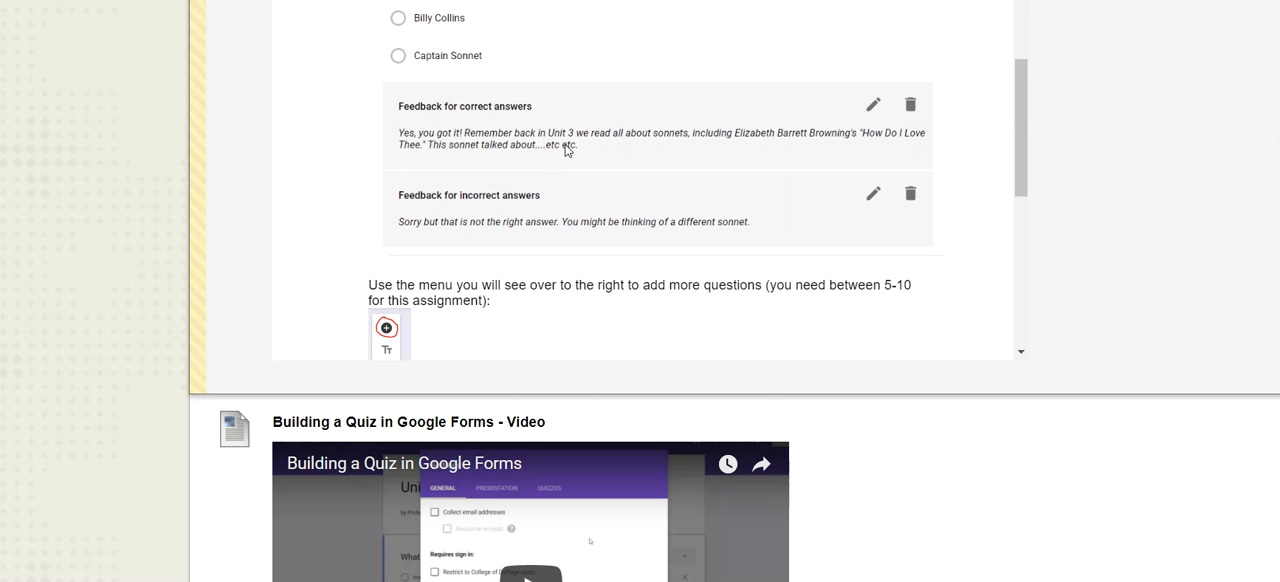
mouse_move(590, 156)
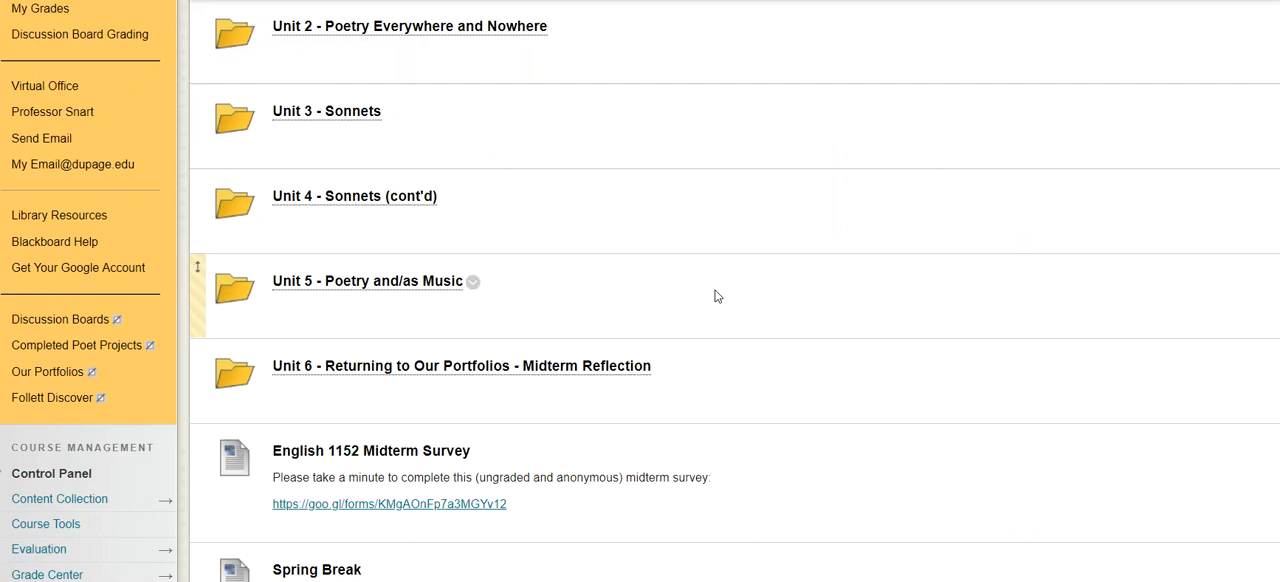
Step: Scroll through the Unit 12 - Final Reflection page's Quiz time, NOTE and Final Course Feedback items
scroll("down", 3)
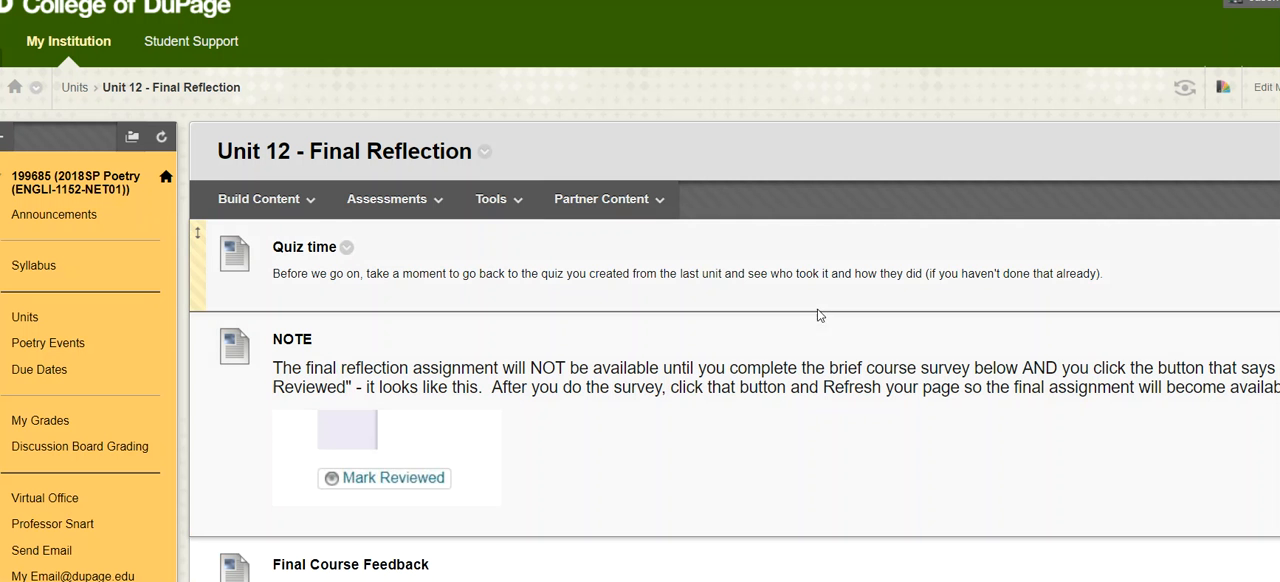
scroll("down", 3)
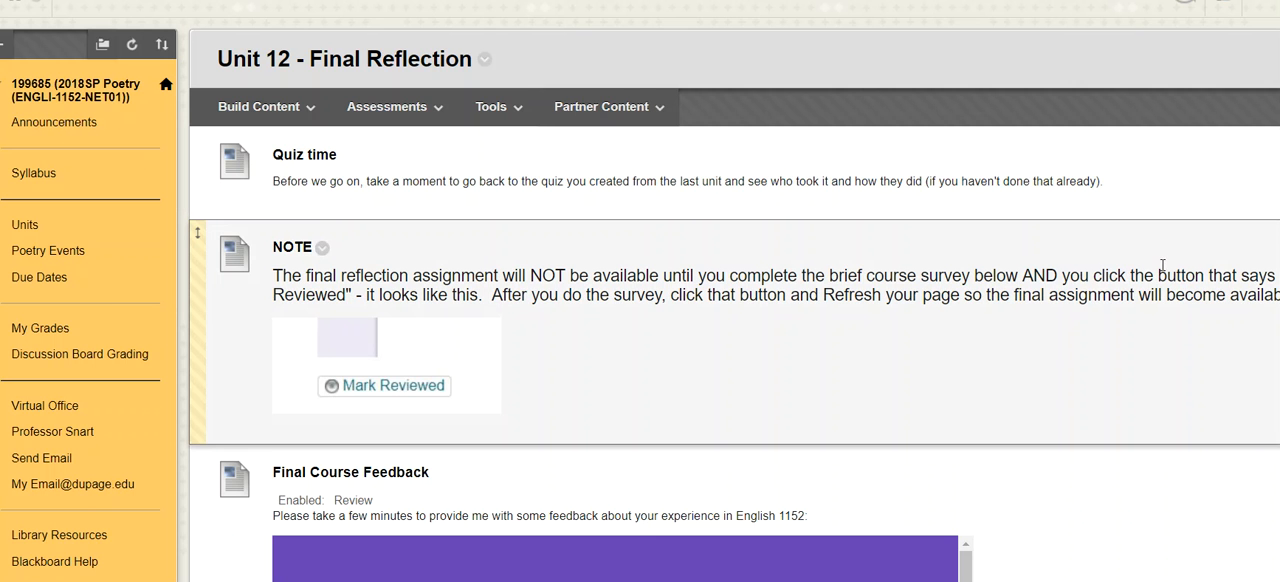
scroll("down", 3)
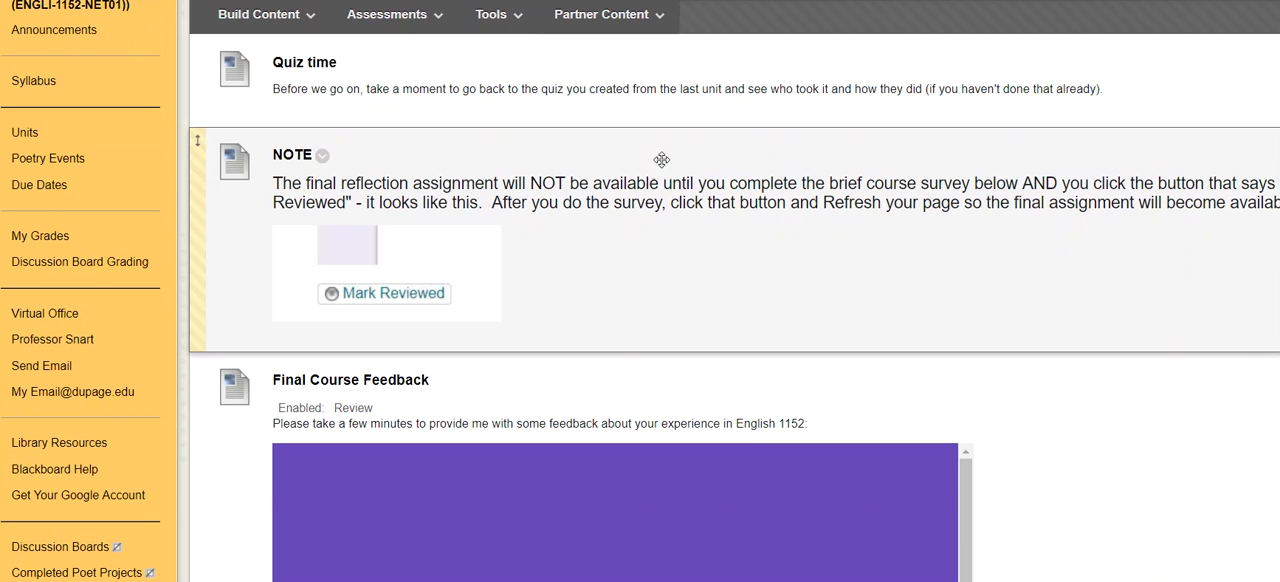
mouse_move(910, 232)
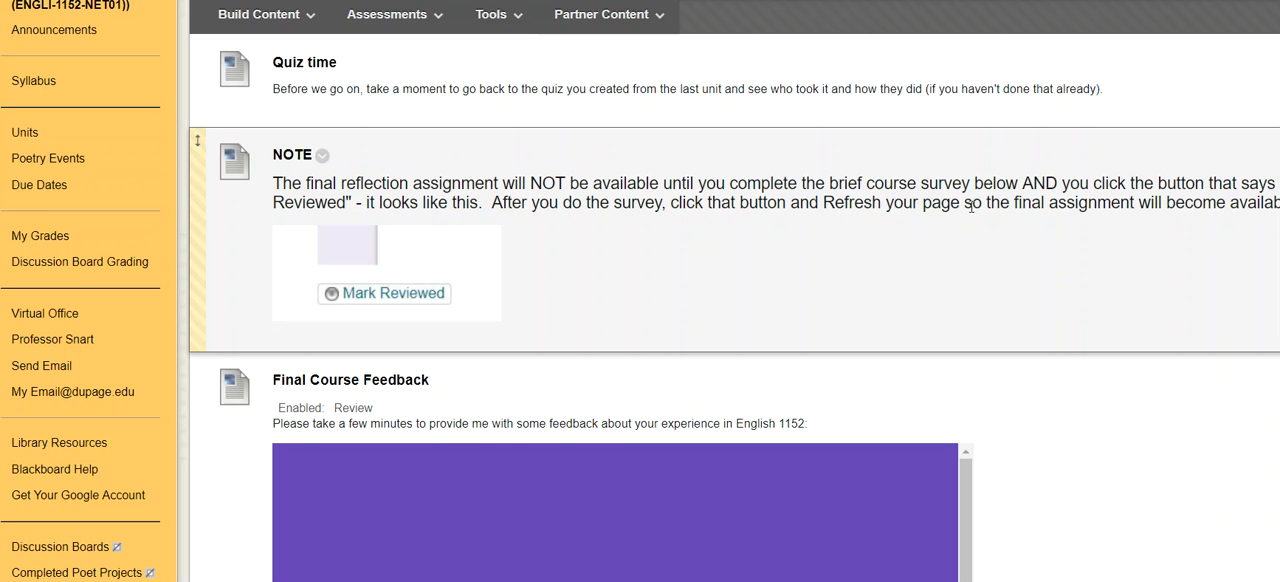
mouse_move(956, 152)
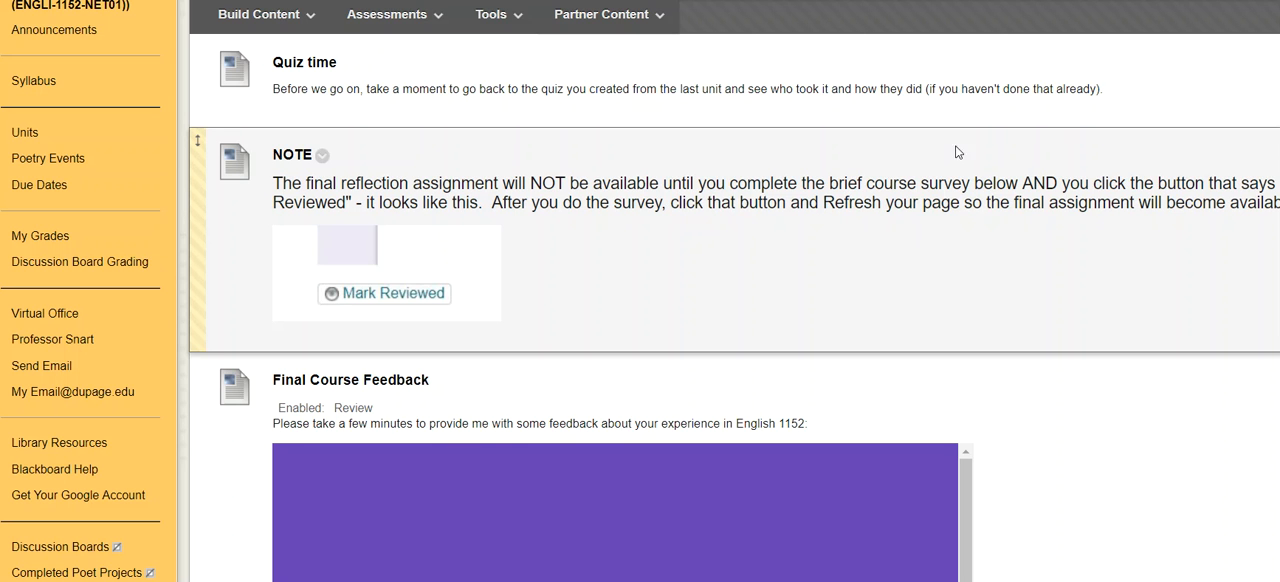
mouse_move(1018, 238)
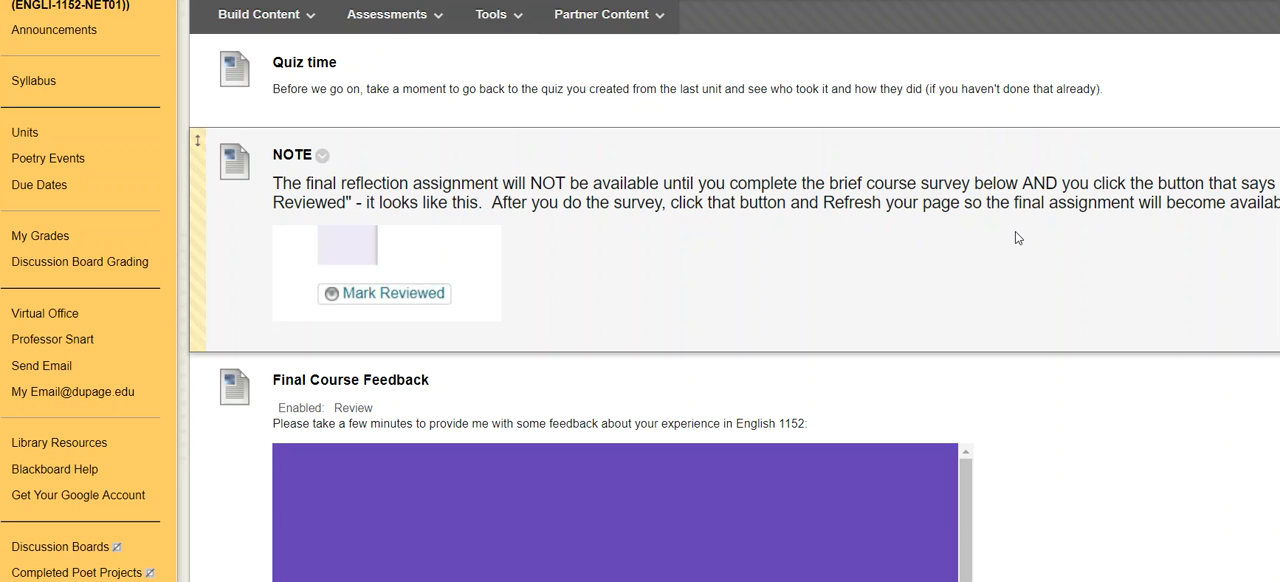
mouse_move(1044, 252)
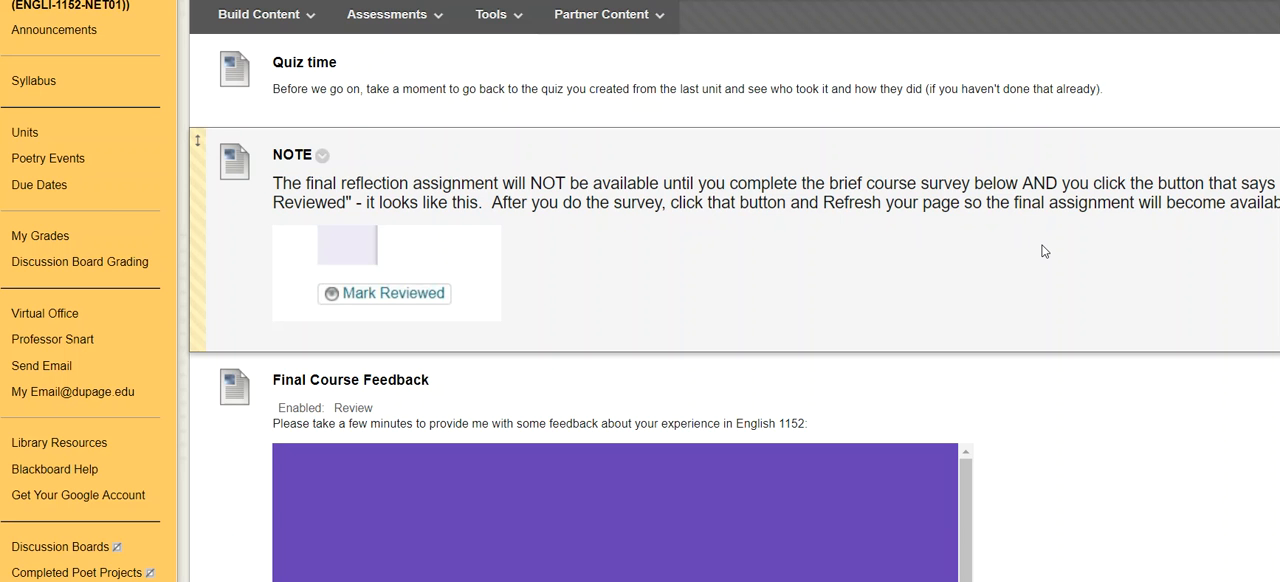
mouse_move(1054, 244)
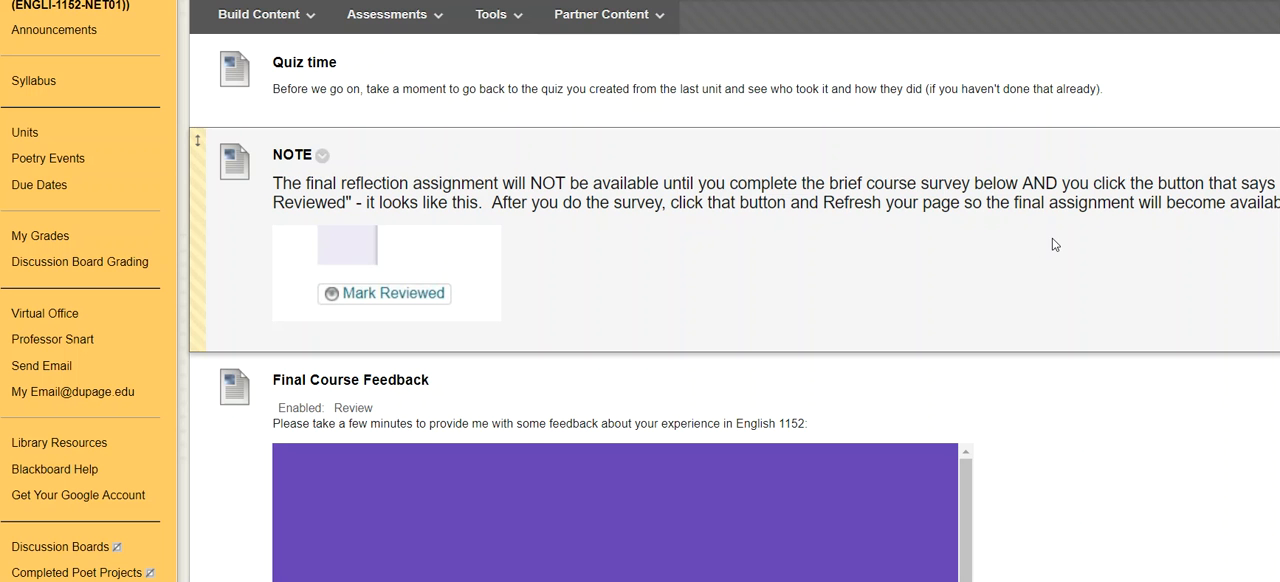
mouse_move(1052, 240)
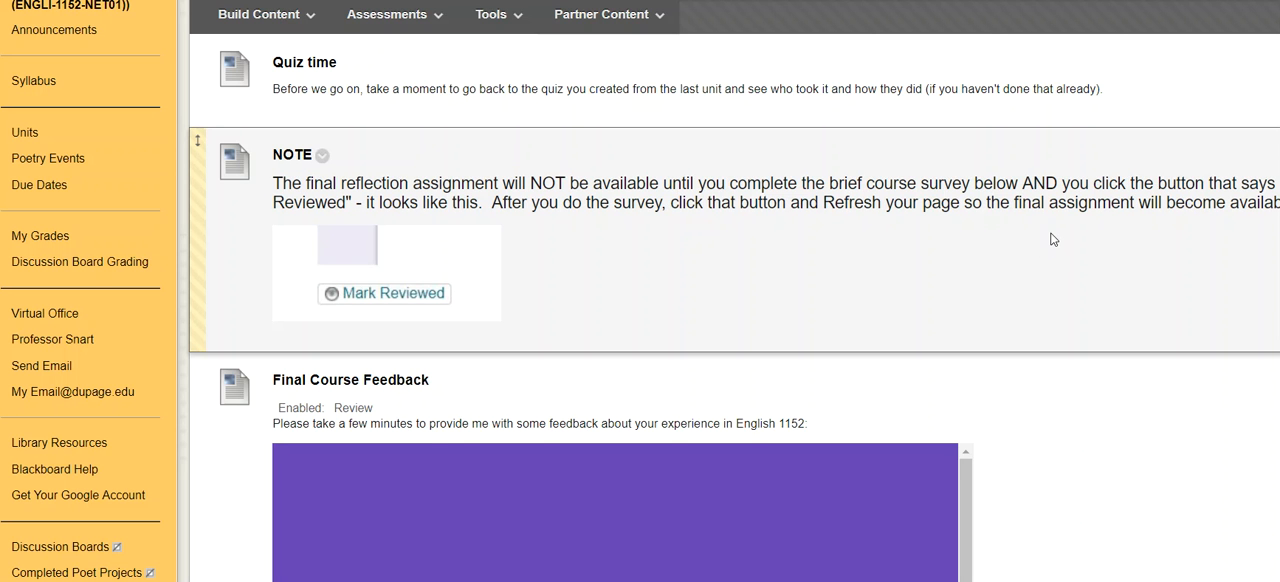
Step: Scroll past the embedded Final Survey Google Form down to the Final Reflection Discussion Board instructions
scroll("down", 3)
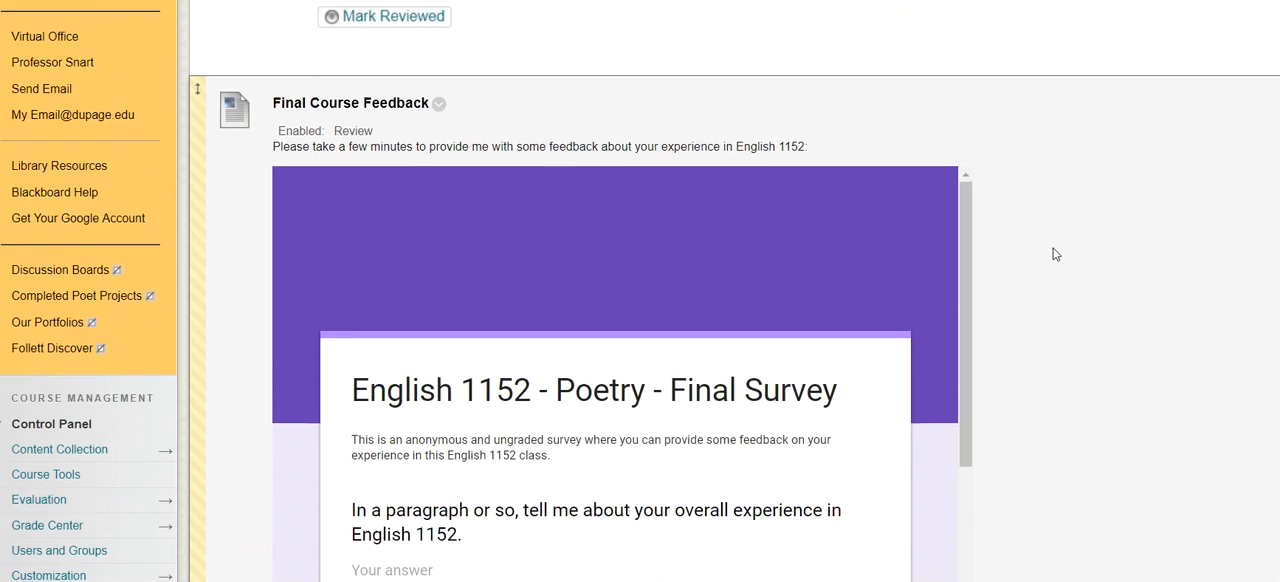
scroll("down", 3)
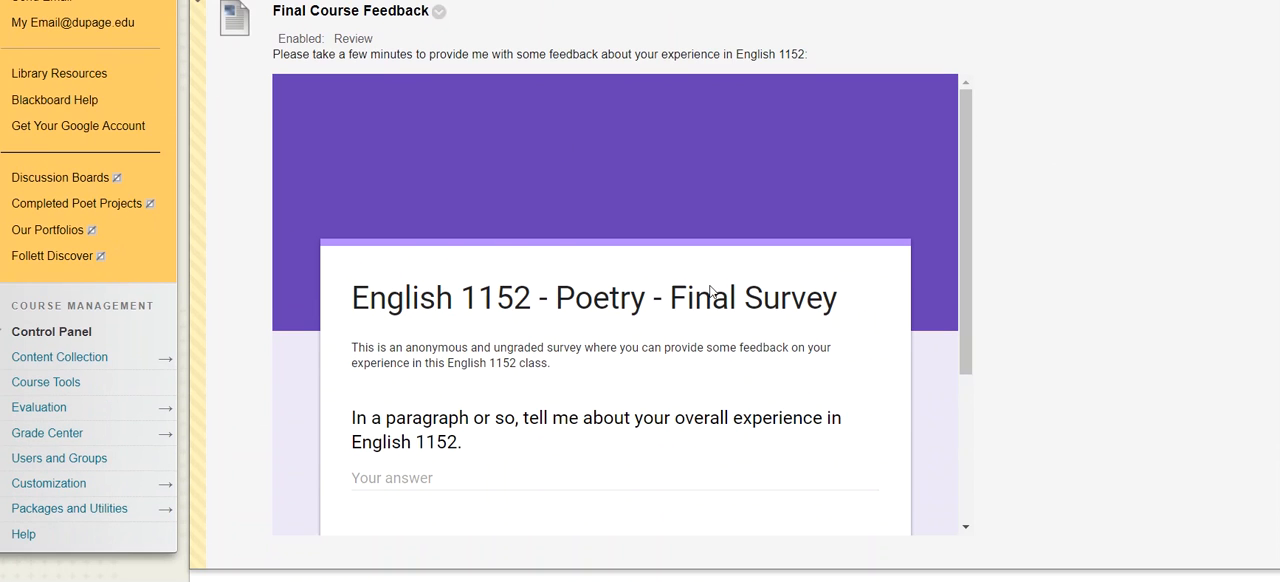
scroll("down", 3)
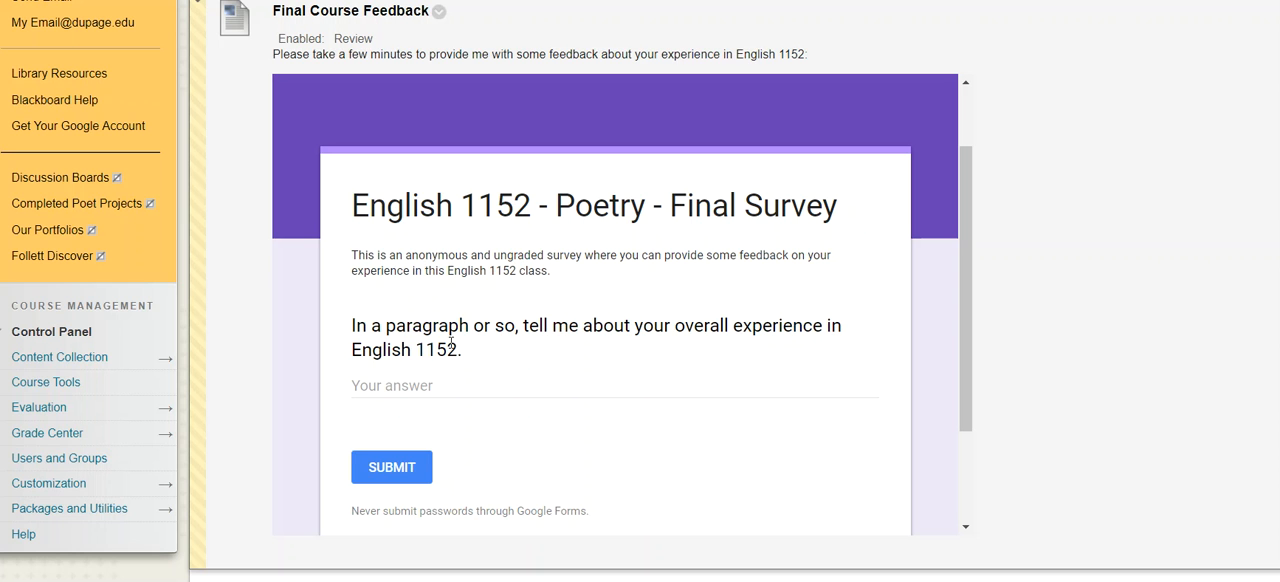
mouse_move(452, 292)
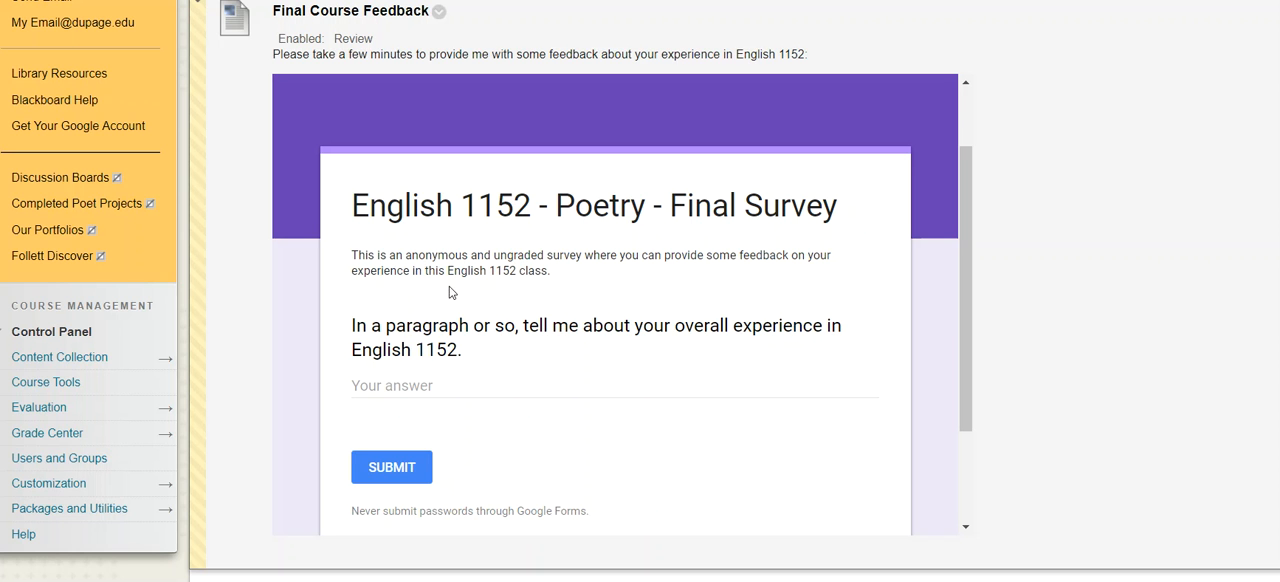
mouse_move(556, 272)
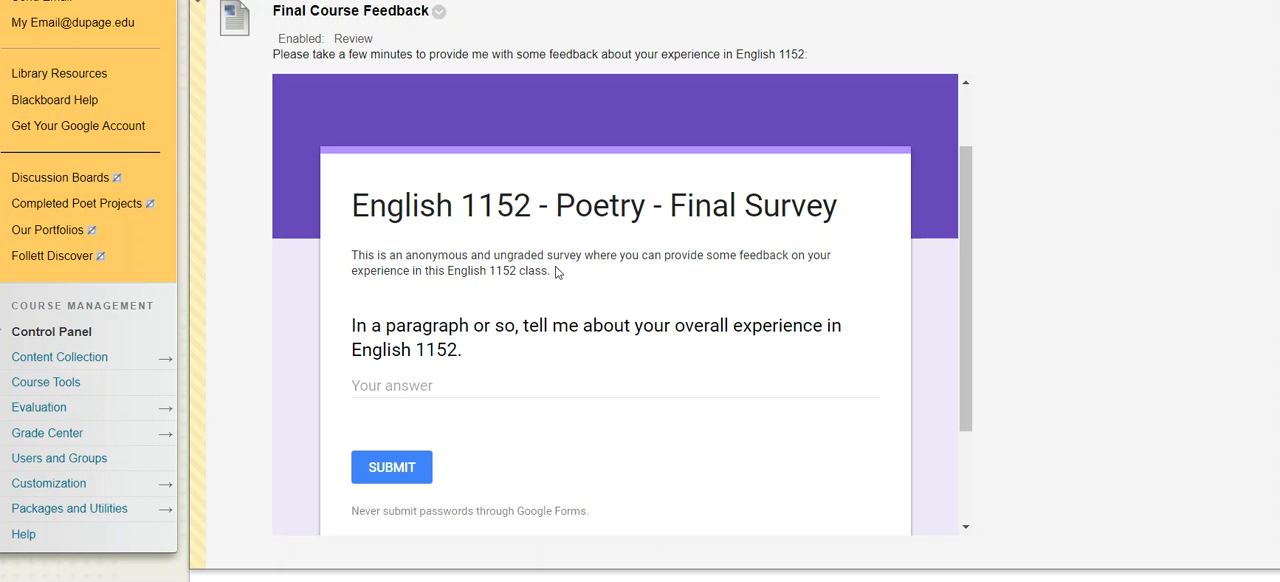
mouse_move(1118, 260)
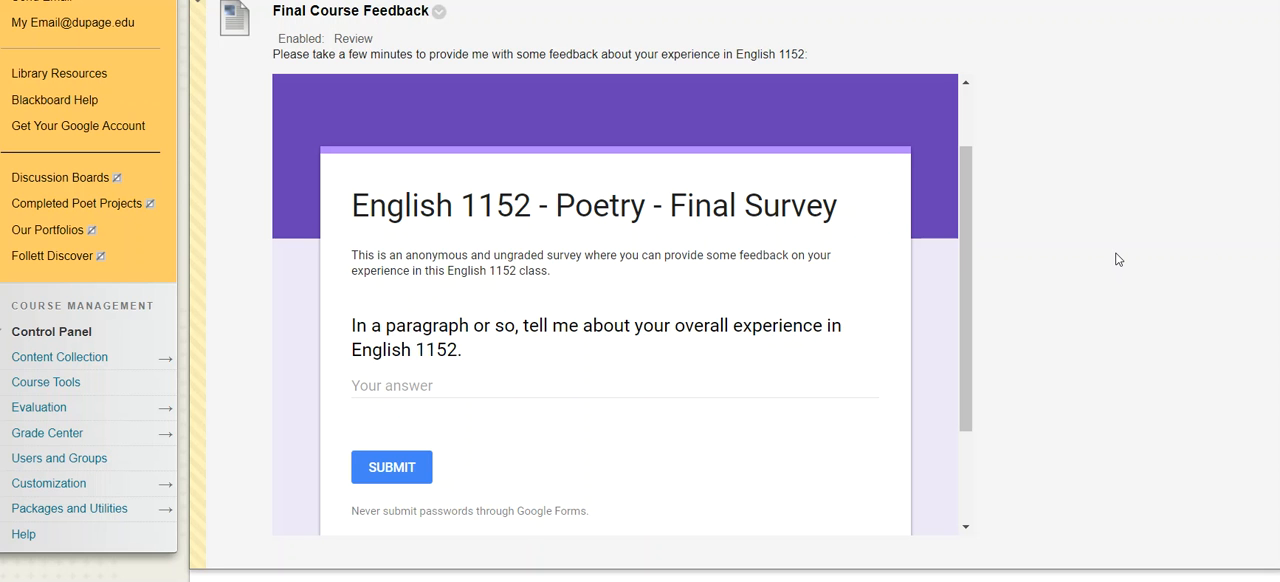
mouse_move(1124, 272)
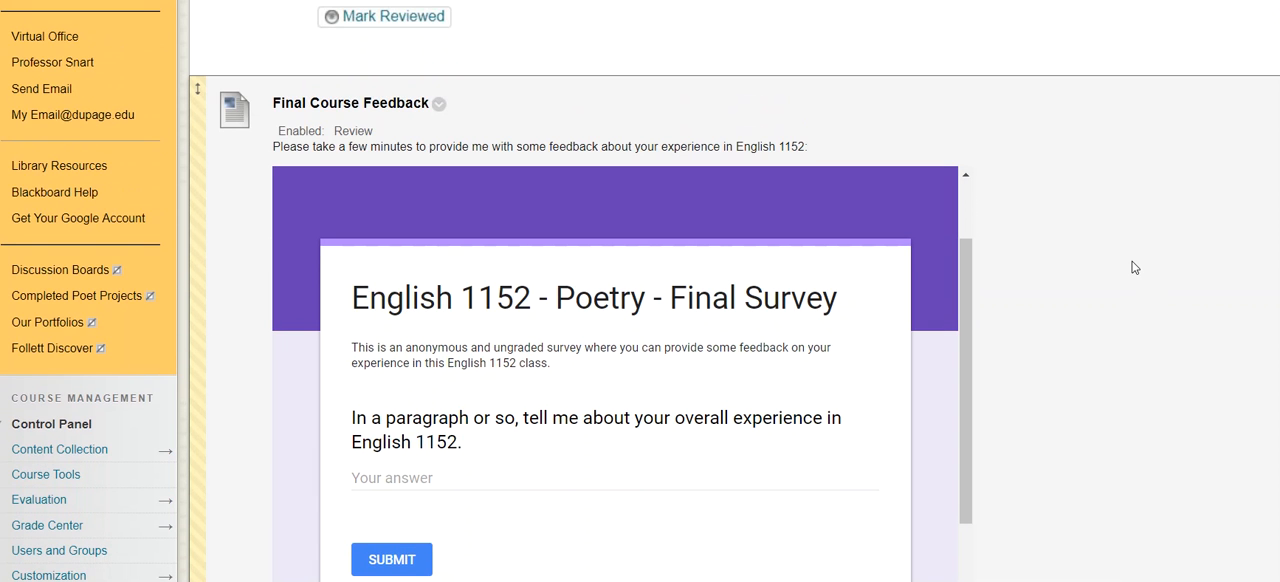
mouse_move(1116, 240)
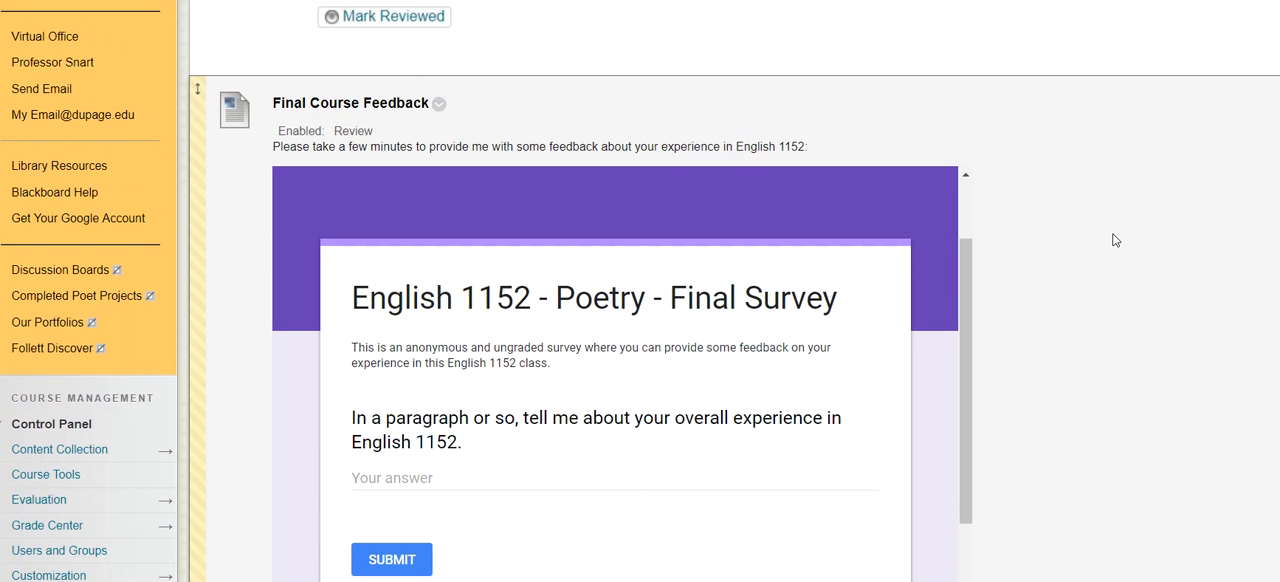
scroll("down", 3)
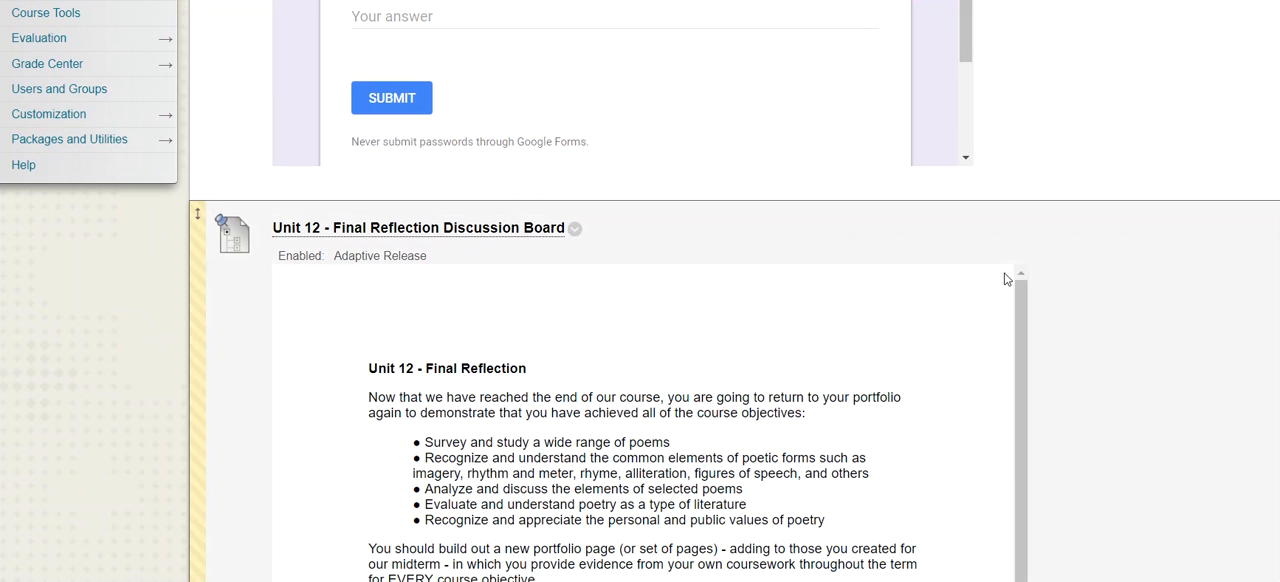
scroll("up", 3)
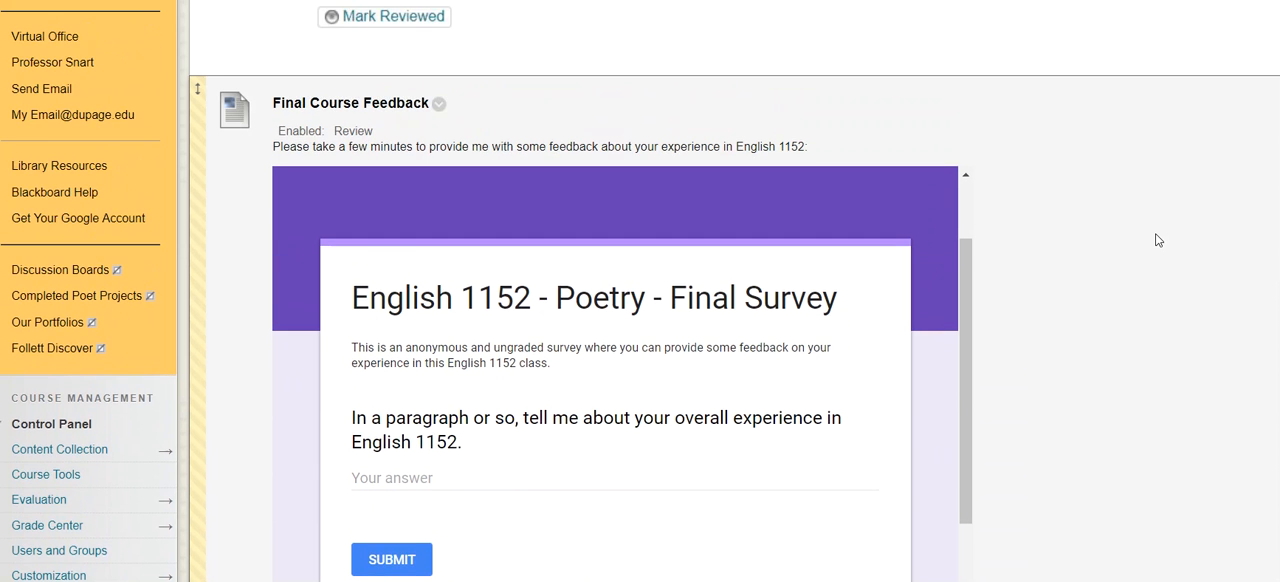
scroll("down", 3)
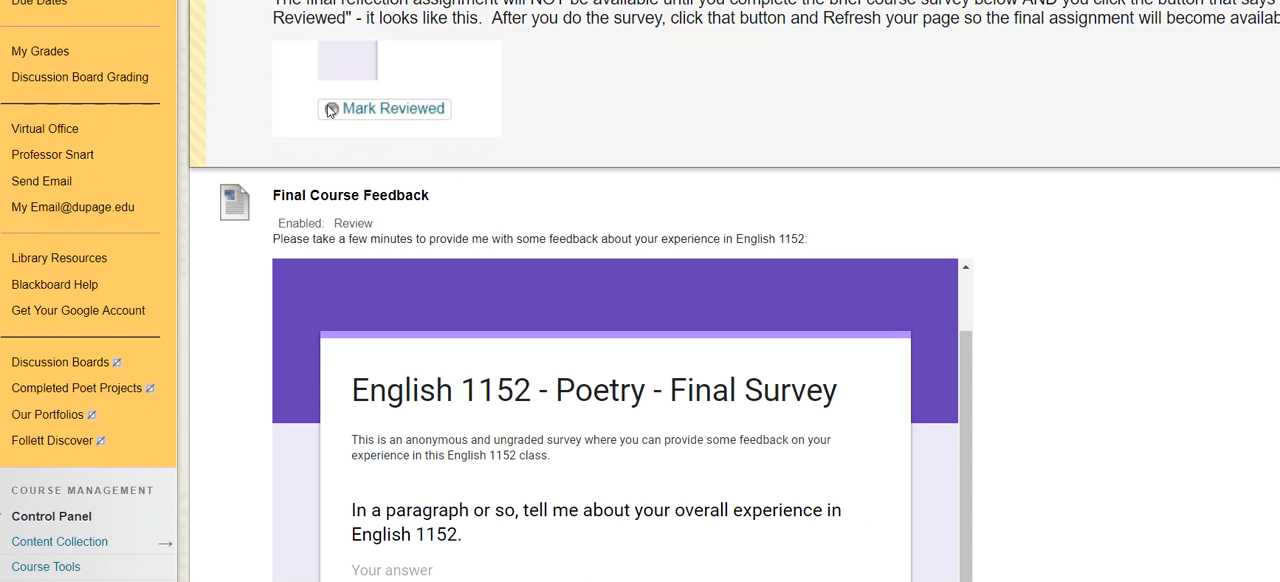
mouse_move(764, 120)
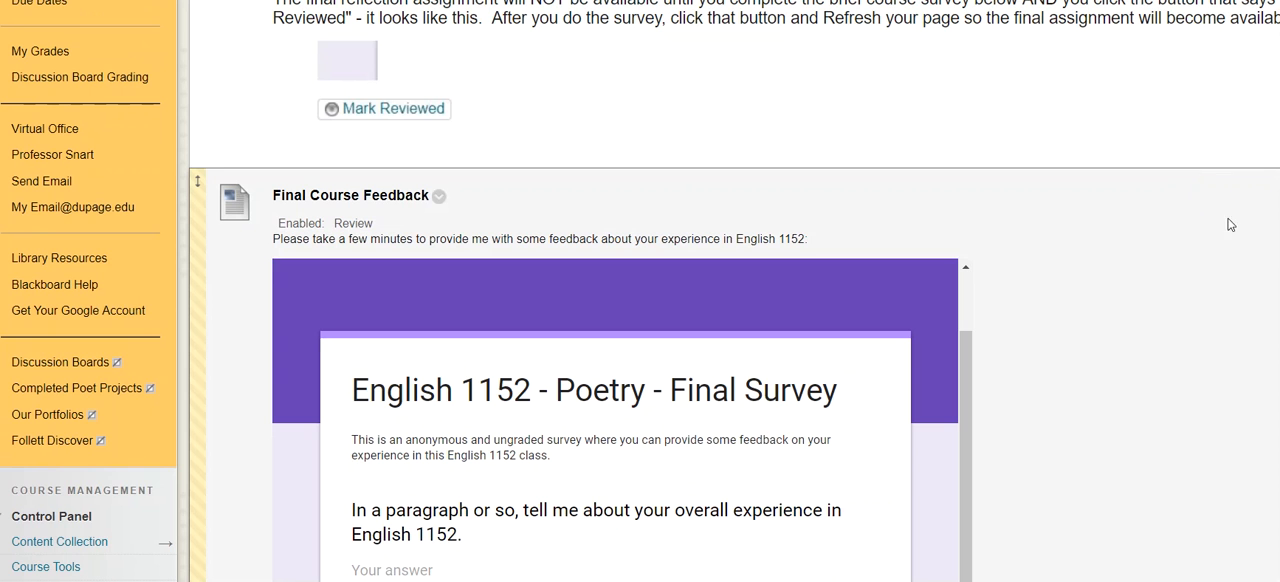
scroll("down", 3)
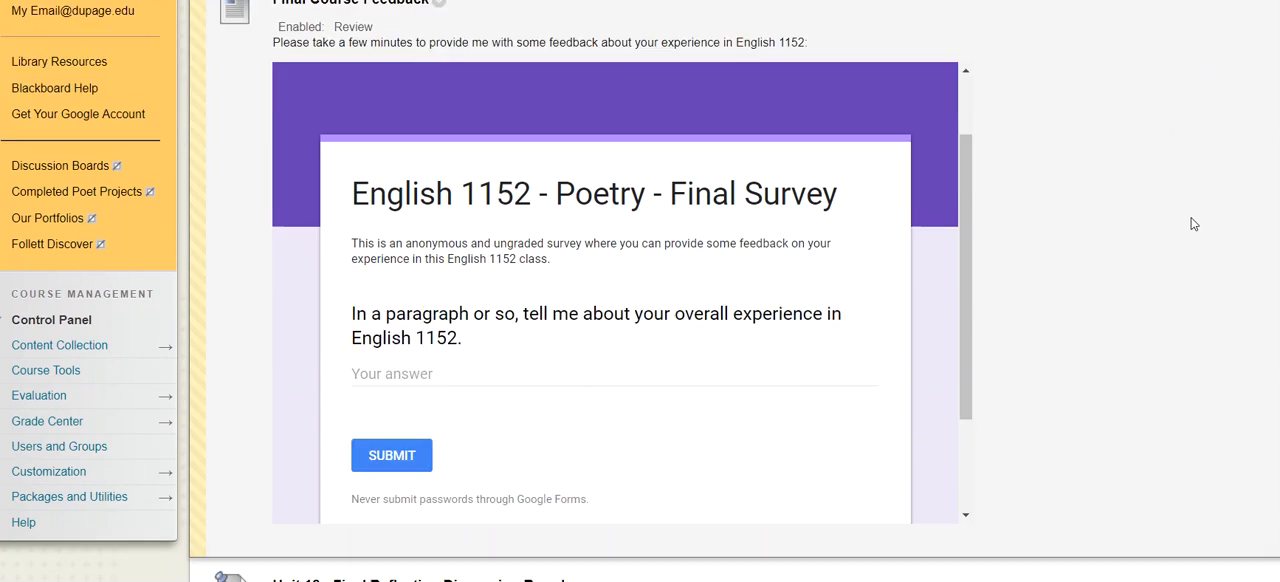
scroll("down", 3)
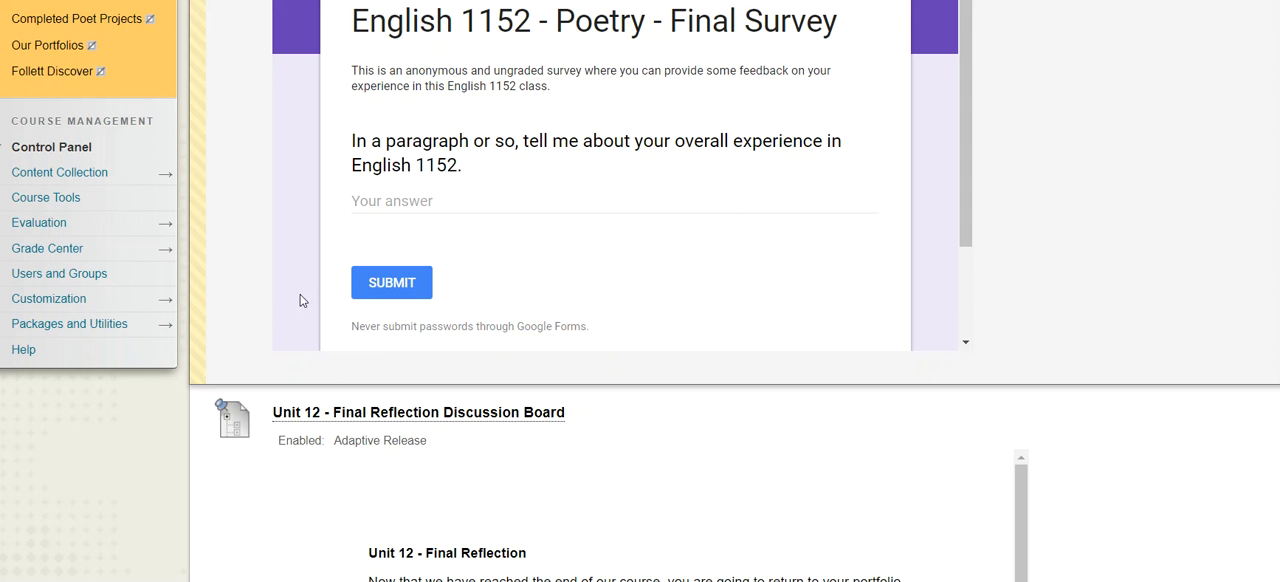
mouse_move(1052, 232)
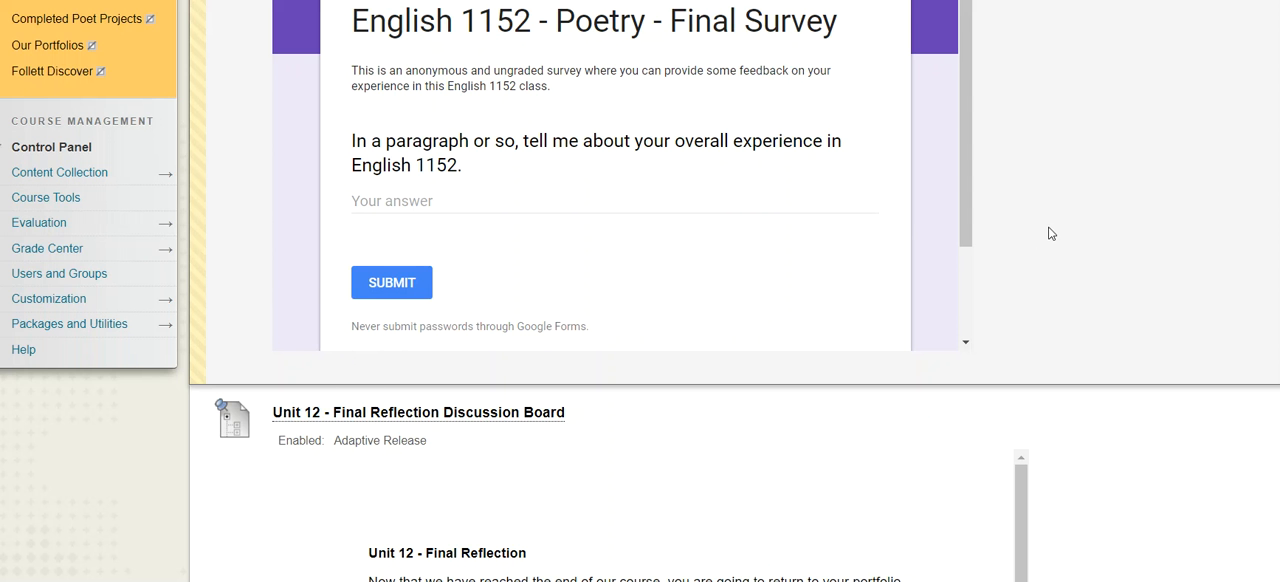
scroll("up", 3)
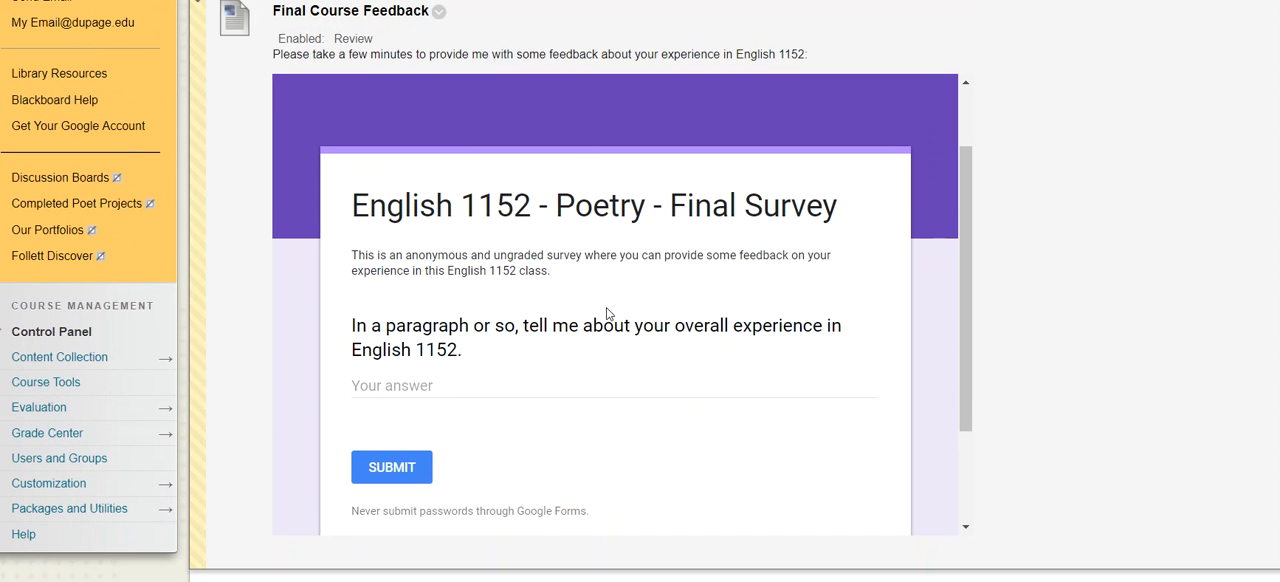
scroll("down", 3)
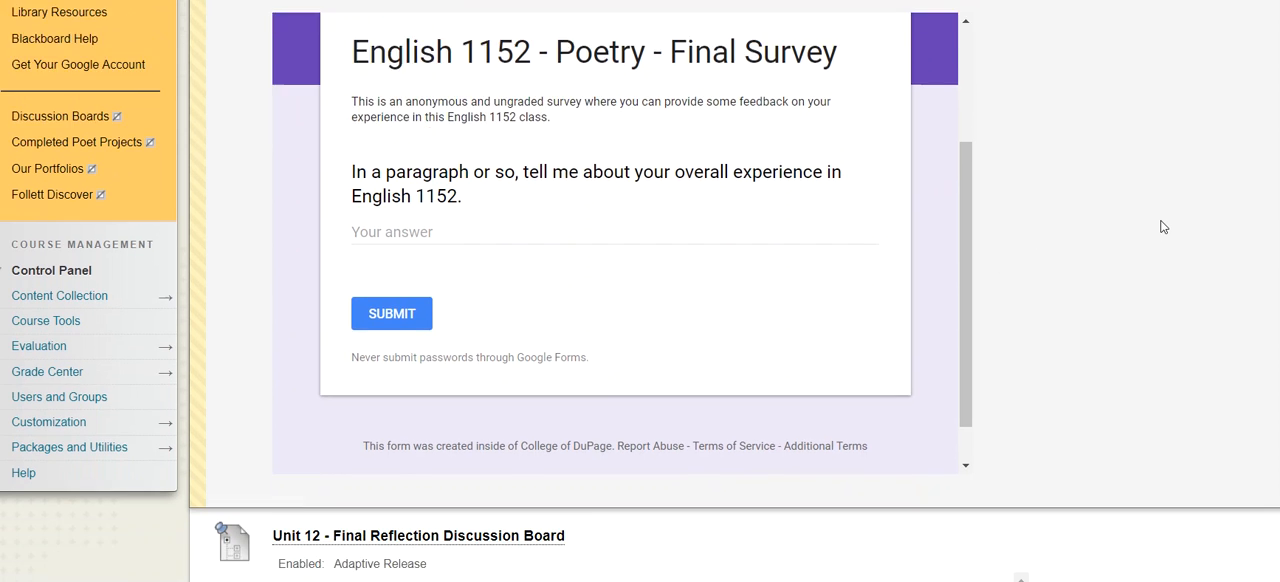
scroll("down", 3)
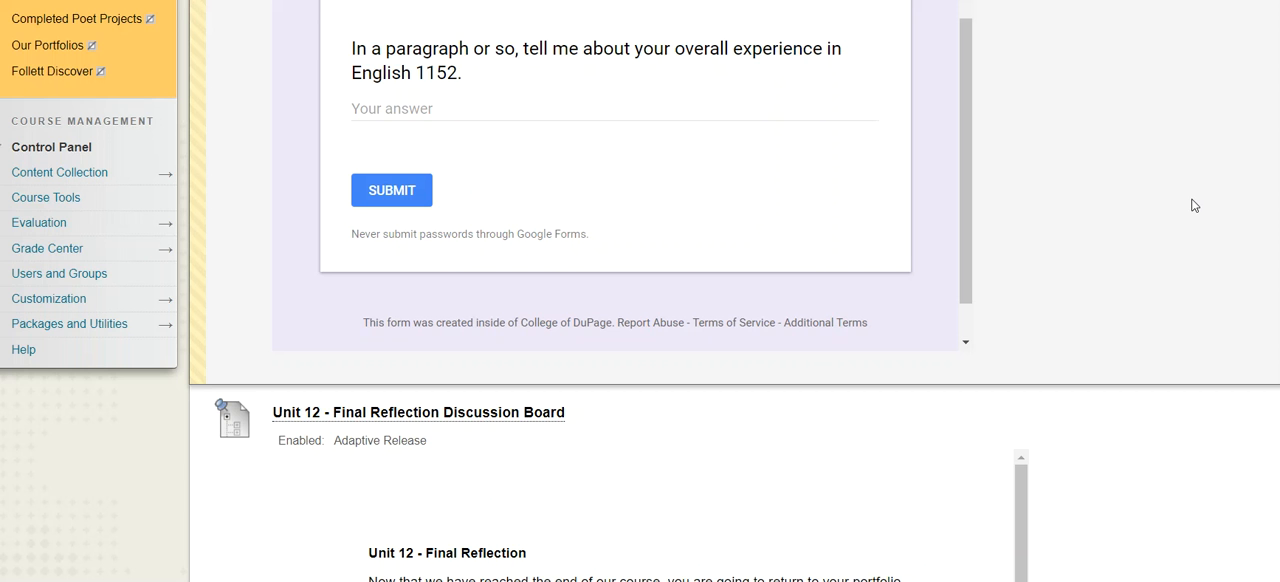
scroll("down", 3)
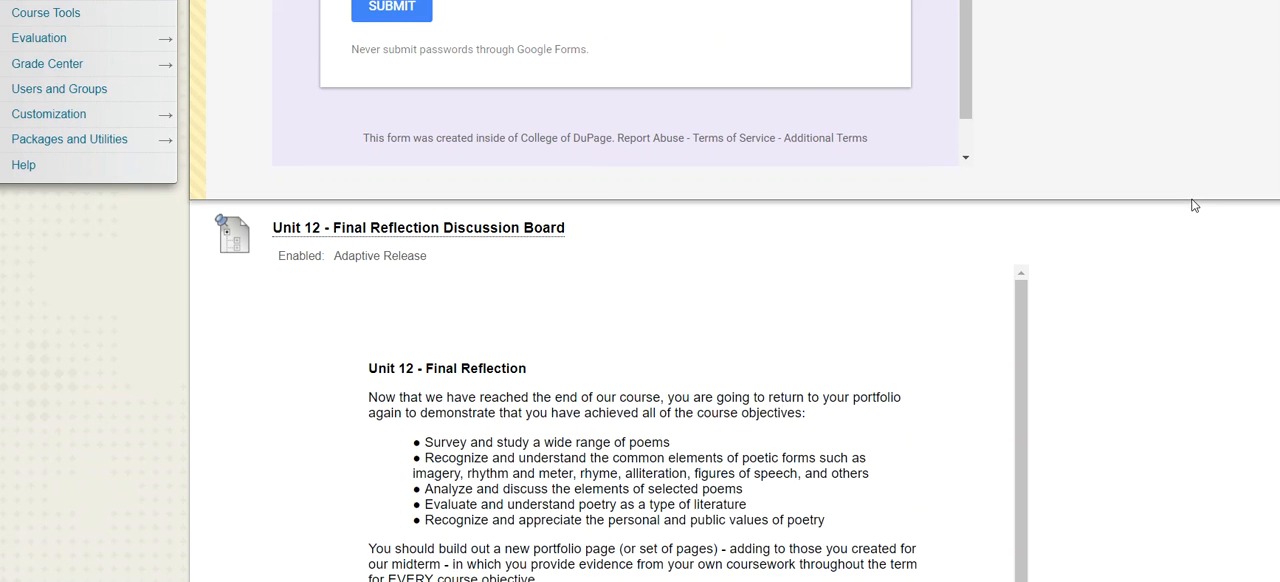
scroll("down", 3)
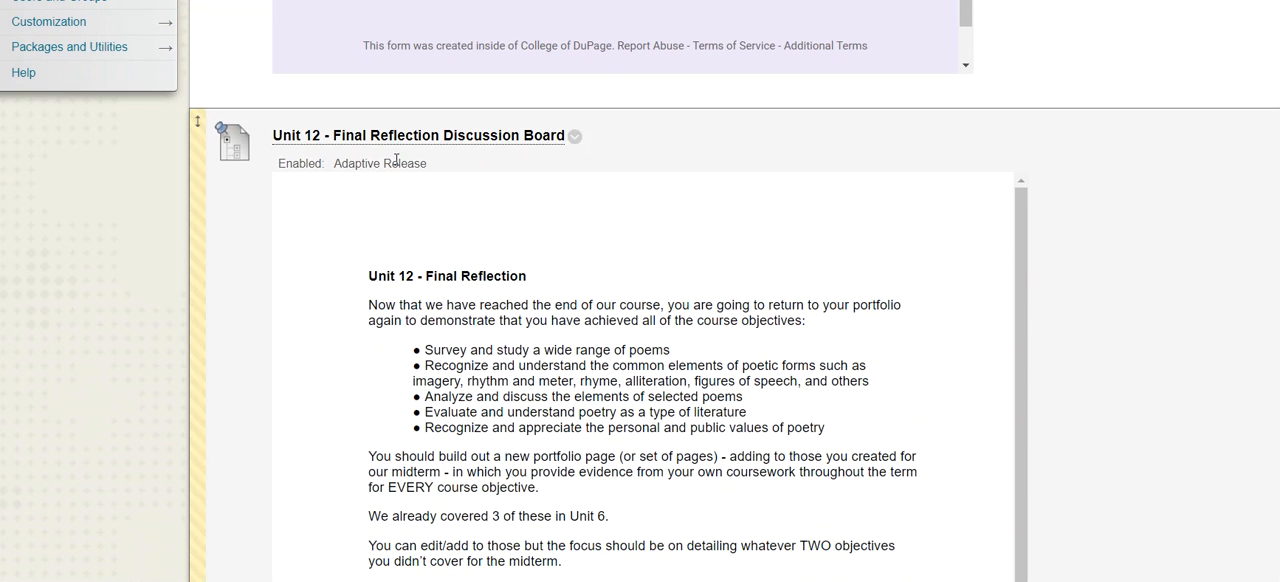
mouse_move(1008, 172)
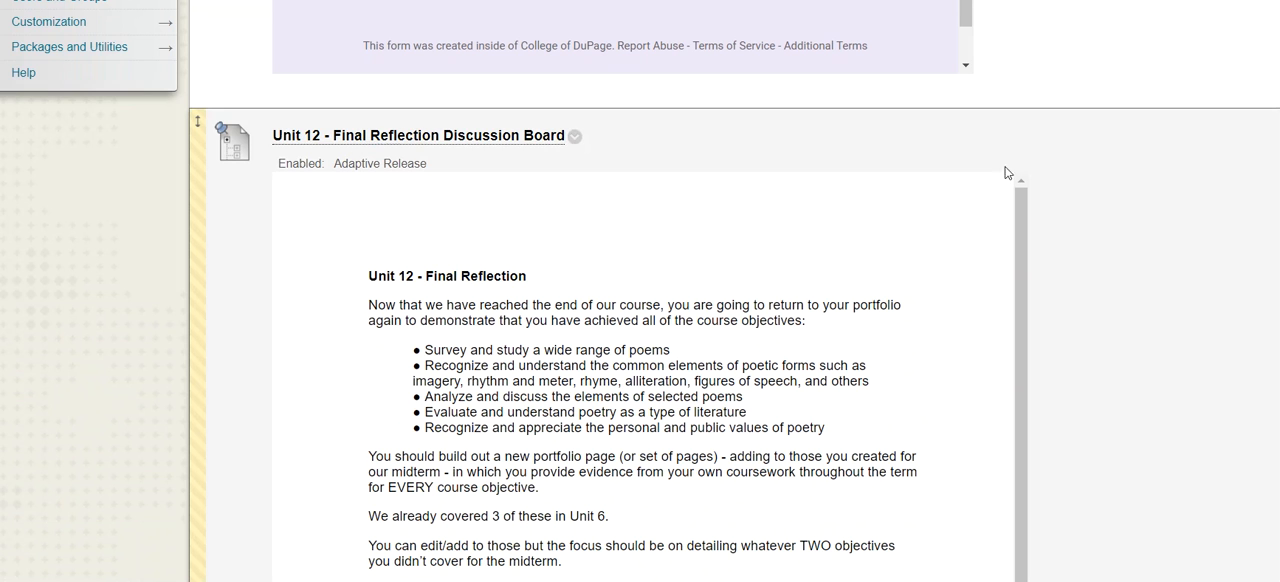
scroll("down", 3)
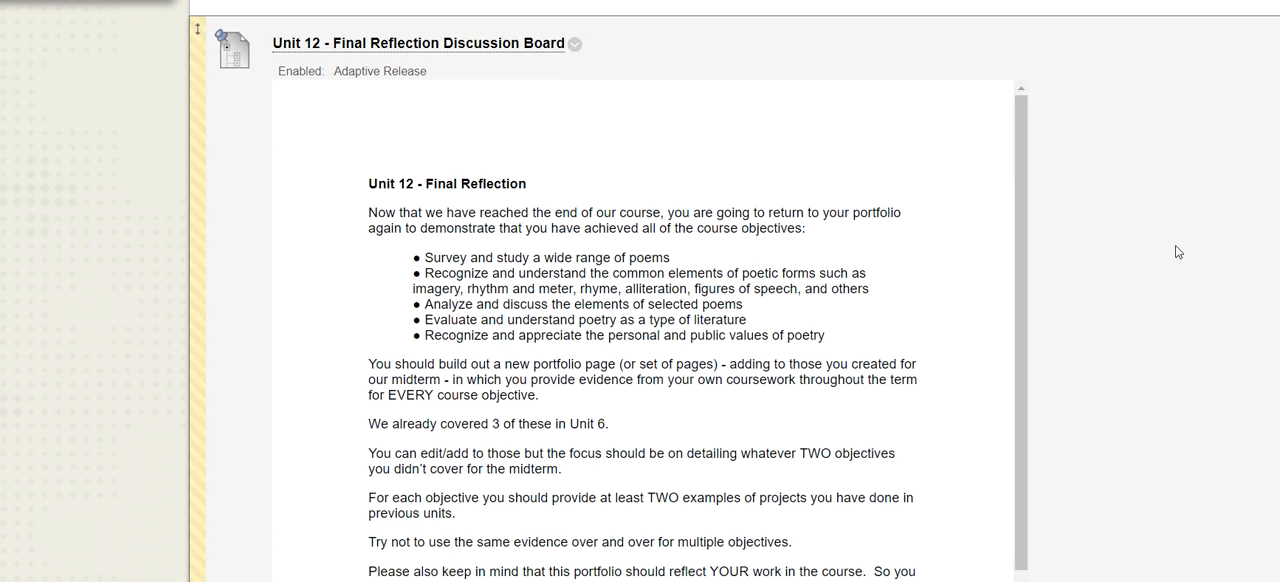
scroll("down", 3)
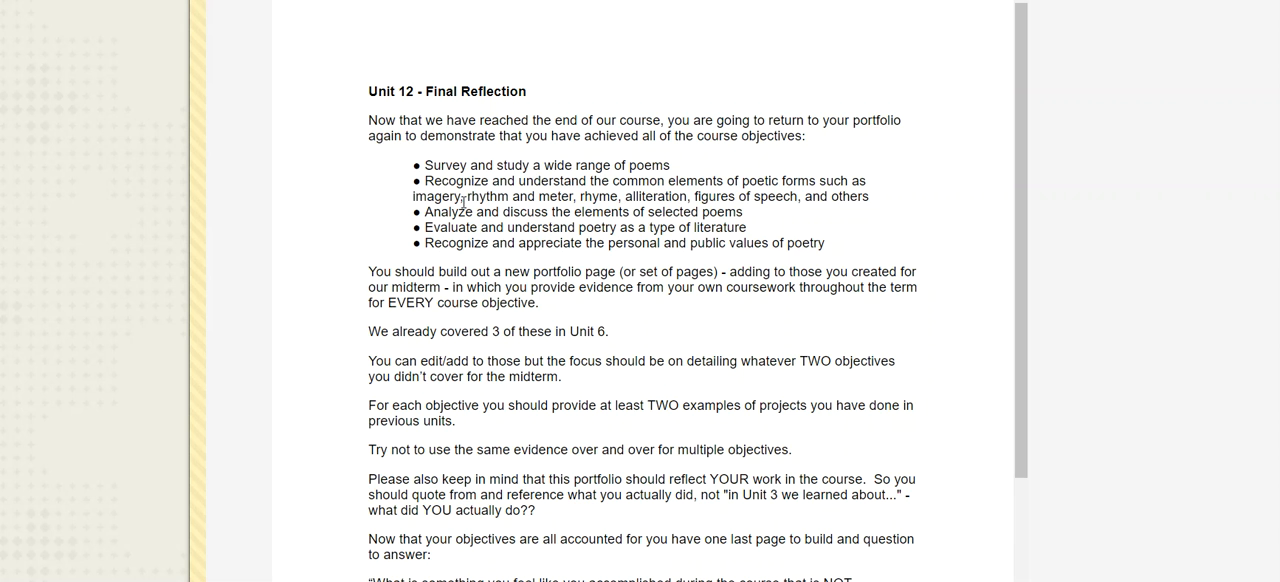
left_click_drag(424, 164, 740, 212)
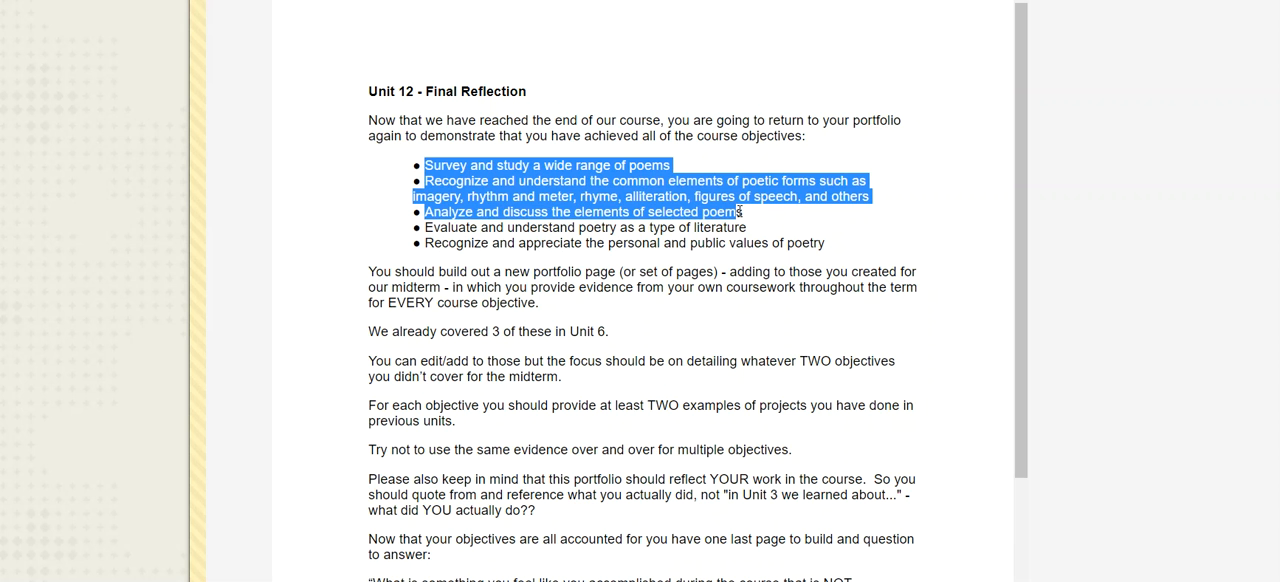
left_click(432, 258)
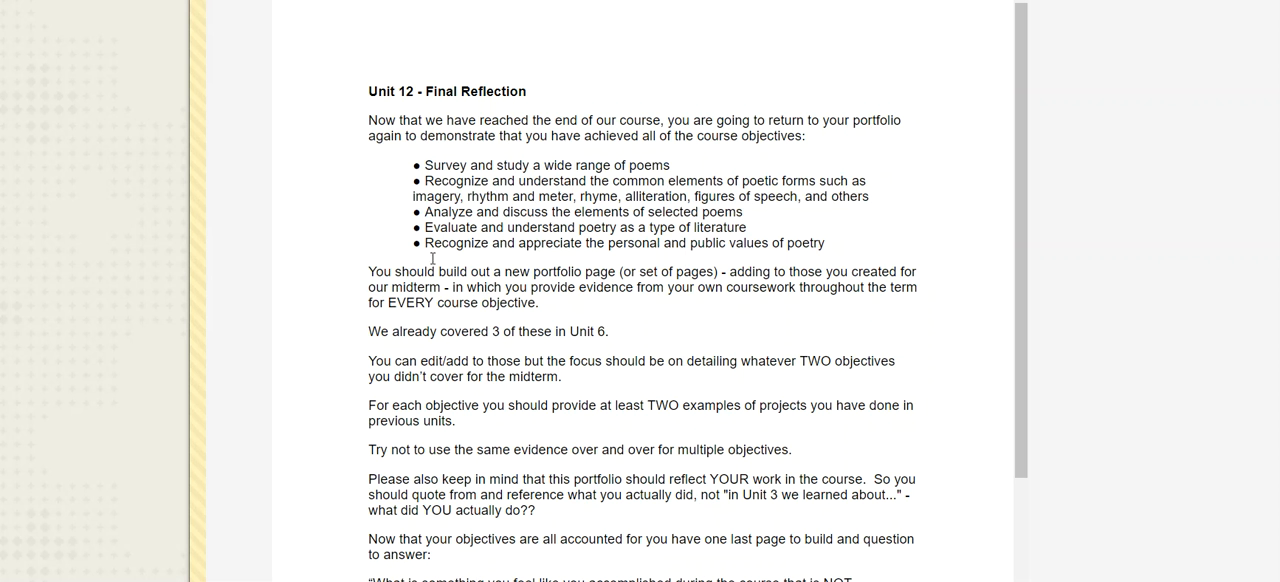
mouse_move(596, 268)
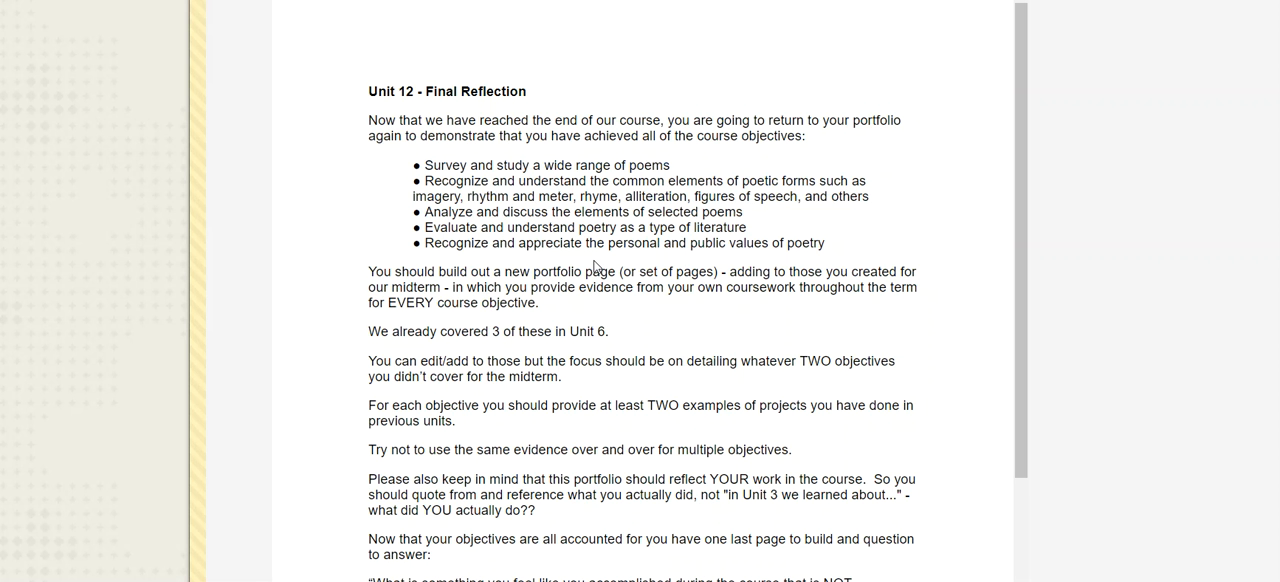
scroll("down", 3)
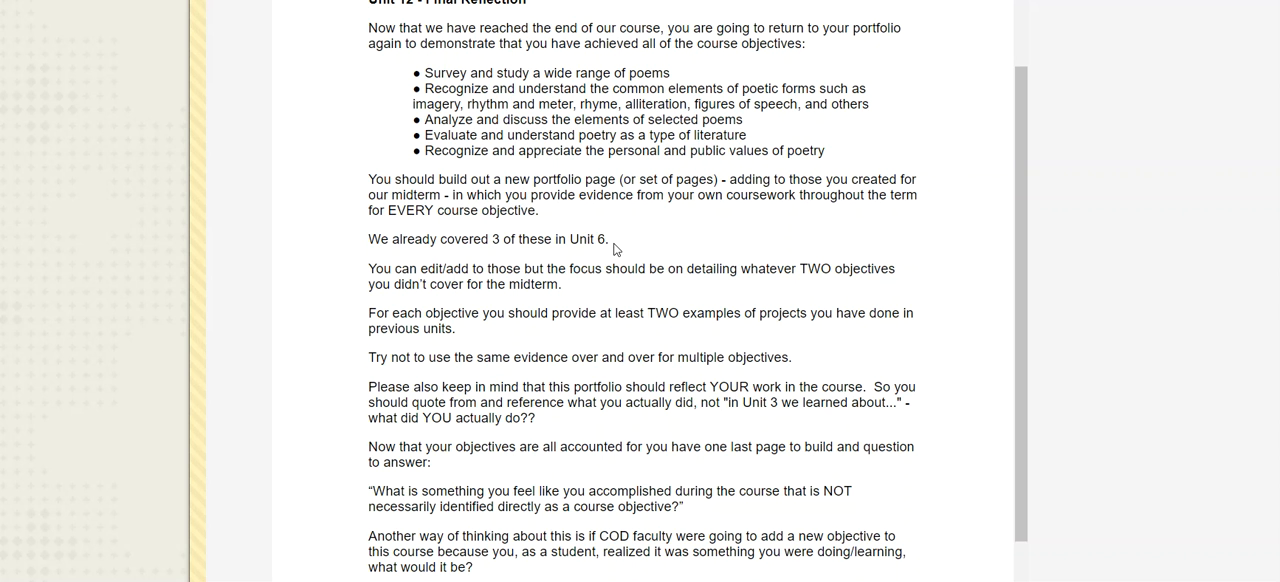
mouse_move(470, 170)
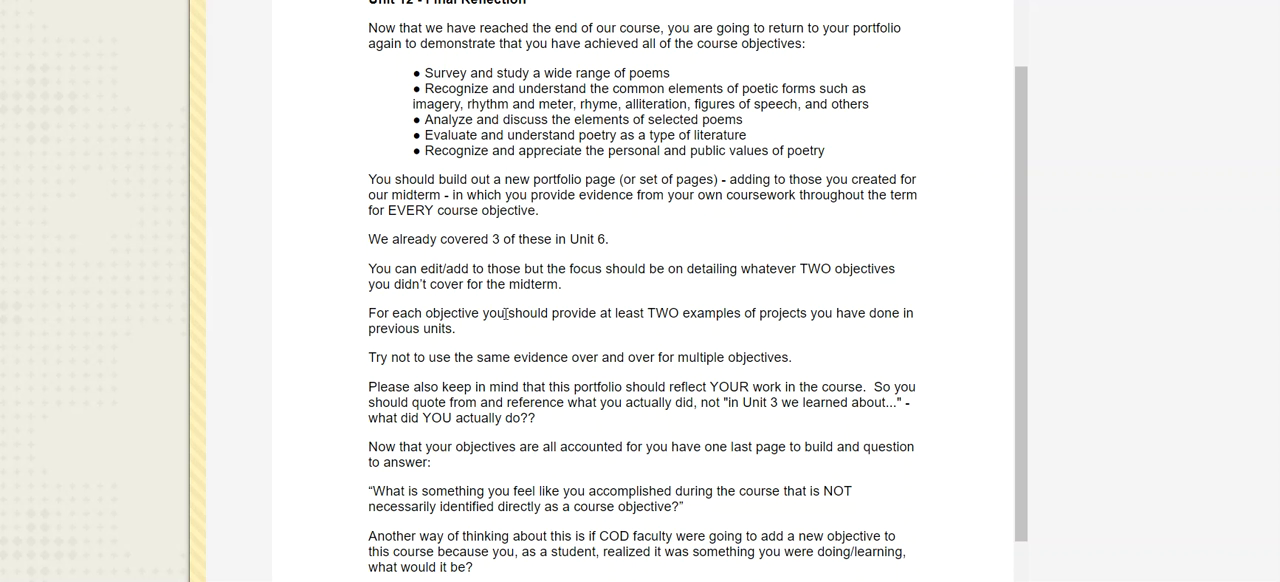
left_click_drag(506, 312, 808, 312)
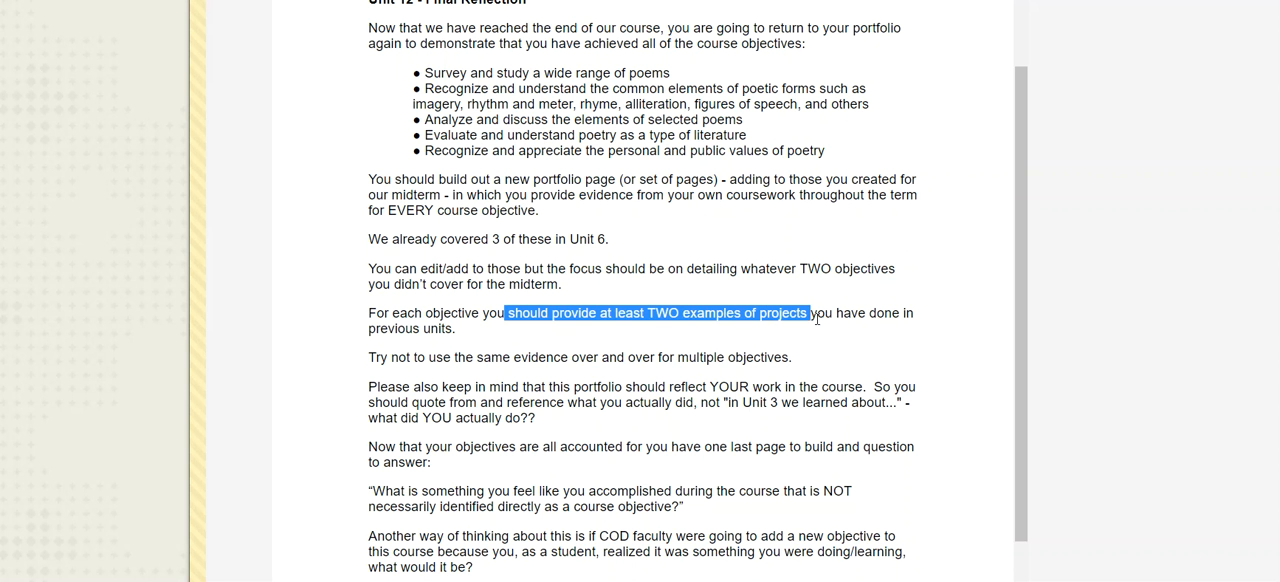
left_click_drag(804, 312, 840, 312)
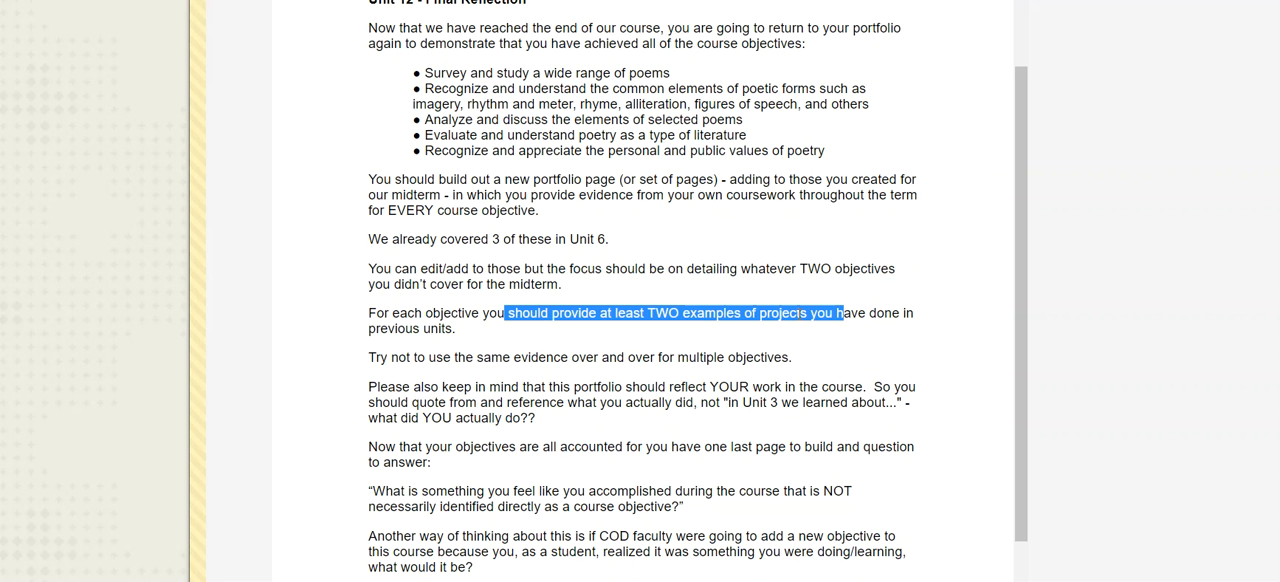
mouse_move(430, 68)
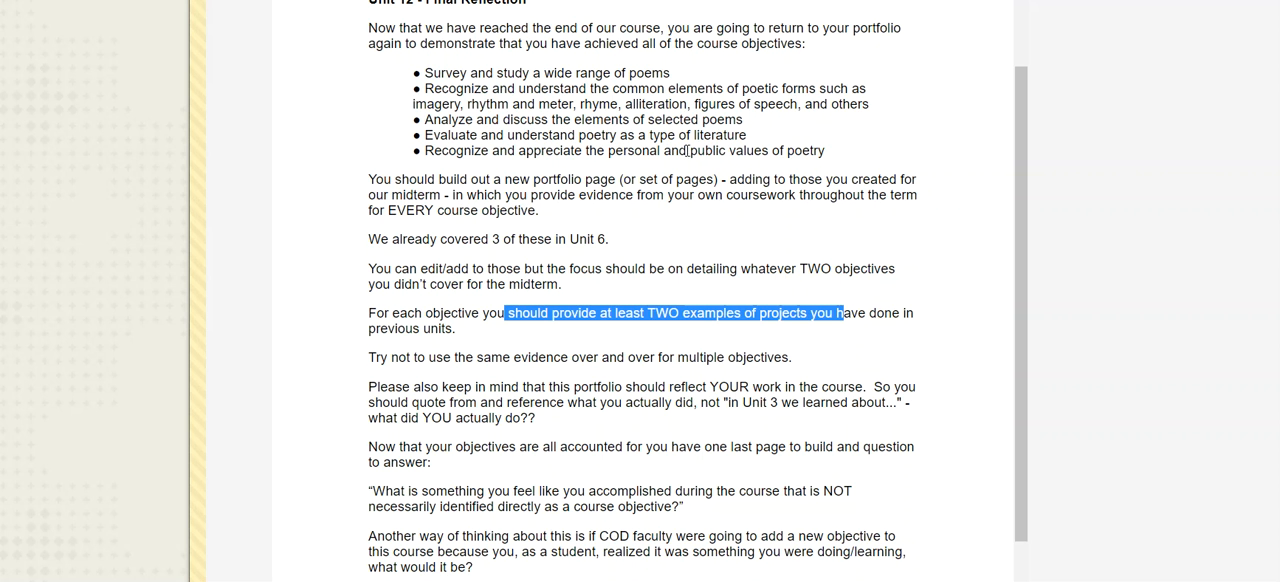
mouse_move(516, 160)
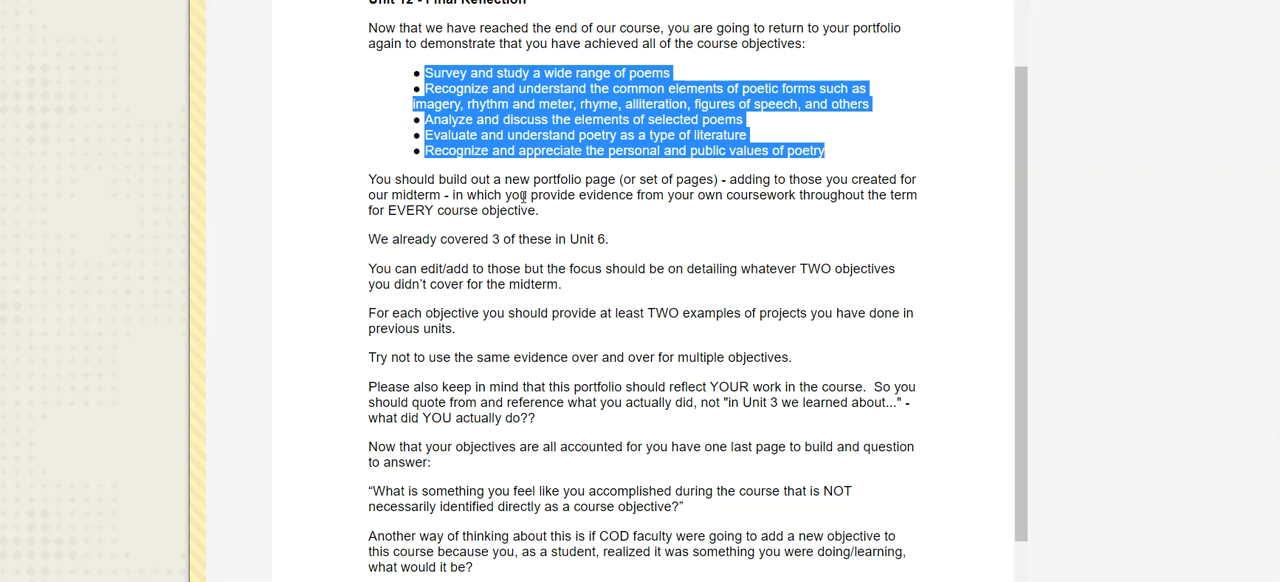
mouse_move(520, 228)
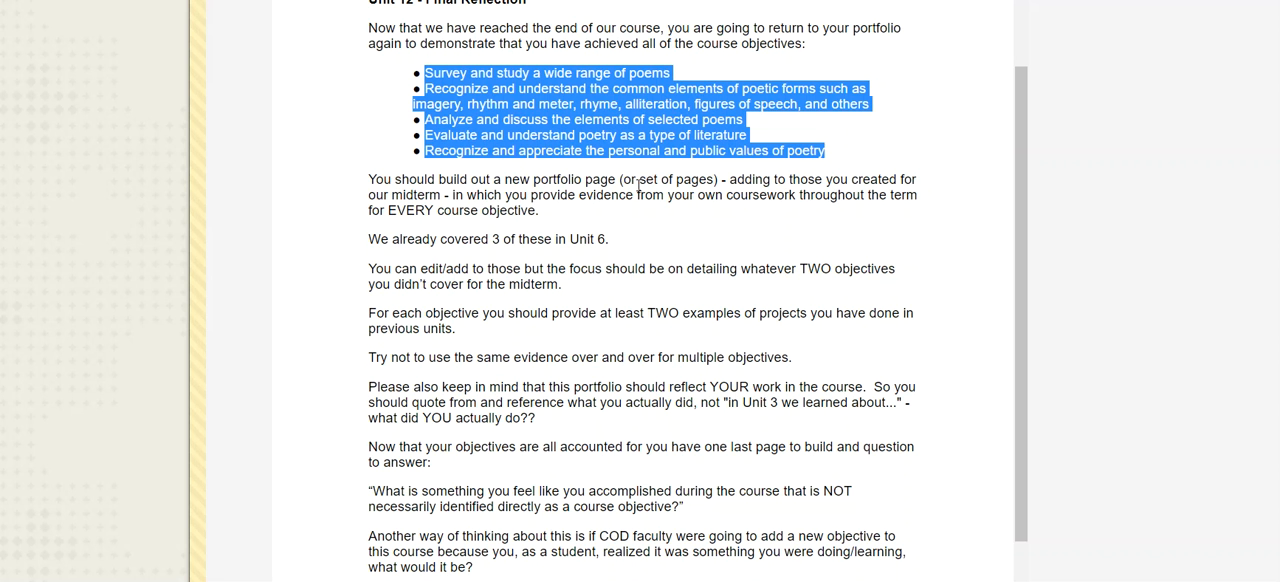
mouse_move(650, 188)
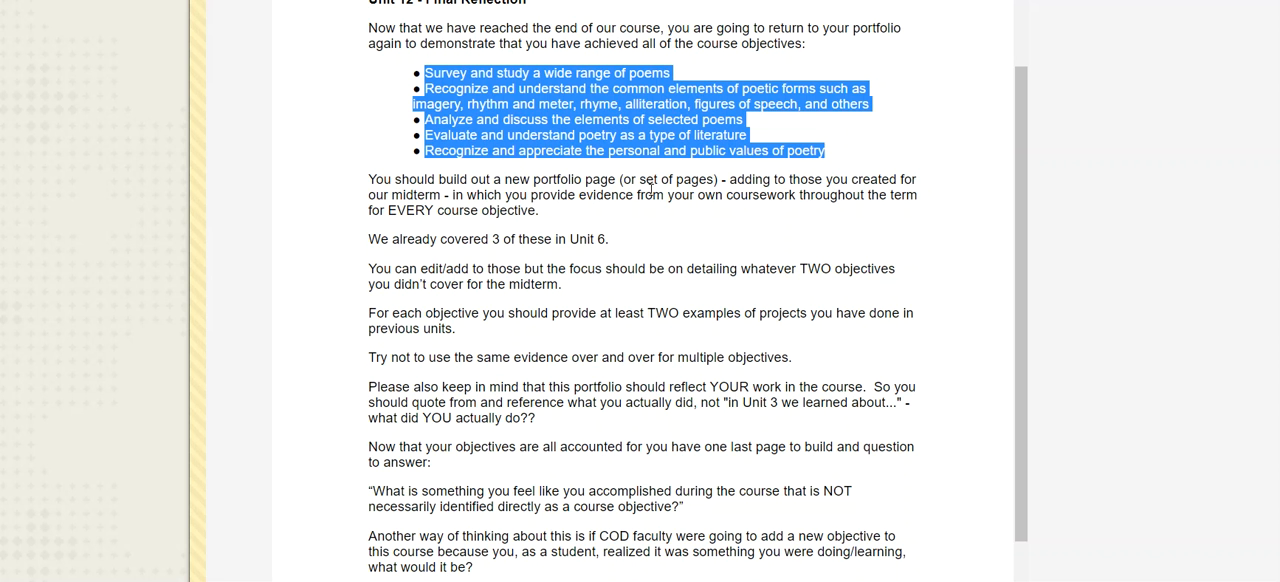
mouse_move(620, 236)
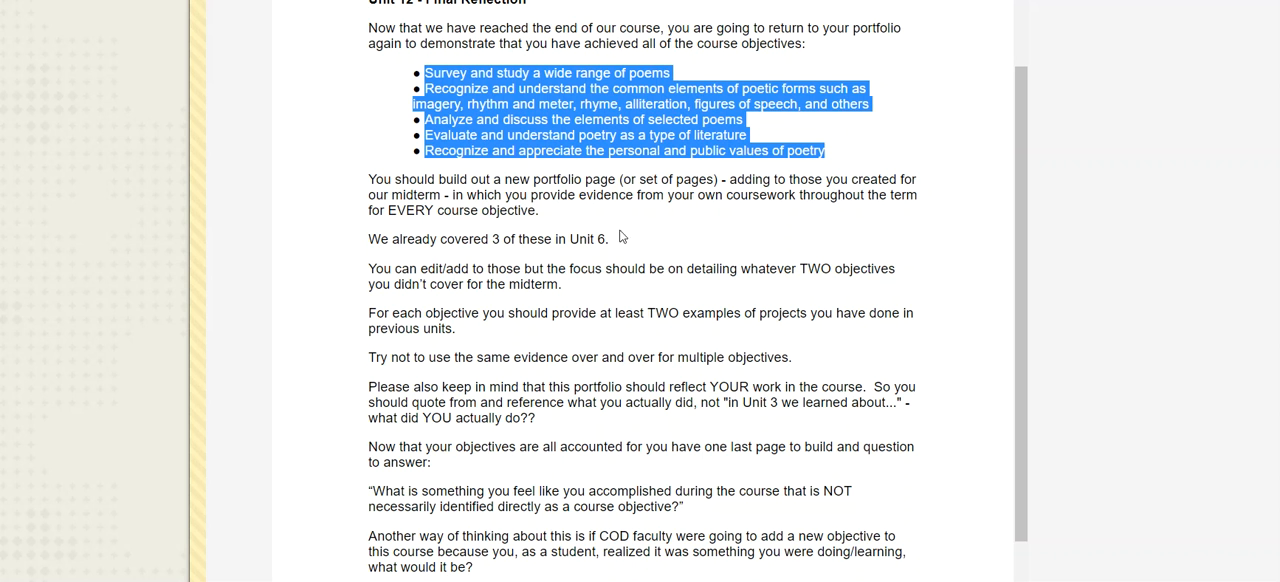
mouse_move(626, 242)
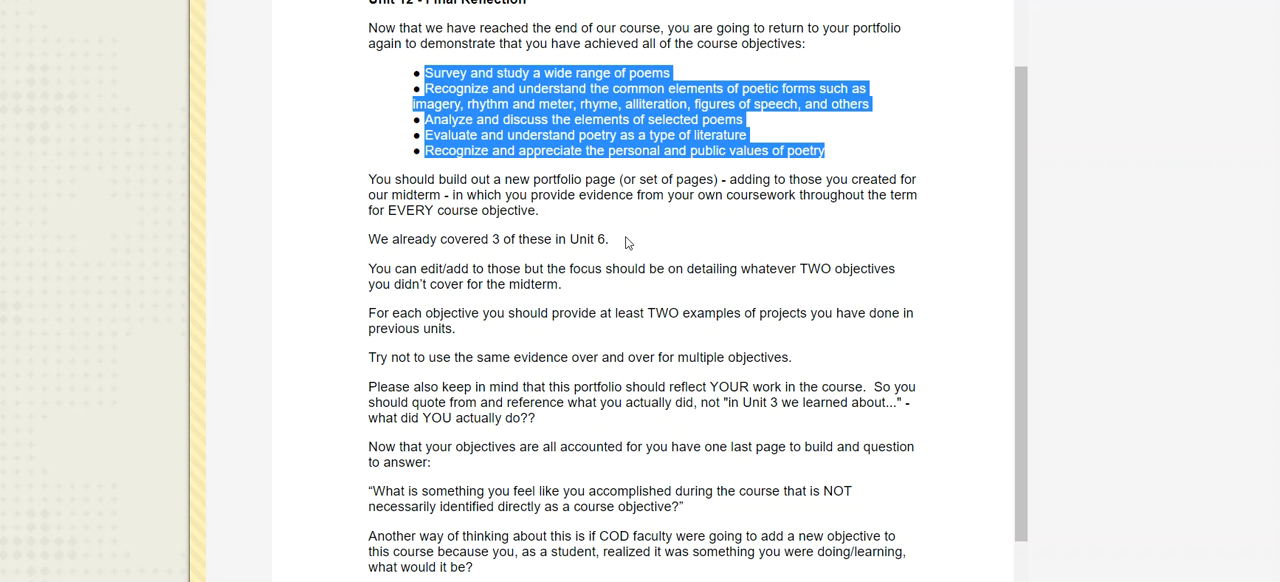
Step: Read through the Final Reflection instructions, highlighting the reply-to-four-classmates requirement at the end
scroll("down", 3)
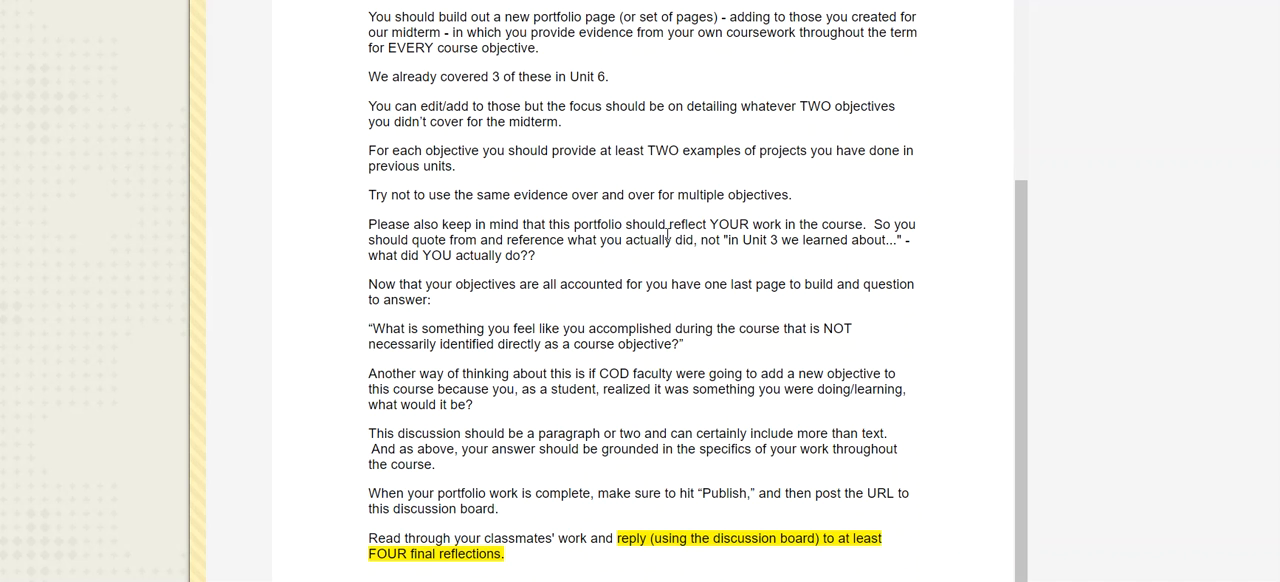
mouse_move(568, 240)
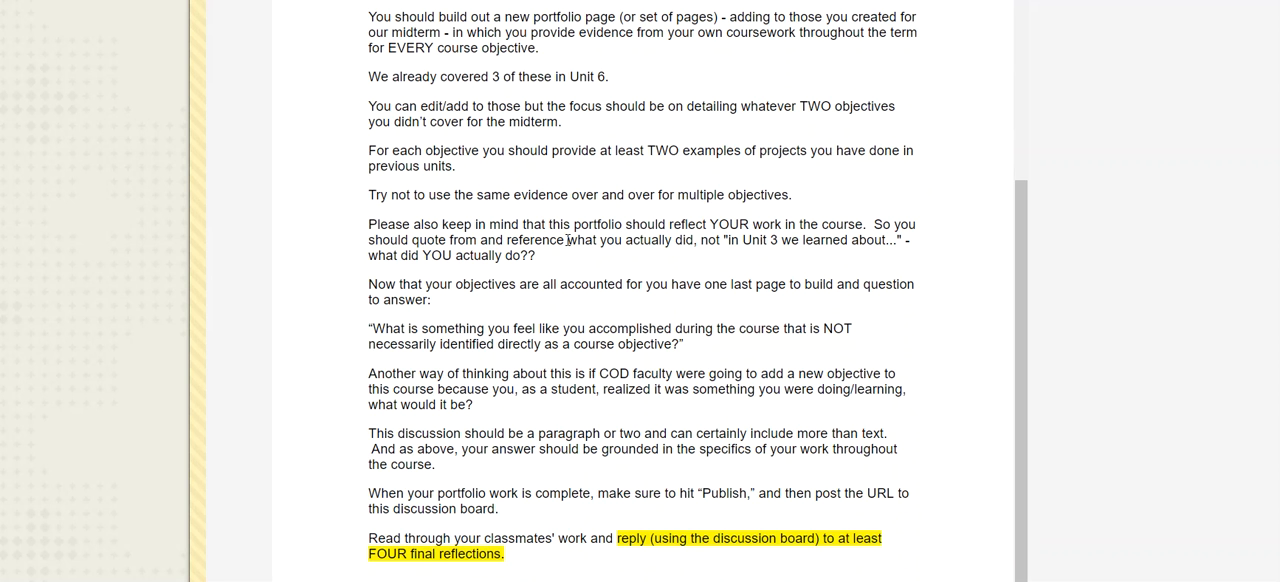
mouse_move(378, 284)
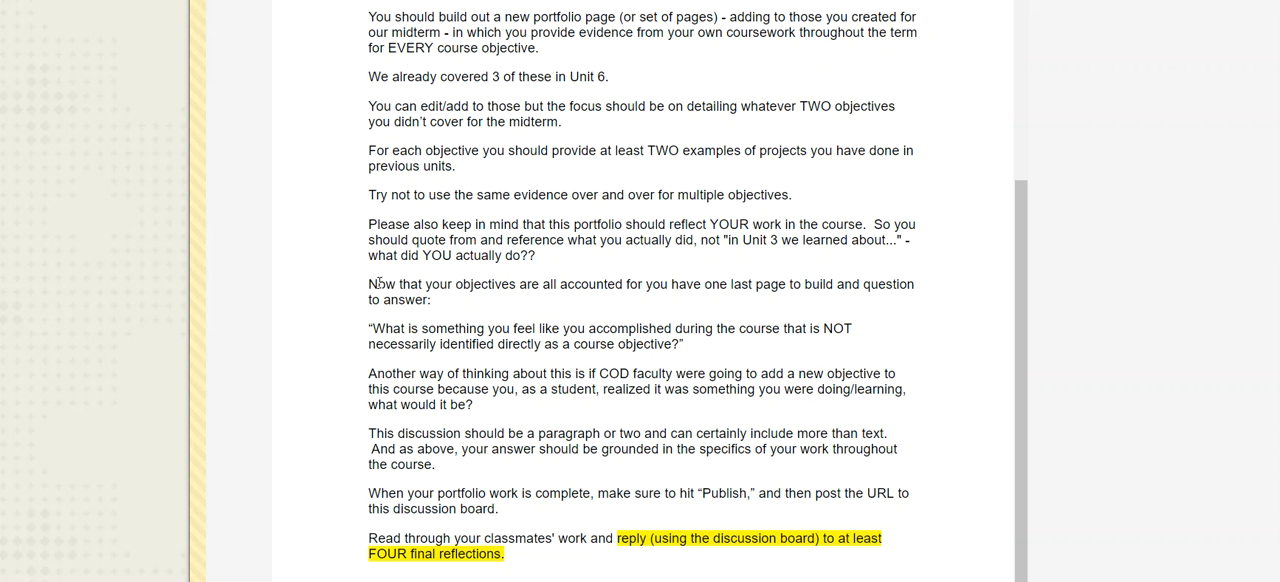
left_click_drag(368, 284, 718, 284)
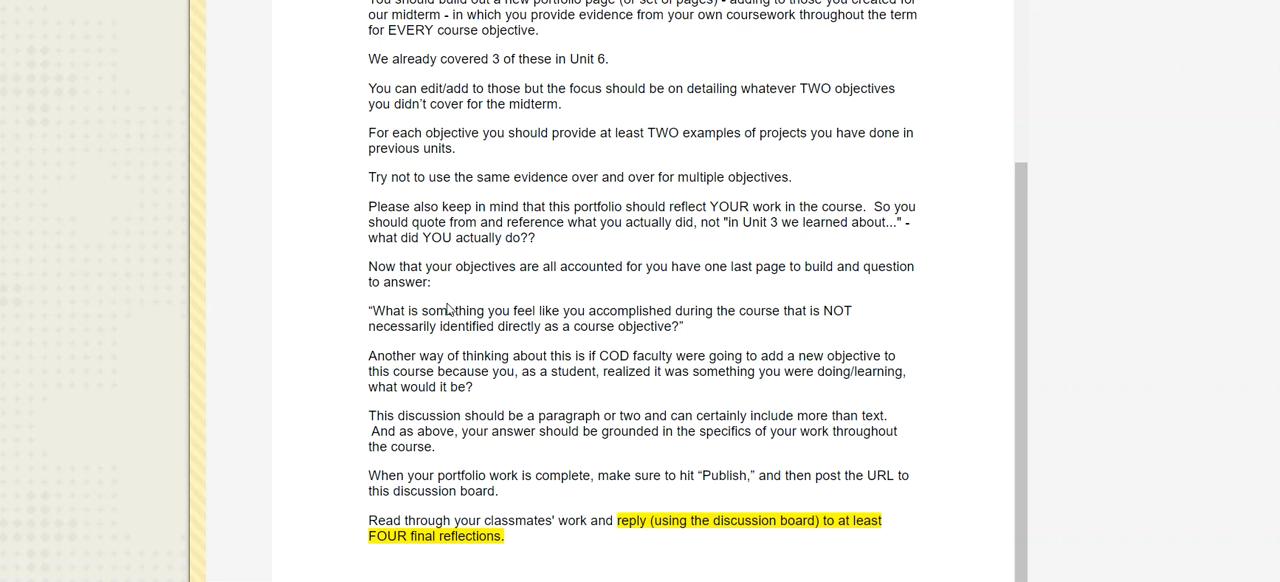
scroll("down", 3)
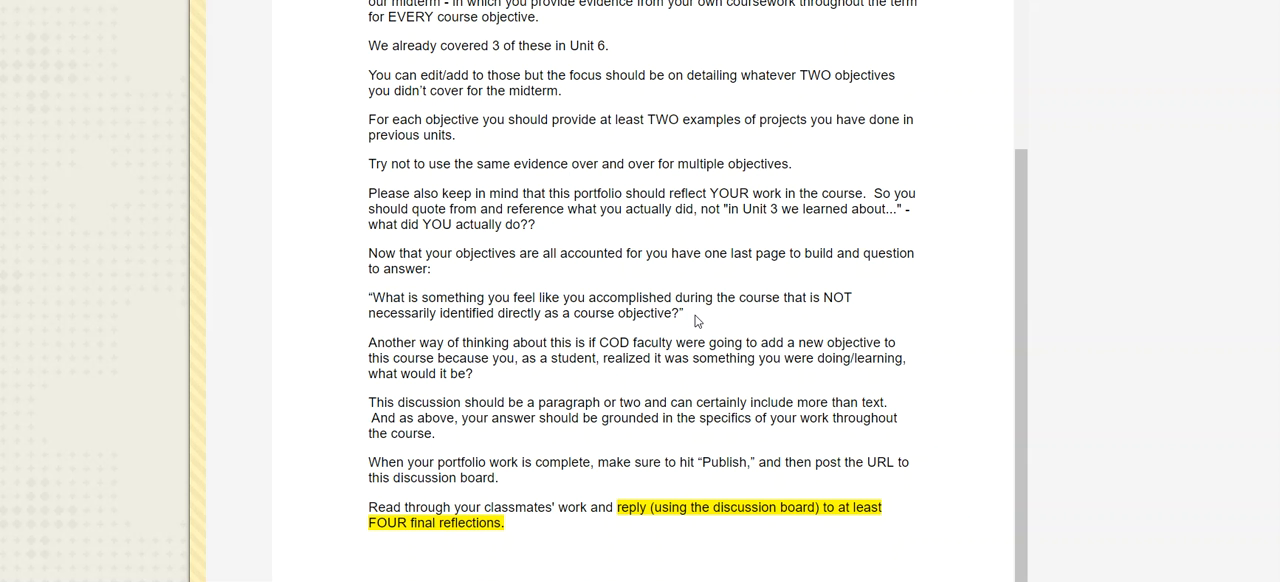
scroll("up", 3)
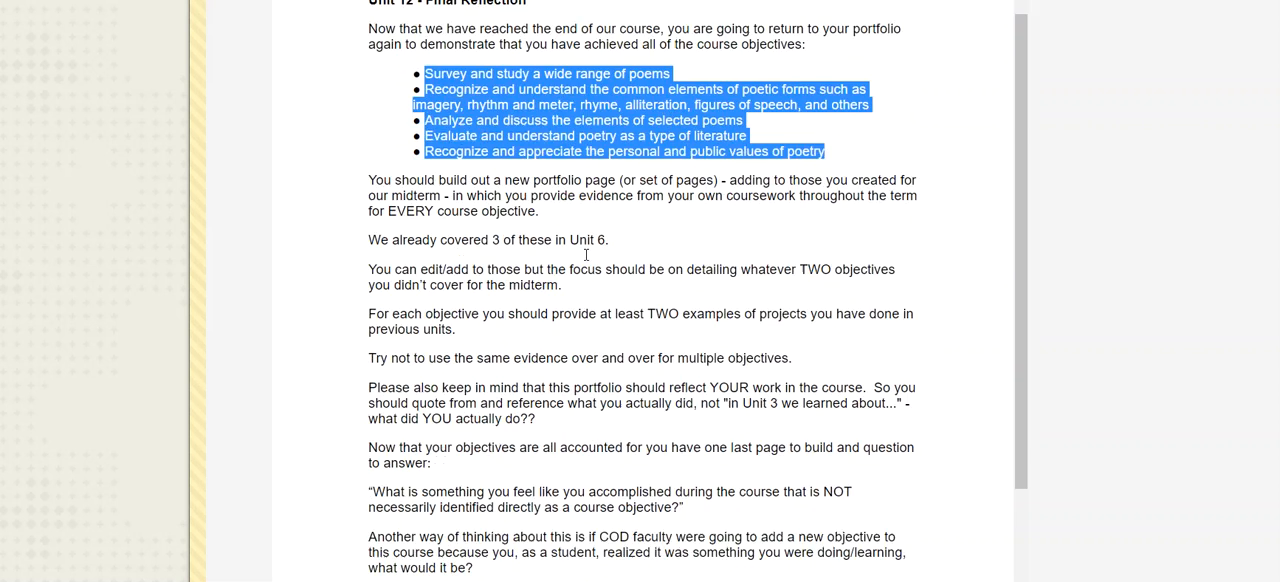
scroll("down", 3)
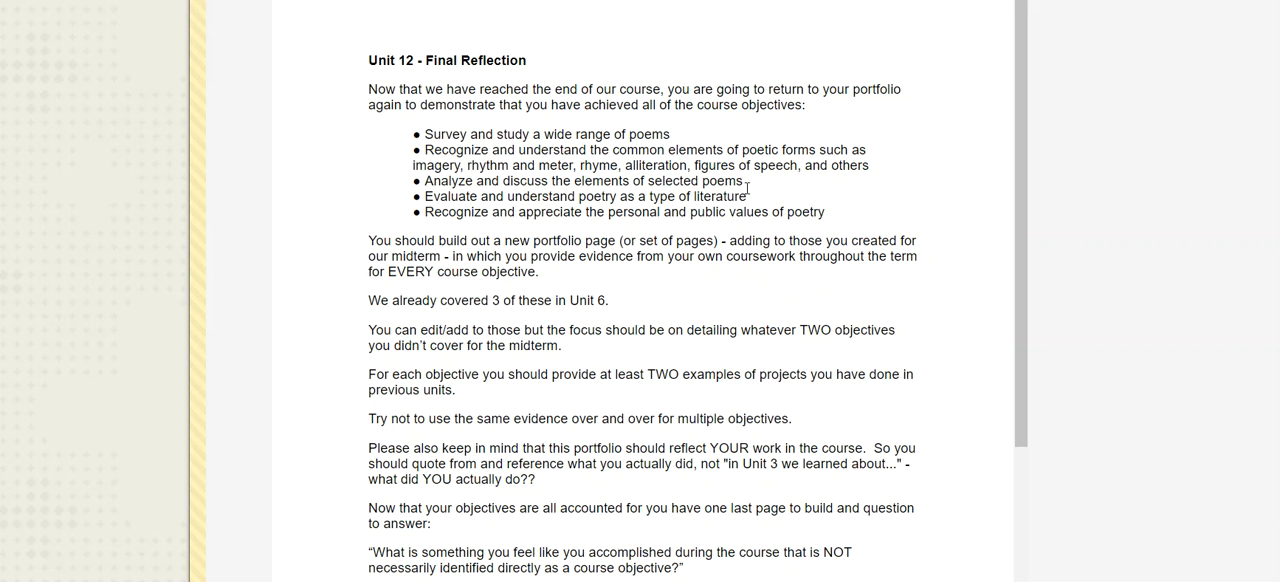
mouse_move(782, 282)
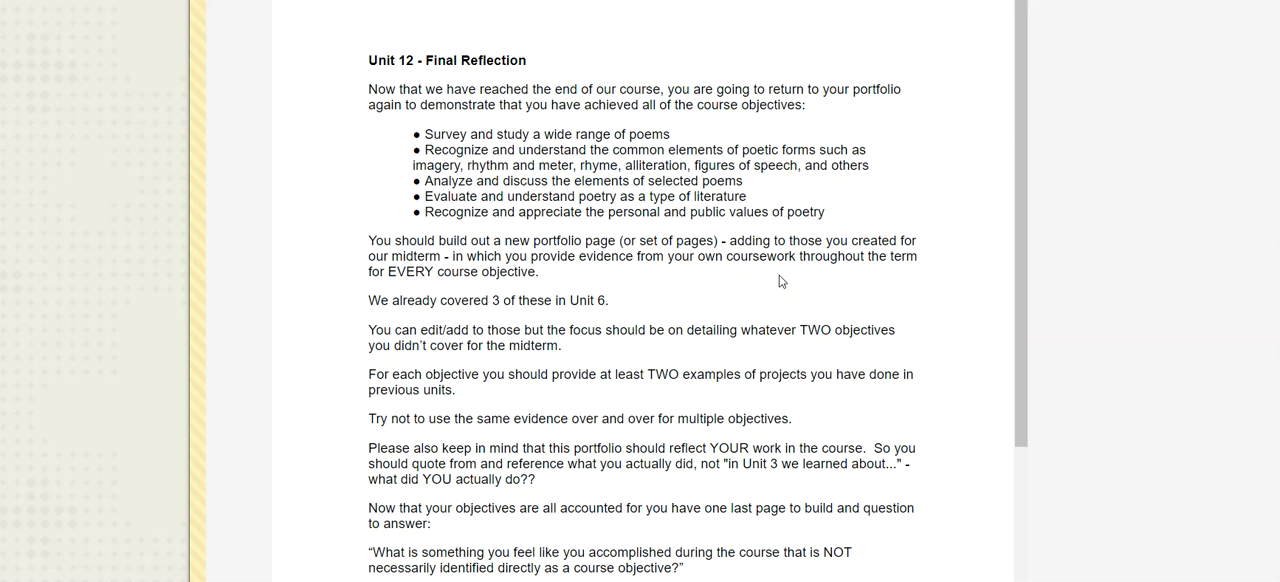
scroll("down", 3)
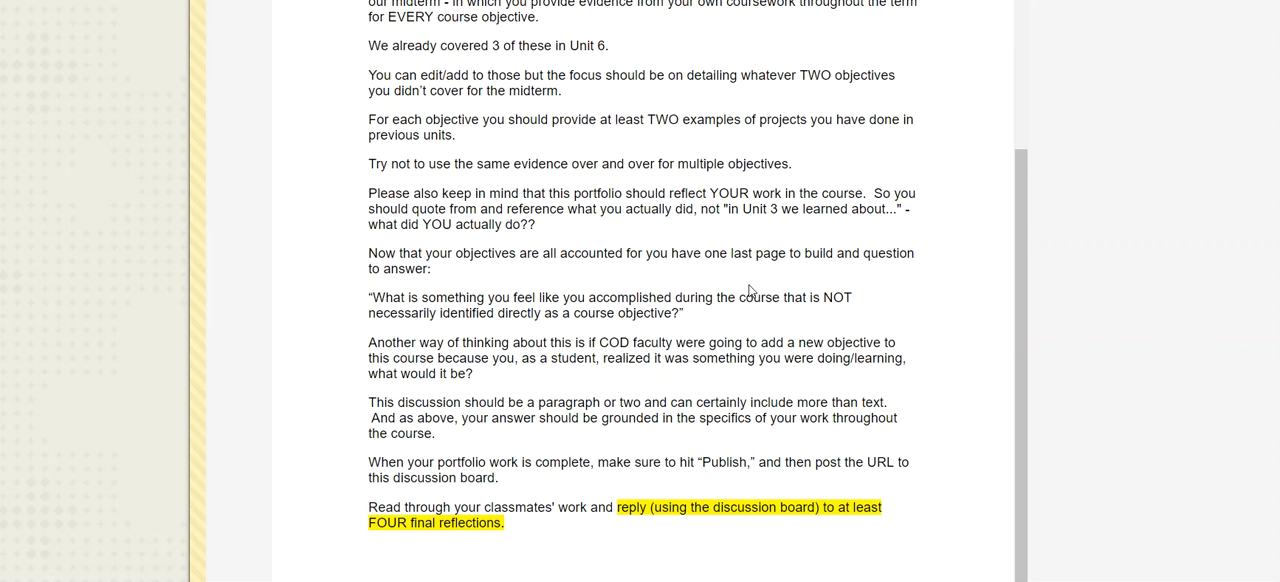
mouse_move(696, 318)
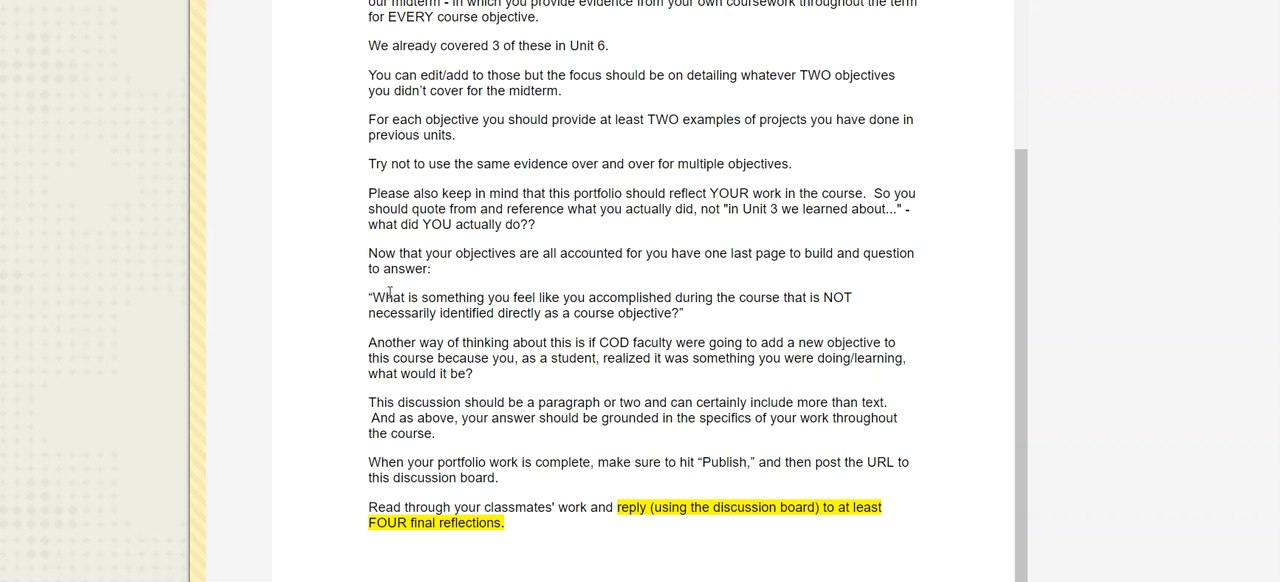
left_click_drag(380, 296, 684, 312)
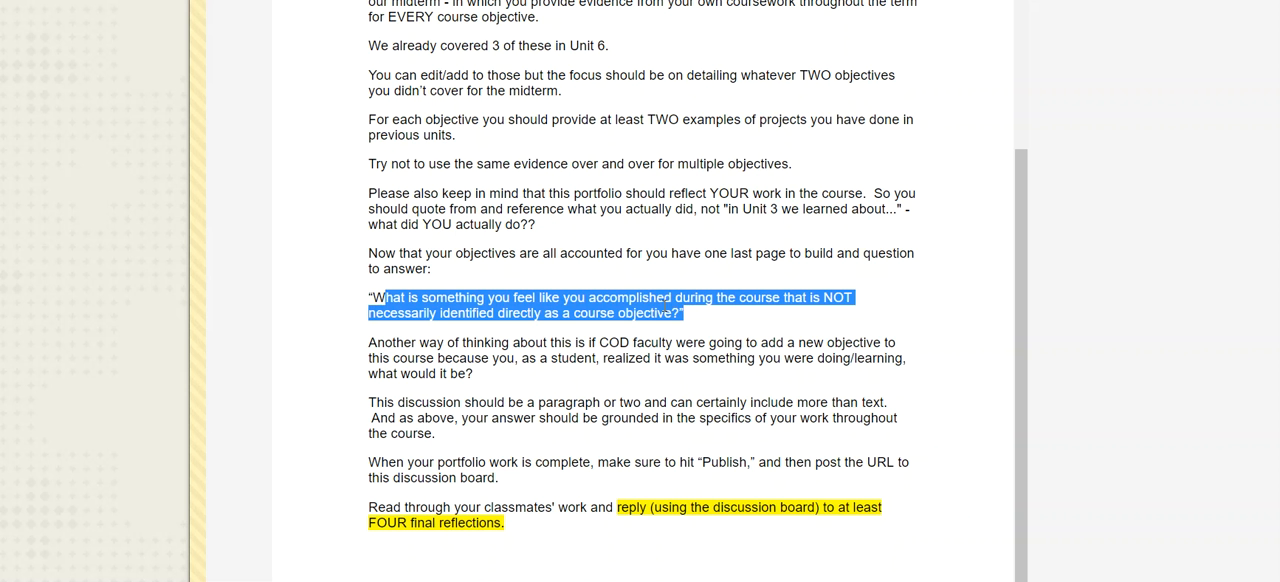
mouse_move(696, 328)
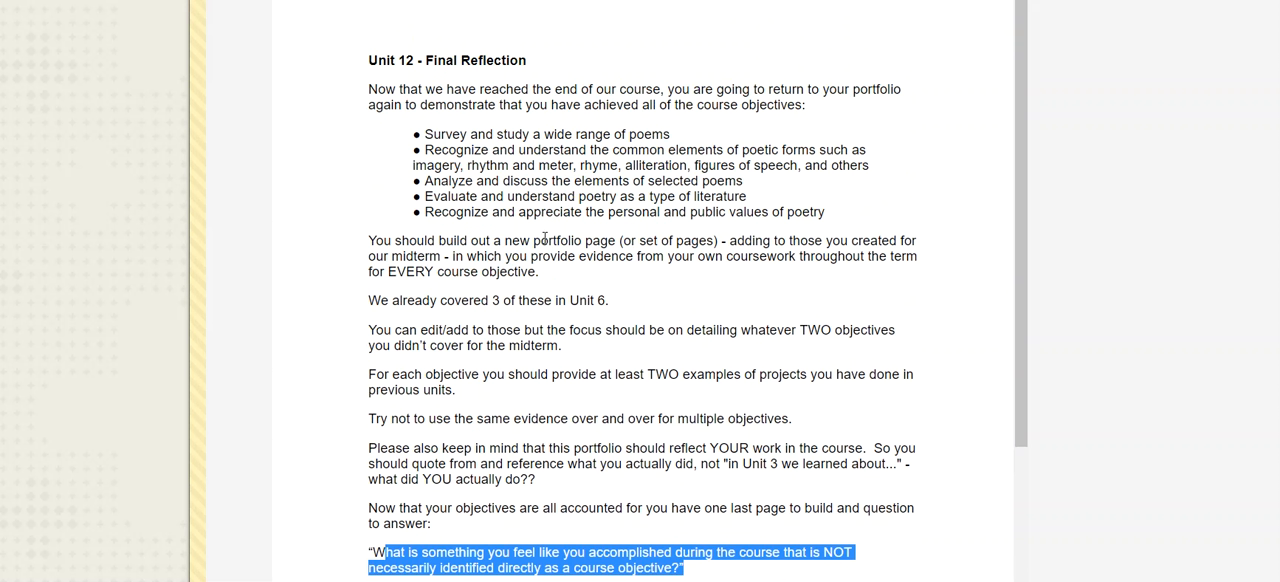
scroll("down", 3)
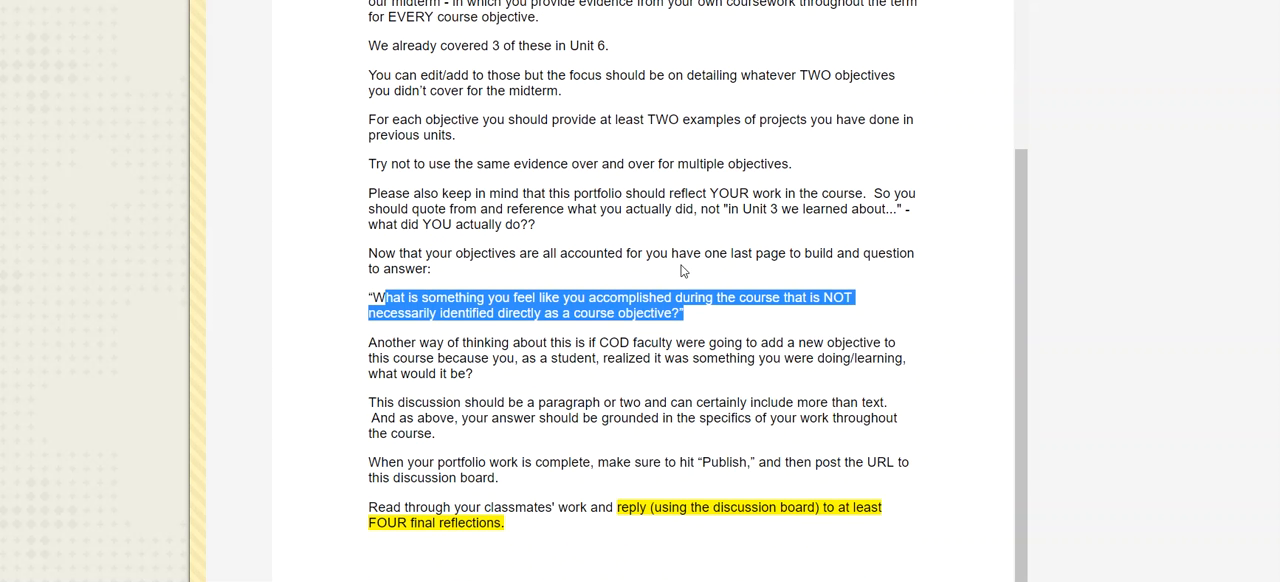
mouse_move(672, 276)
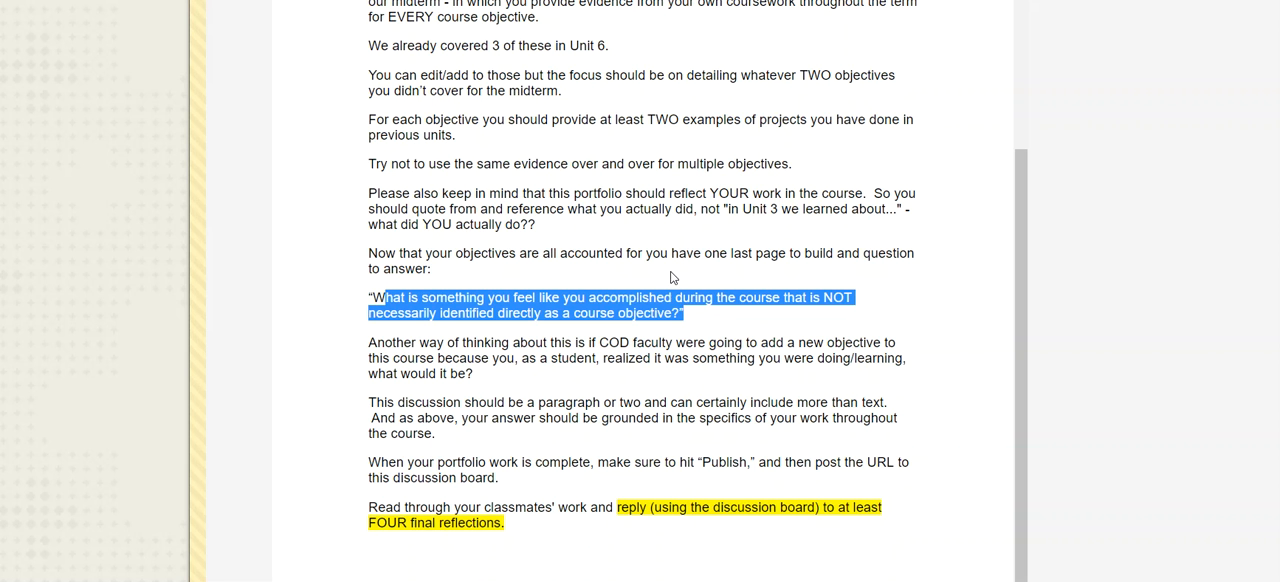
left_click_drag(416, 402, 788, 402)
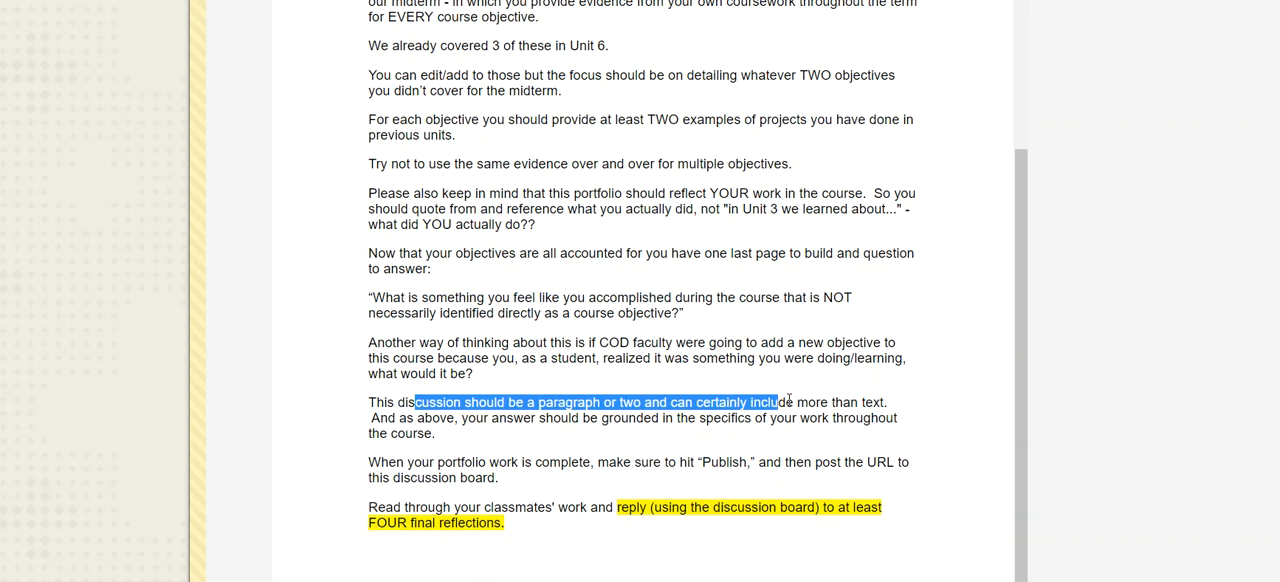
left_click(676, 402)
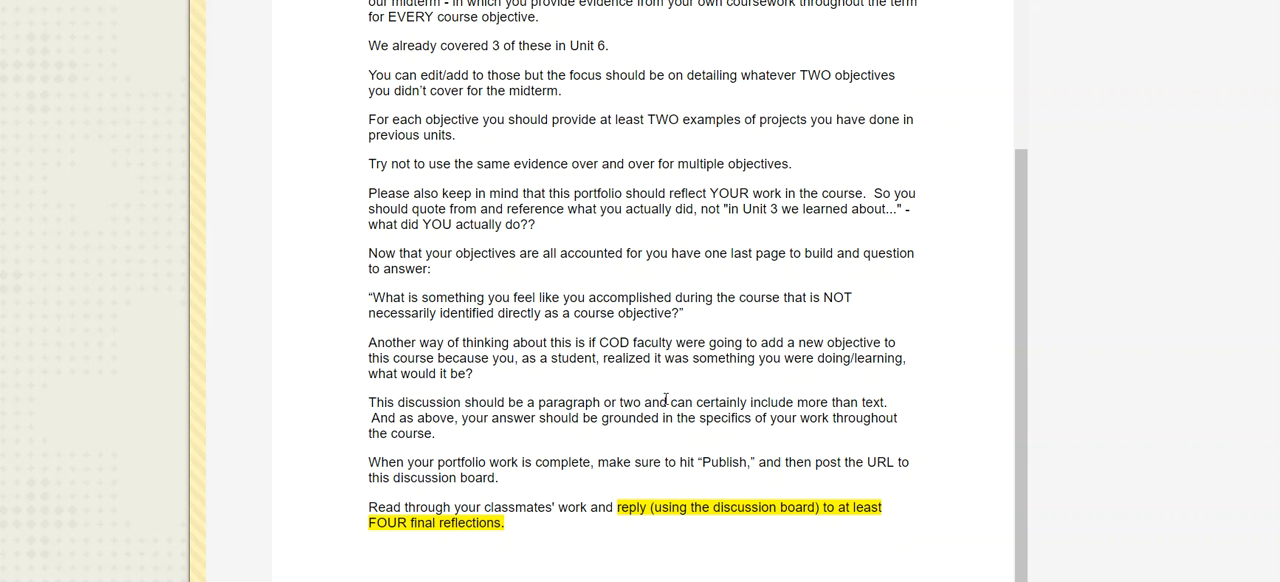
scroll("up", 3)
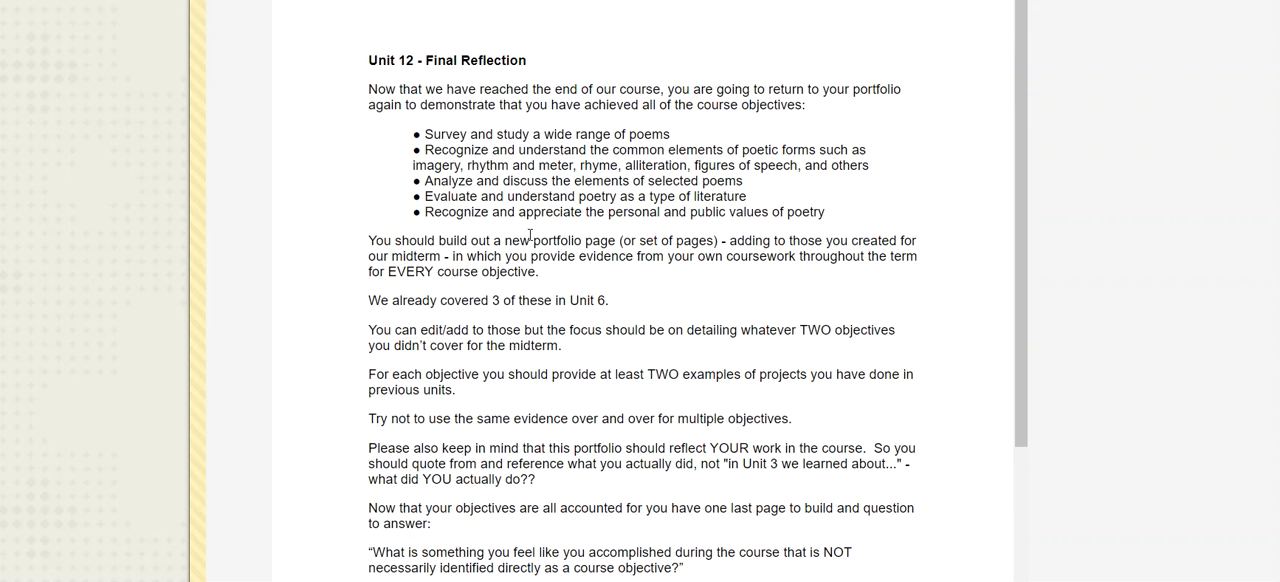
left_click_drag(424, 134, 710, 196)
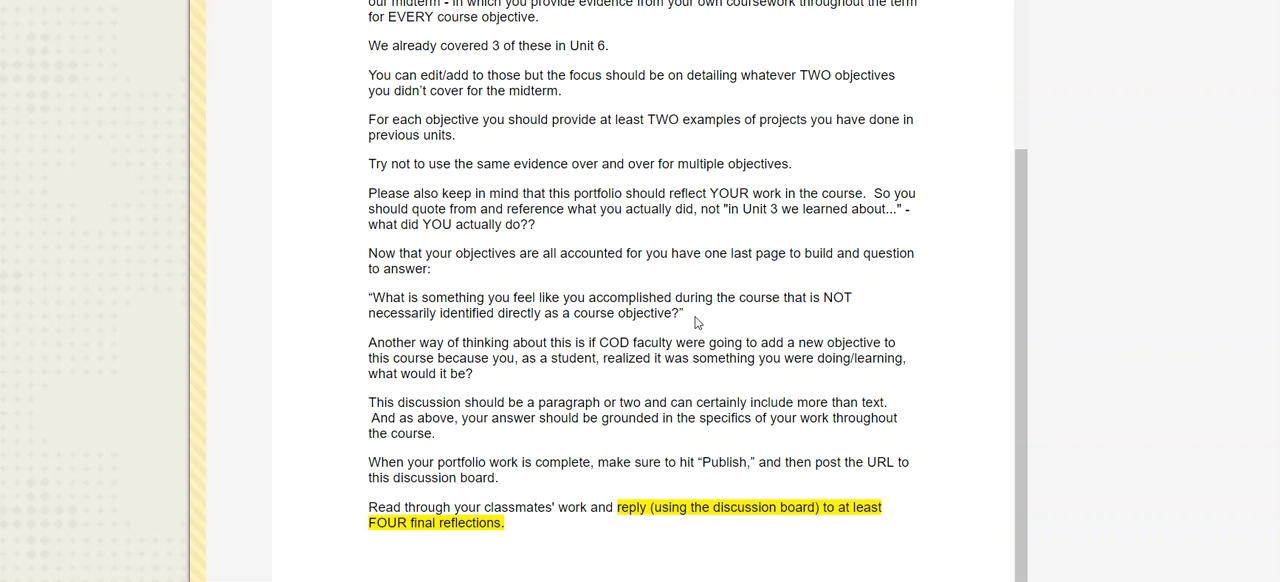
mouse_move(640, 284)
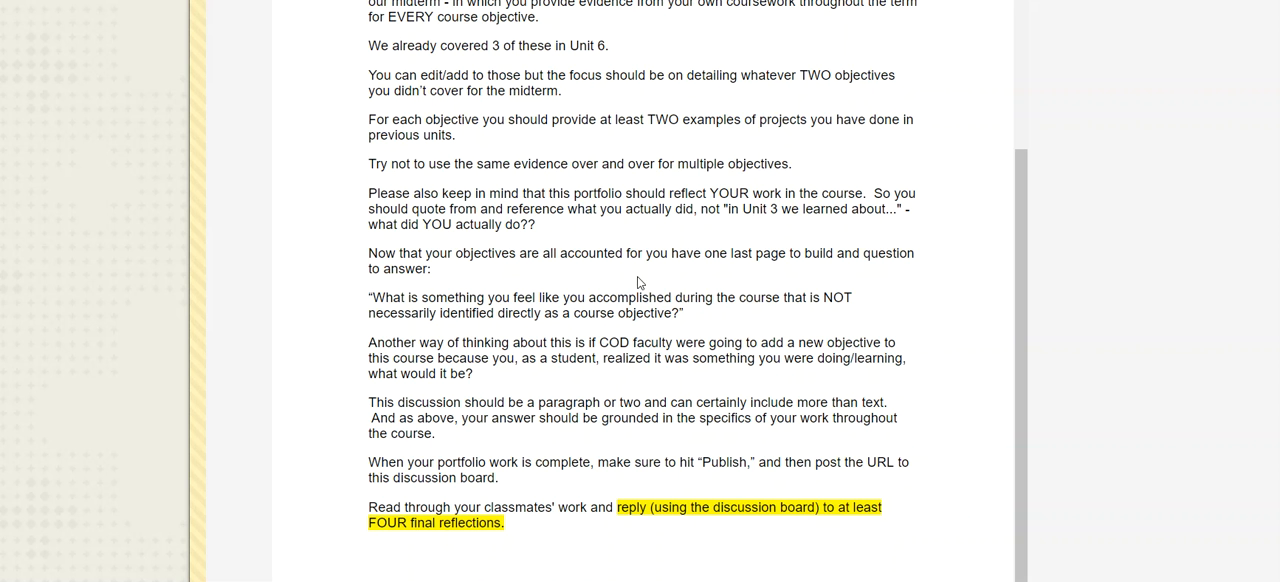
mouse_move(732, 464)
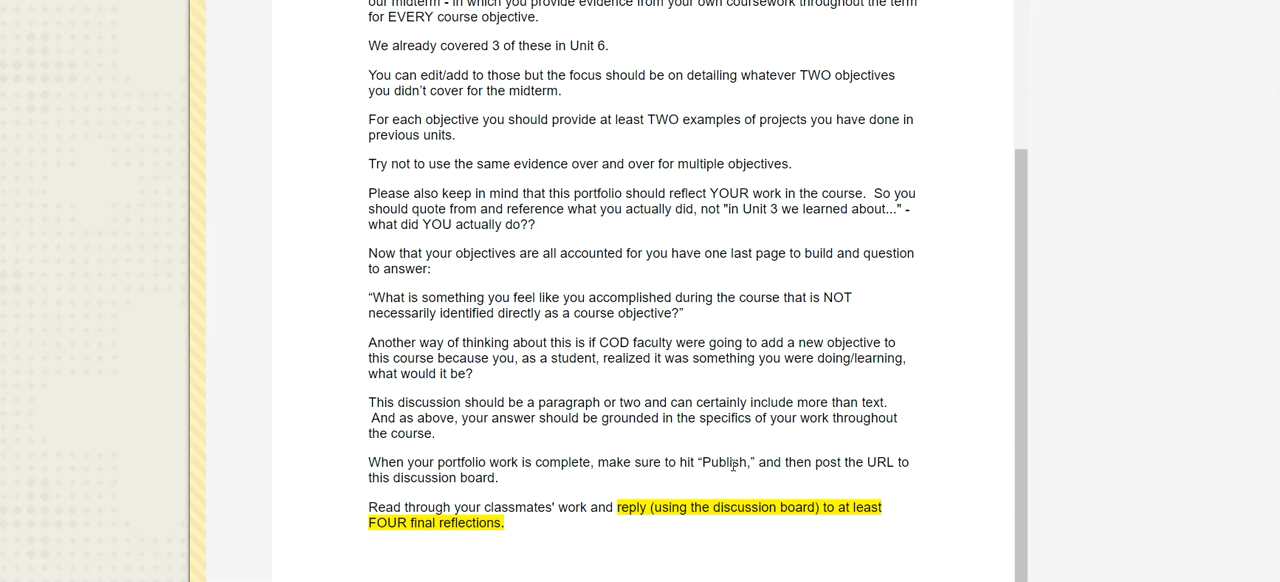
mouse_move(750, 446)
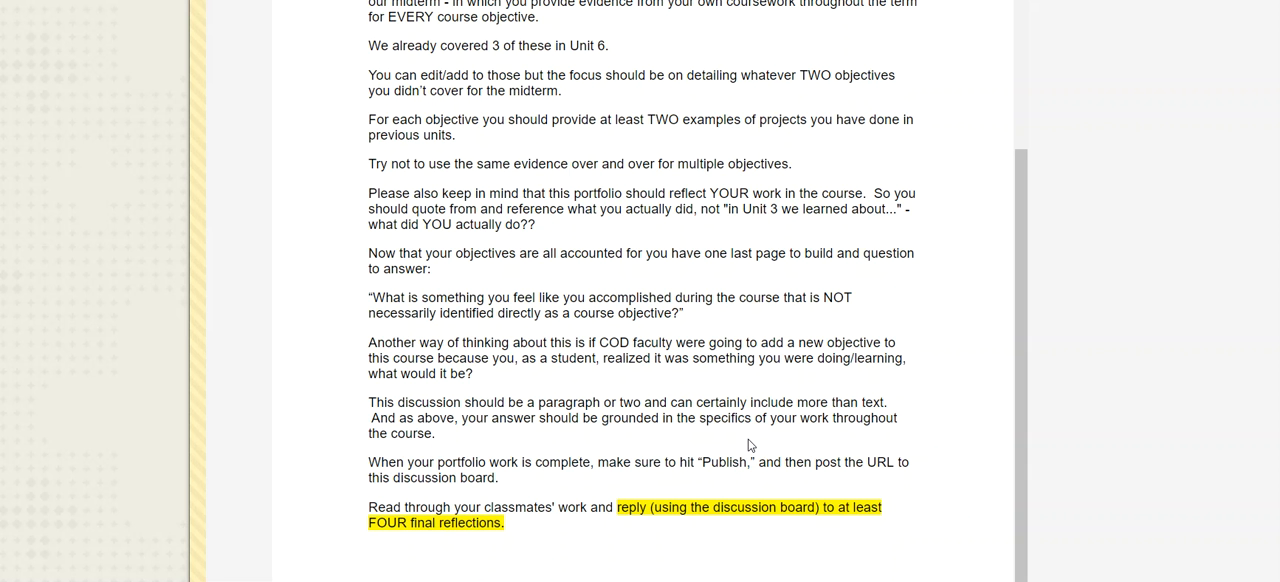
mouse_move(706, 322)
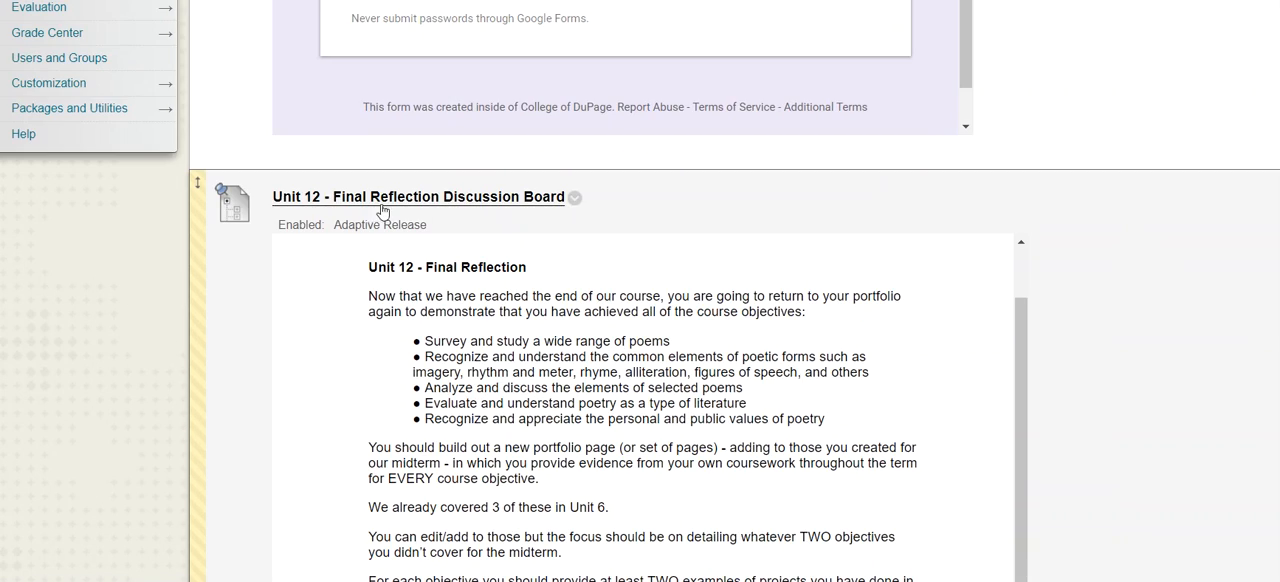
Step: Scroll past the final course survey note and highlight text near the Final Course Feedback form
scroll("down", 3)
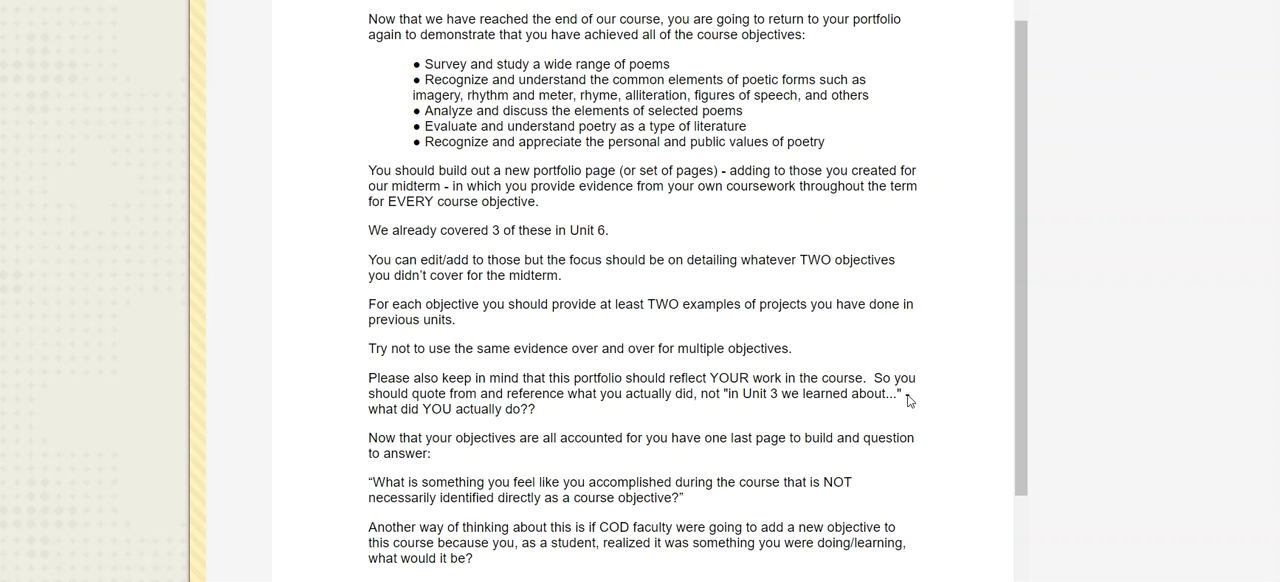
scroll("down", 3)
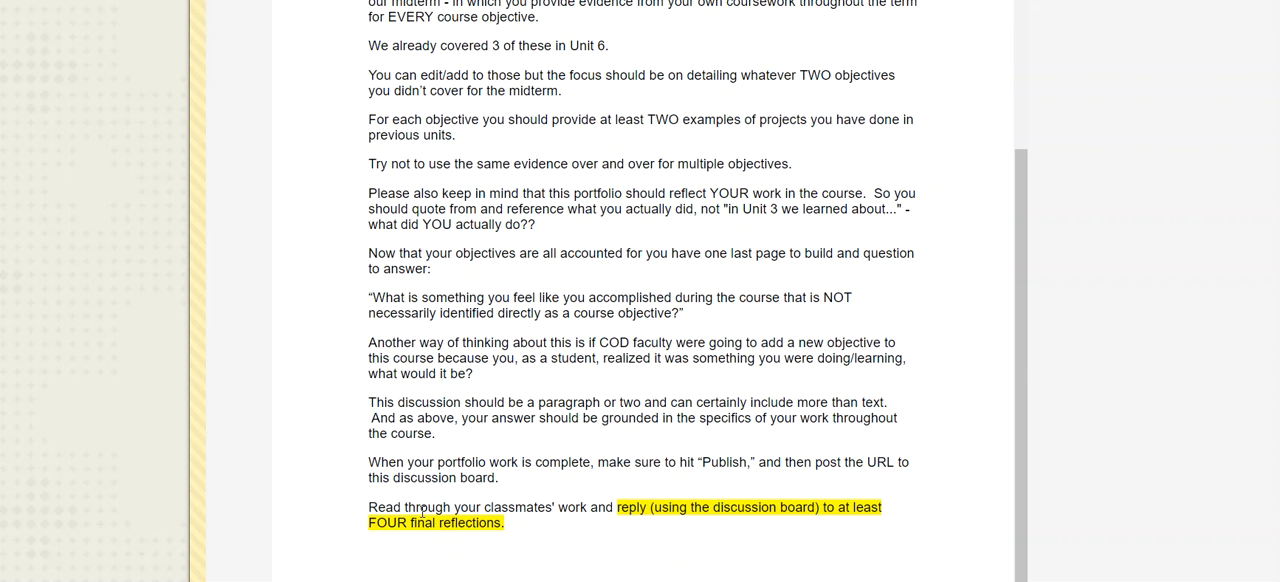
left_click_drag(406, 508, 504, 524)
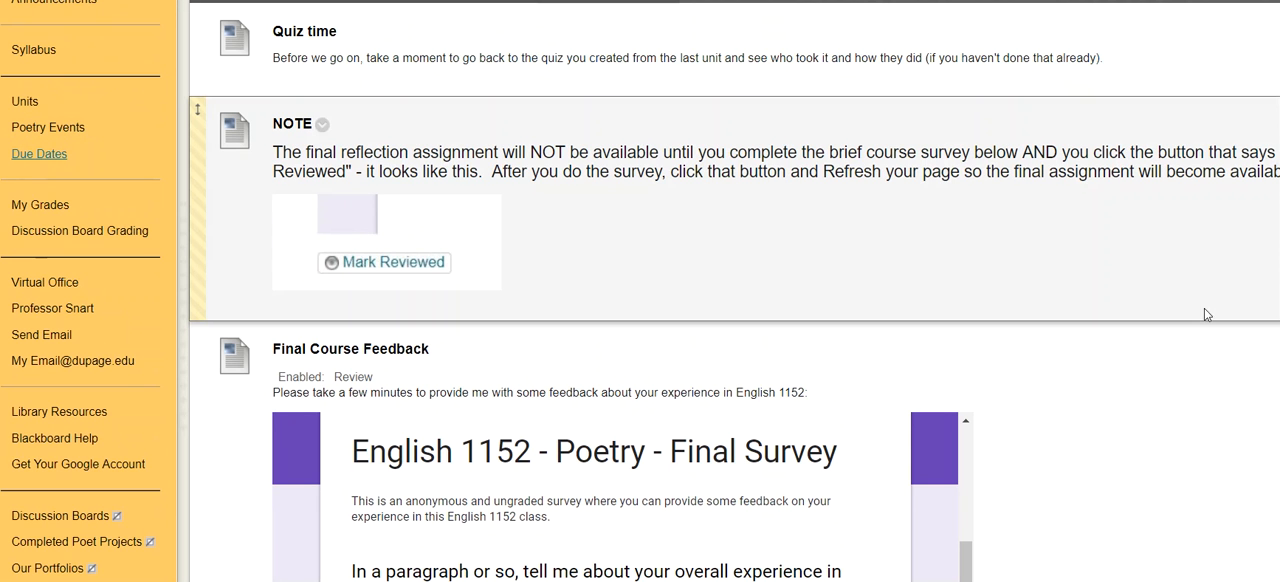
mouse_move(1160, 320)
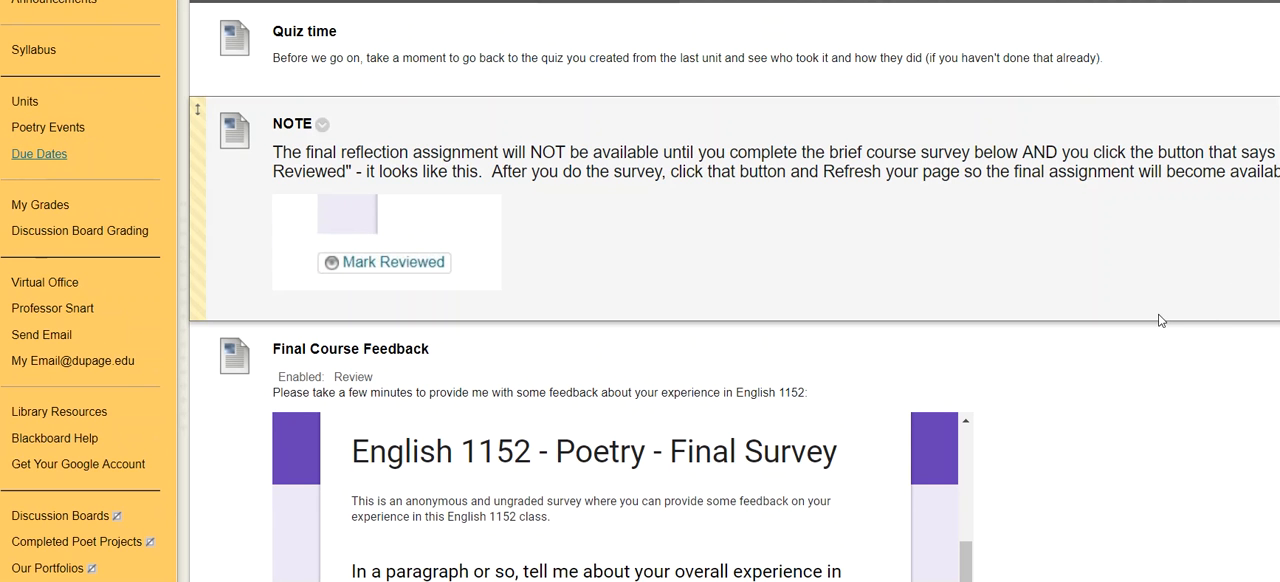
mouse_move(1120, 308)
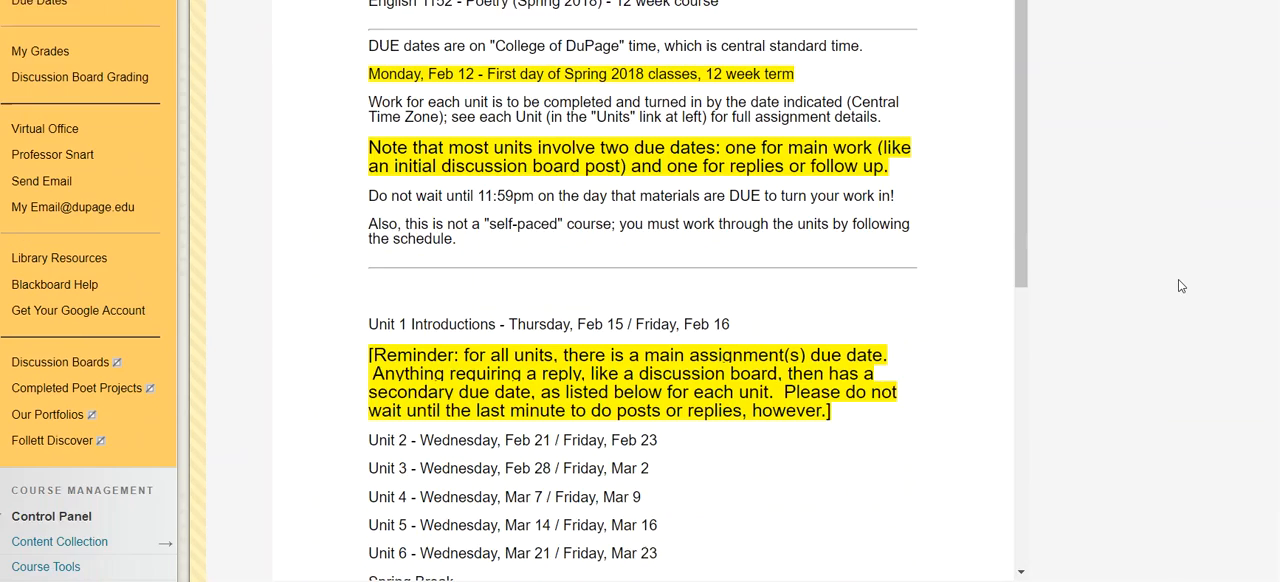
scroll("down", 3)
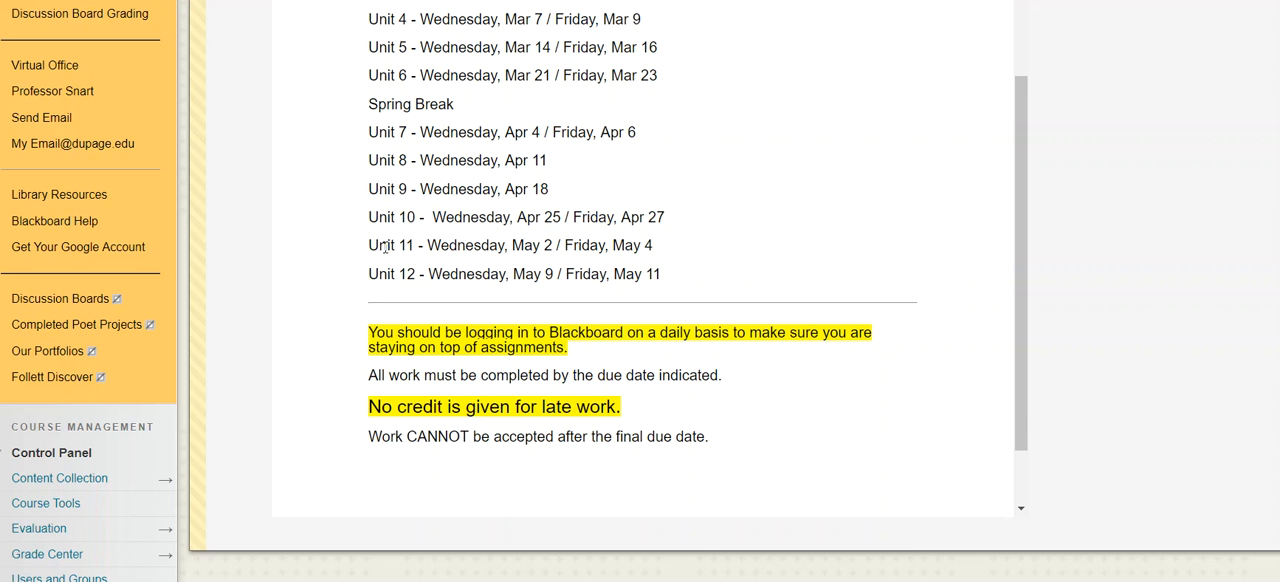
left_click_drag(378, 274, 608, 274)
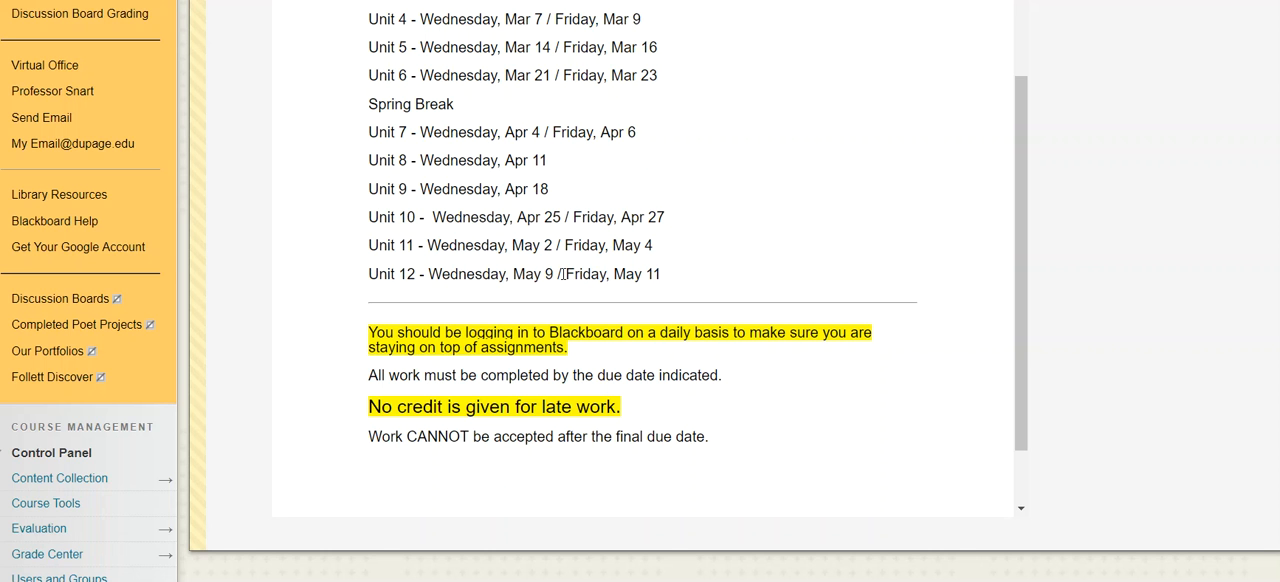
mouse_move(520, 264)
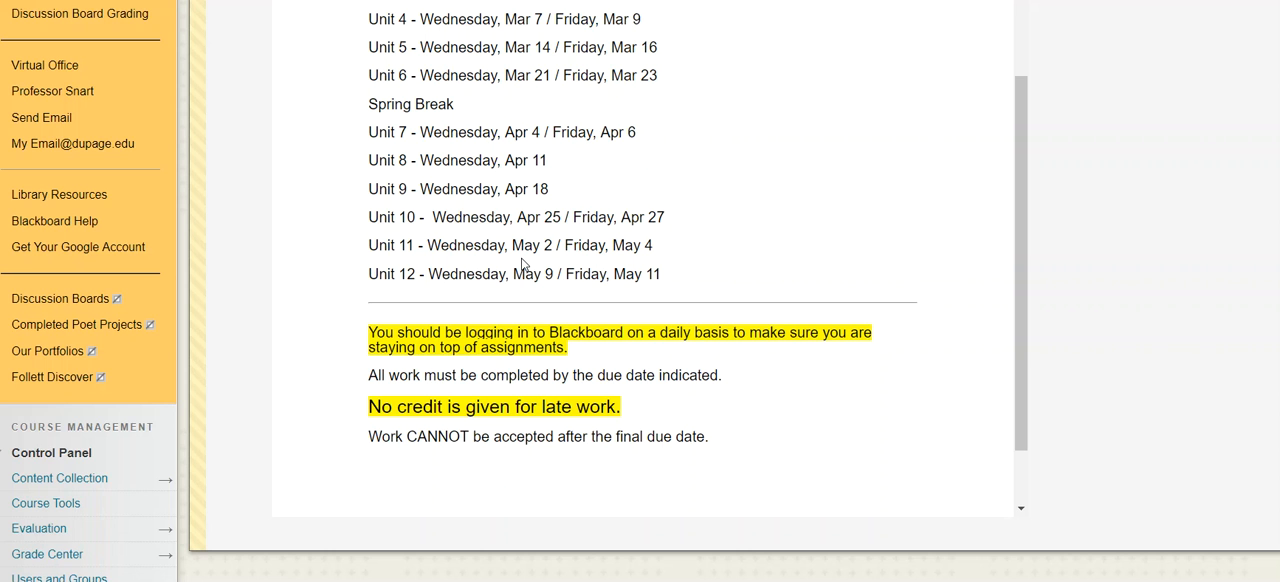
mouse_move(462, 266)
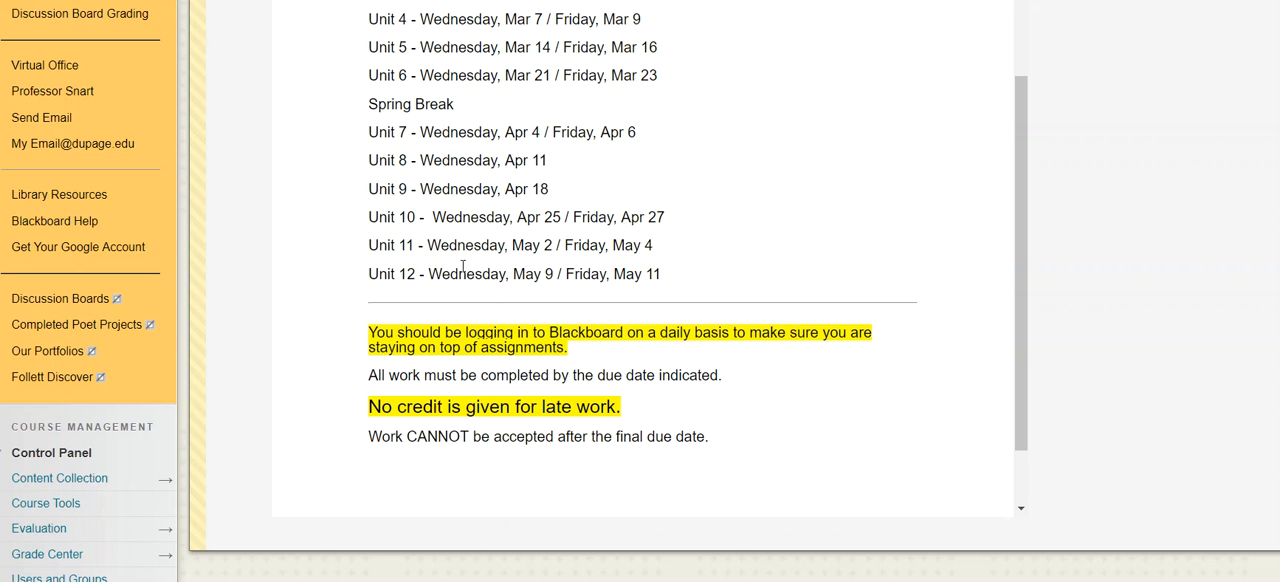